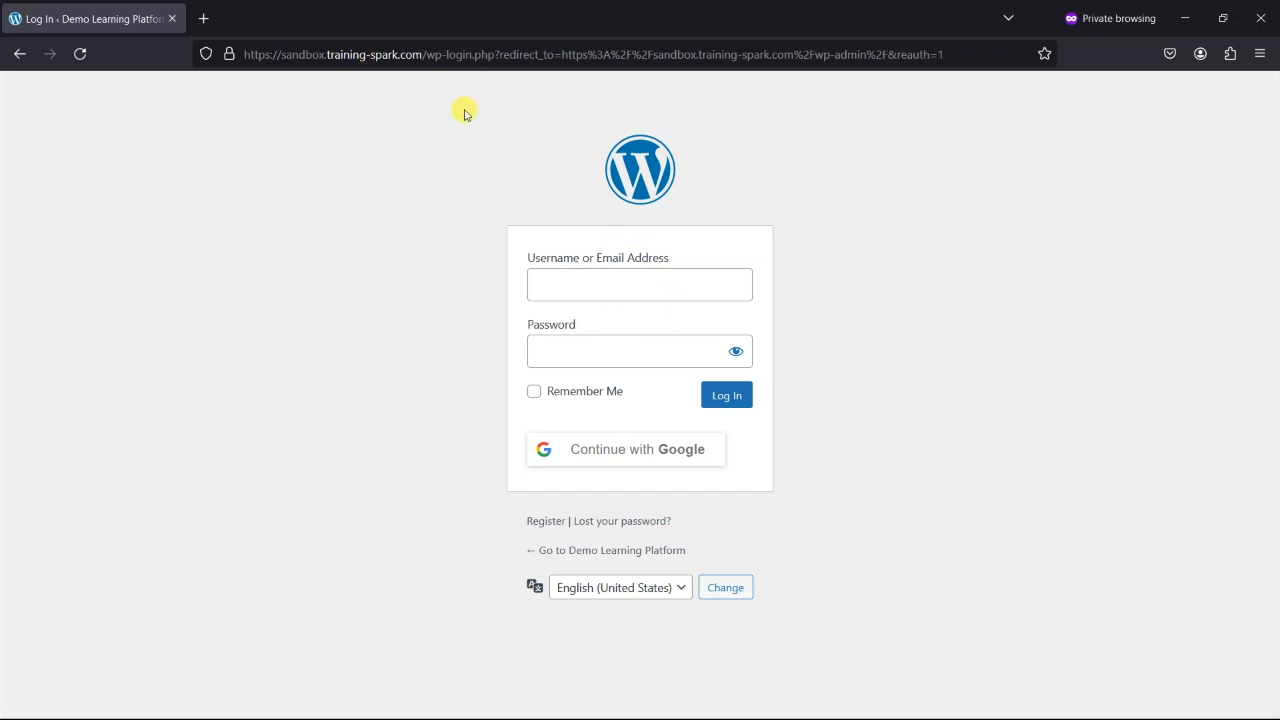
mouse_move(464, 242)
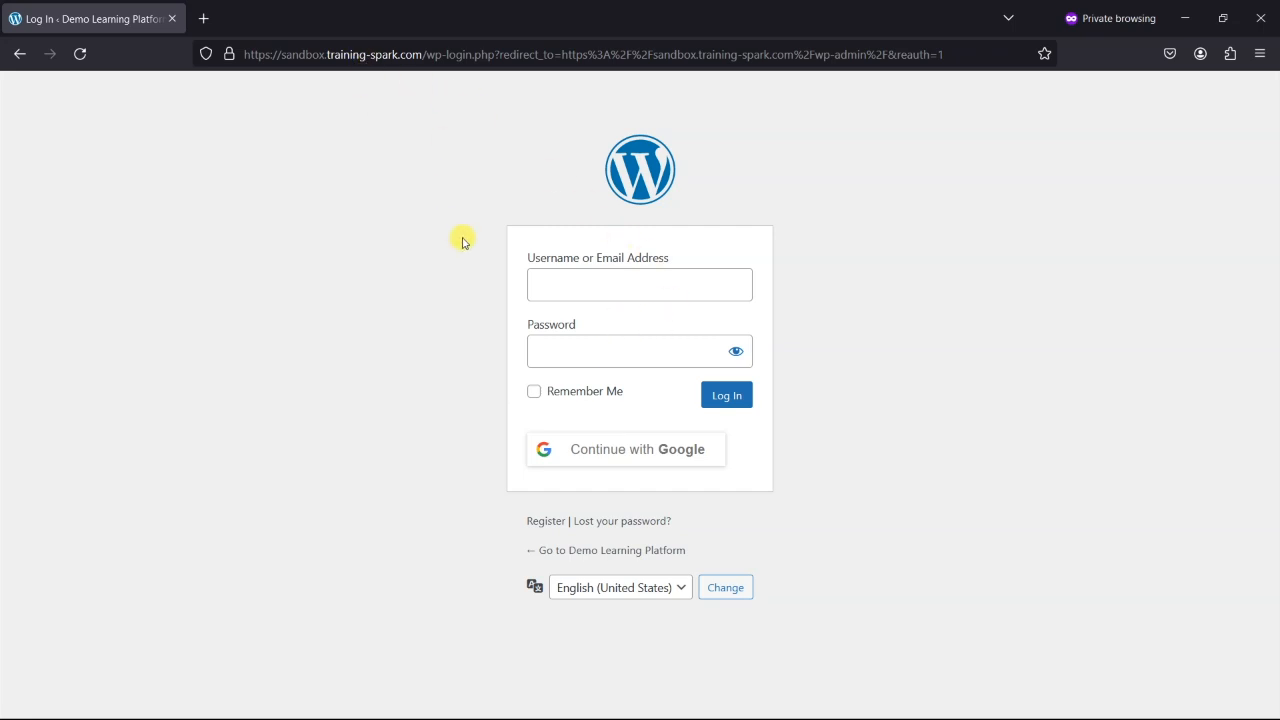
mouse_move(656, 456)
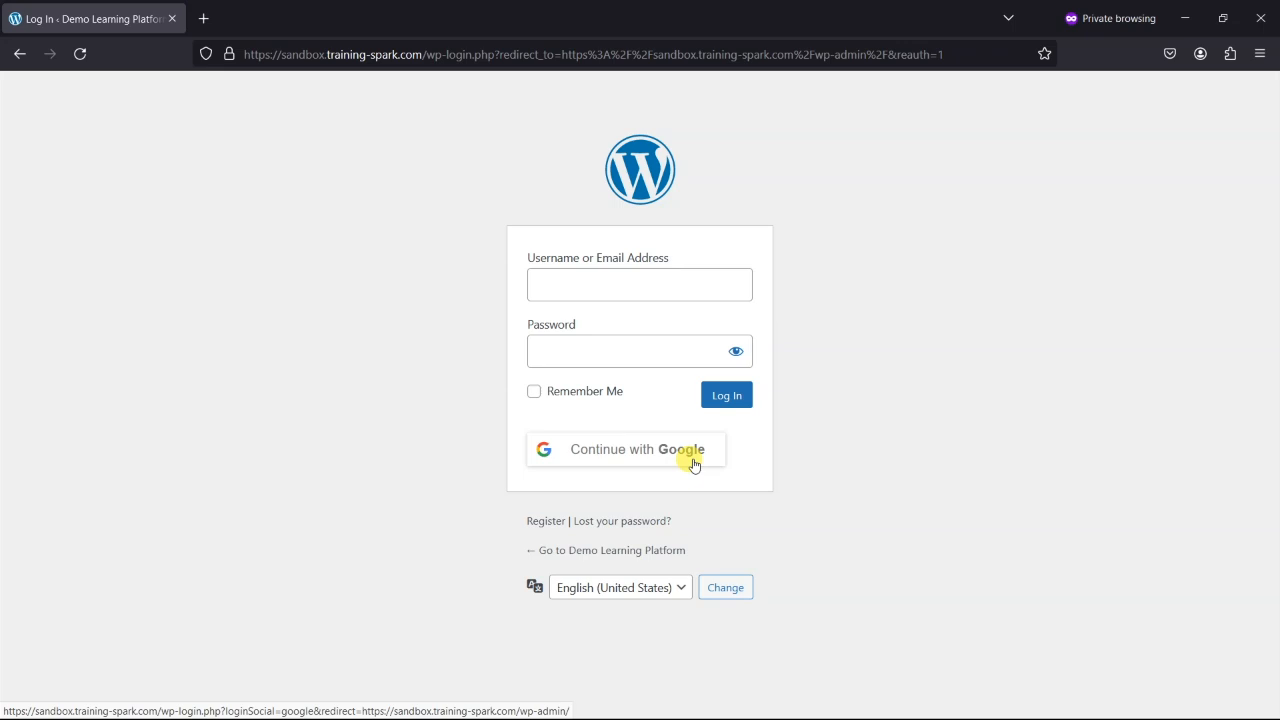
mouse_move(752, 344)
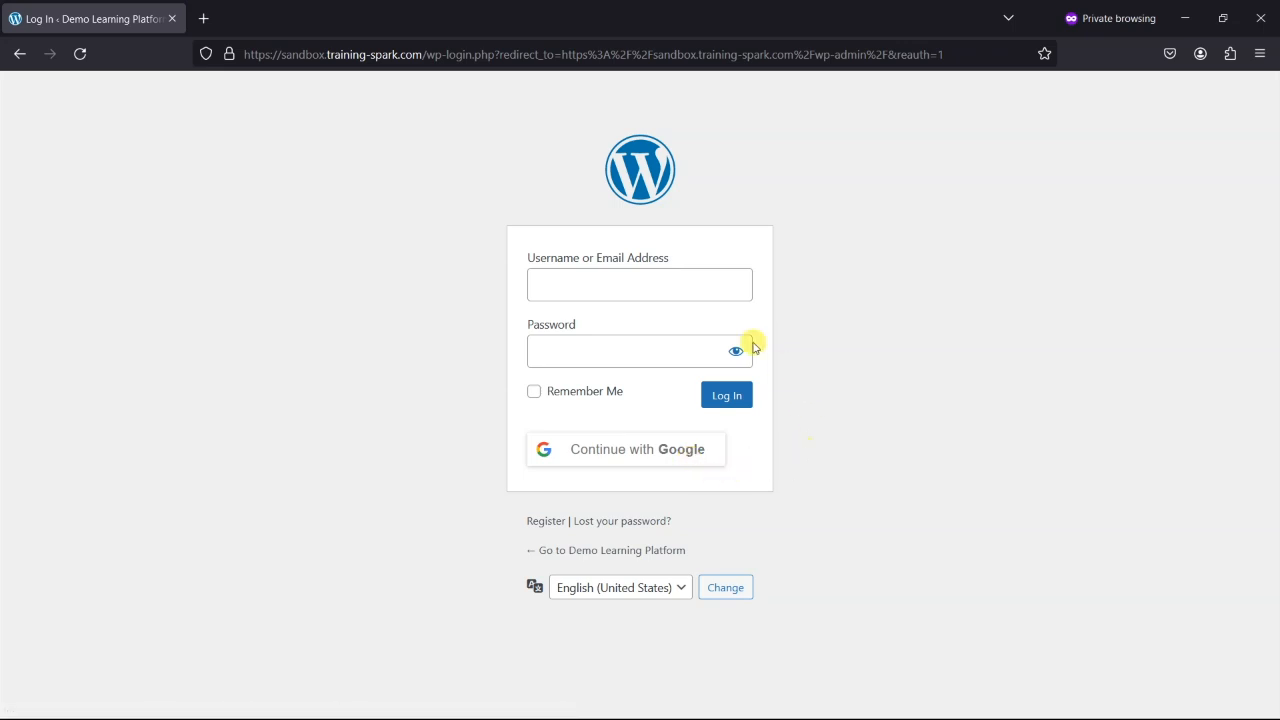
mouse_move(556, 268)
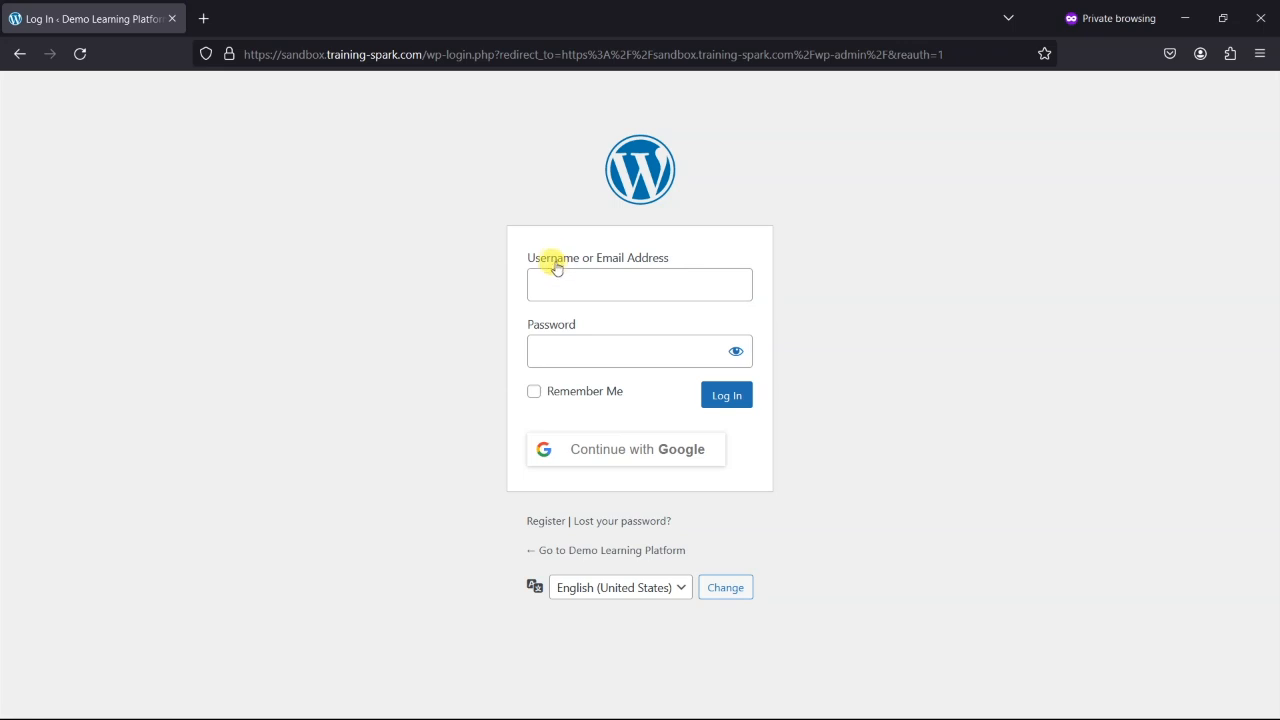
mouse_move(568, 376)
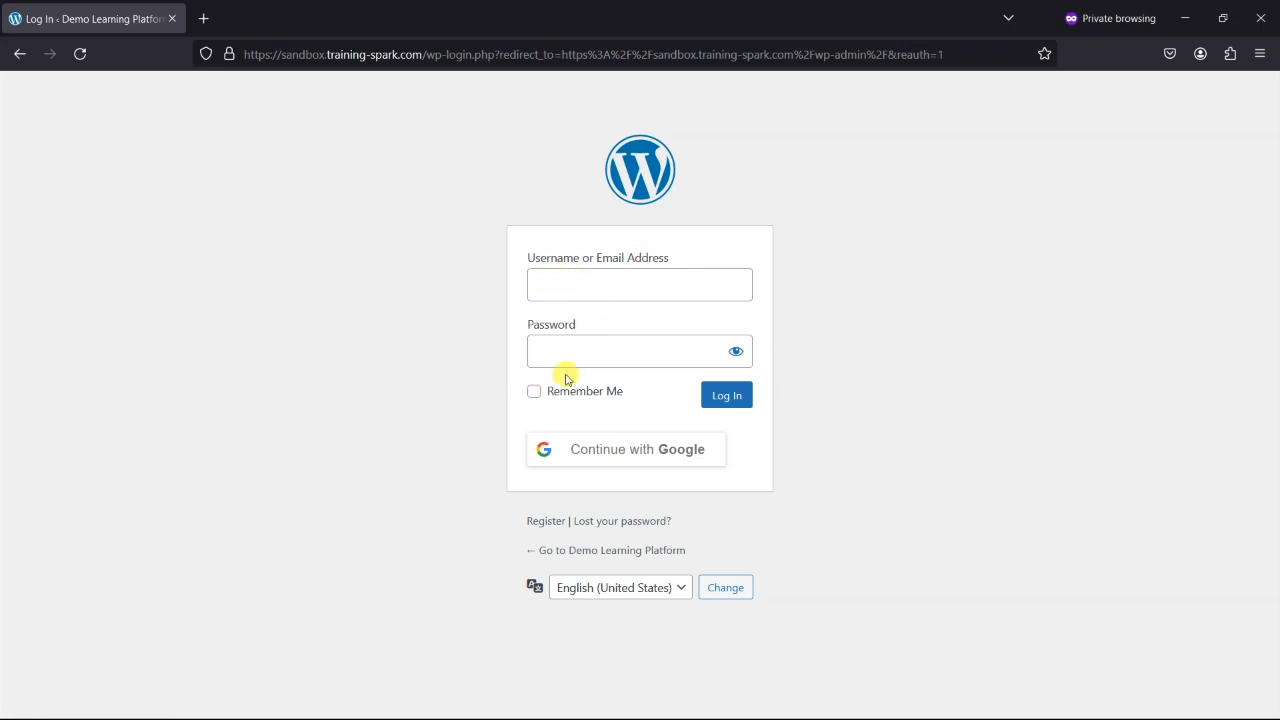
mouse_move(640, 496)
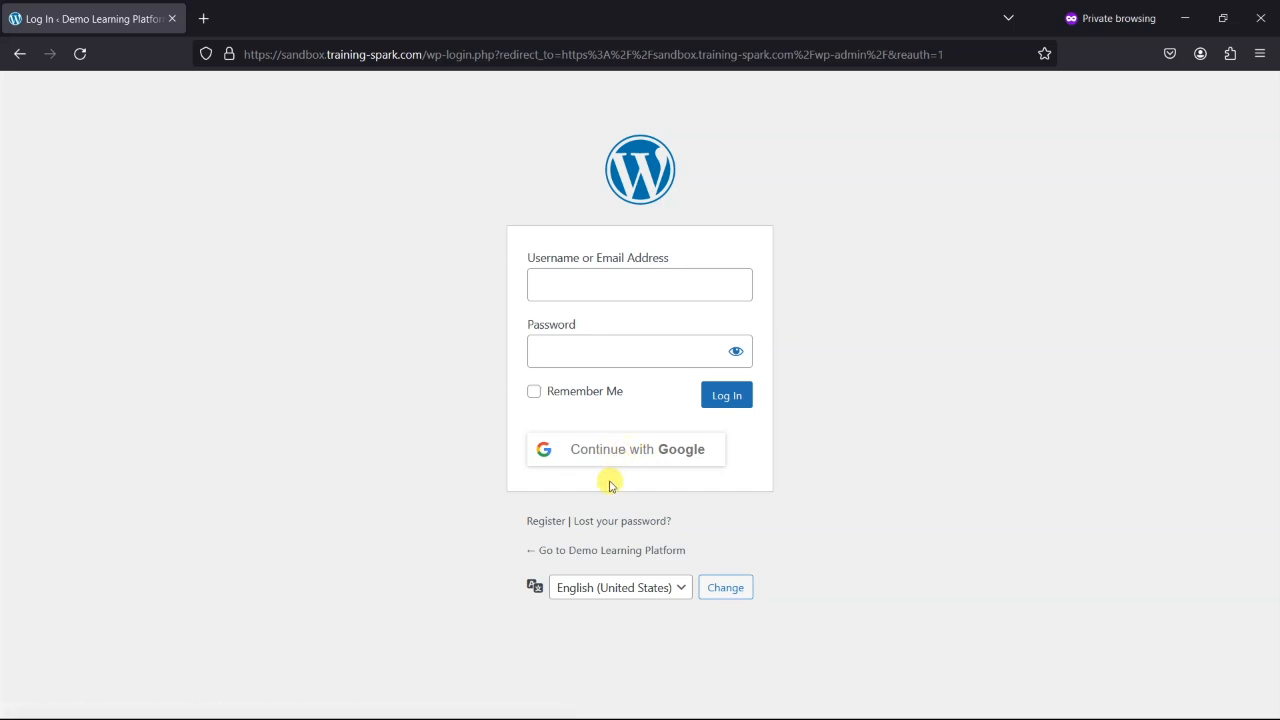
mouse_move(652, 456)
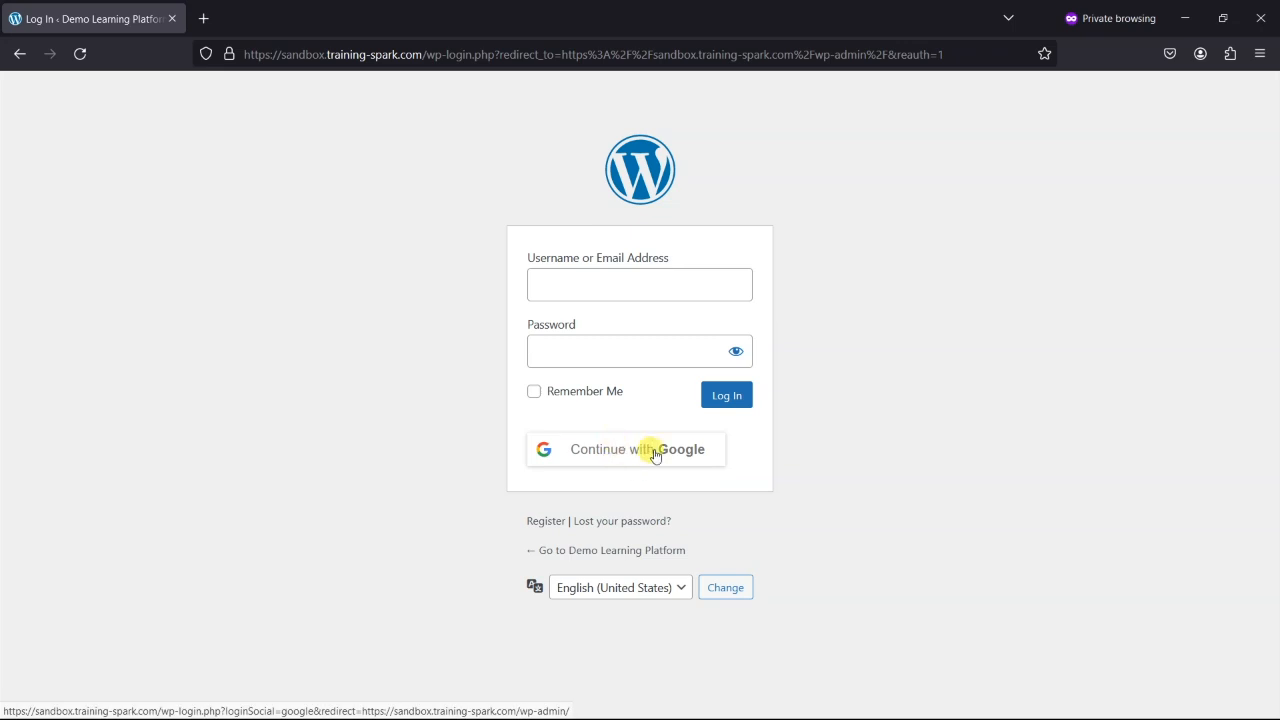
mouse_move(660, 468)
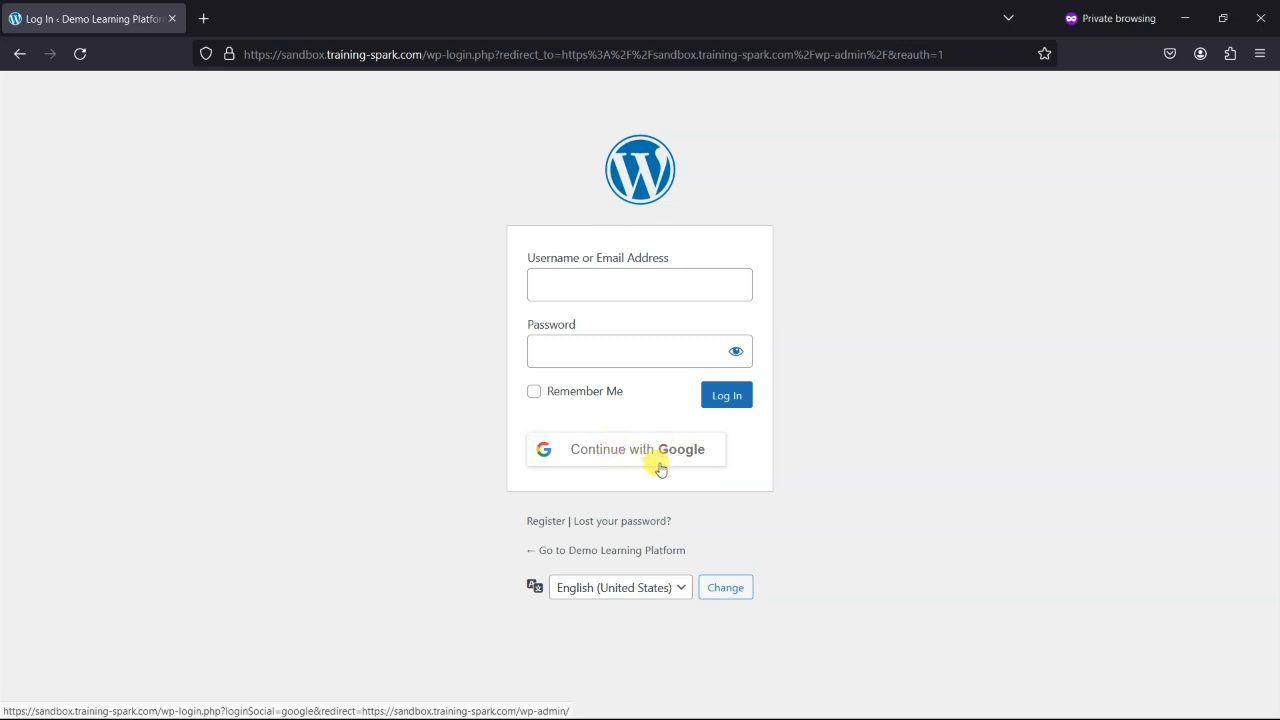
mouse_move(530, 464)
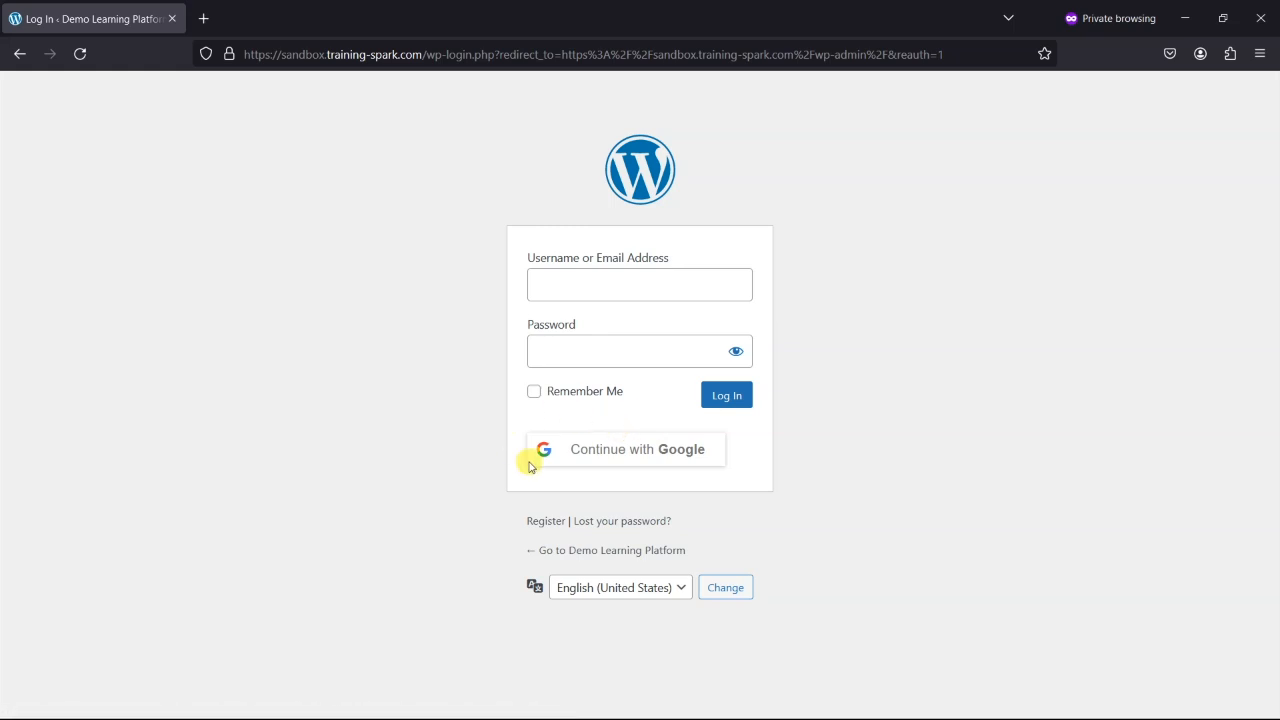
mouse_move(664, 472)
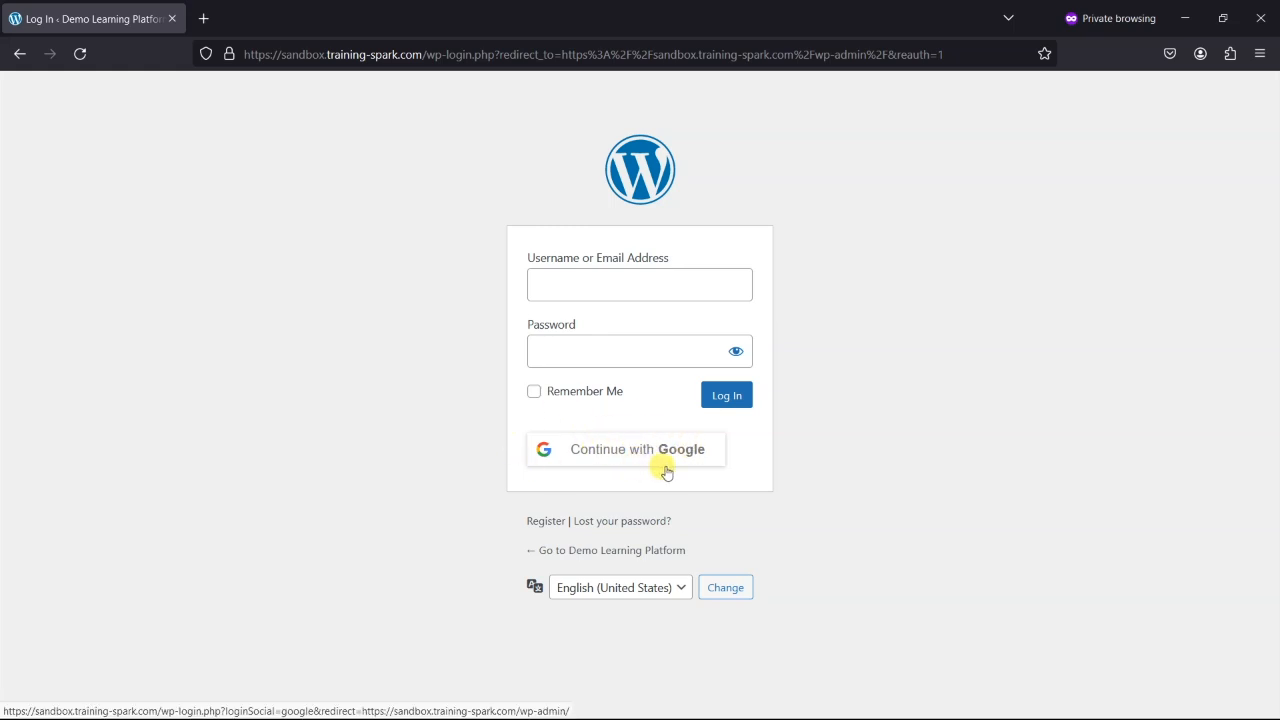
mouse_move(752, 468)
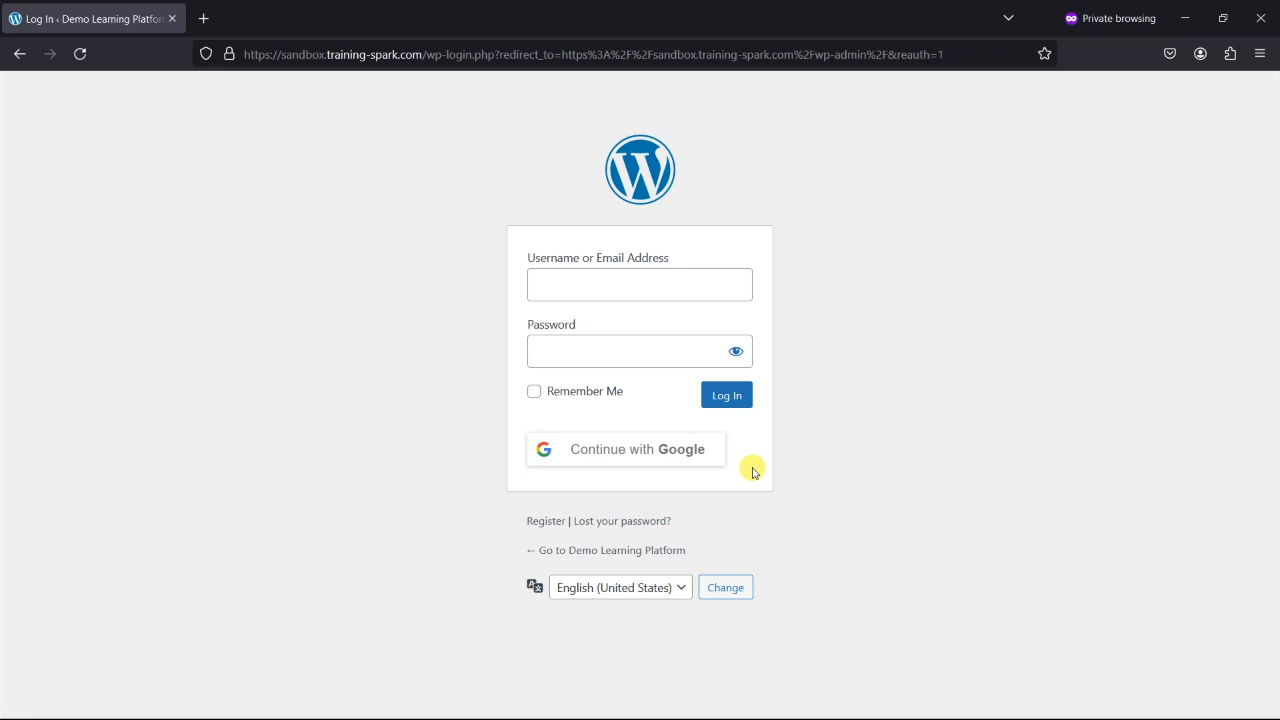
mouse_move(630, 330)
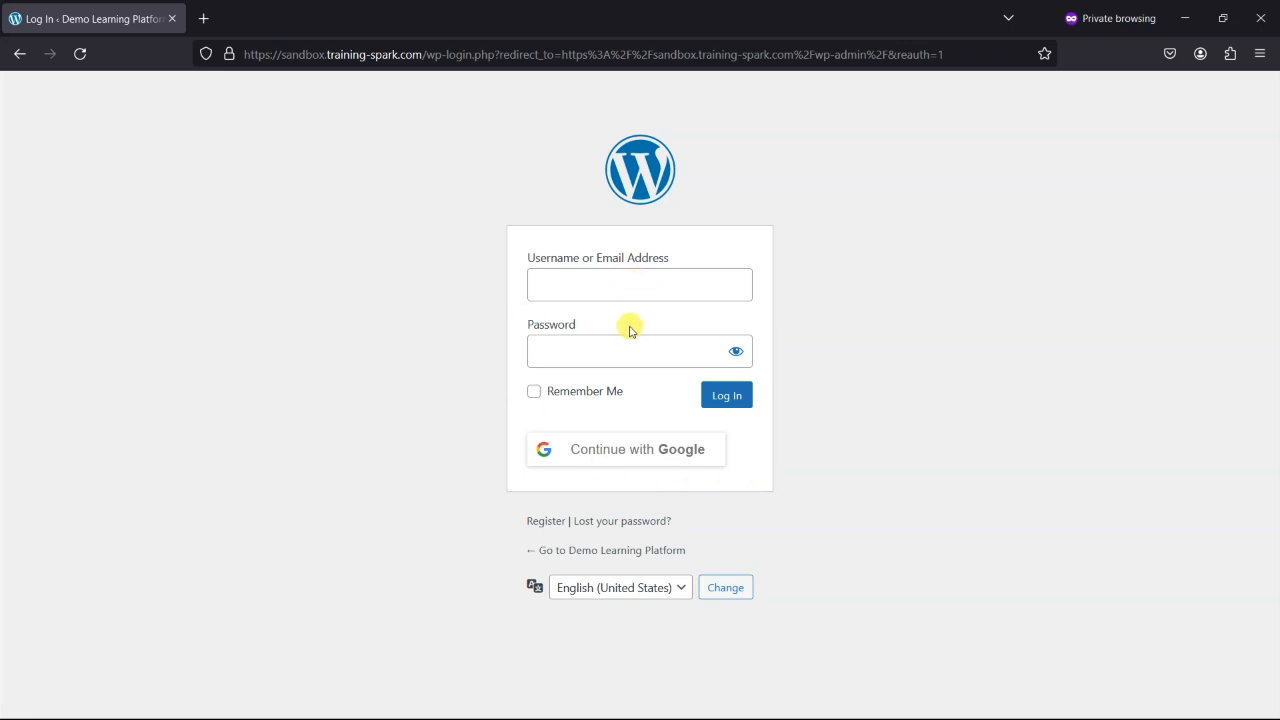
mouse_move(454, 382)
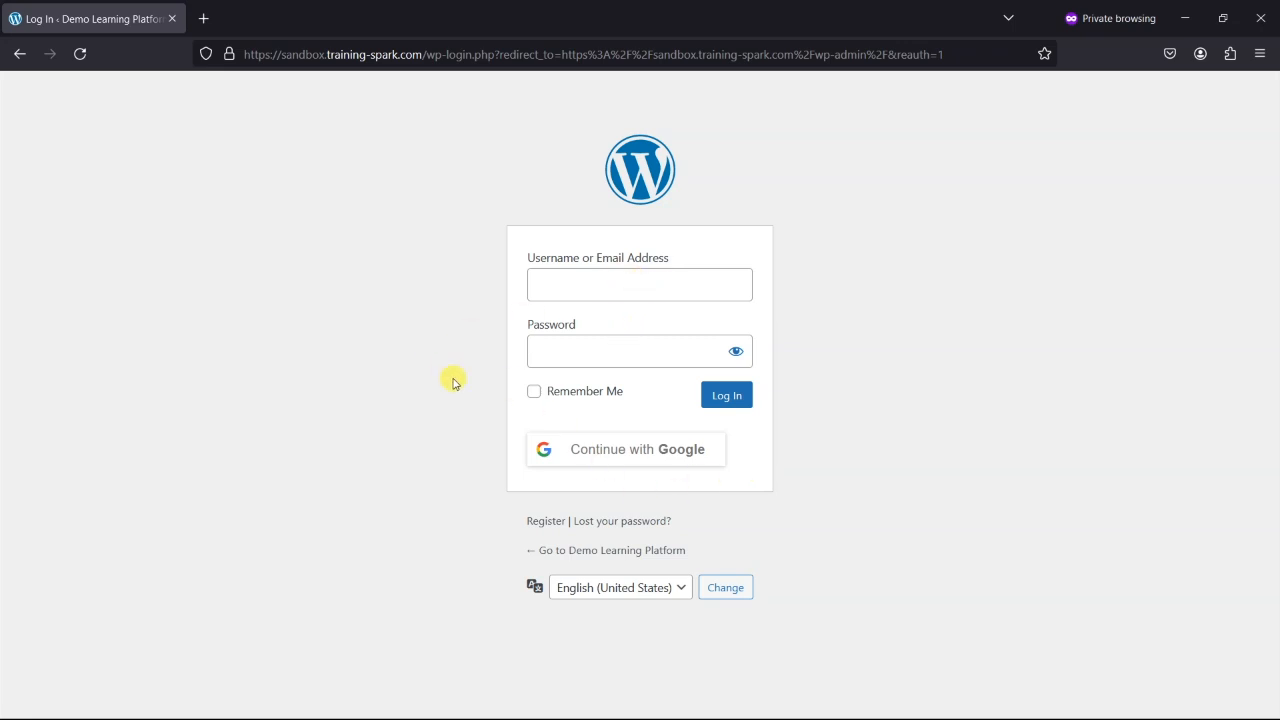
mouse_move(552, 456)
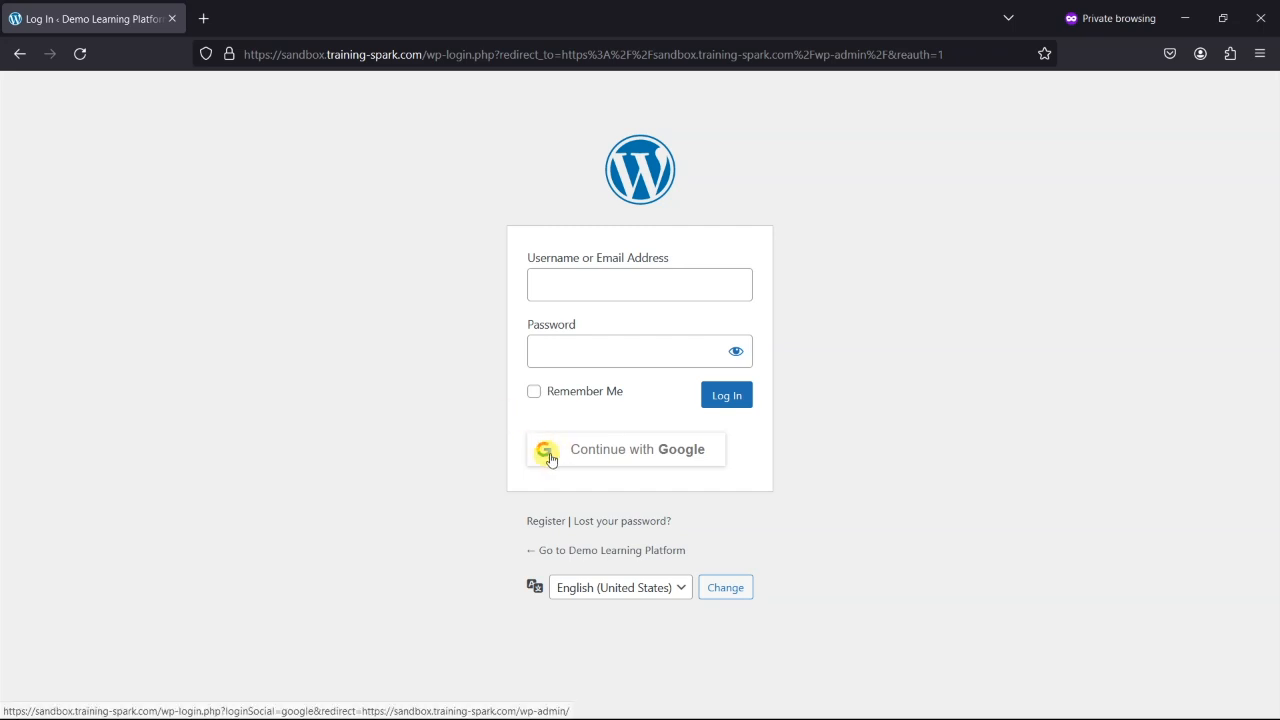
Step: Go from the site's front page to the admin Dashboard via the site-name toolbar menu
left_click(548, 448)
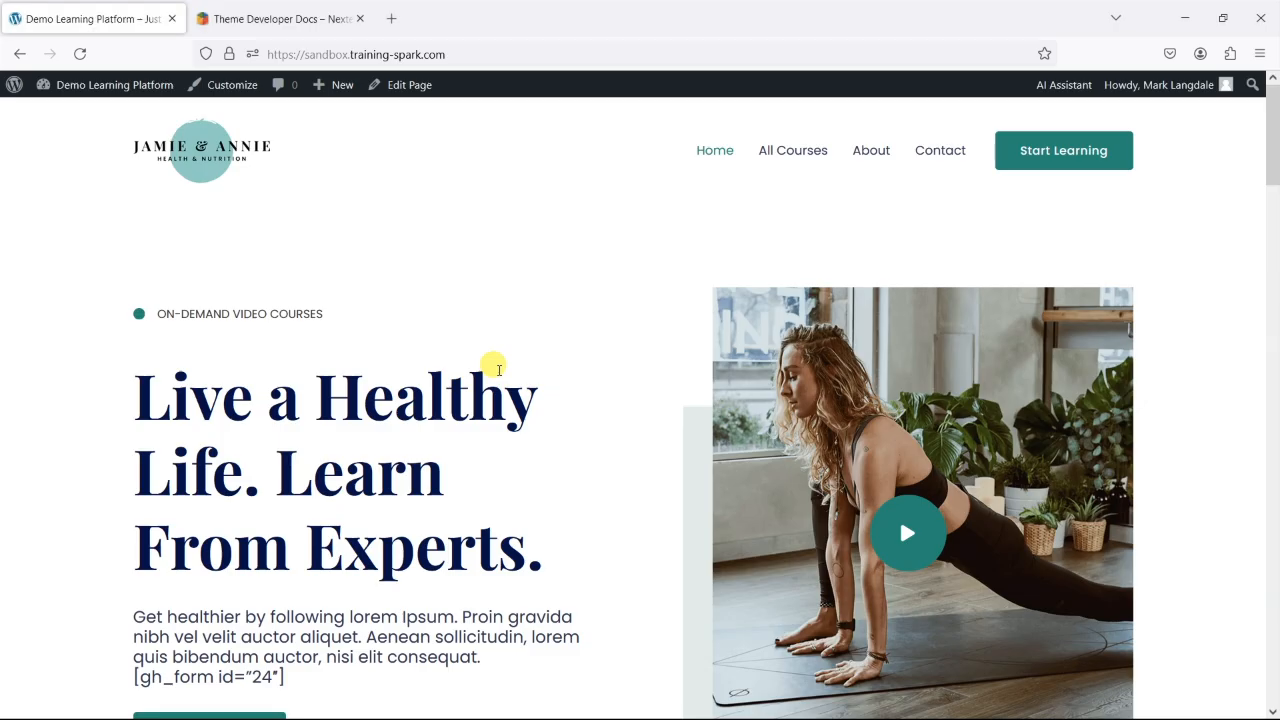
mouse_move(348, 224)
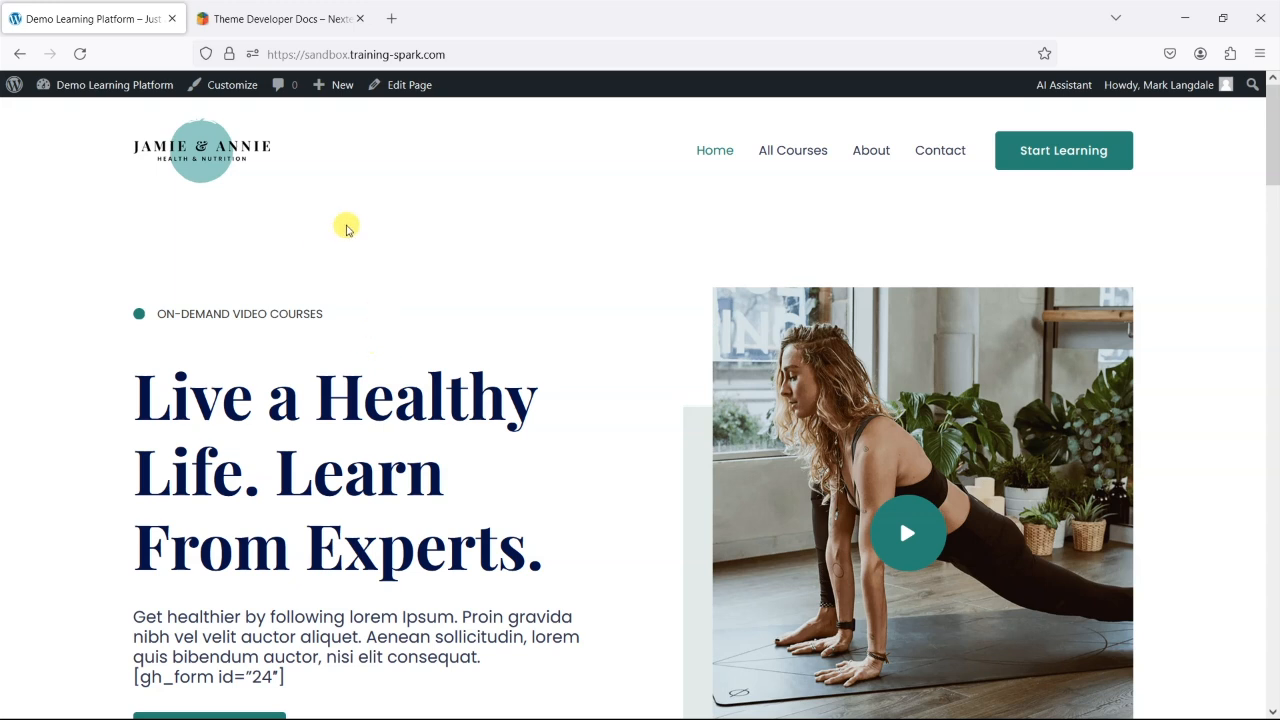
left_click(112, 84)
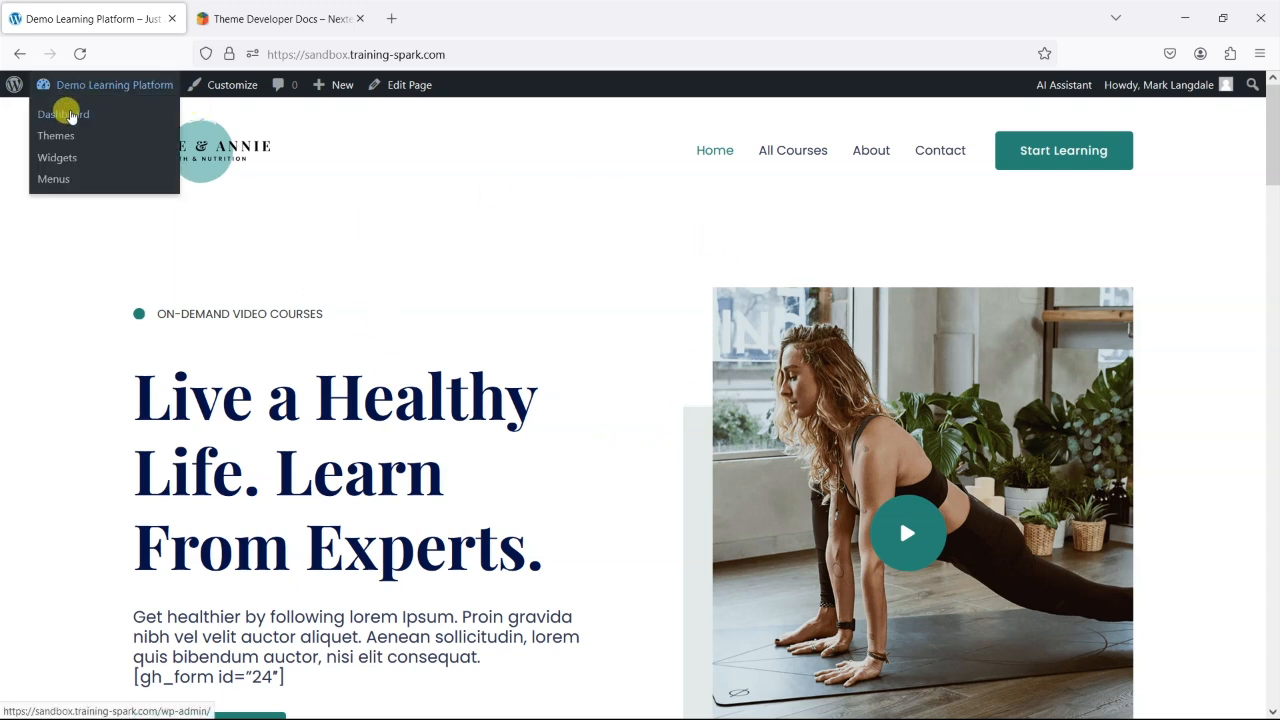
left_click(64, 112)
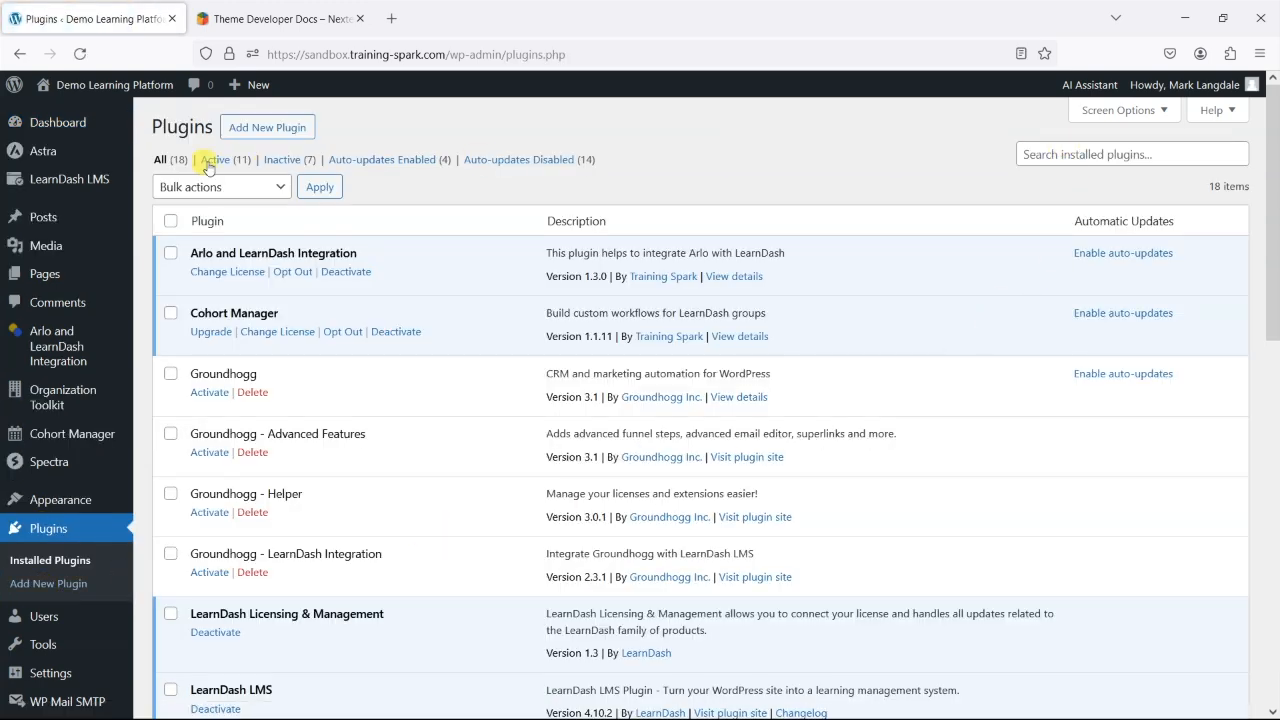
Step: Search the Add Plugins directory for 'Social login', surfacing Nextend Social Login and Register
left_click(266, 128)
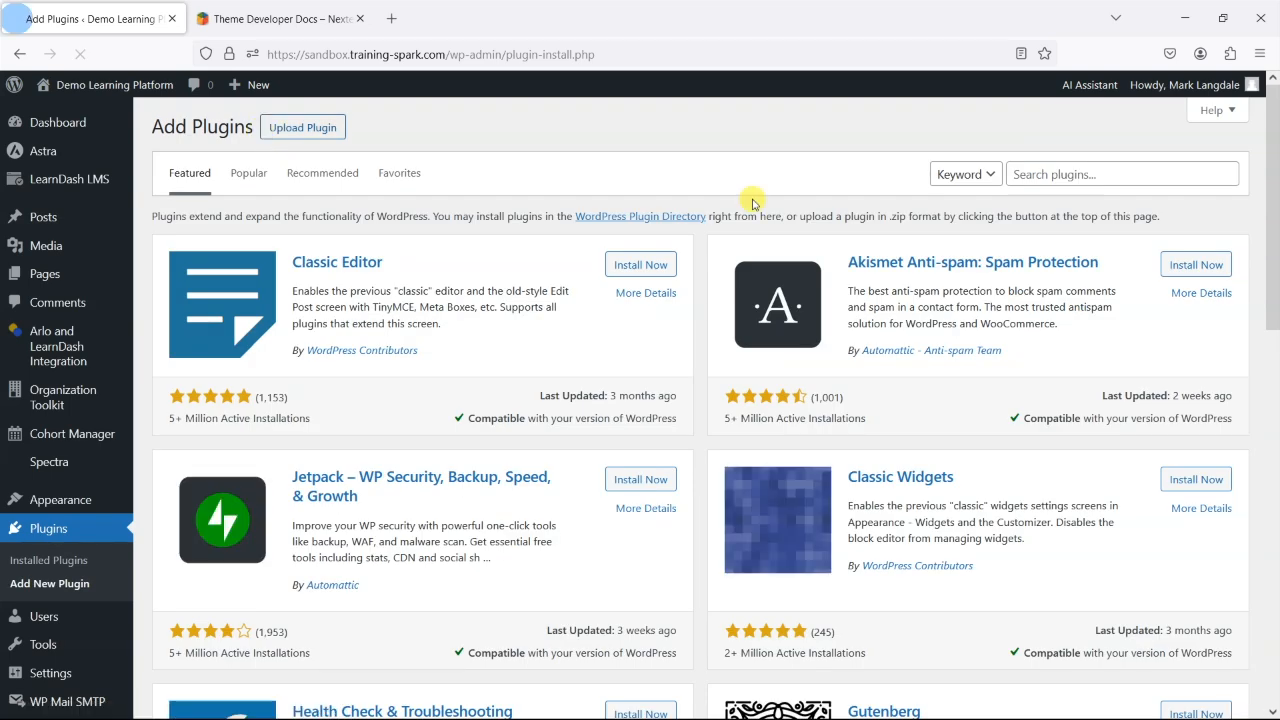
type("Soc")
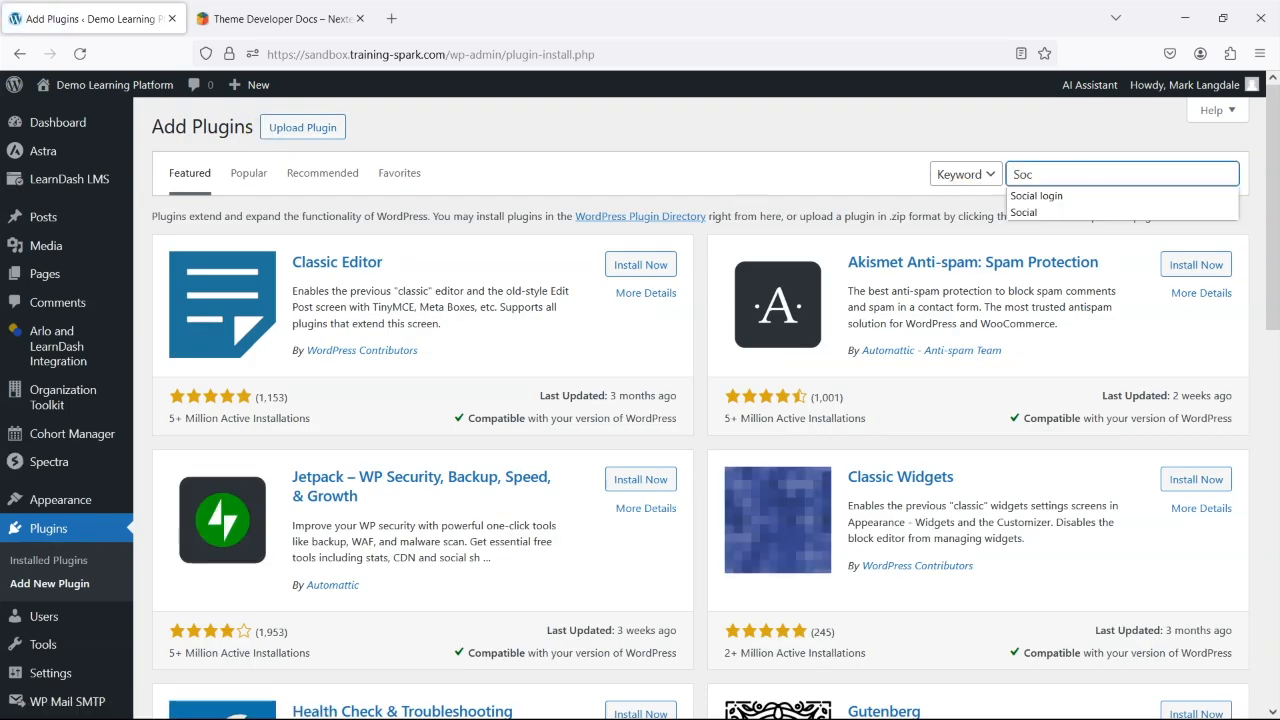
left_click(1036, 196)
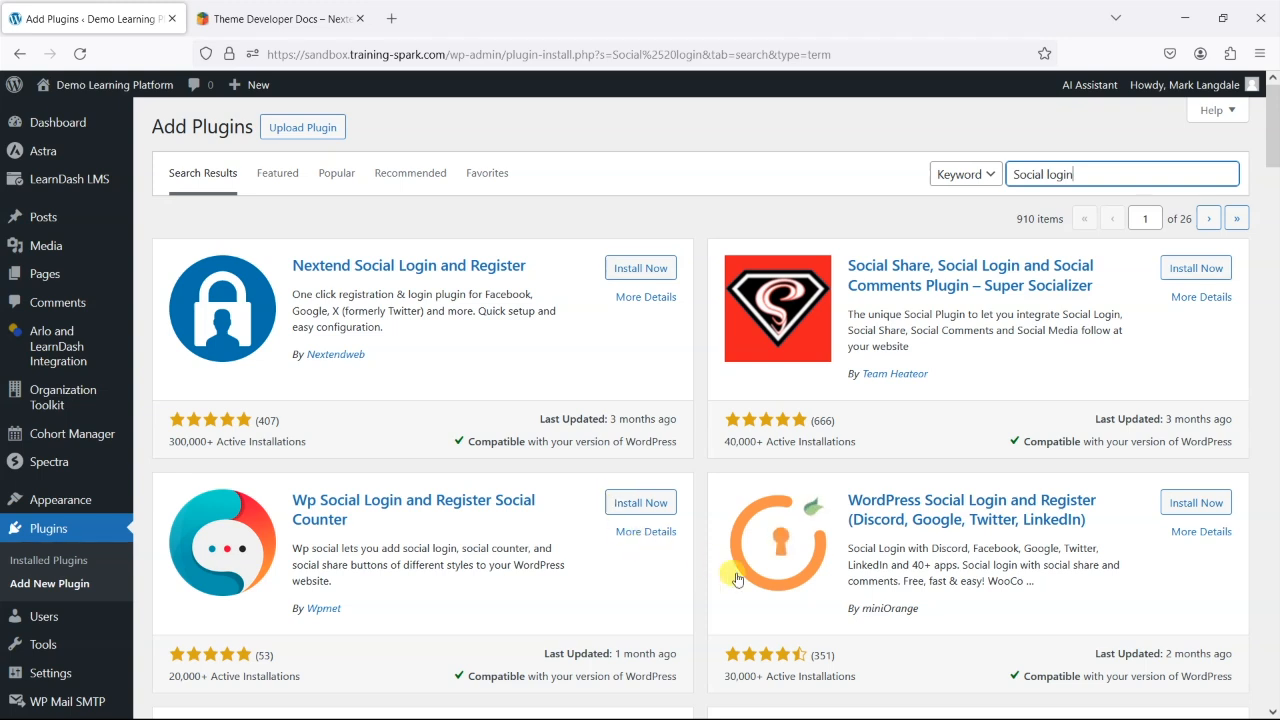
mouse_move(216, 444)
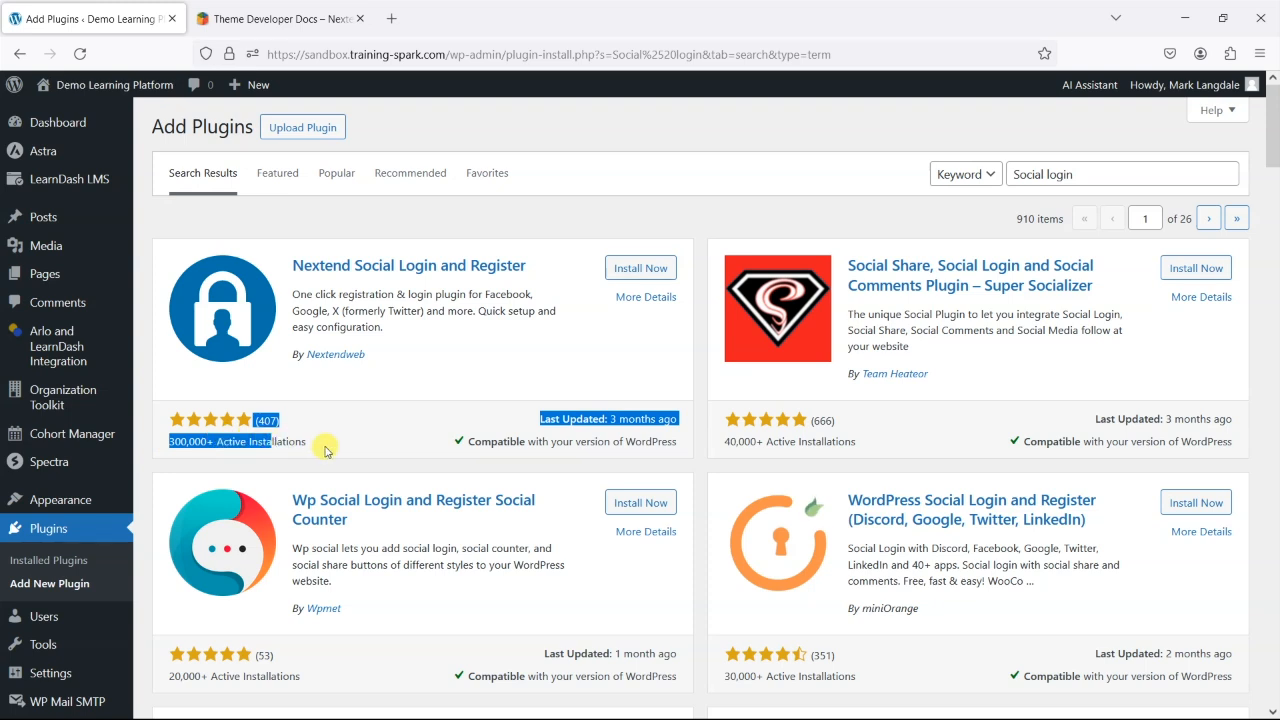
mouse_move(456, 404)
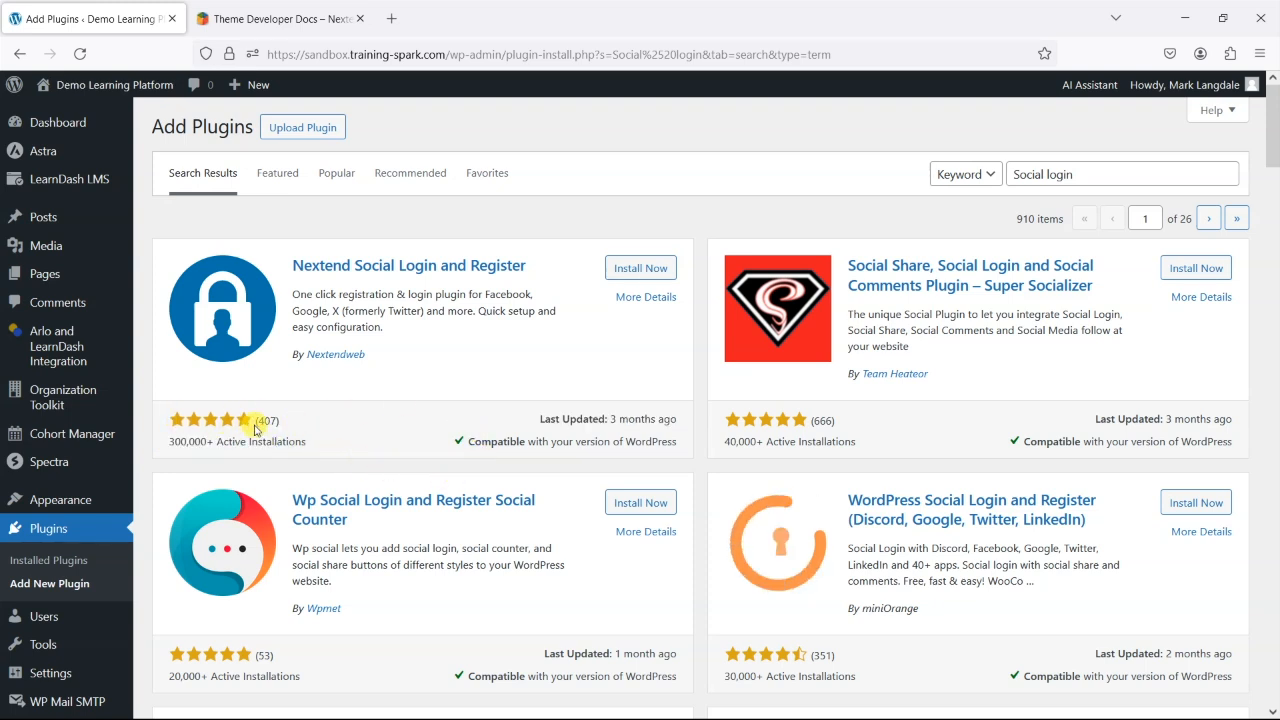
mouse_move(548, 418)
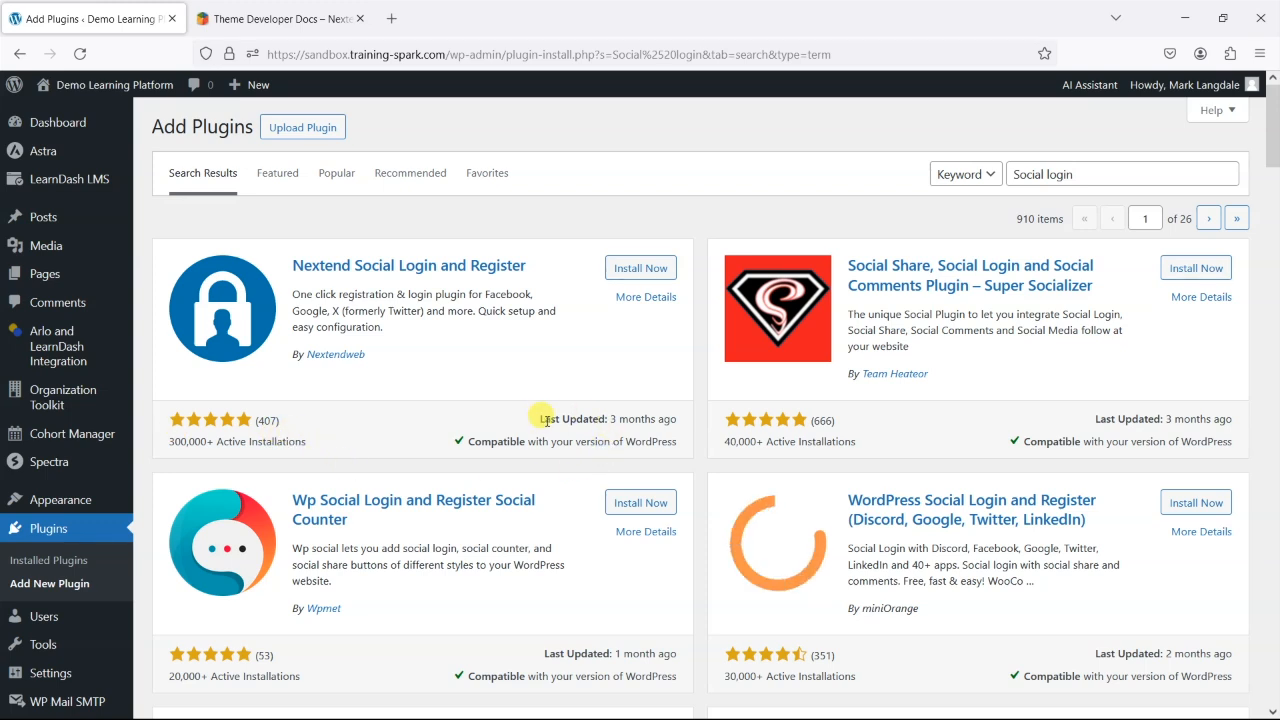
mouse_move(430, 276)
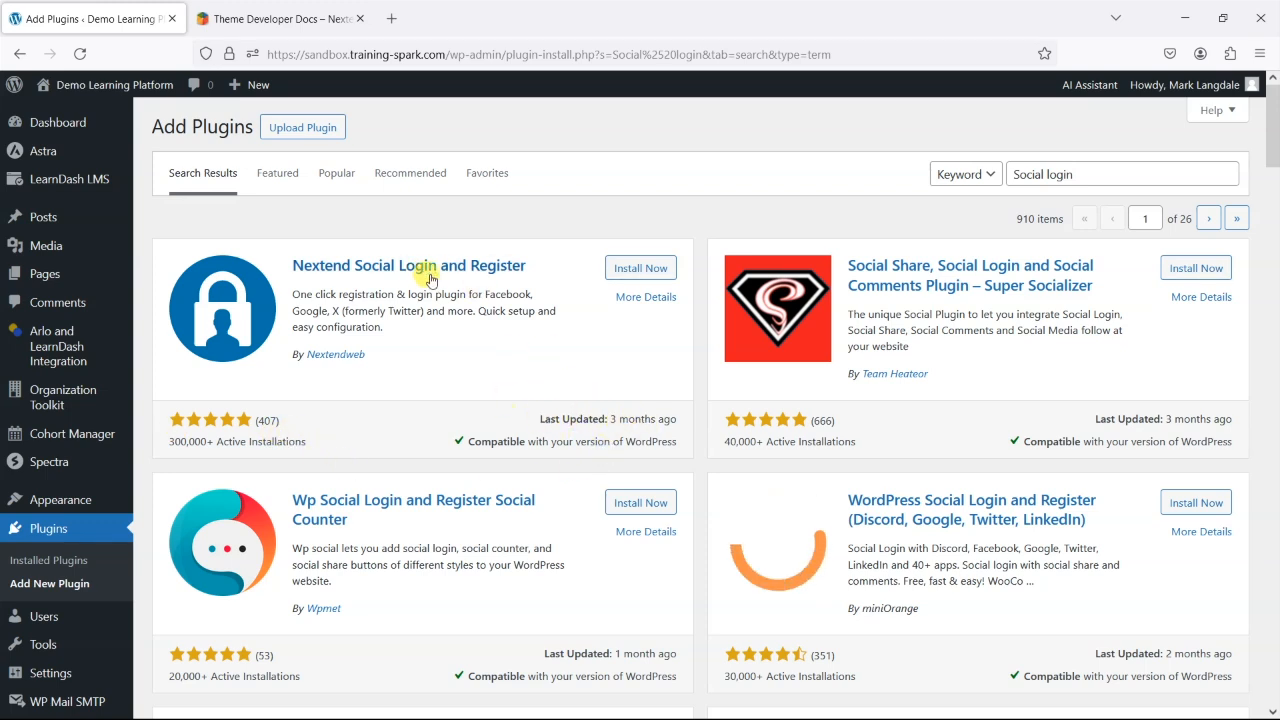
mouse_move(484, 336)
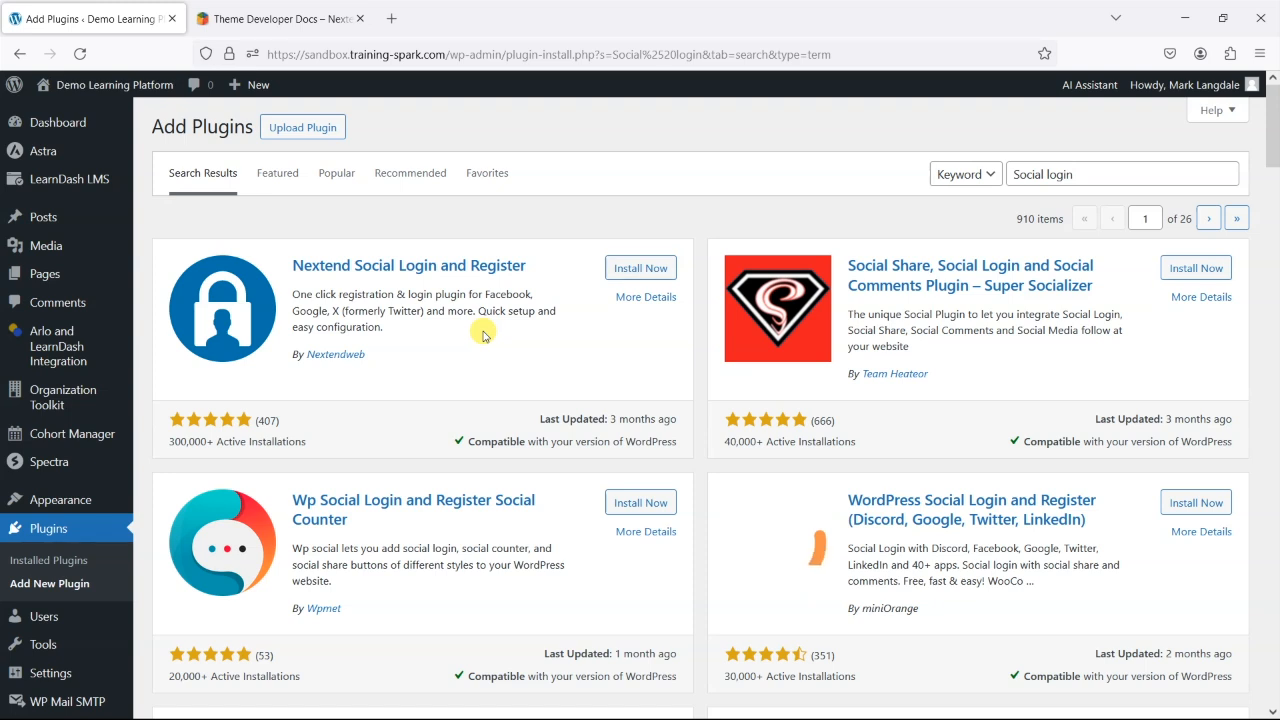
Step: Install and activate the Nextend Social Login and Register plugin from the search results
left_click(640, 268)
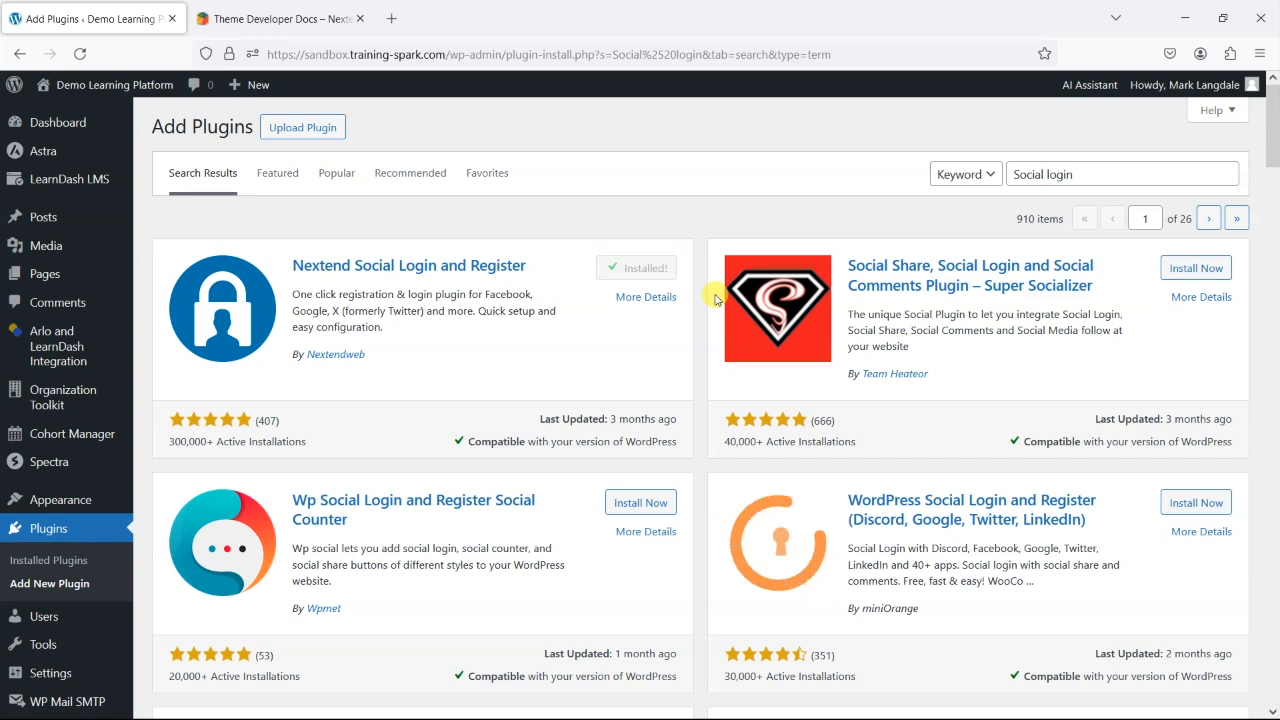
left_click(648, 268)
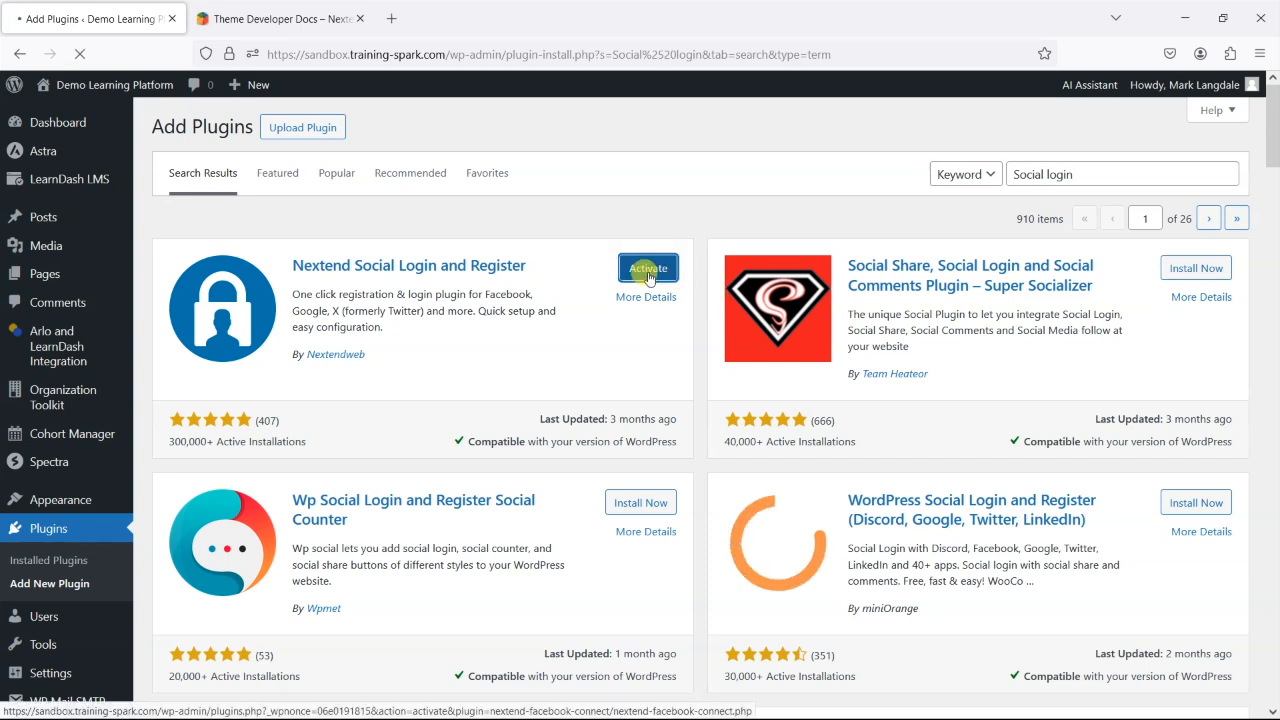
left_click(648, 268)
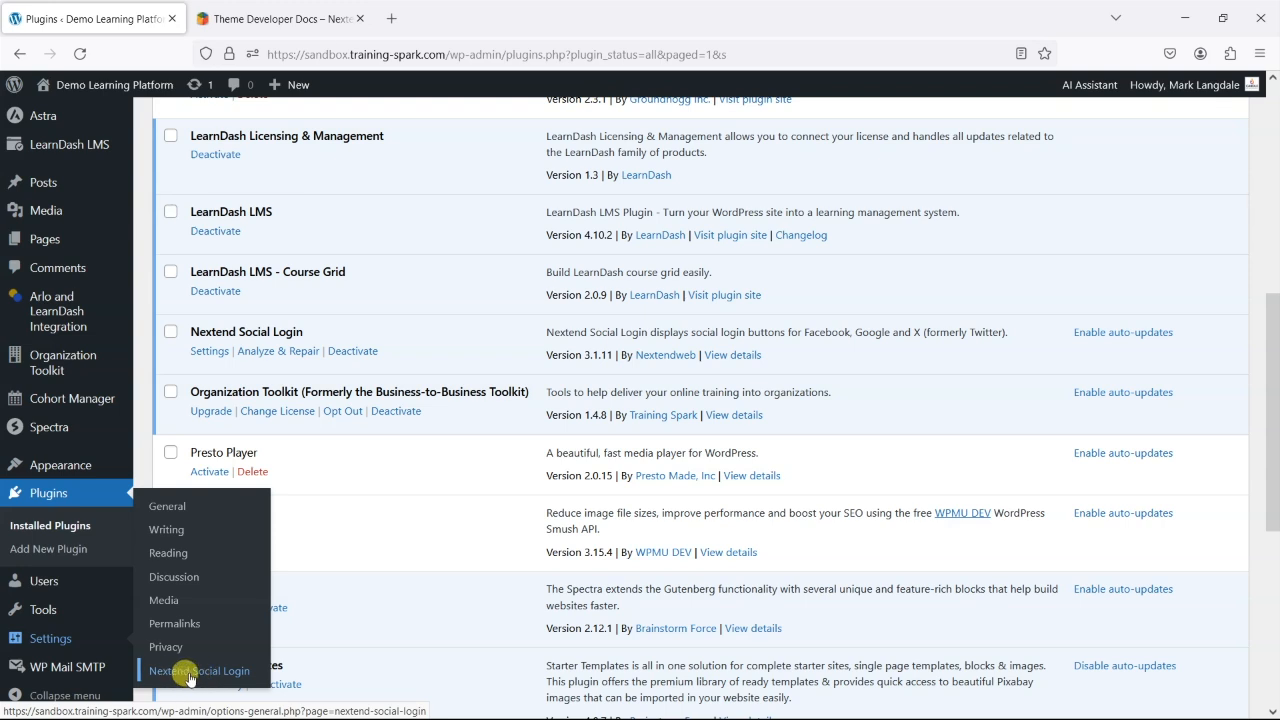
Step: Bring up Settings > Nextend Social Login and skim the top of the Providers tab
left_click(198, 670)
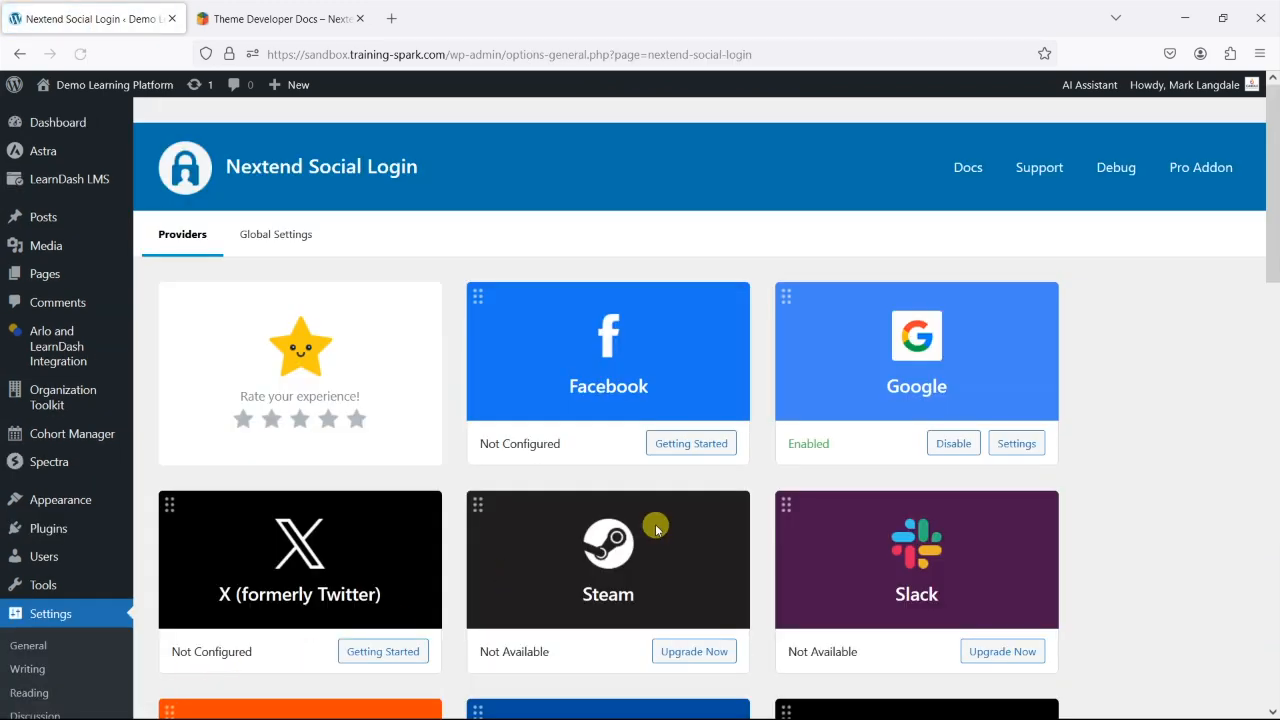
mouse_move(890, 308)
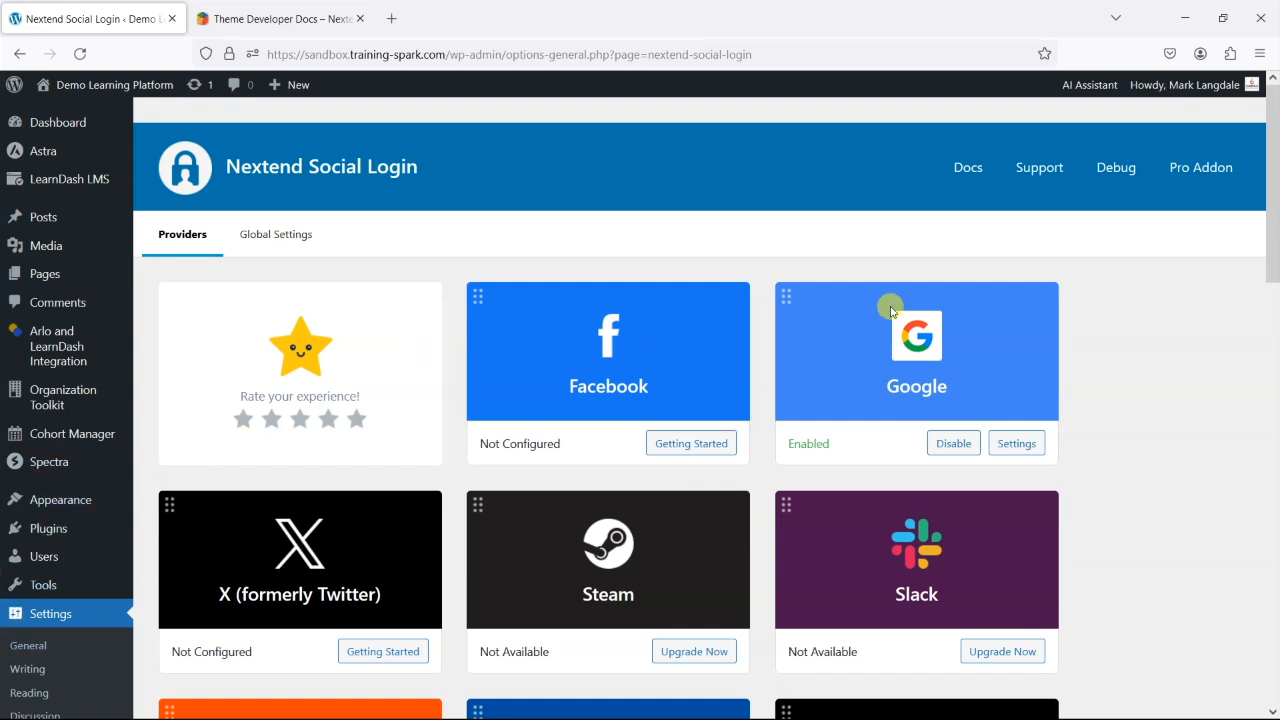
scroll("down", 3)
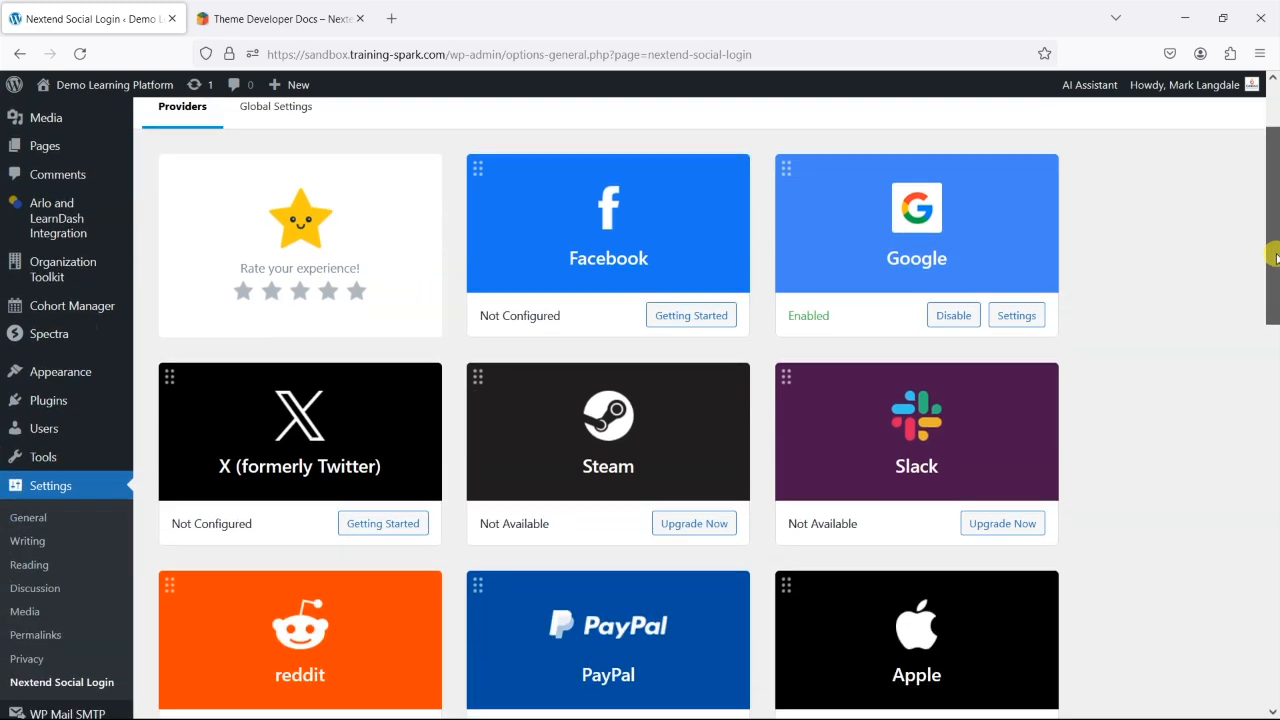
scroll("down", 3)
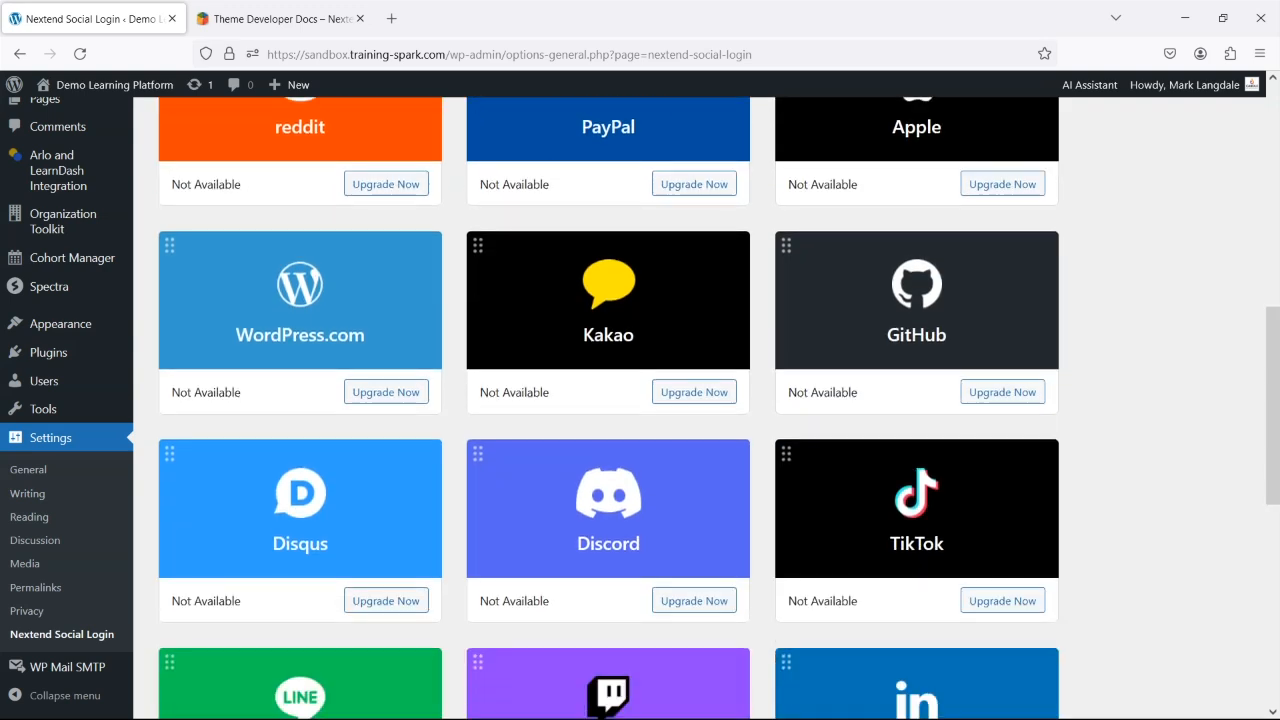
scroll("down", 3)
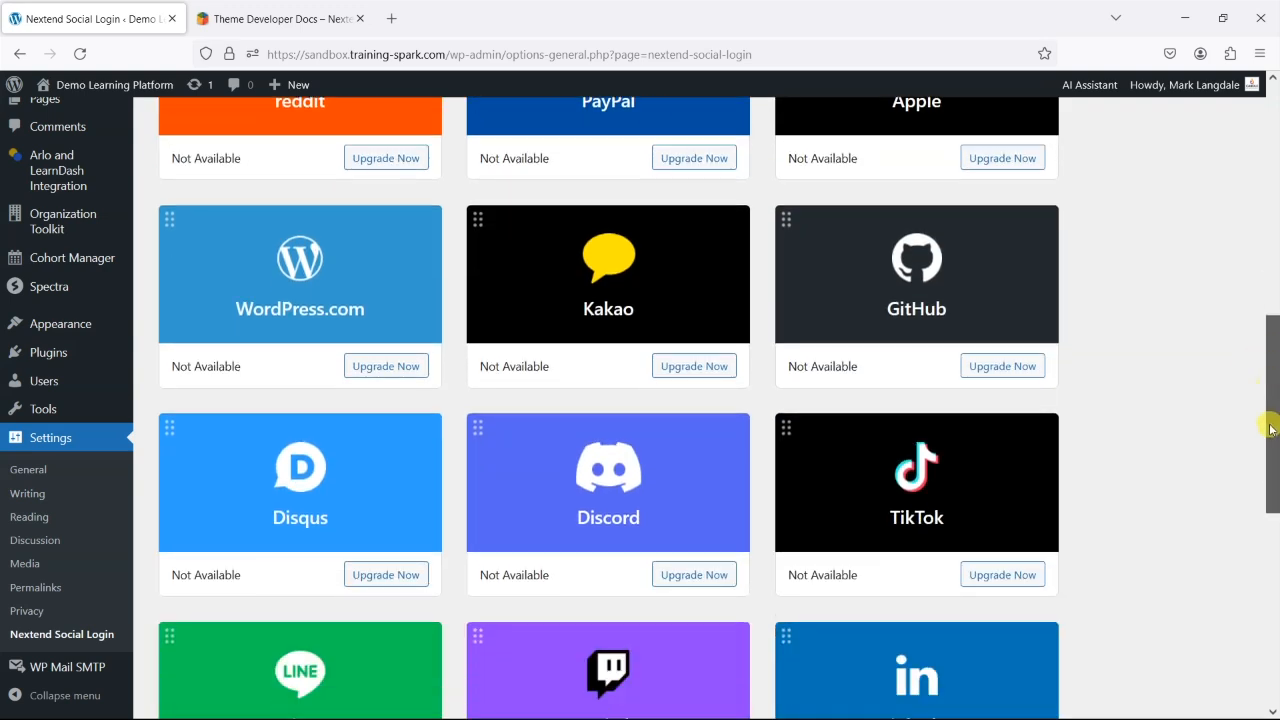
scroll("up", 3)
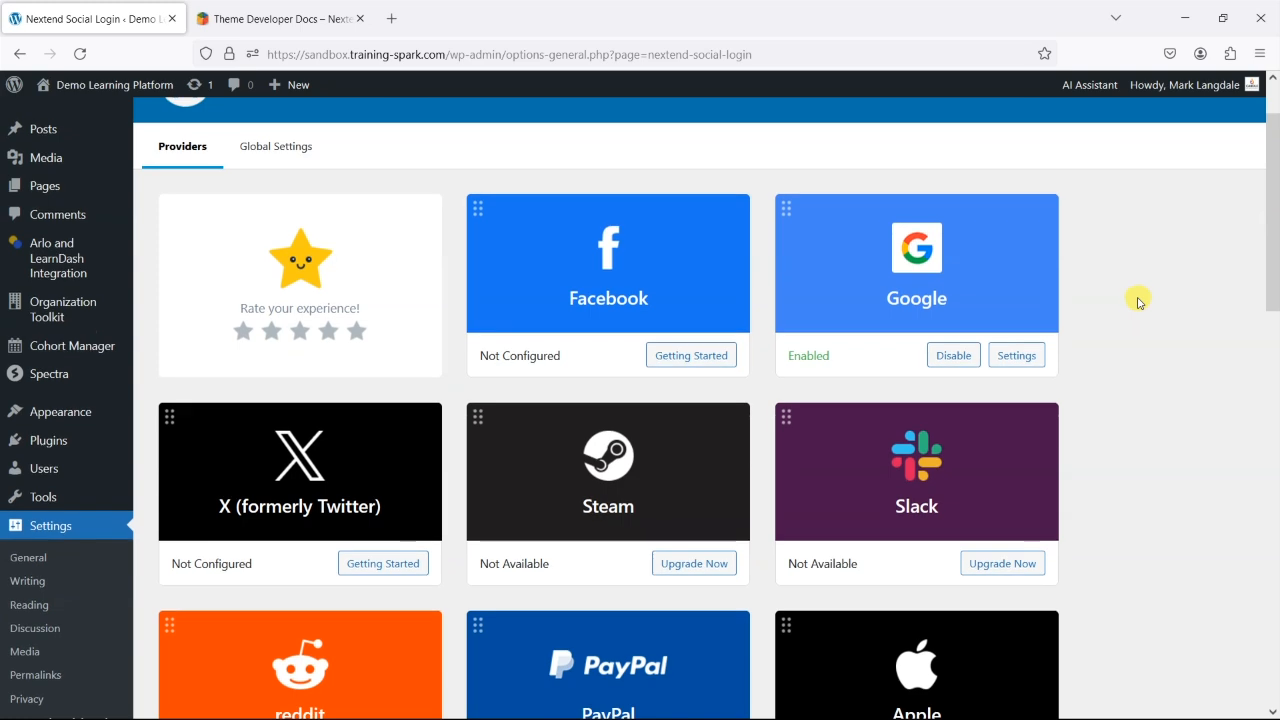
mouse_move(1142, 300)
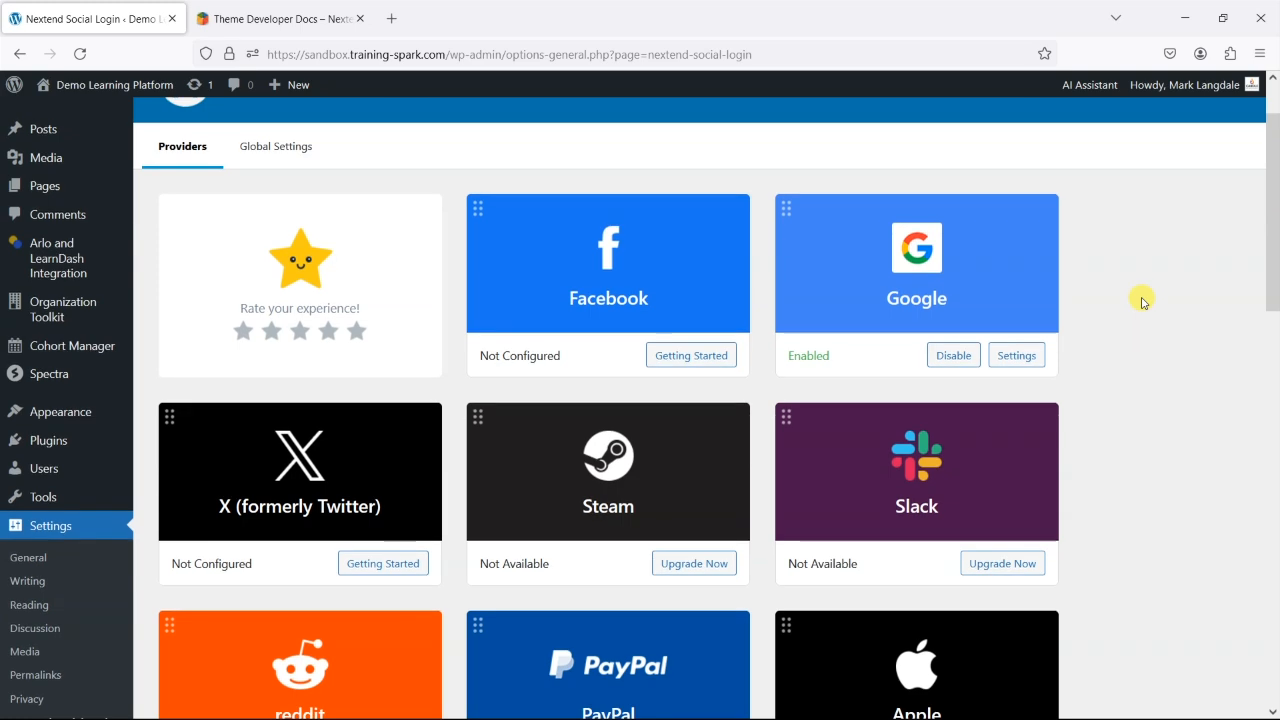
mouse_move(560, 256)
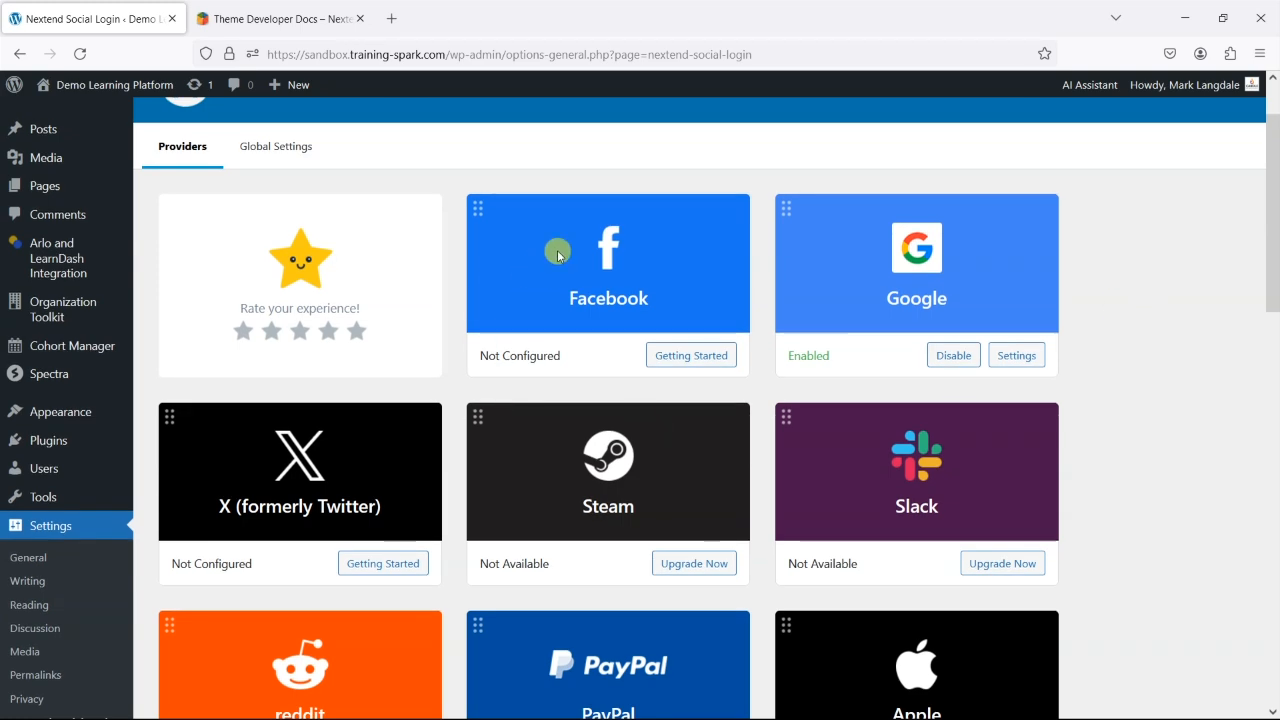
mouse_move(342, 458)
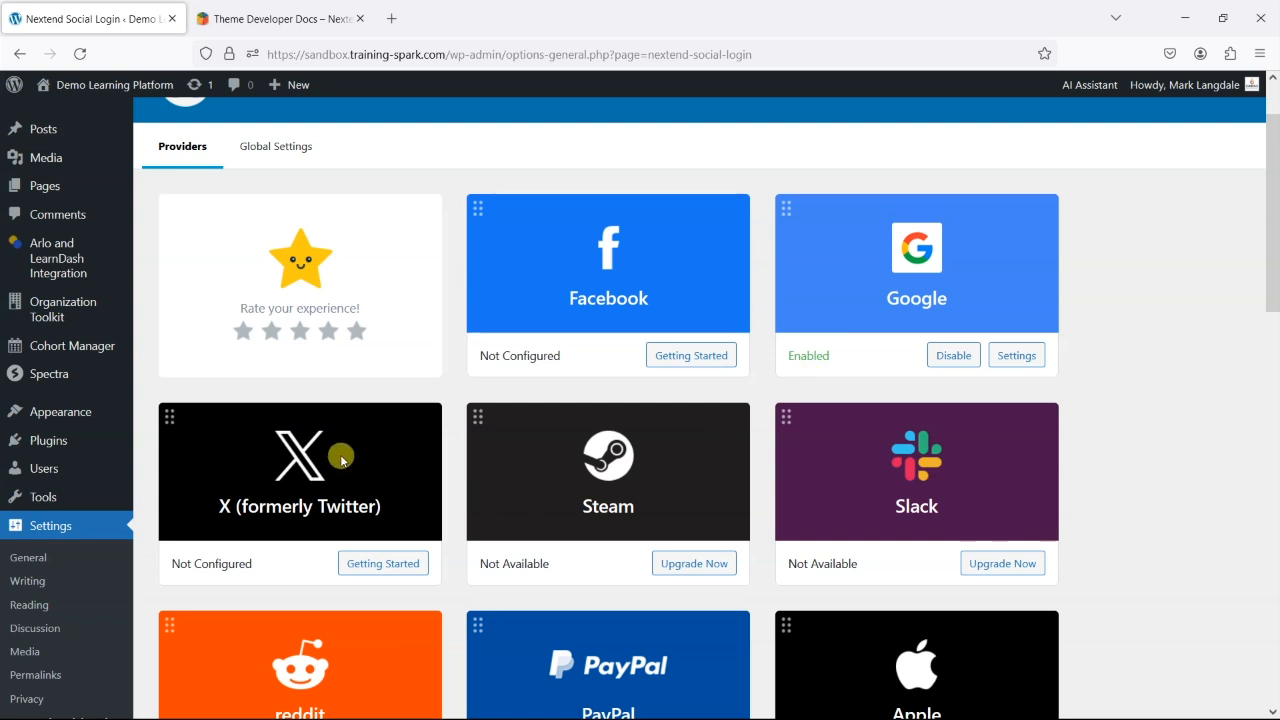
mouse_move(432, 388)
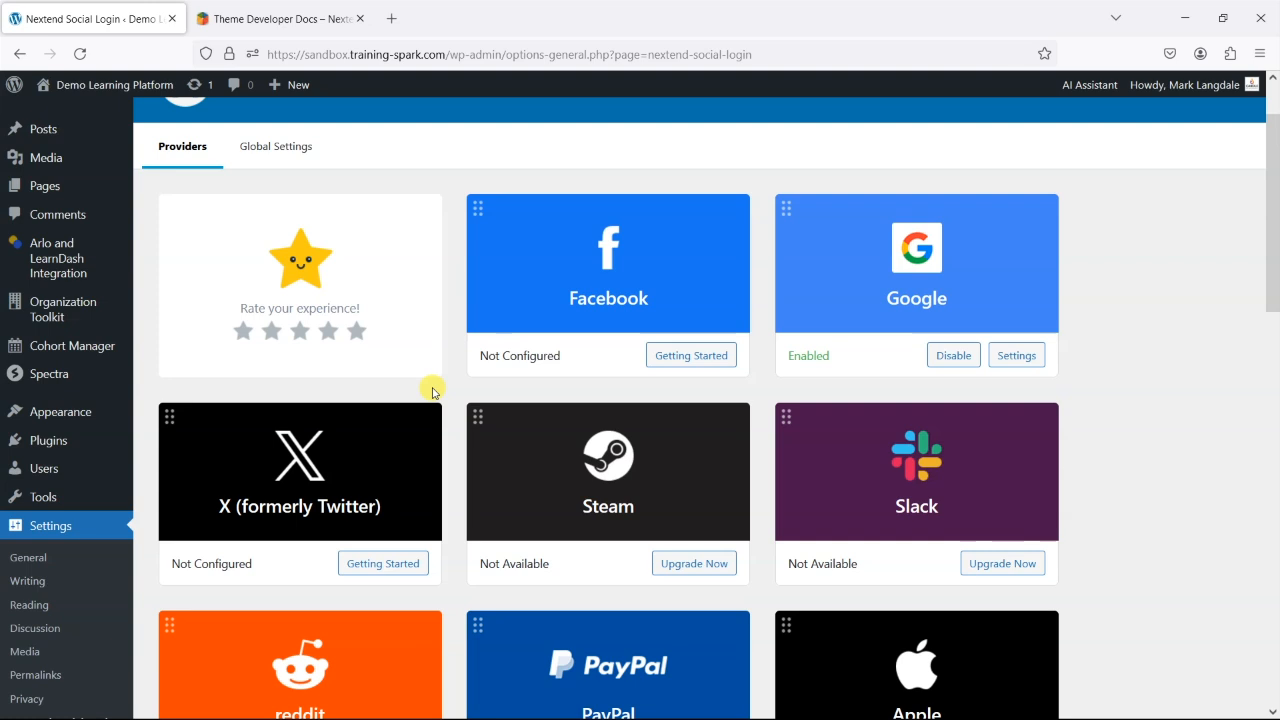
Step: Scroll down the provider list to see Google enabled while Facebook and X are unconfigured
scroll("down", 3)
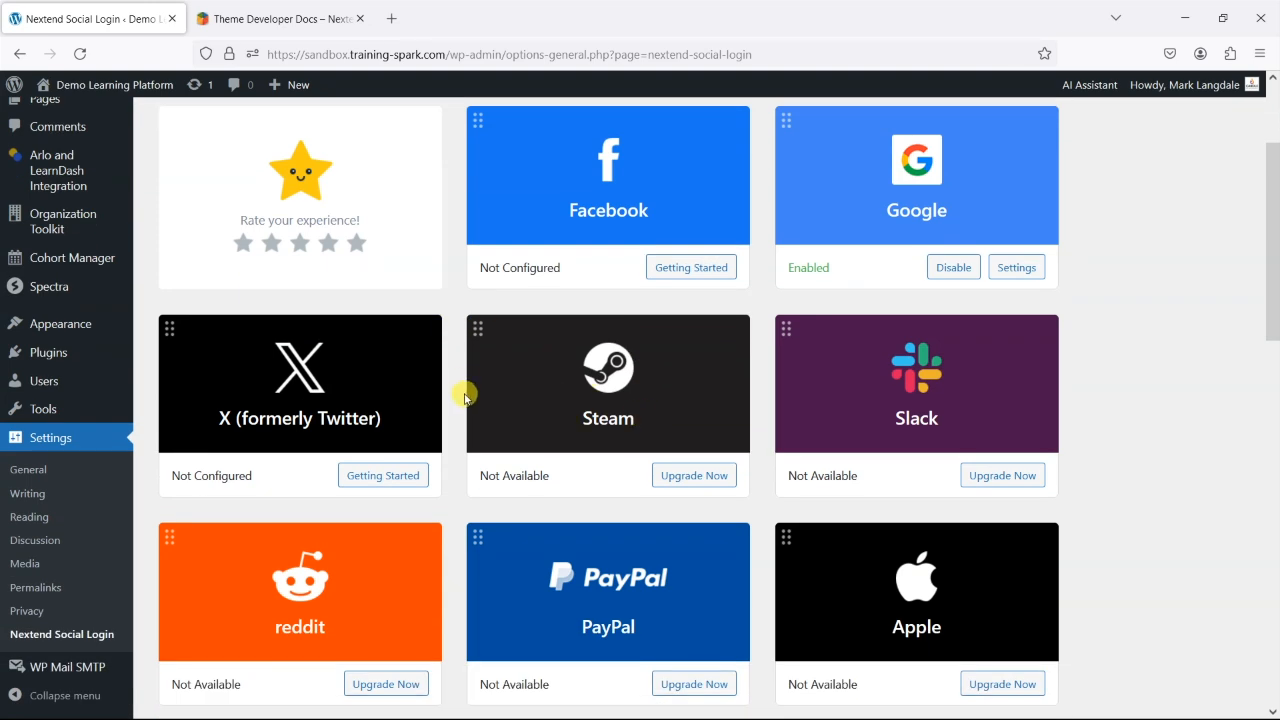
scroll("down", 3)
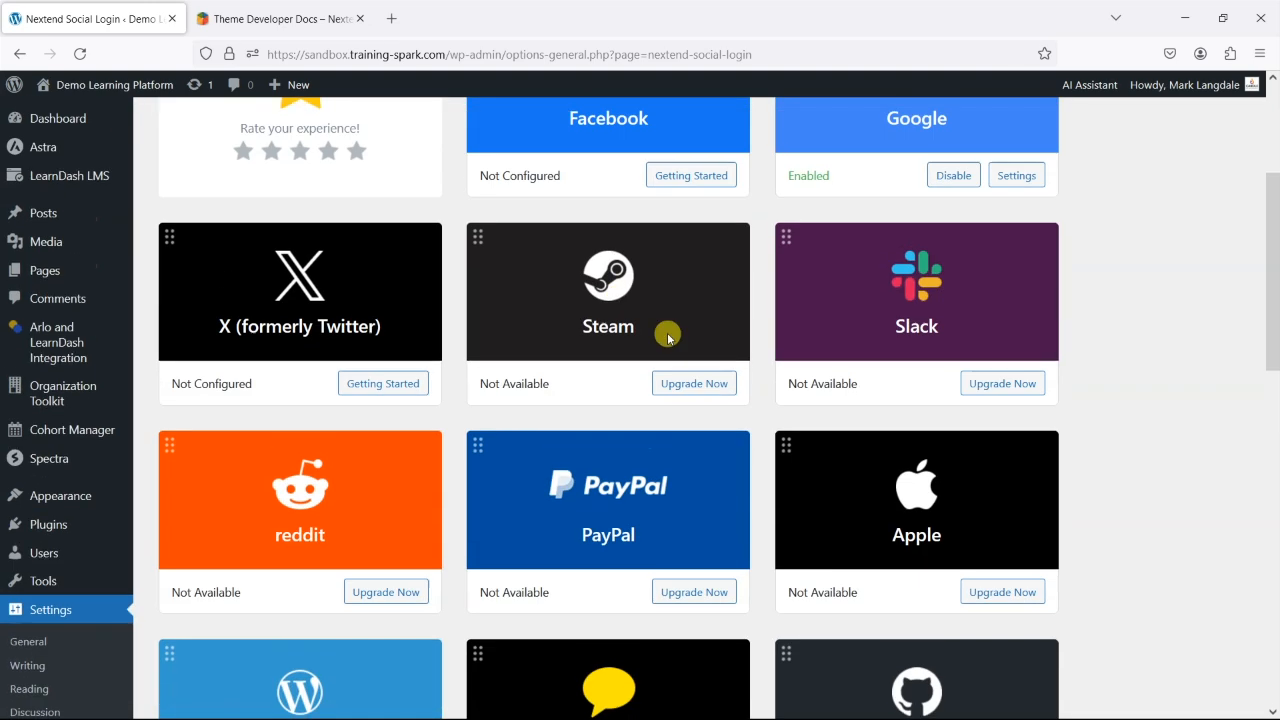
scroll("down", 3)
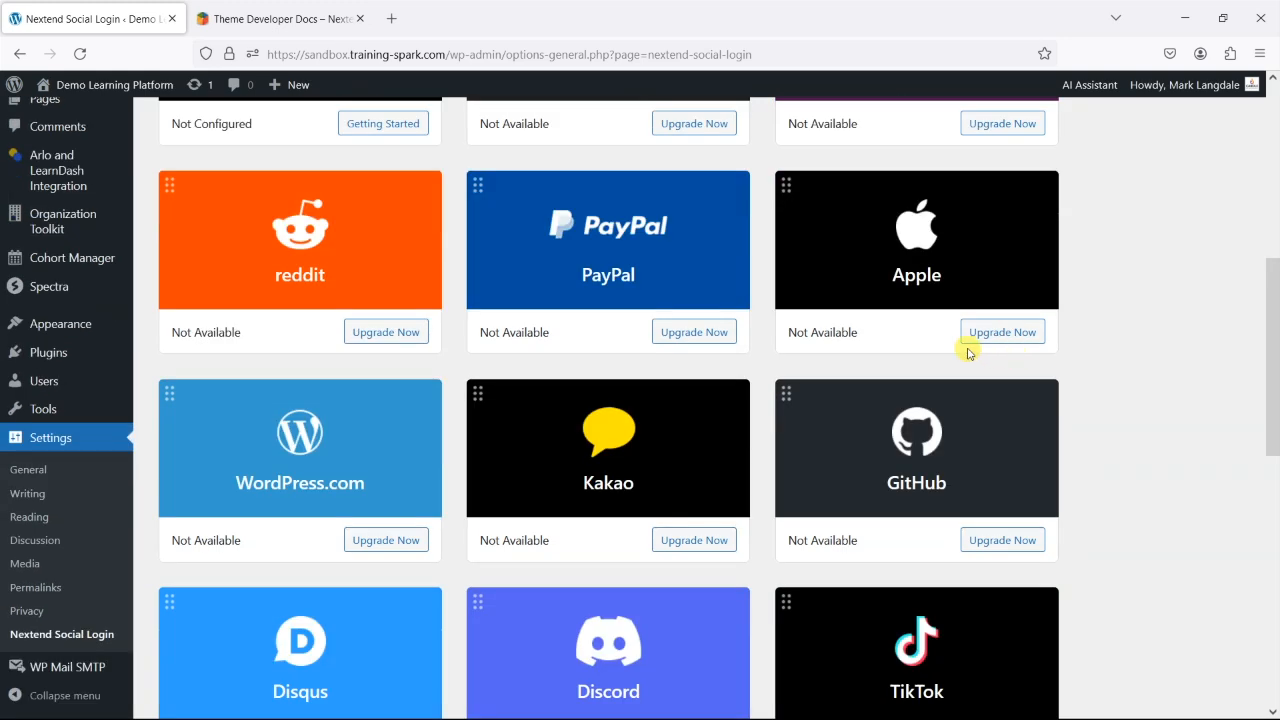
scroll("down", 3)
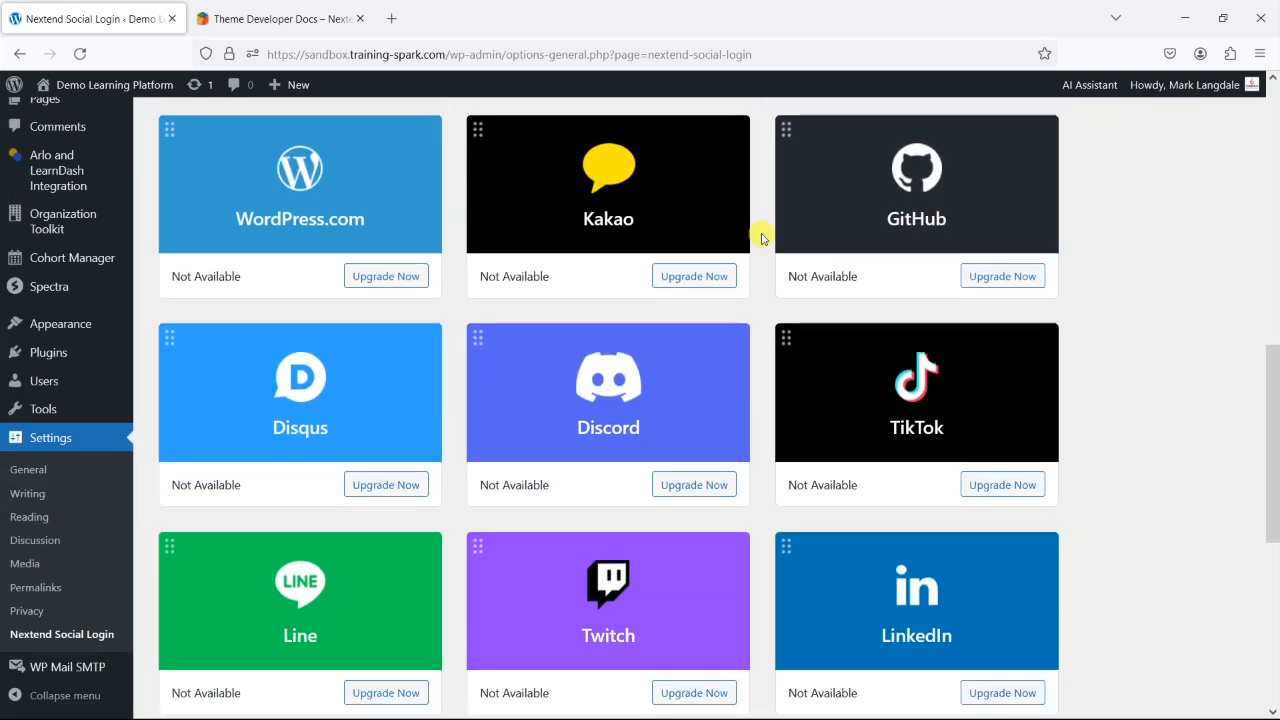
scroll("down", 3)
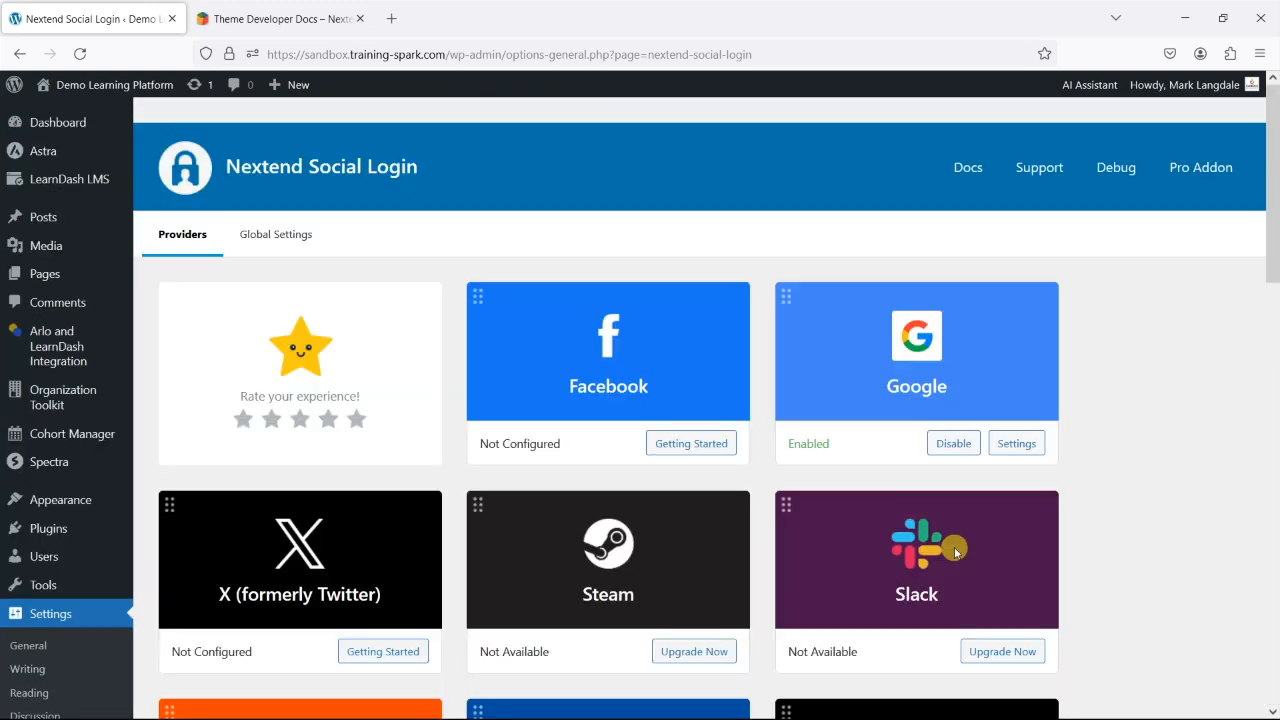
mouse_move(782, 348)
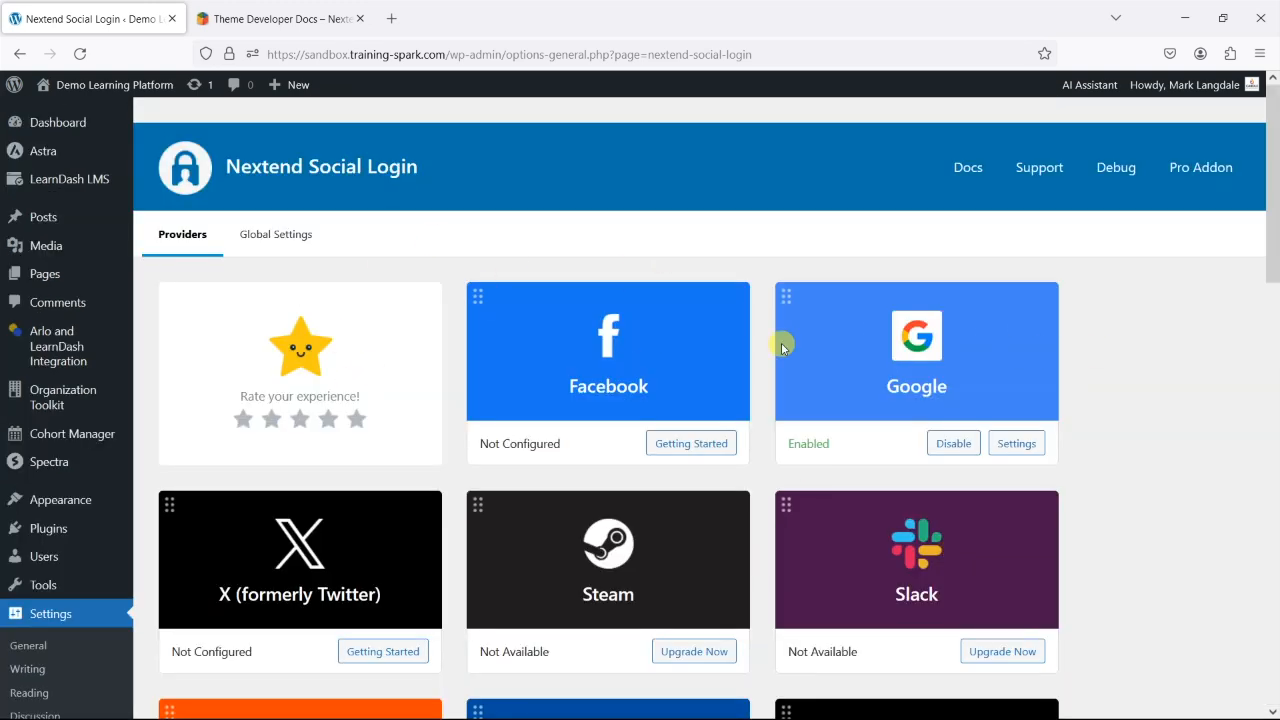
mouse_move(822, 360)
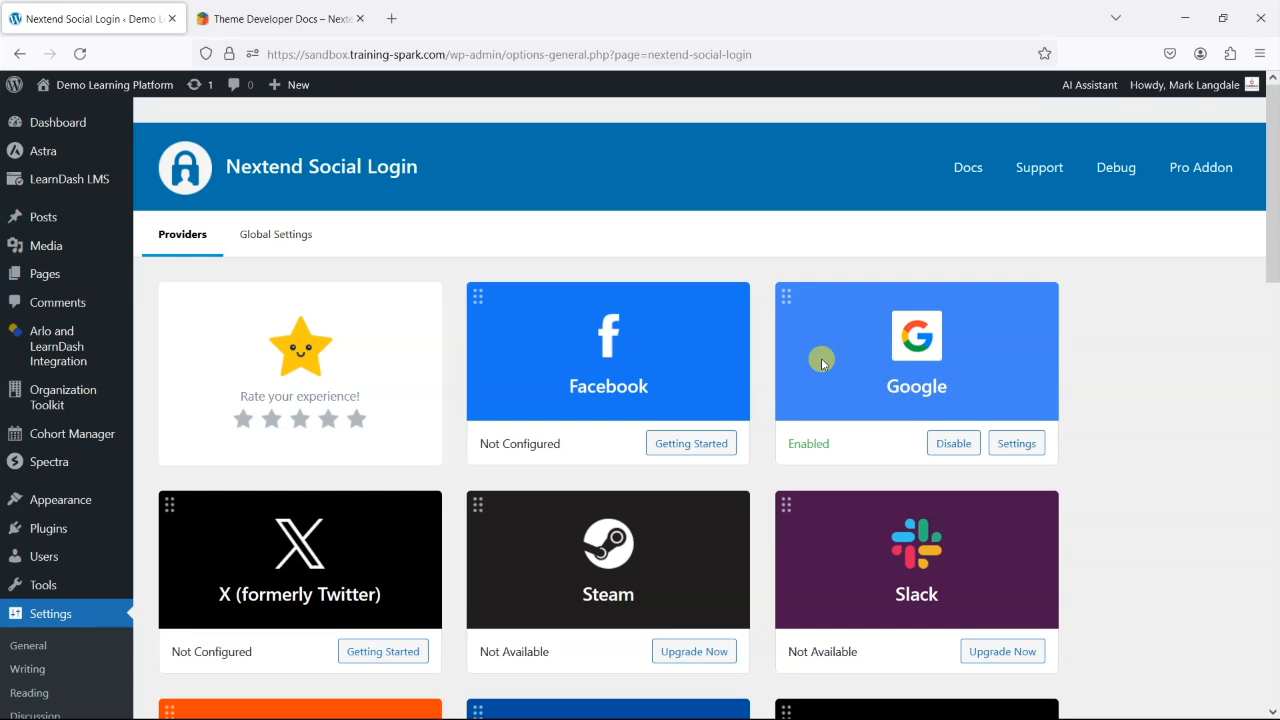
mouse_move(490, 456)
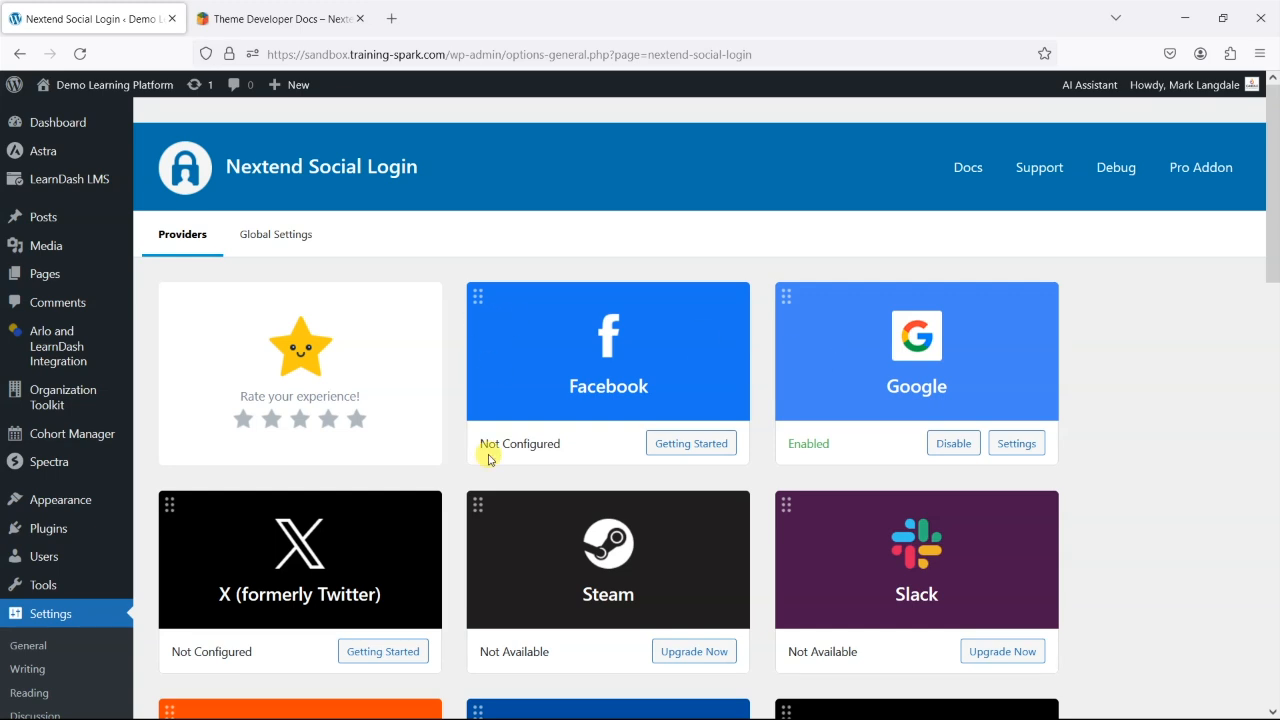
mouse_move(640, 406)
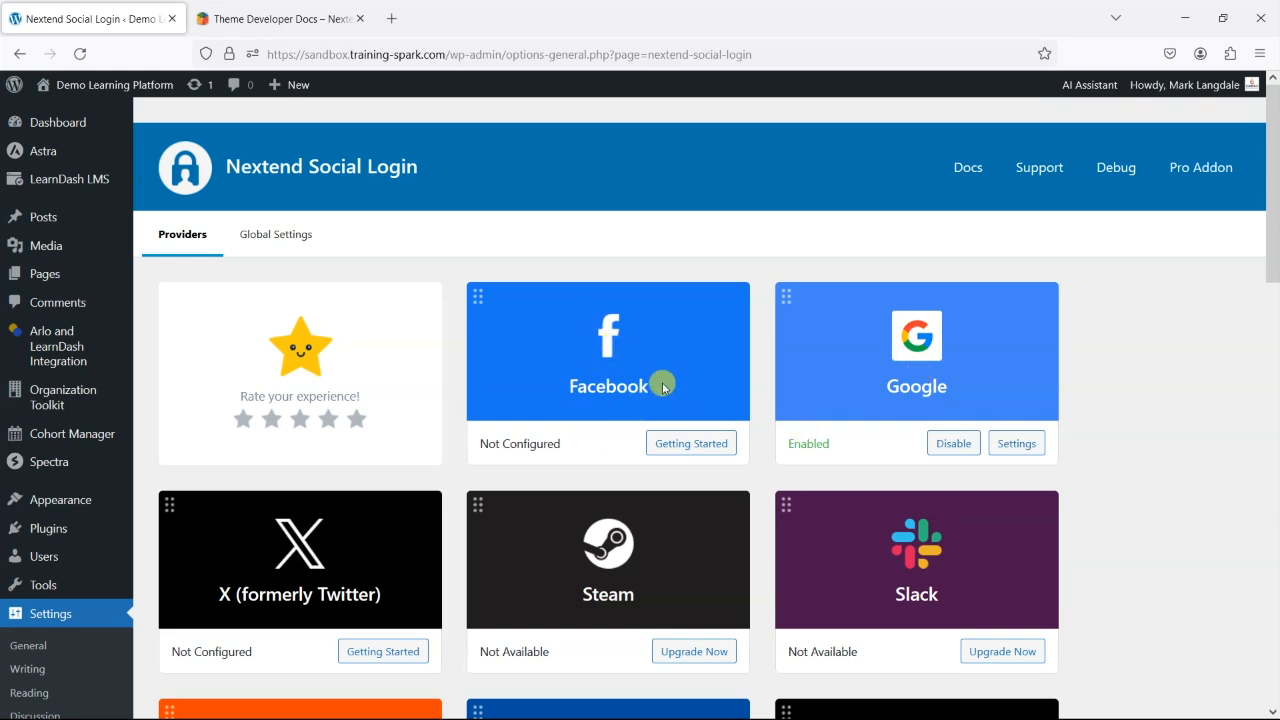
scroll("down", 3)
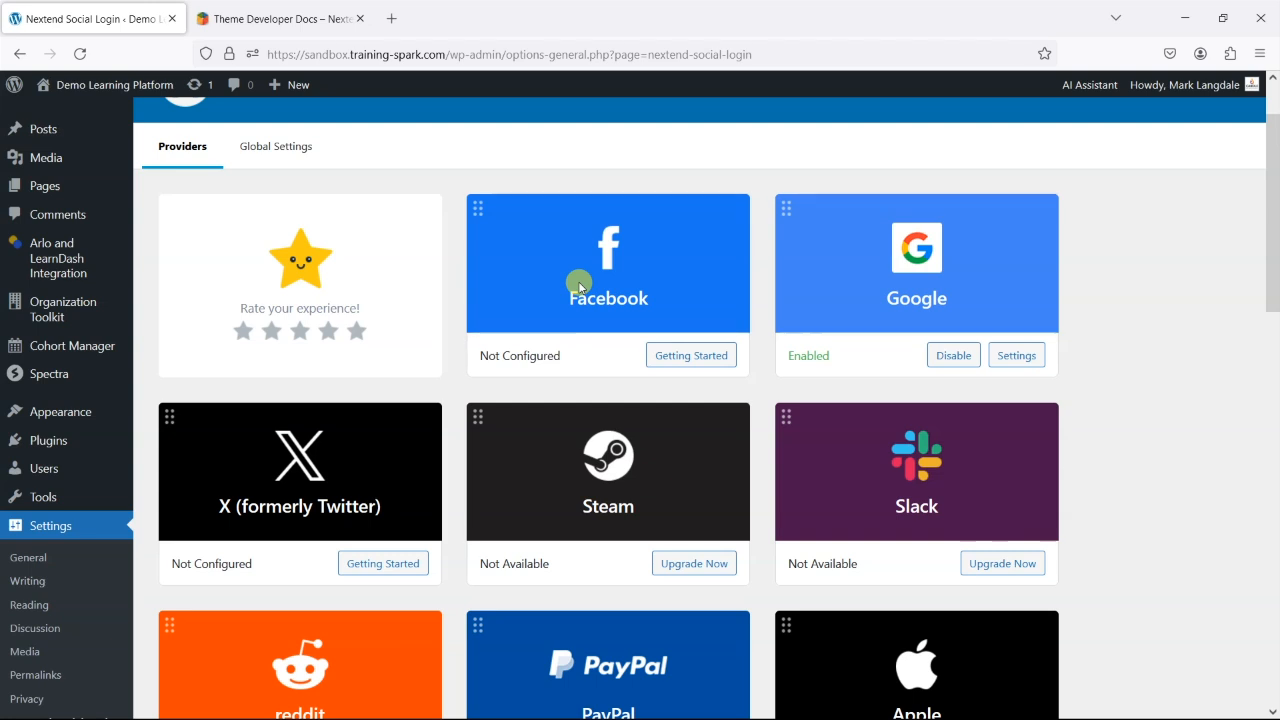
mouse_move(604, 316)
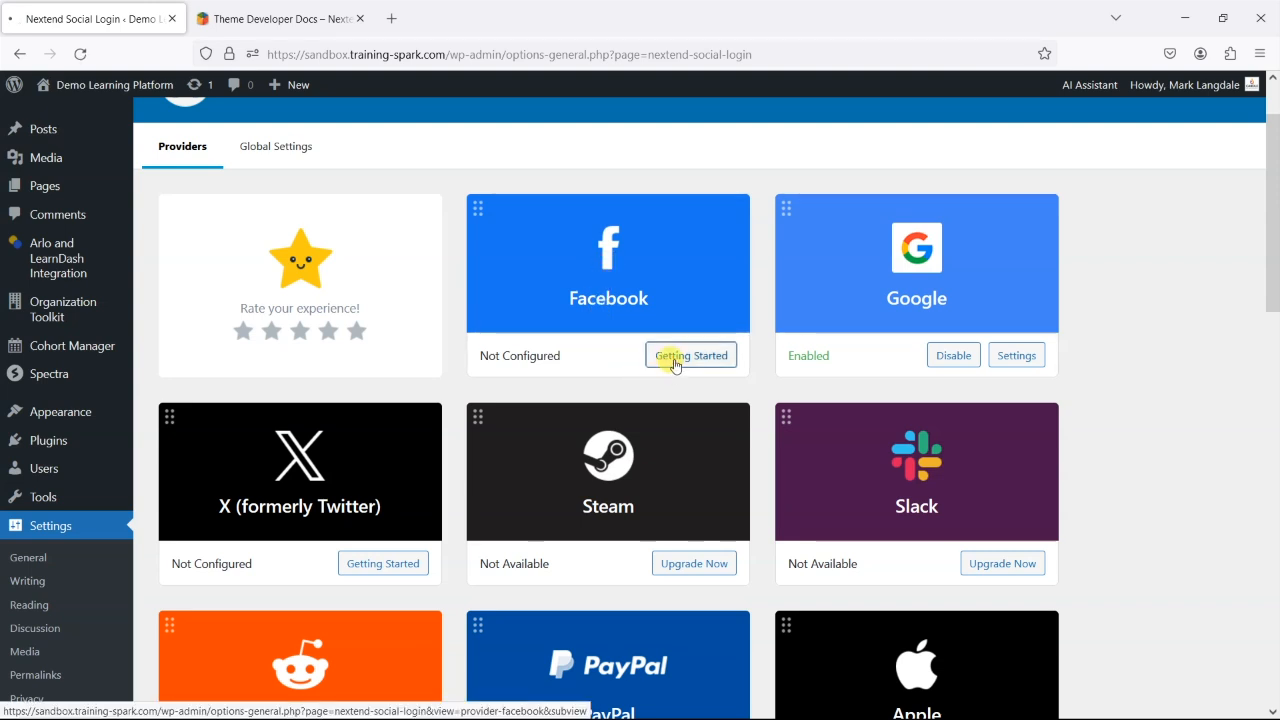
left_click(690, 356)
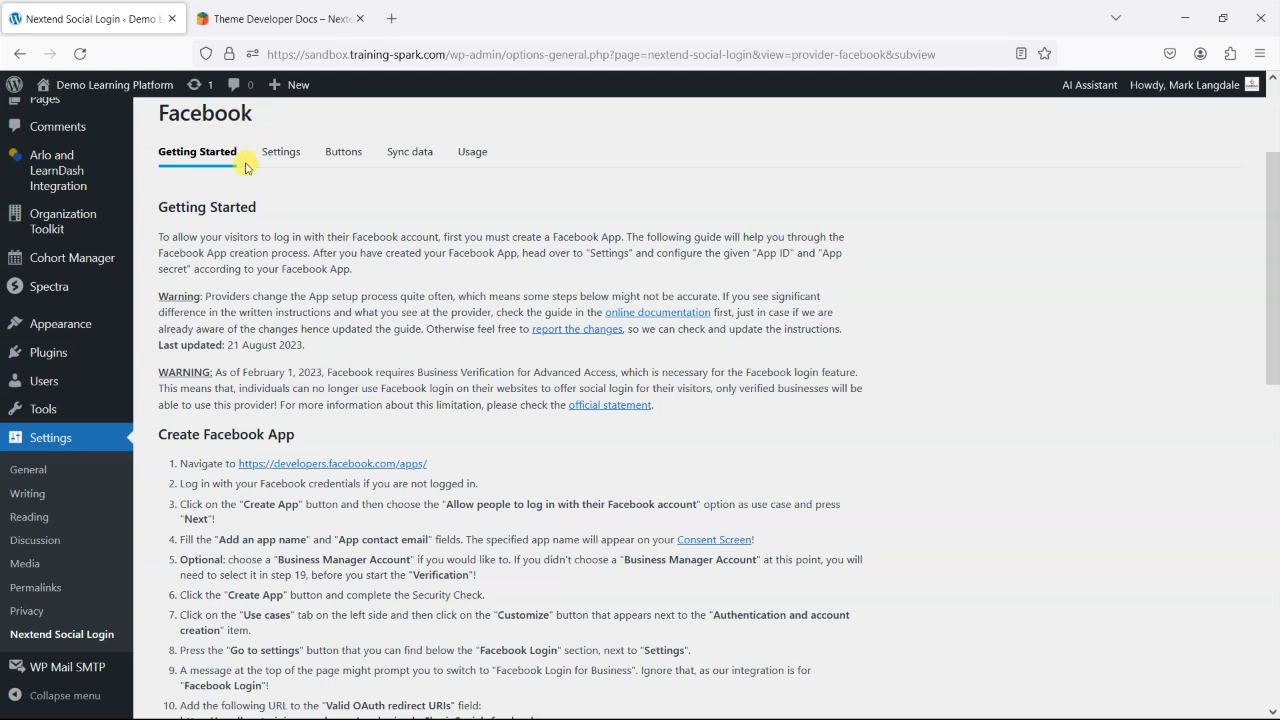
scroll("down", 3)
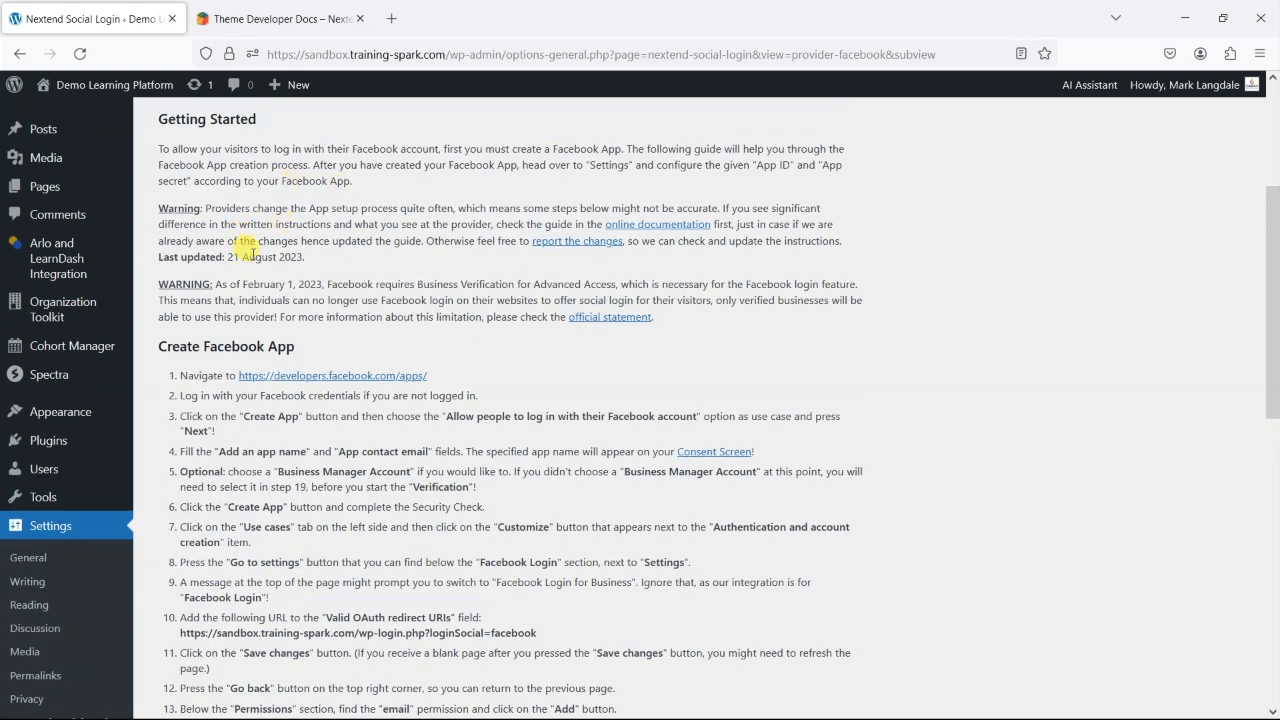
double_click(478, 284)
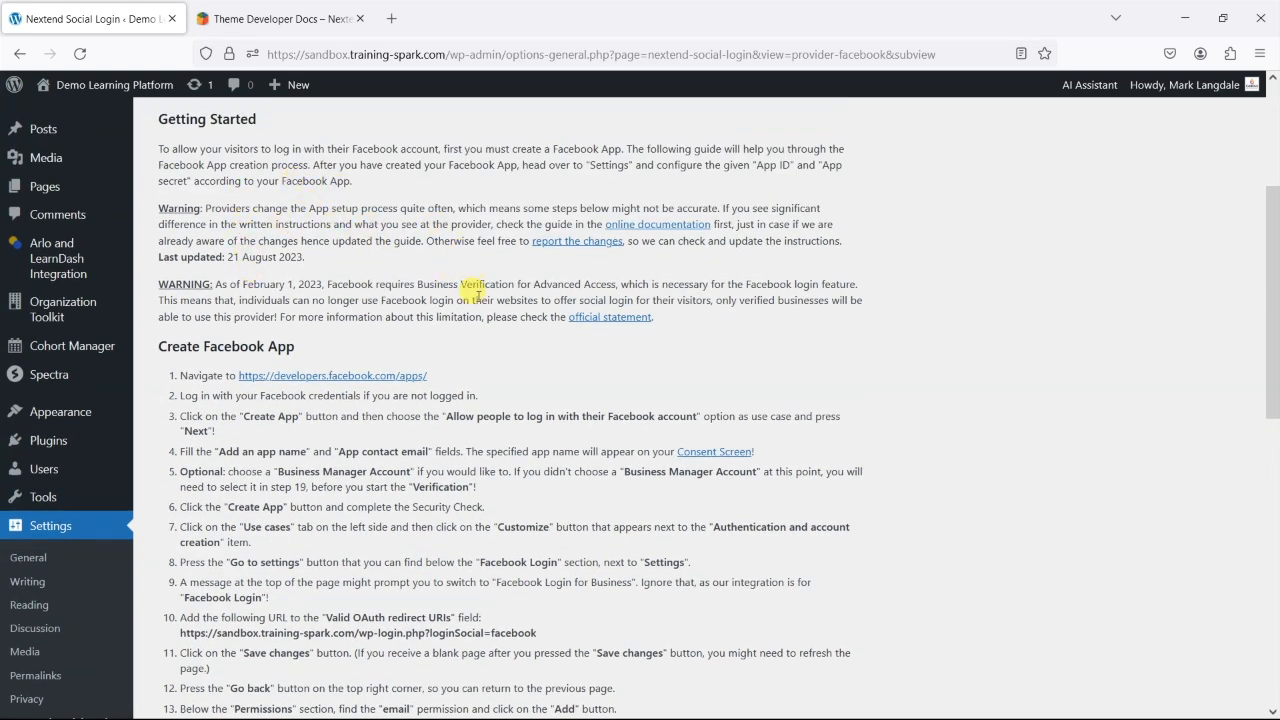
scroll("down", 3)
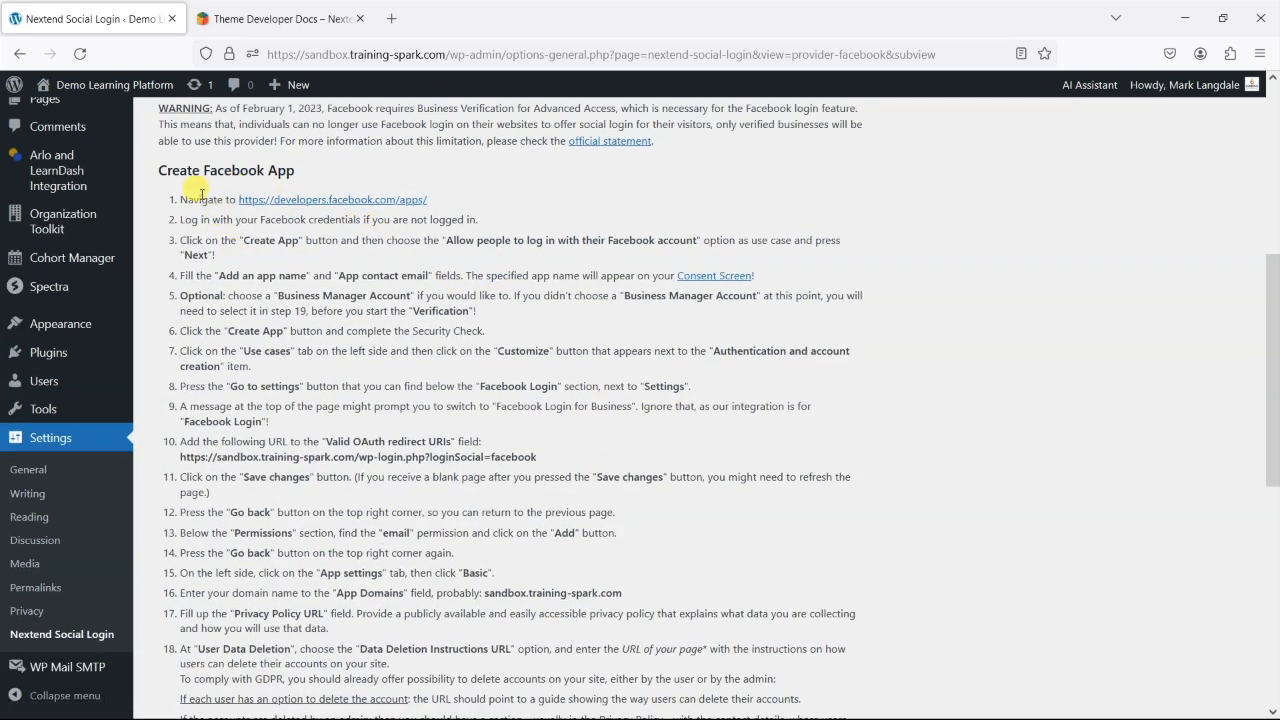
scroll("down", 3)
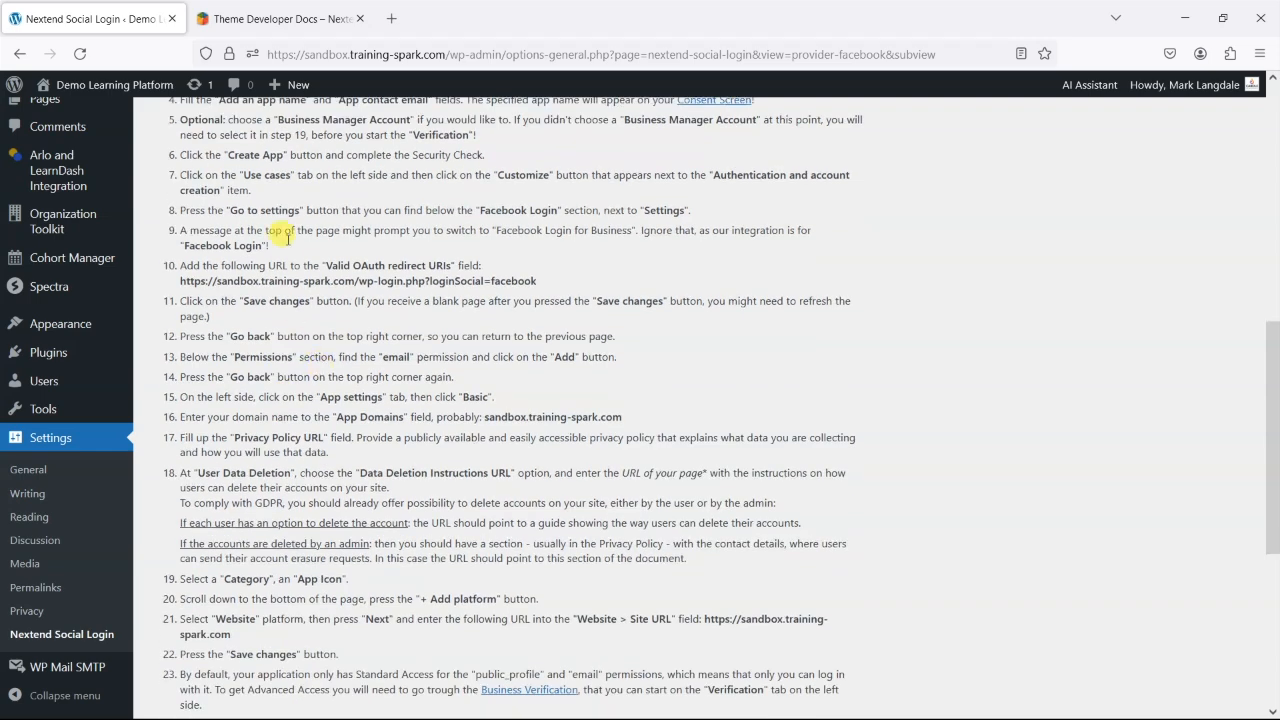
scroll("down", 3)
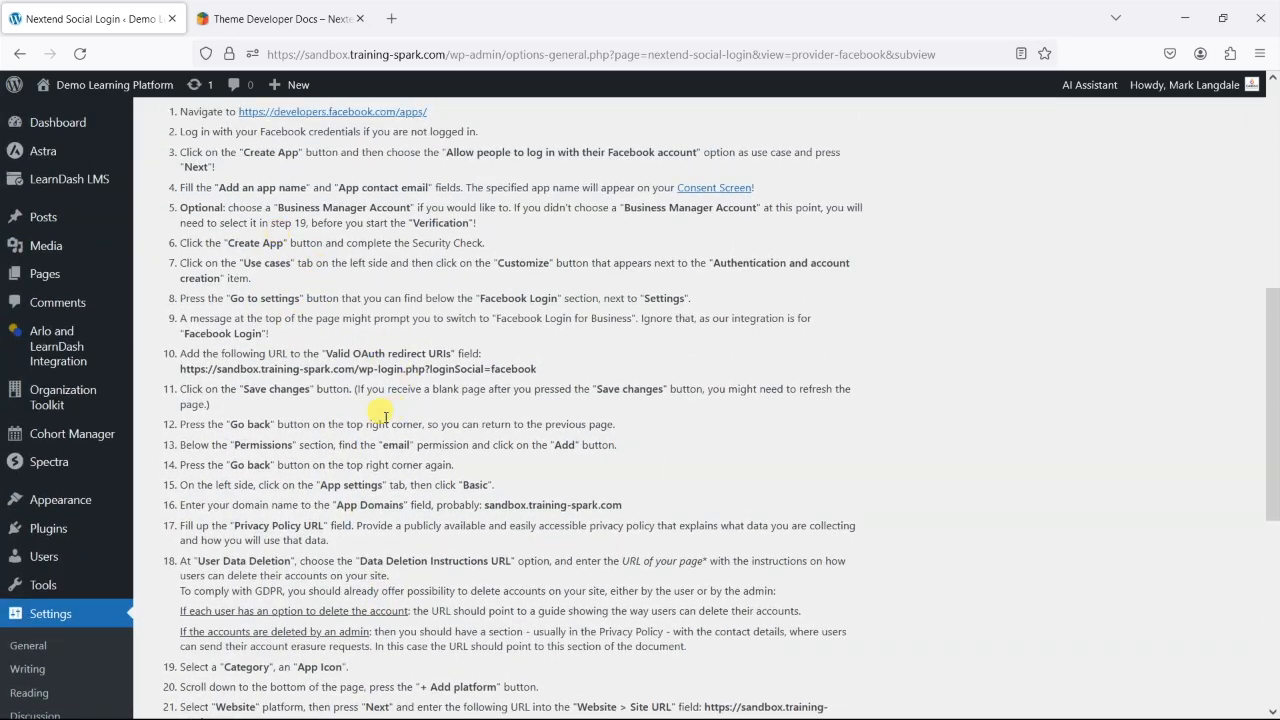
scroll("up", 3)
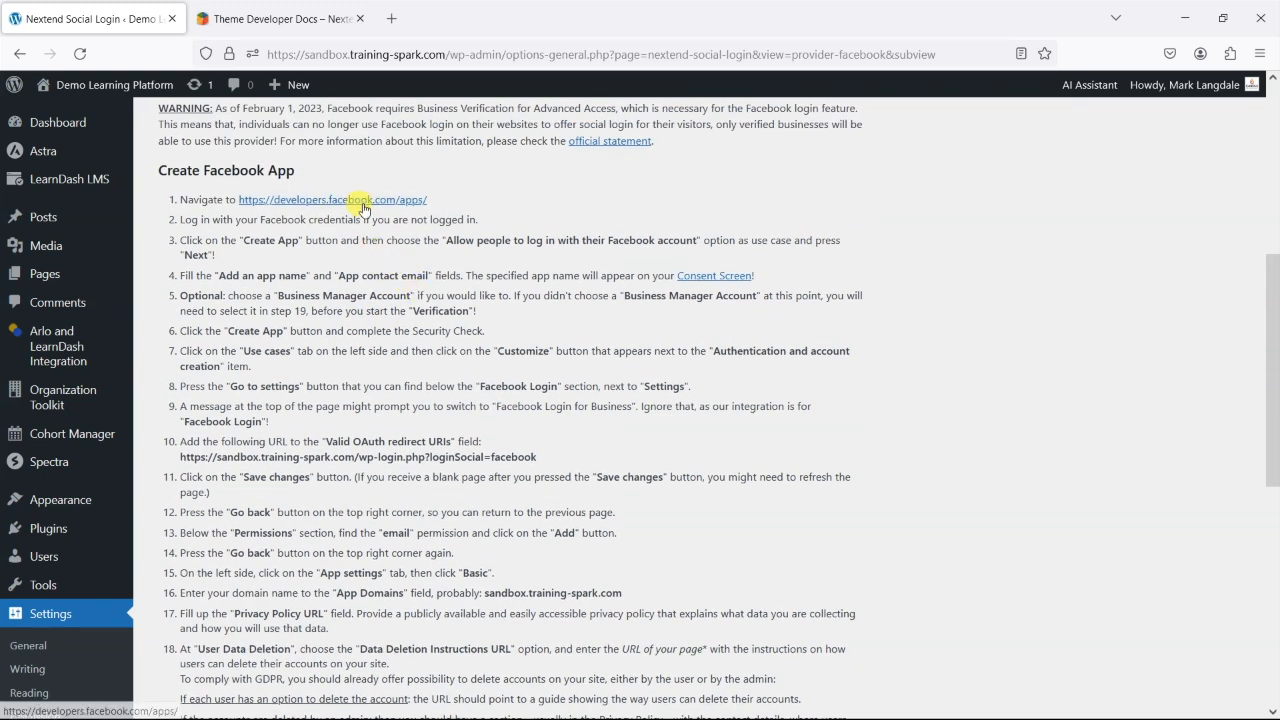
mouse_move(304, 276)
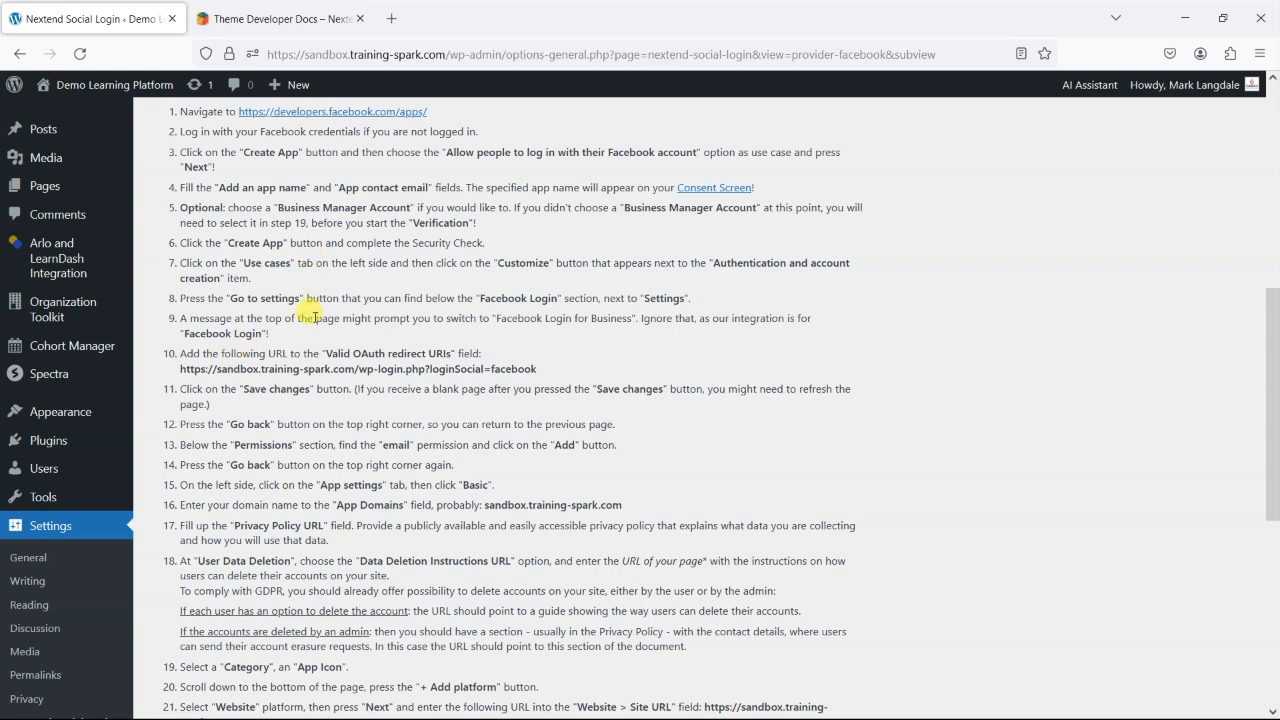
mouse_move(258, 388)
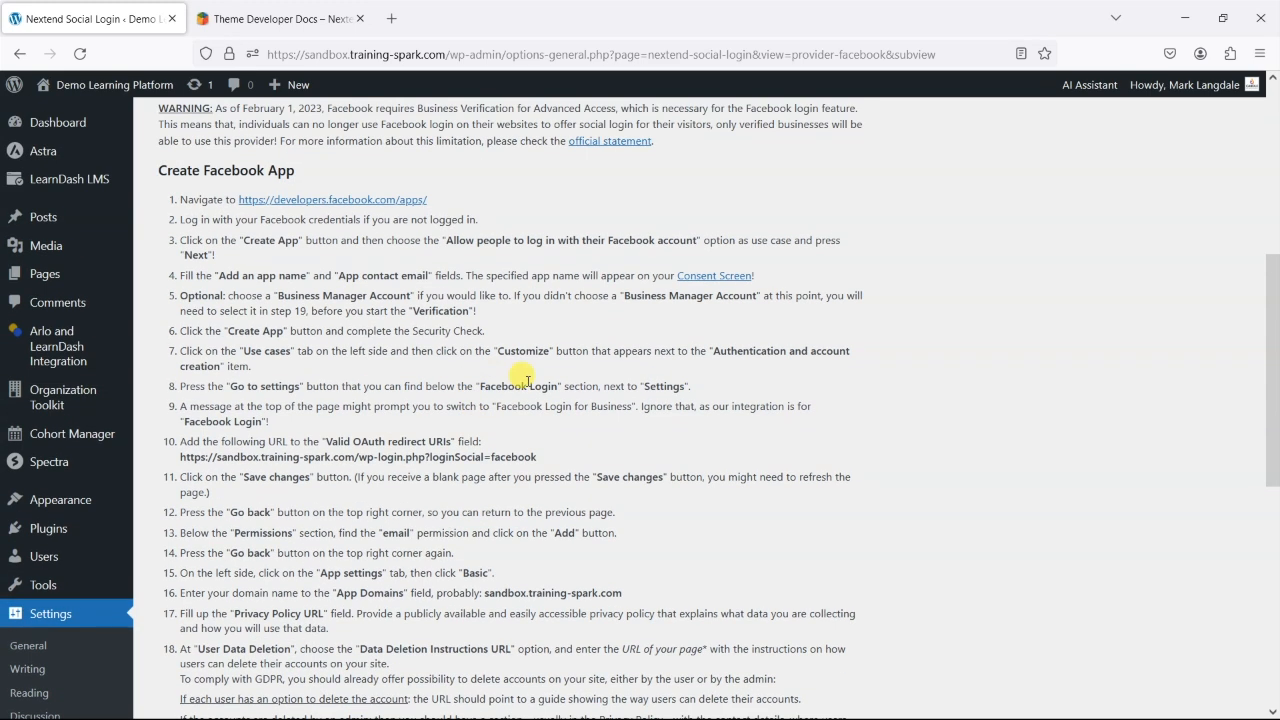
mouse_move(368, 212)
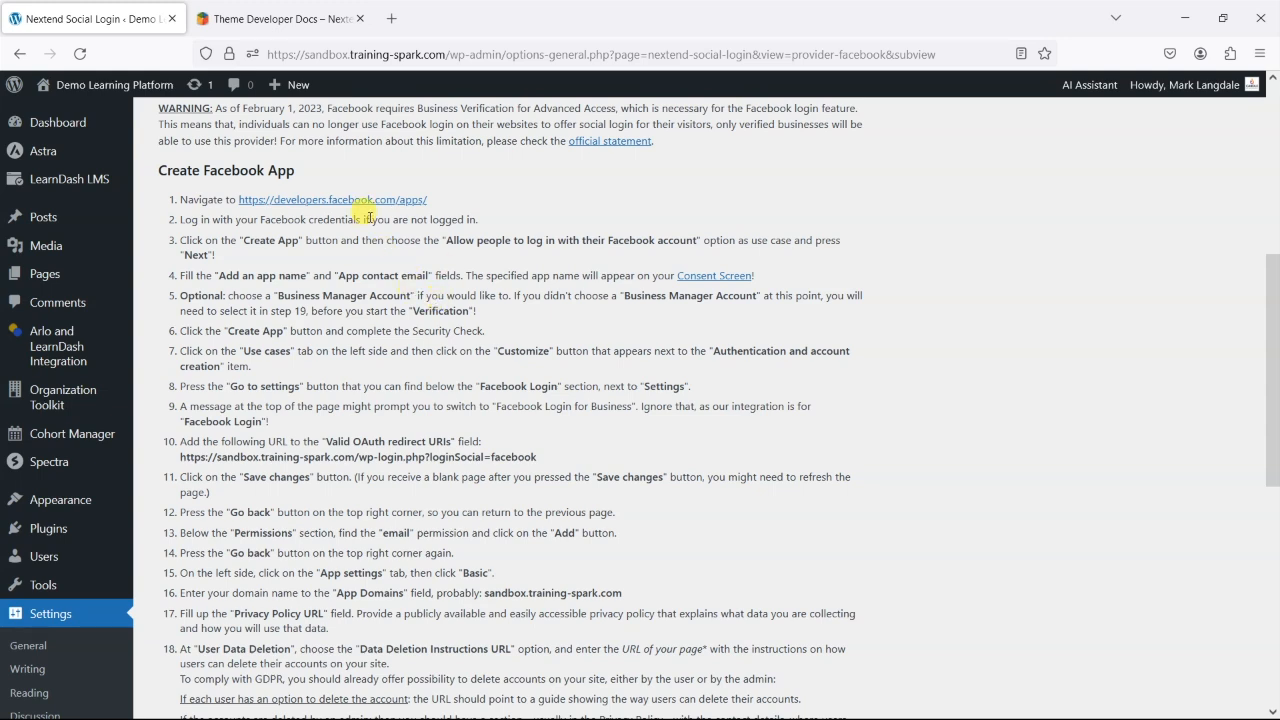
scroll("down", 3)
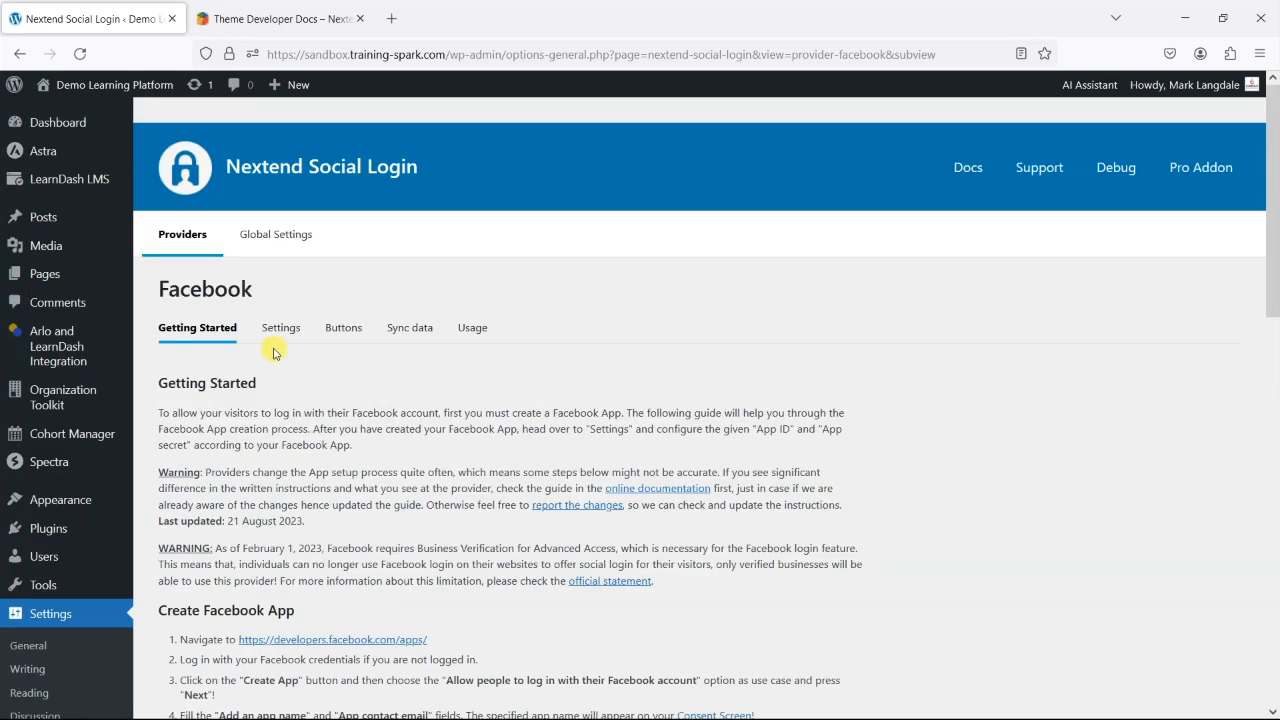
Step: Review the Facebook provider's empty App ID and App Secret fields, then return to the providers overview
left_click(280, 328)
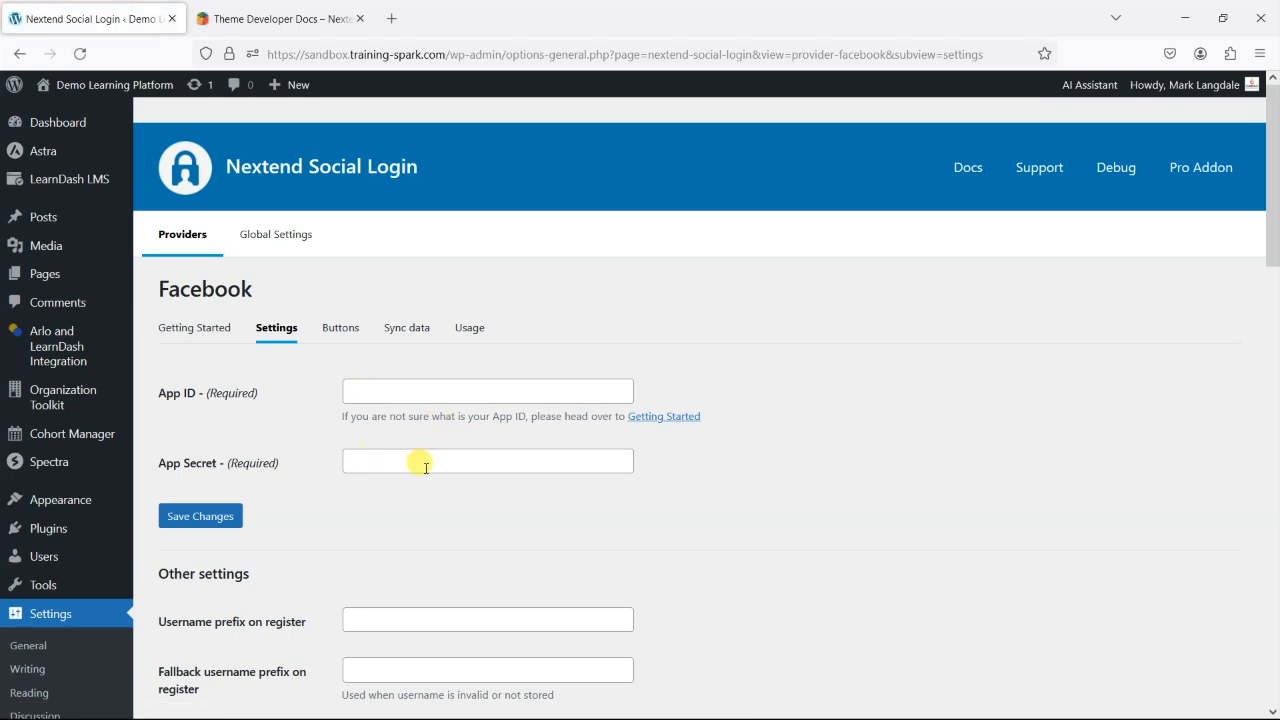
mouse_move(396, 494)
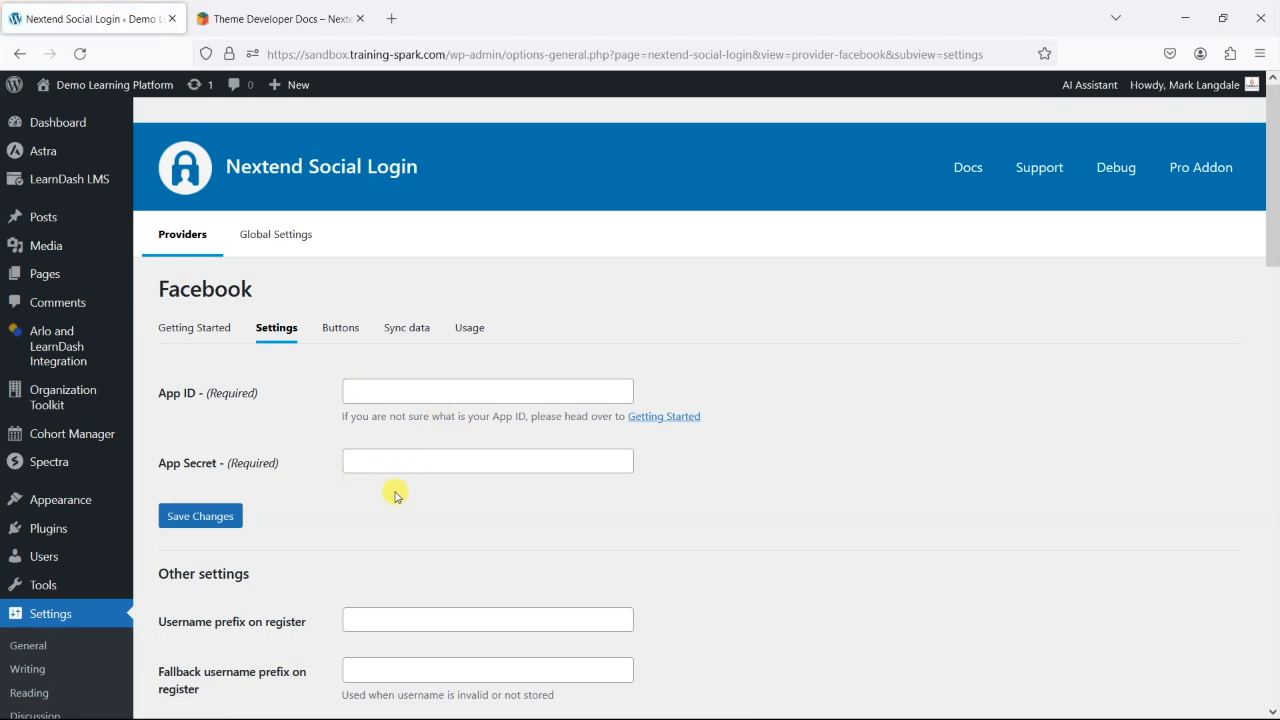
scroll("down", 3)
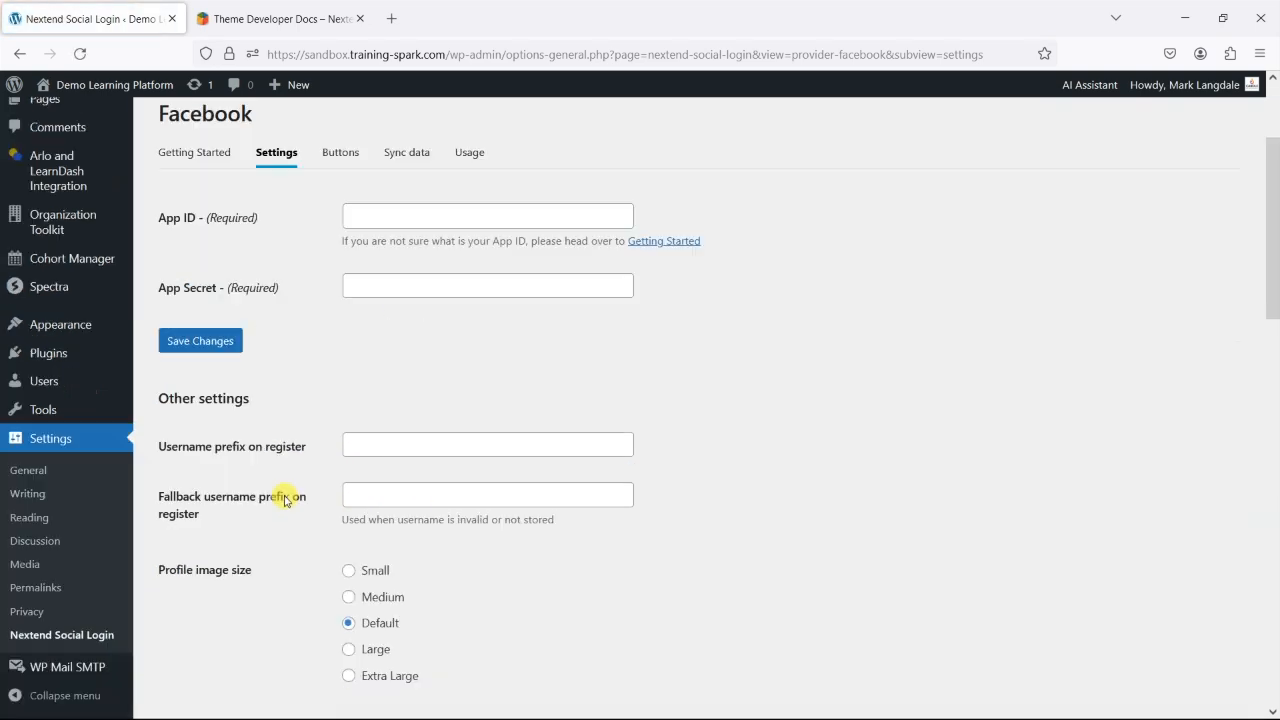
scroll("down", 3)
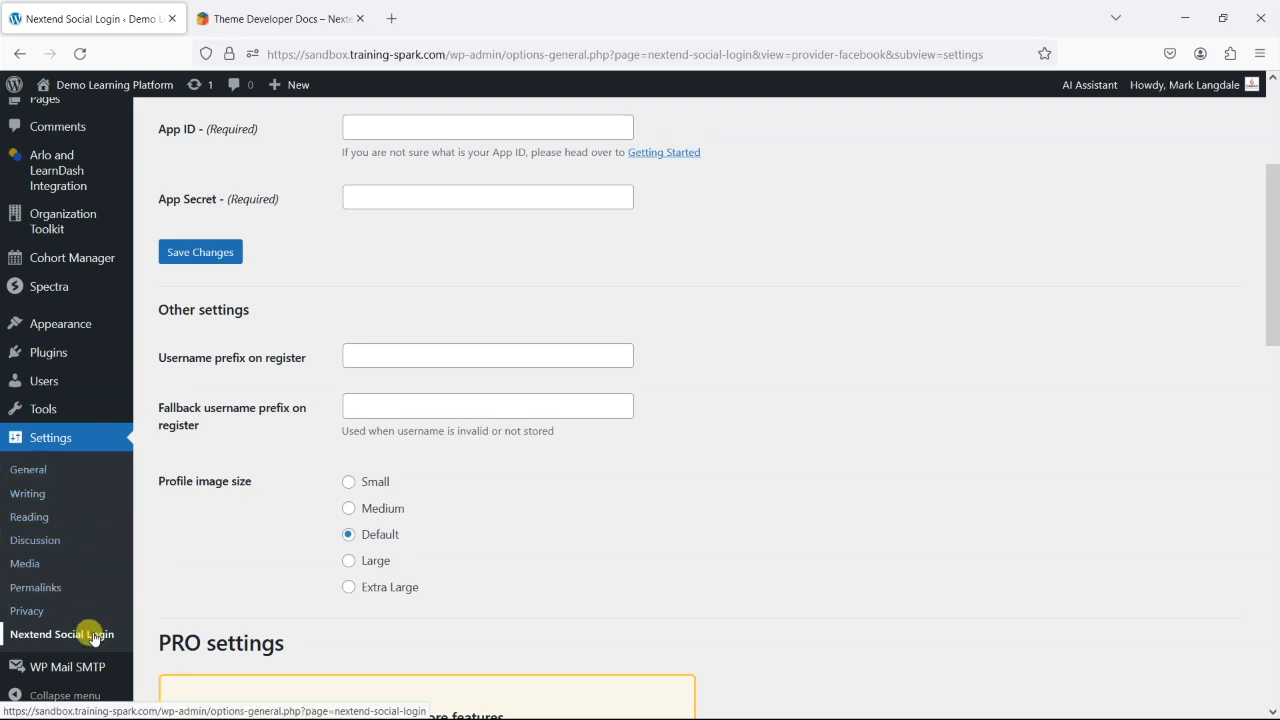
left_click(60, 636)
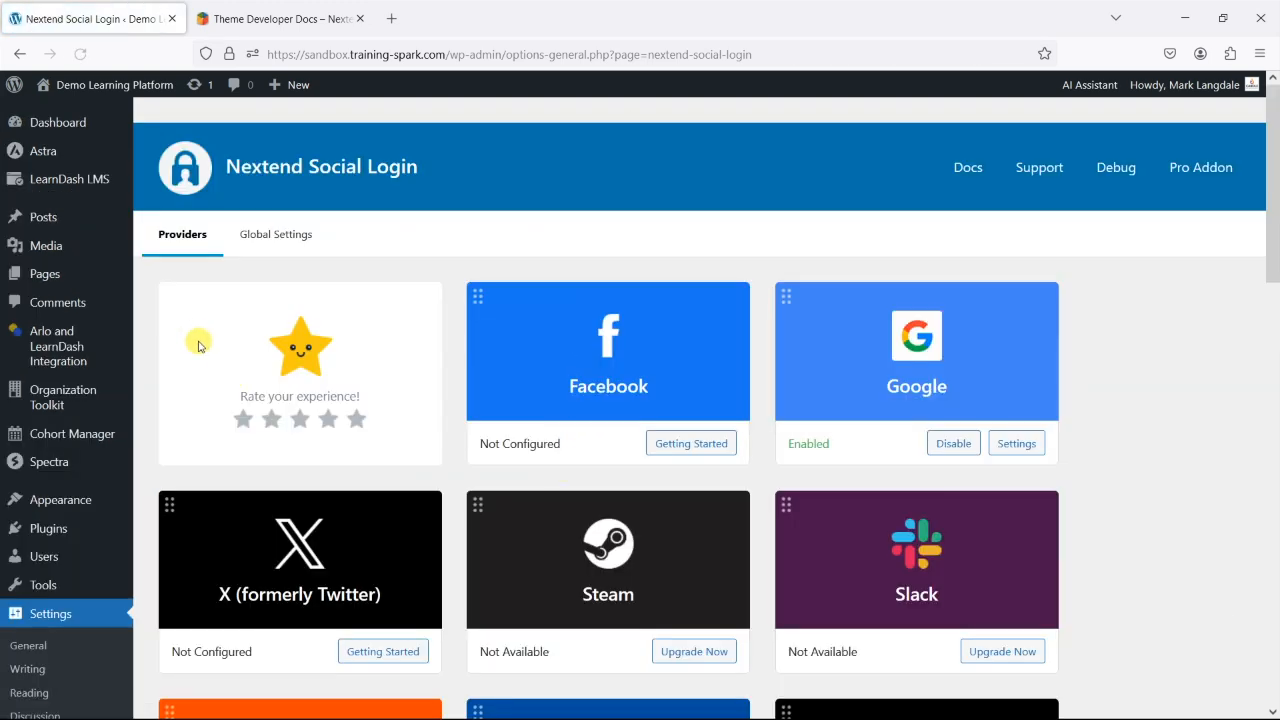
mouse_move(888, 392)
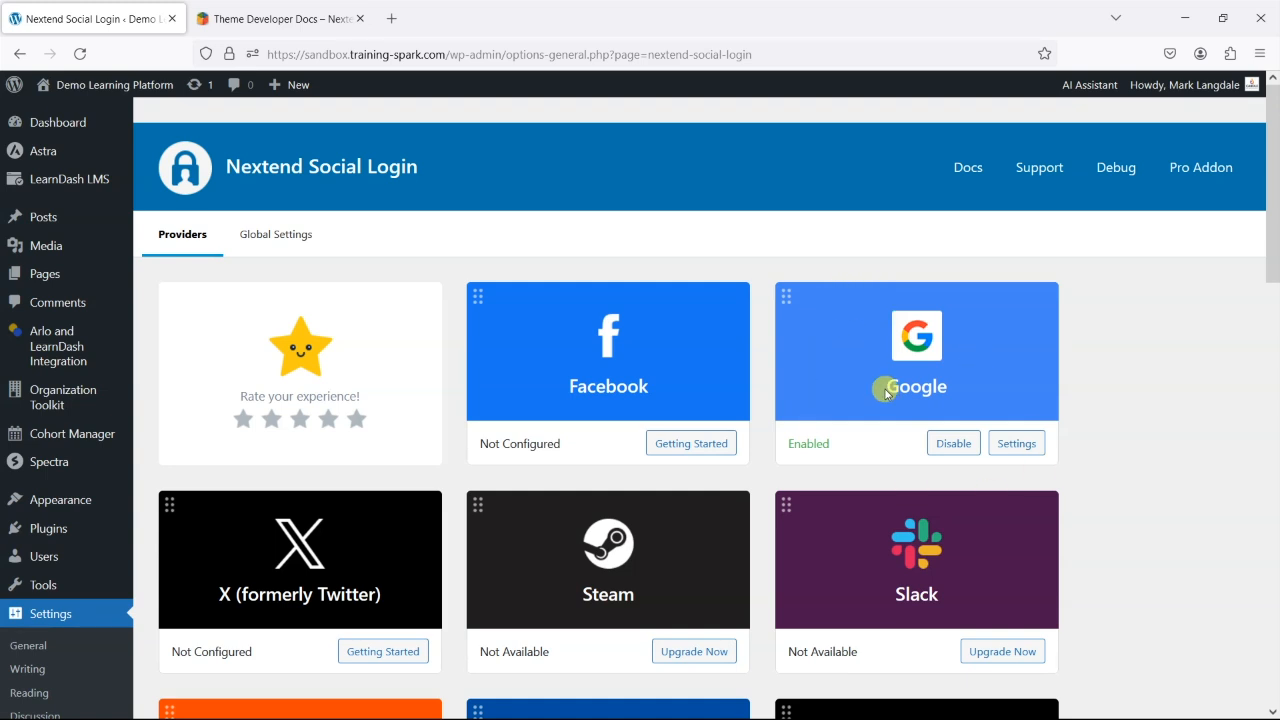
mouse_move(870, 396)
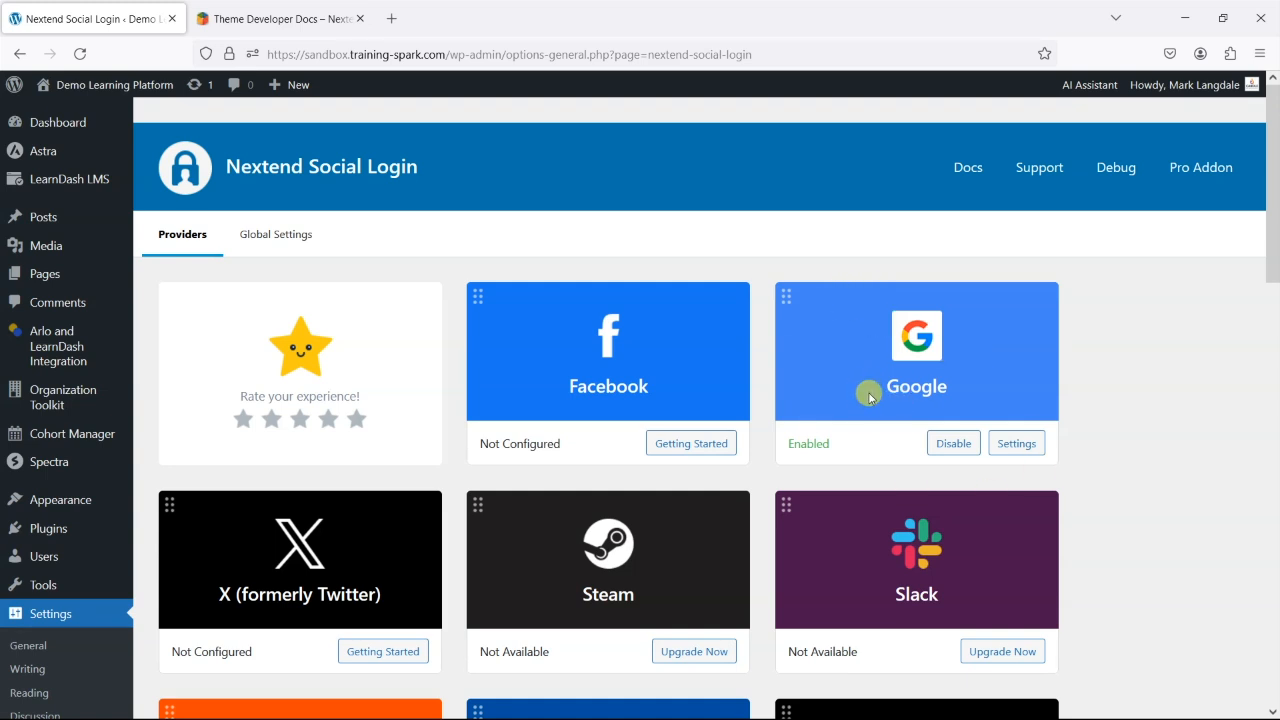
mouse_move(782, 370)
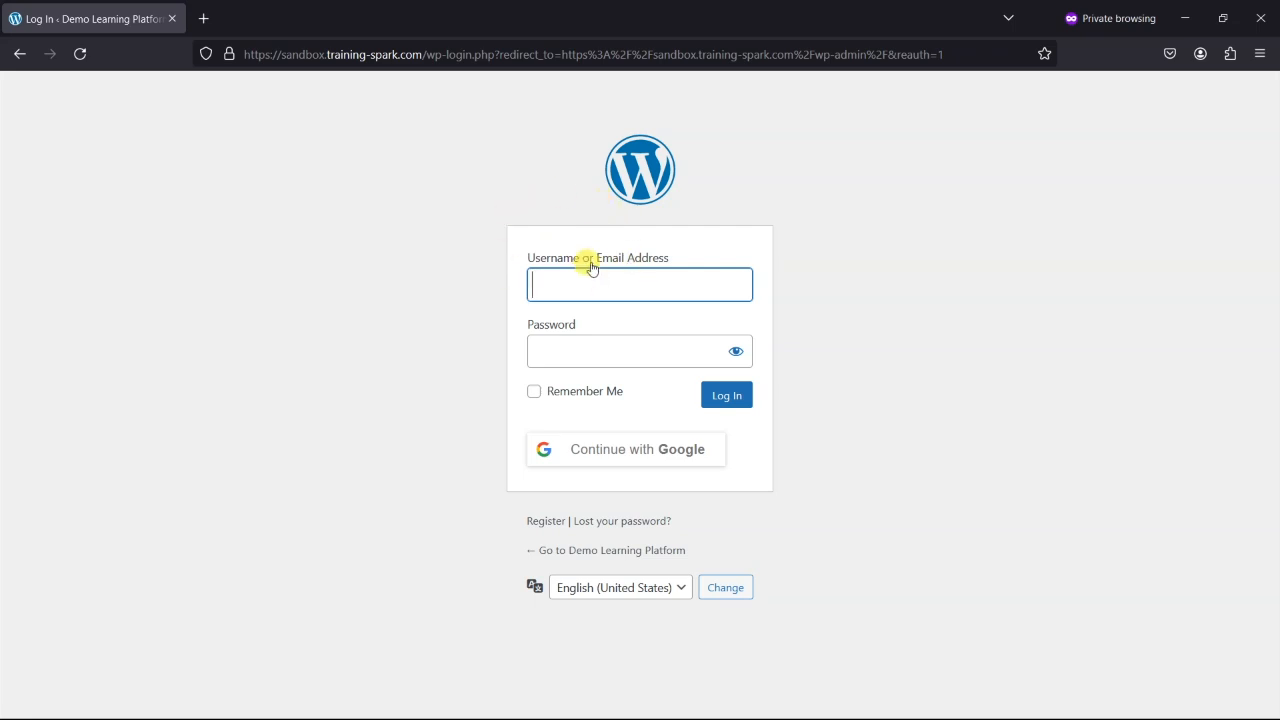
mouse_move(644, 448)
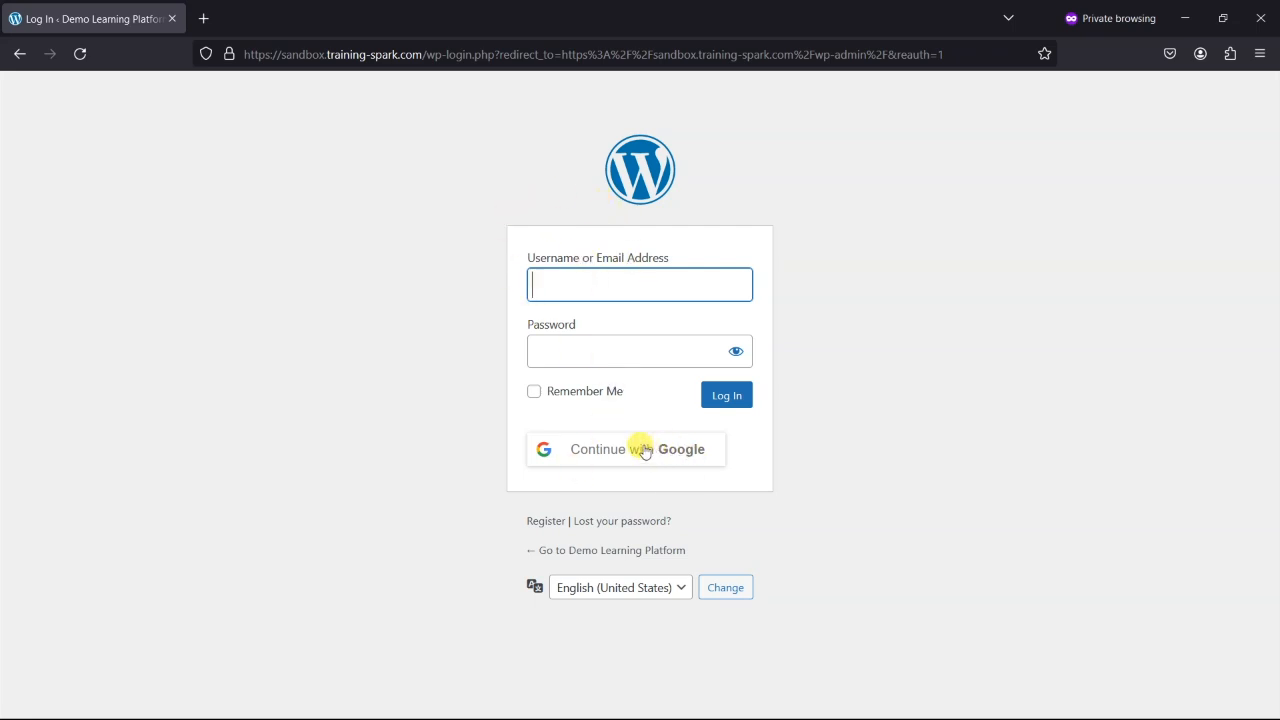
Step: Choose Continue with Google on the private-window wp-login page, bringing up the Google sign-in popup
left_click(624, 448)
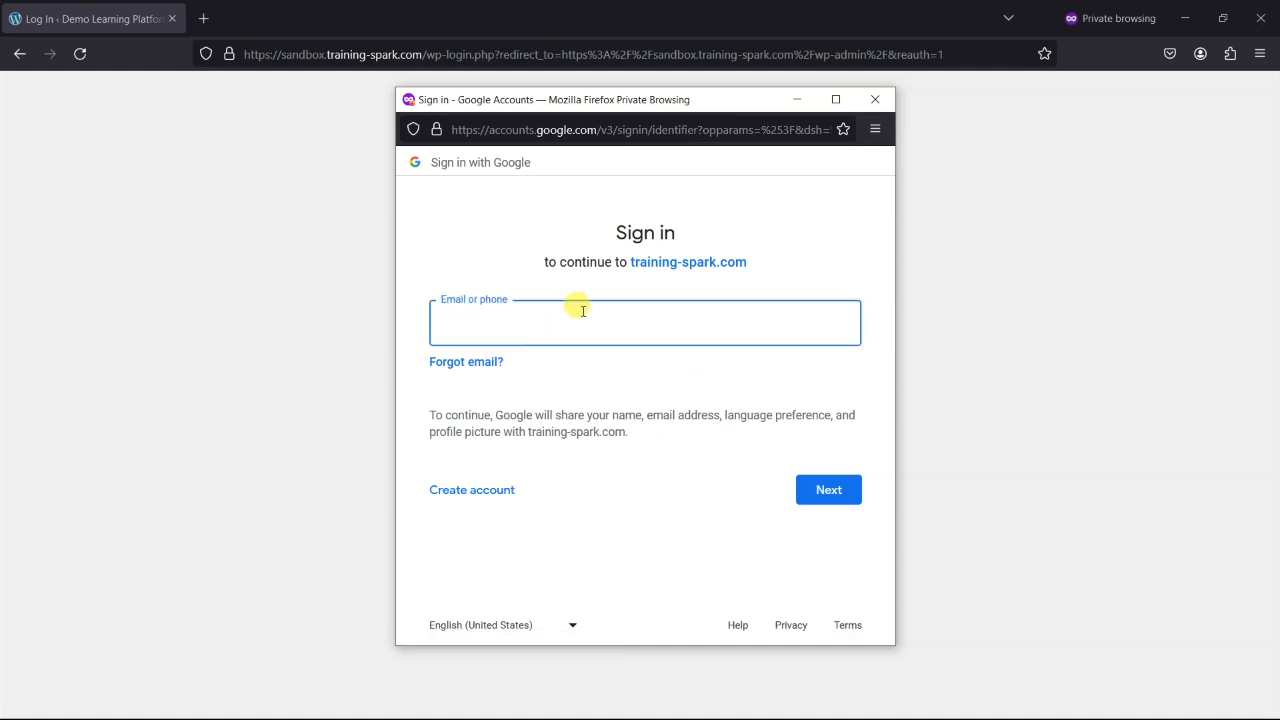
mouse_move(892, 260)
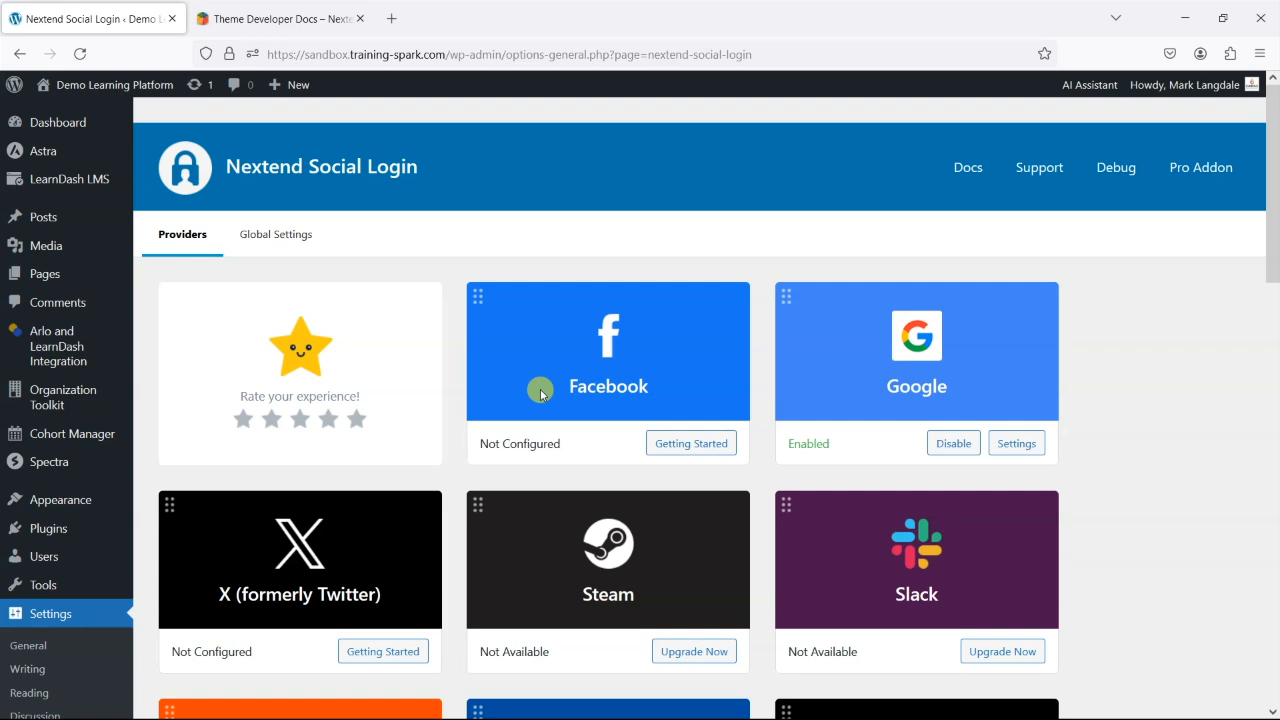
mouse_move(20, 292)
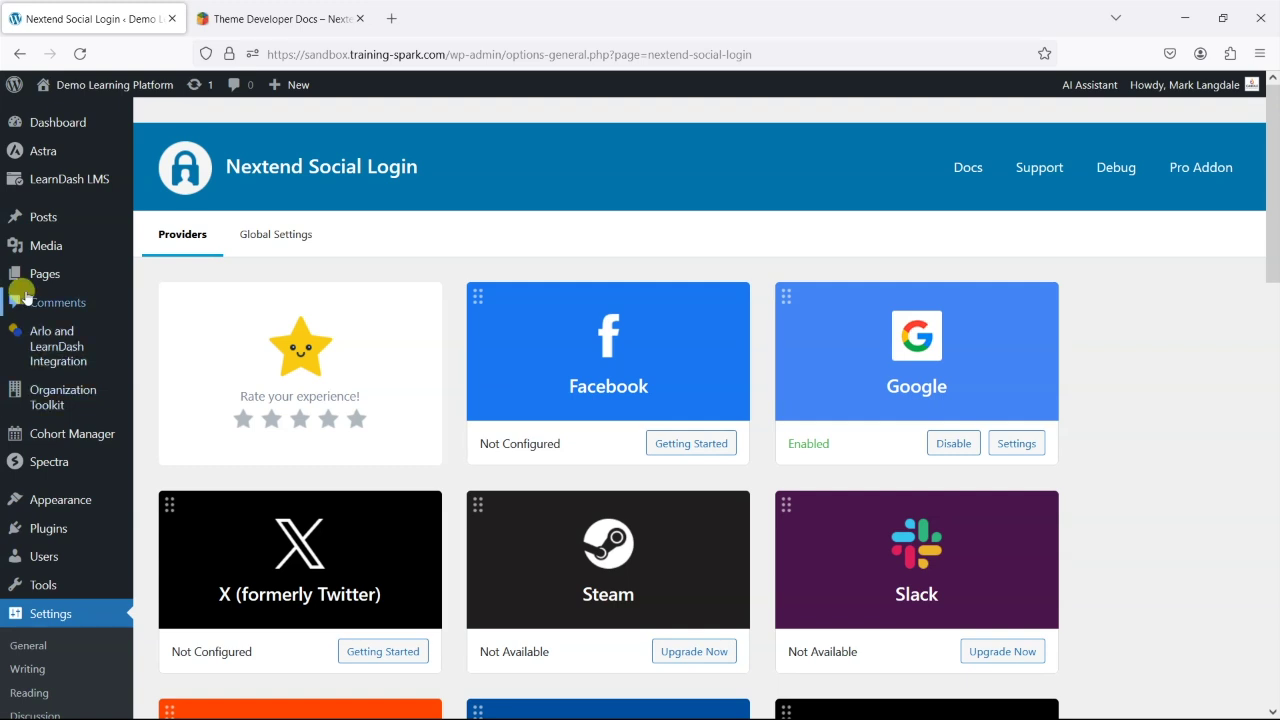
mouse_move(538, 292)
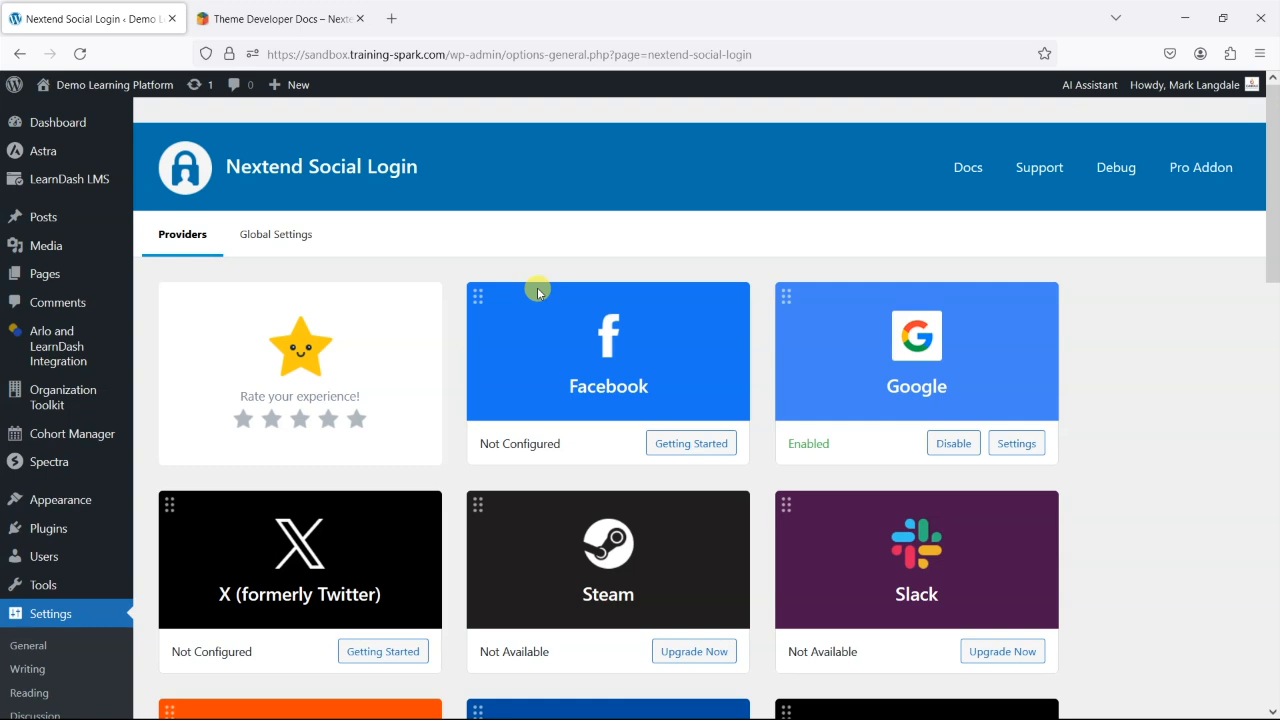
mouse_move(184, 168)
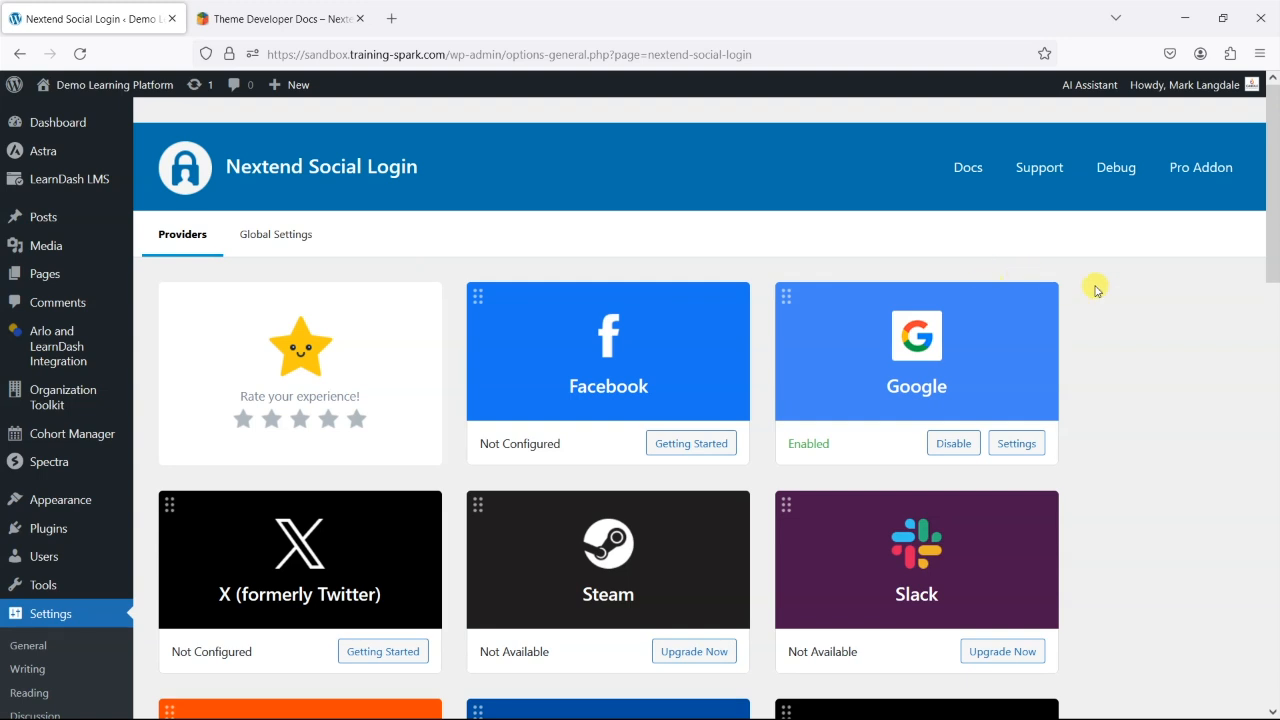
mouse_move(858, 84)
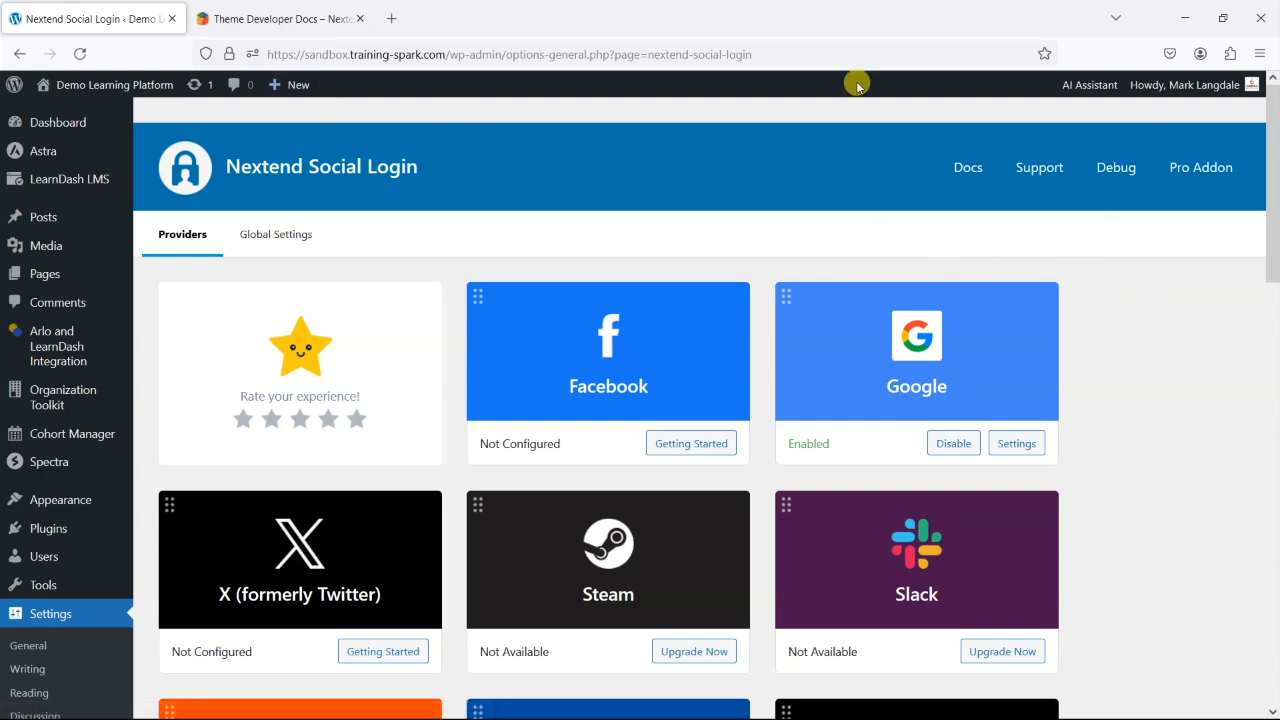
Step: Link the administrator's profile to Google via Howdy > Edit Profile > Link account with Google
left_click(1198, 84)
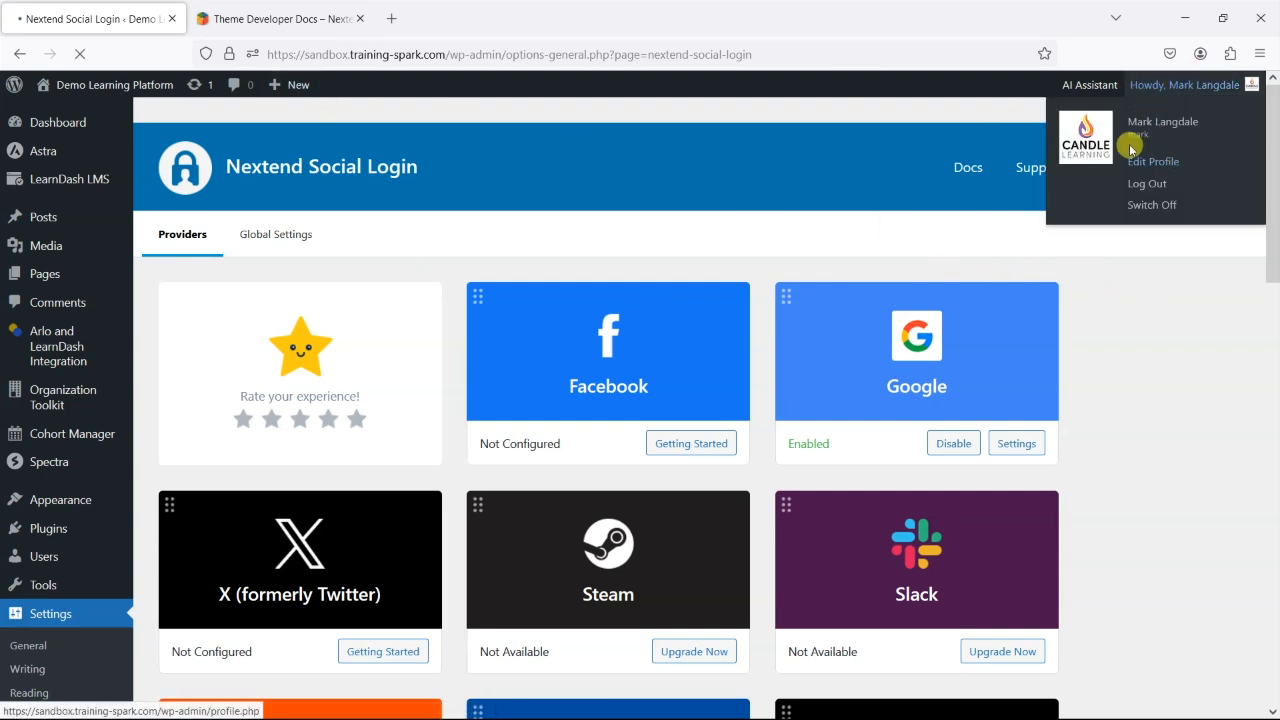
left_click(1152, 160)
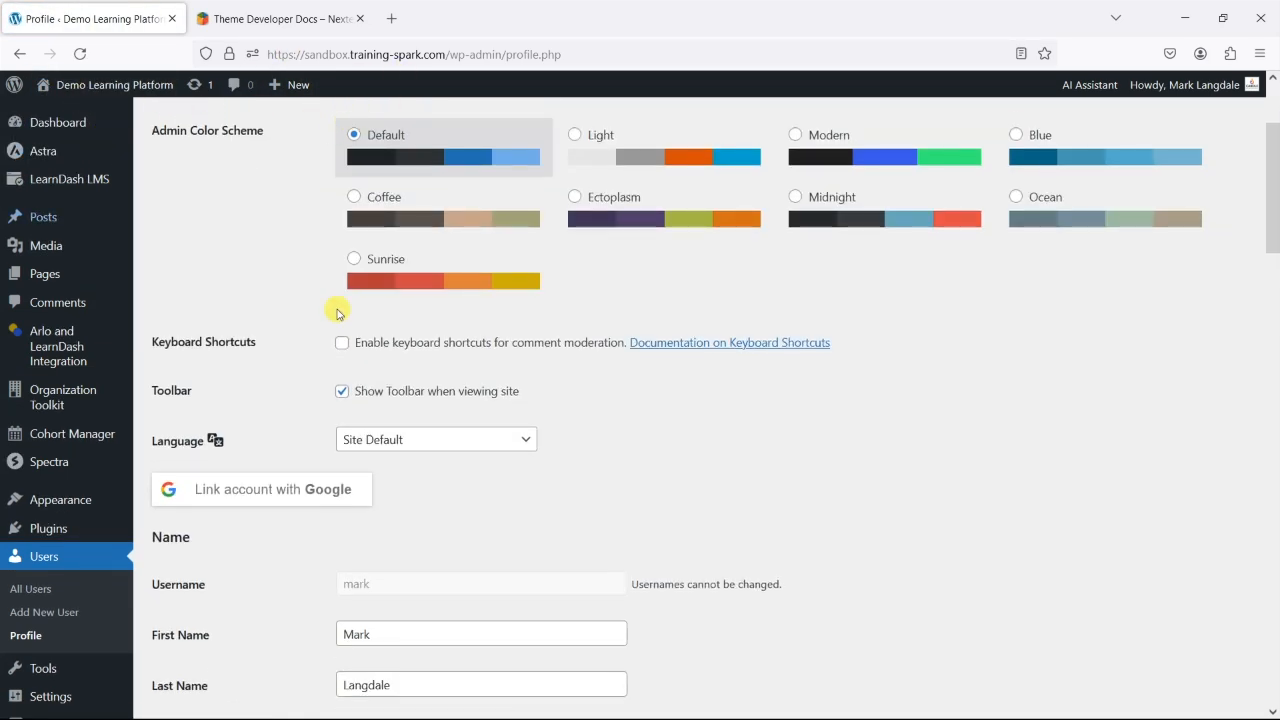
scroll("down", 3)
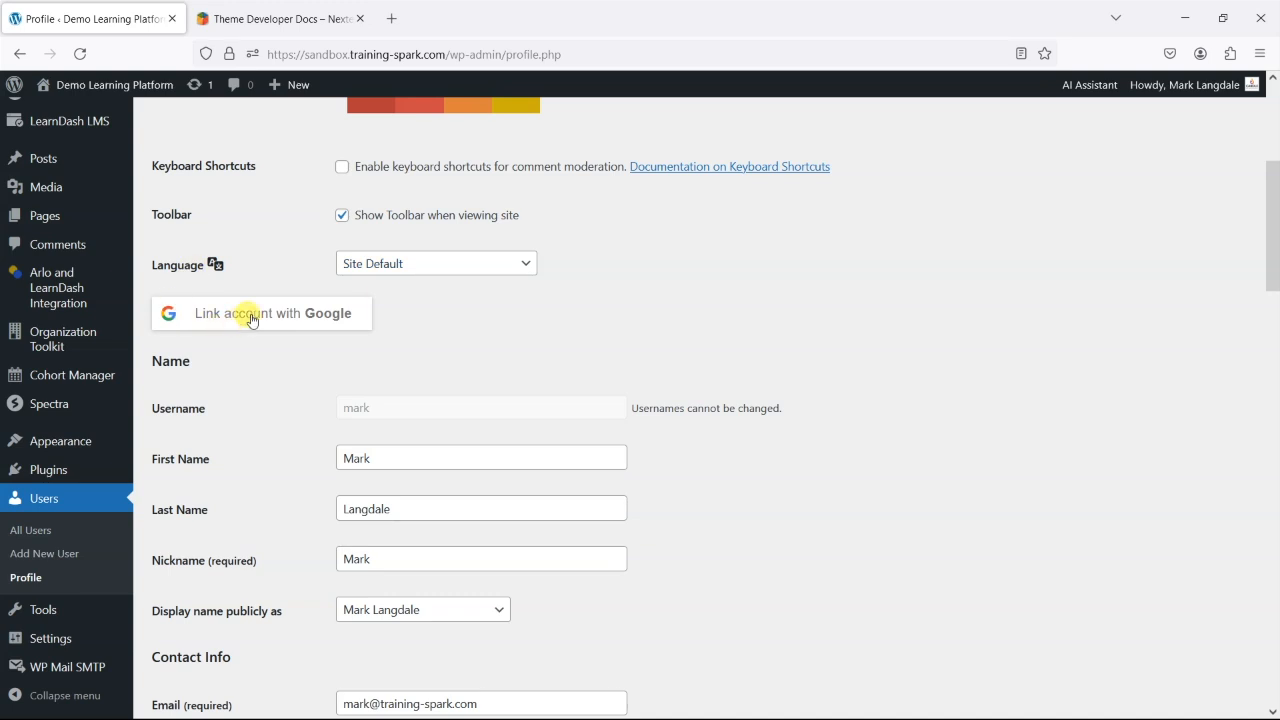
mouse_move(266, 320)
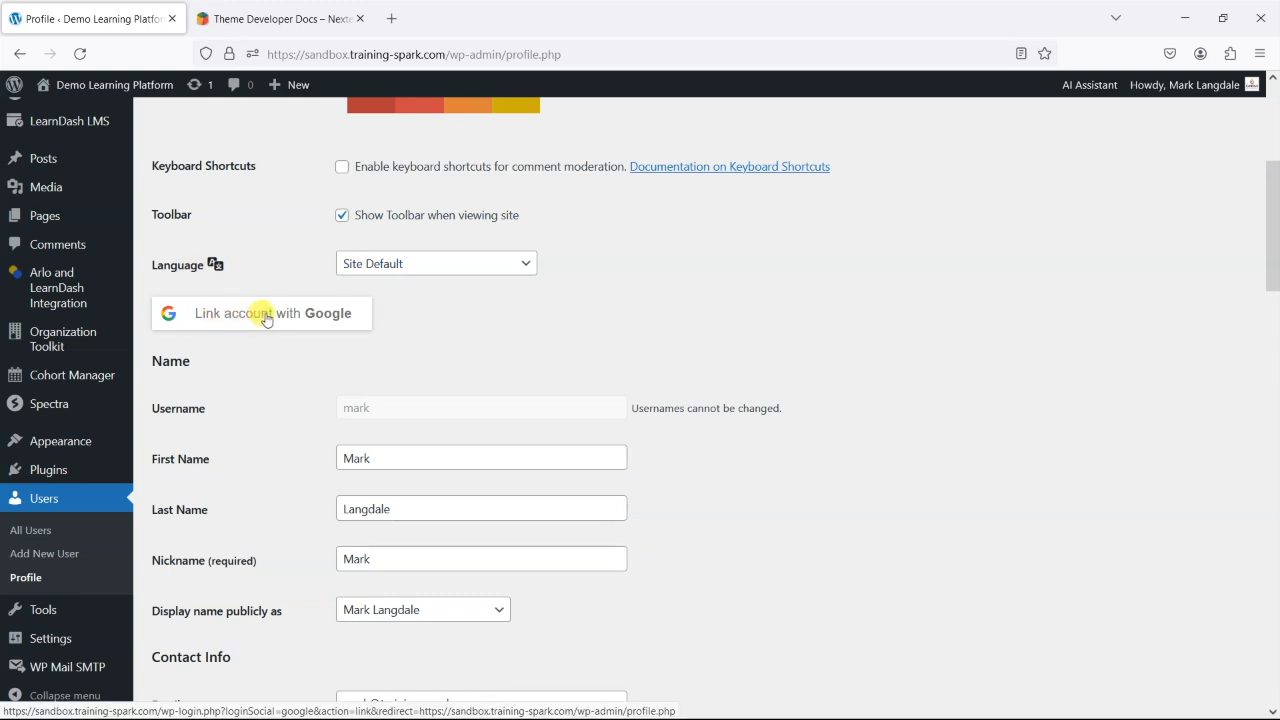
left_click(260, 312)
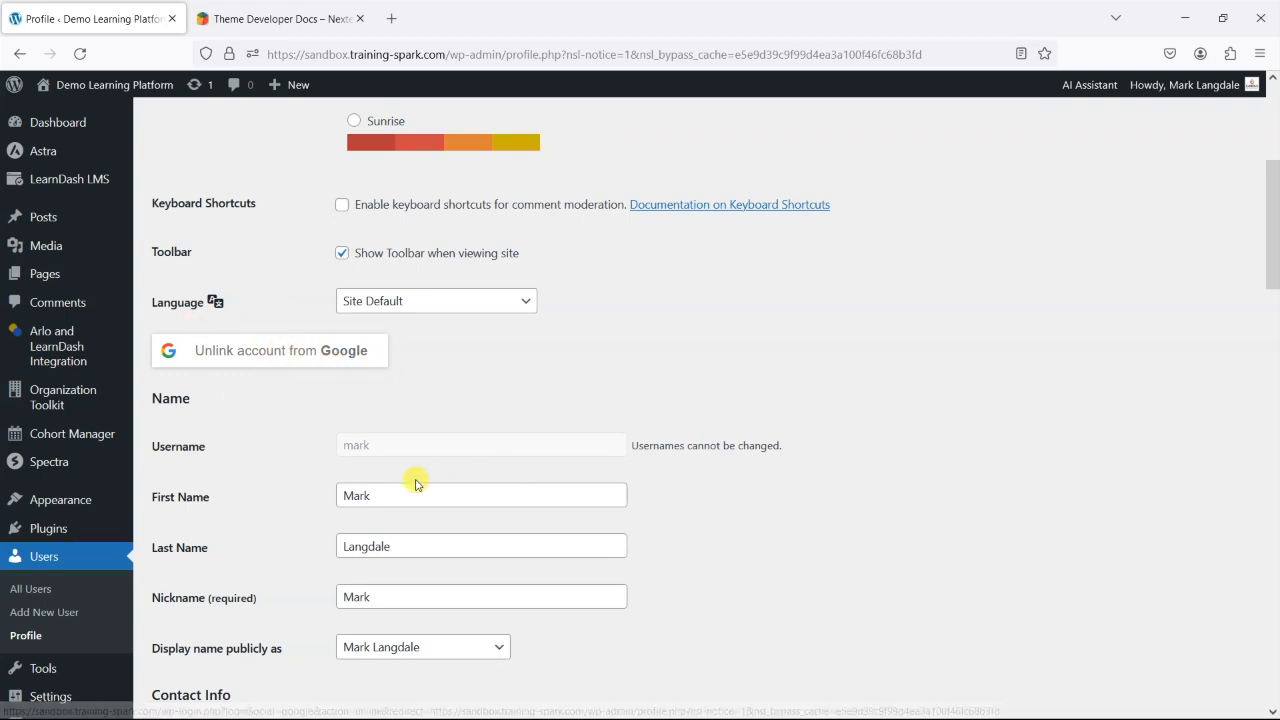
mouse_move(1174, 104)
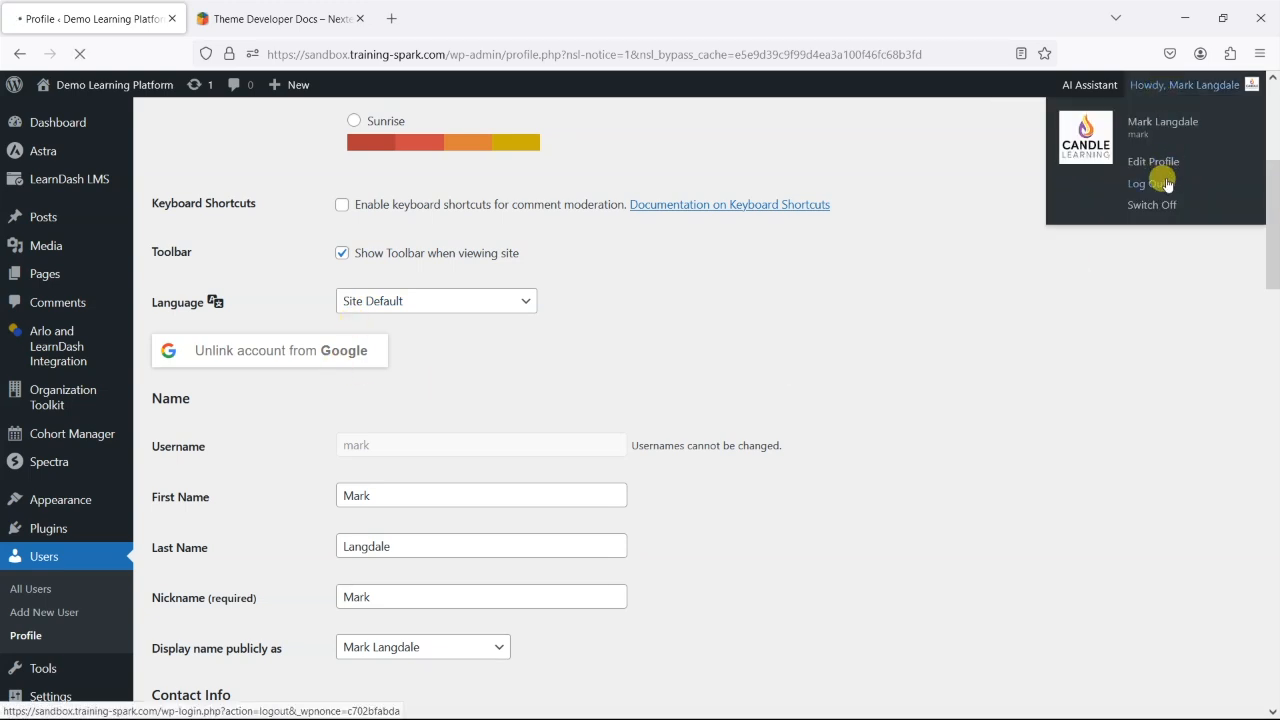
Step: Log out, then sign back in with Continue with Google, landing on the homepage as Mark Langdale
left_click(1136, 184)
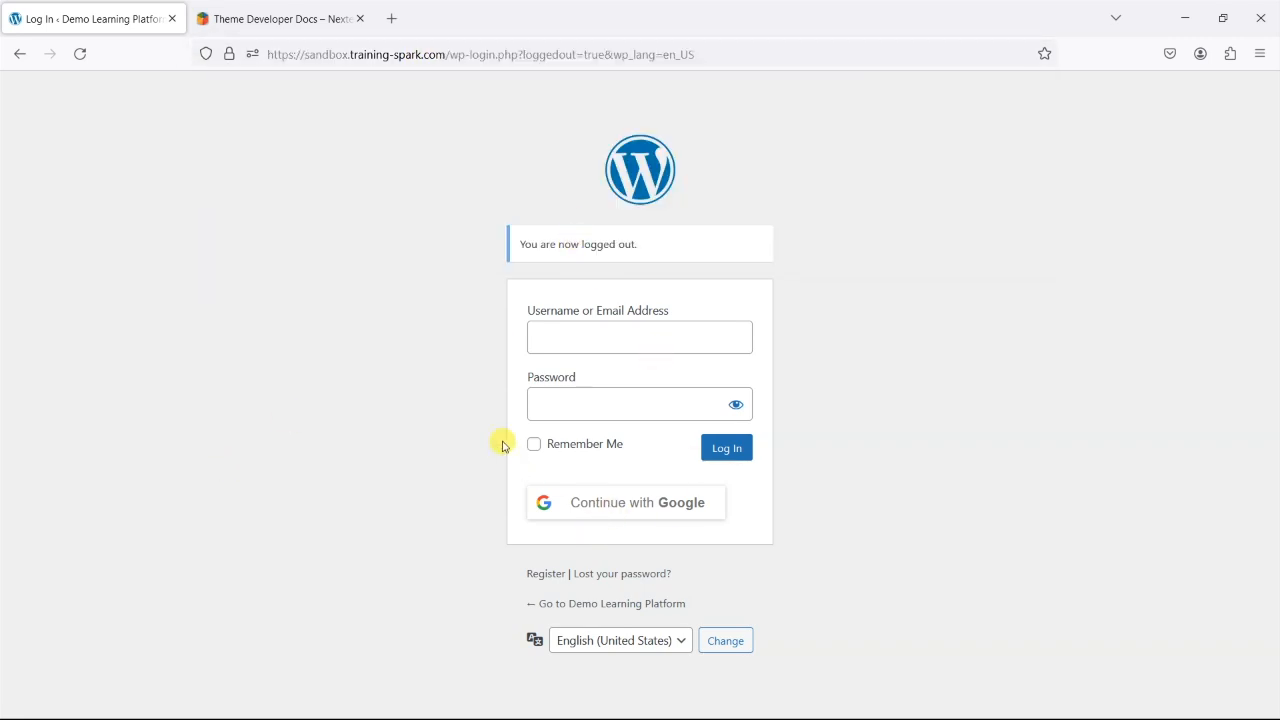
mouse_move(624, 508)
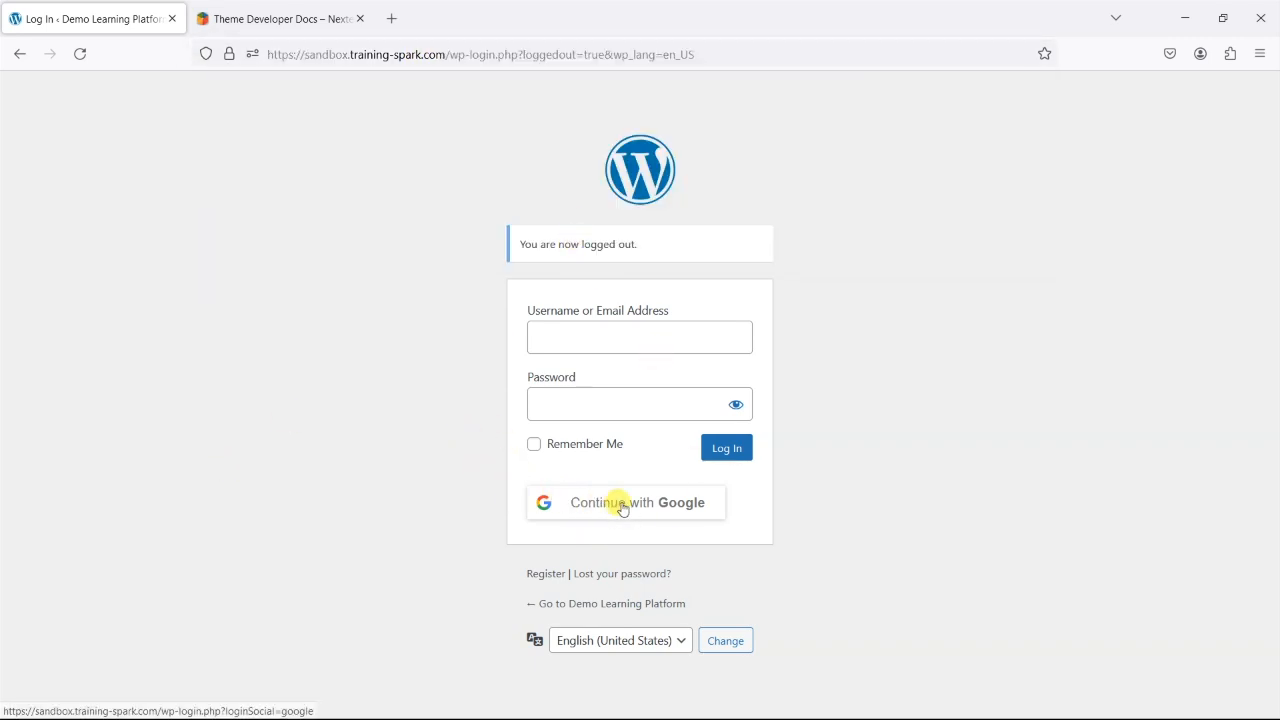
mouse_move(596, 492)
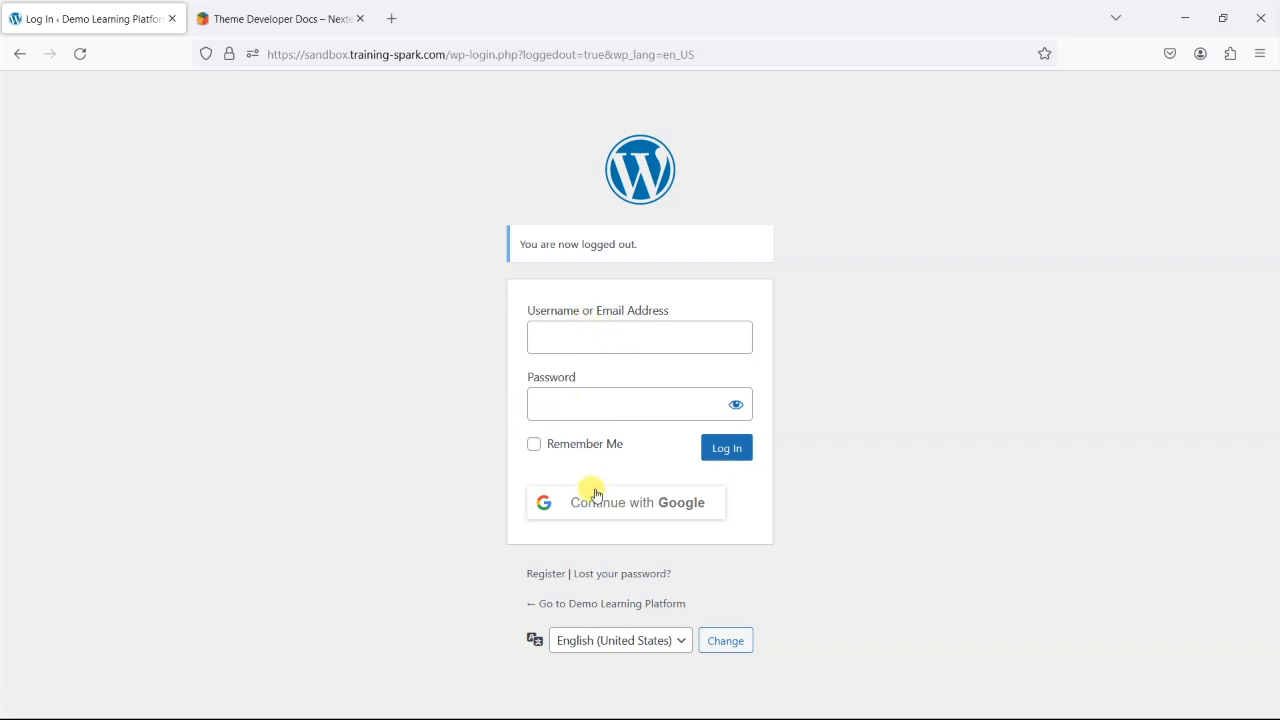
left_click(624, 502)
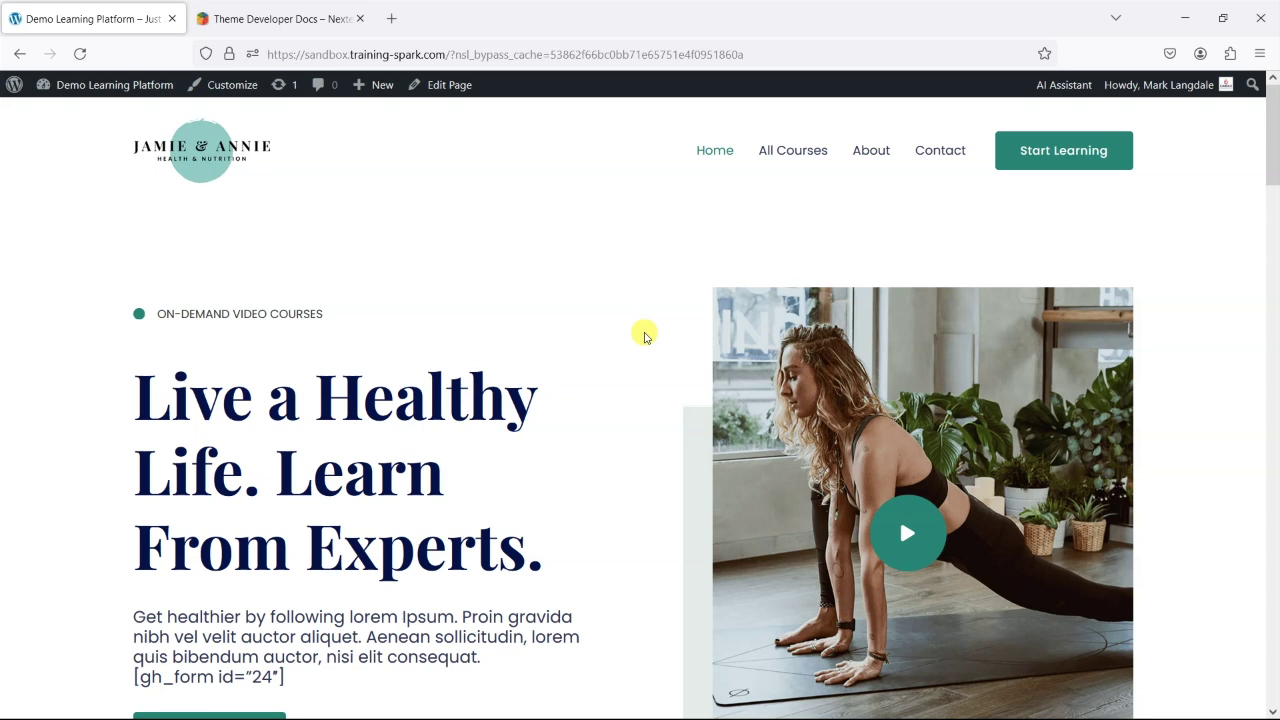
left_click(1160, 84)
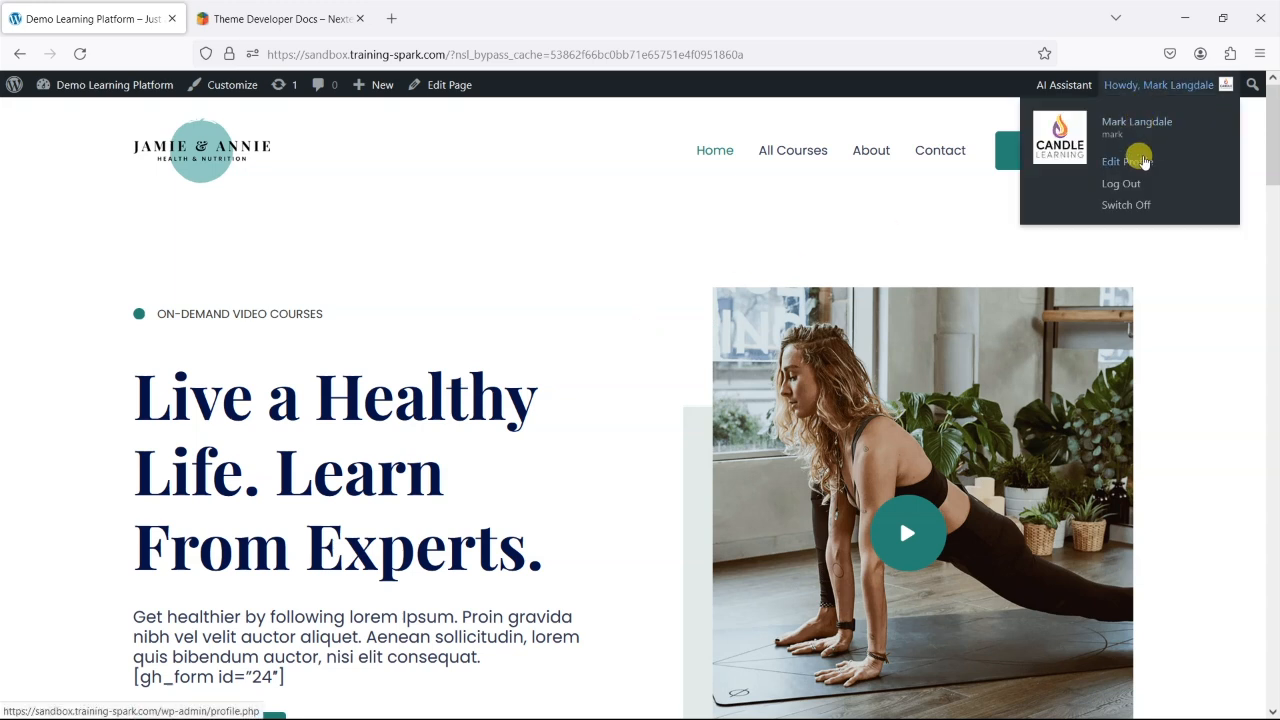
left_click(1120, 160)
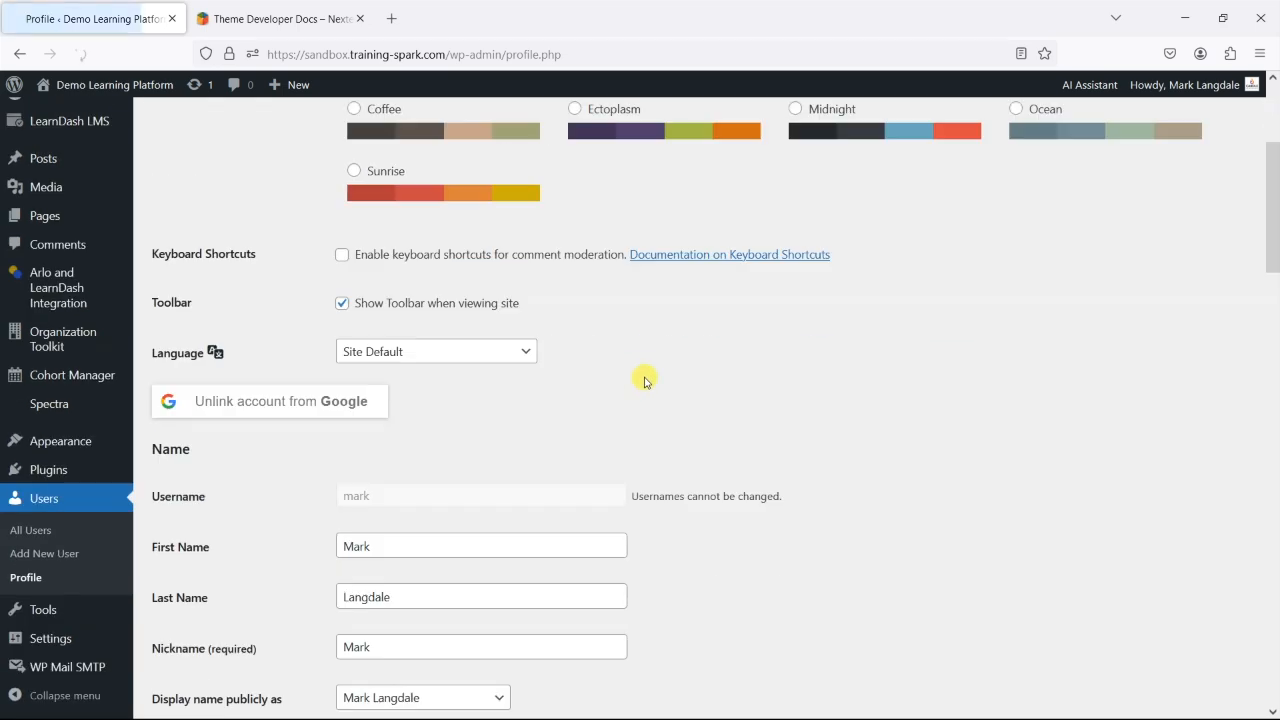
scroll("down", 3)
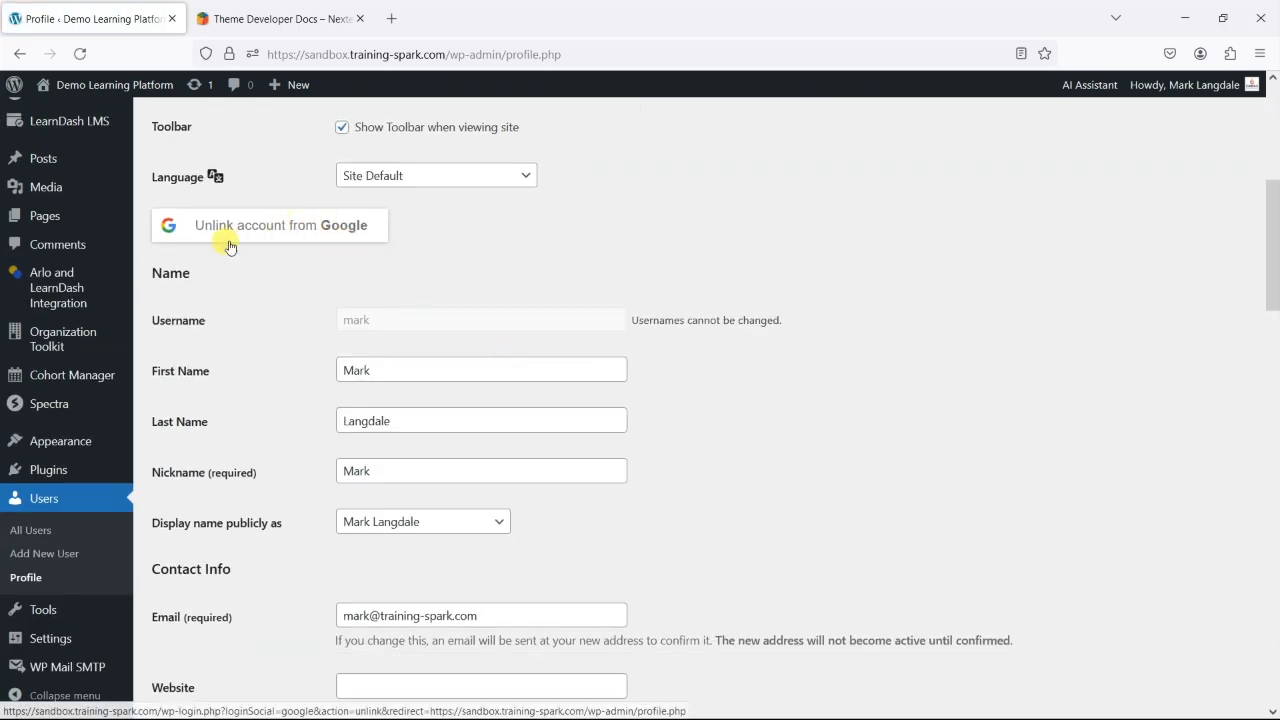
mouse_move(284, 332)
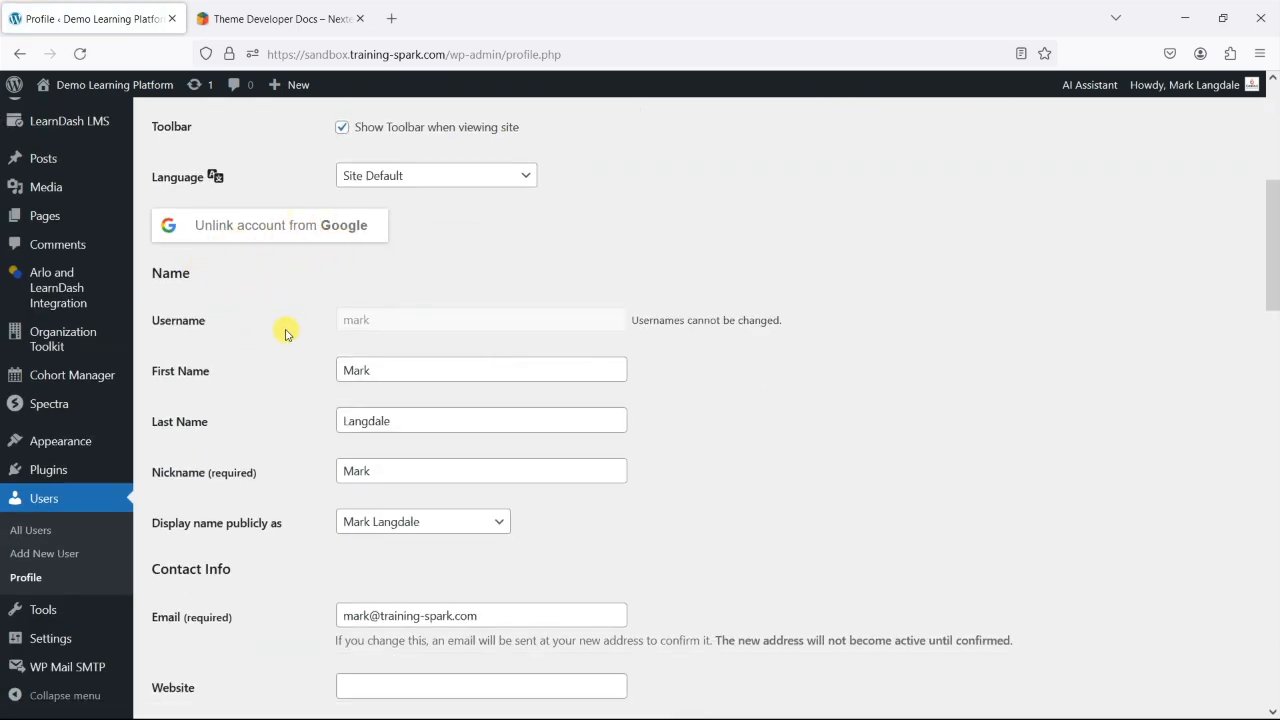
left_click(230, 224)
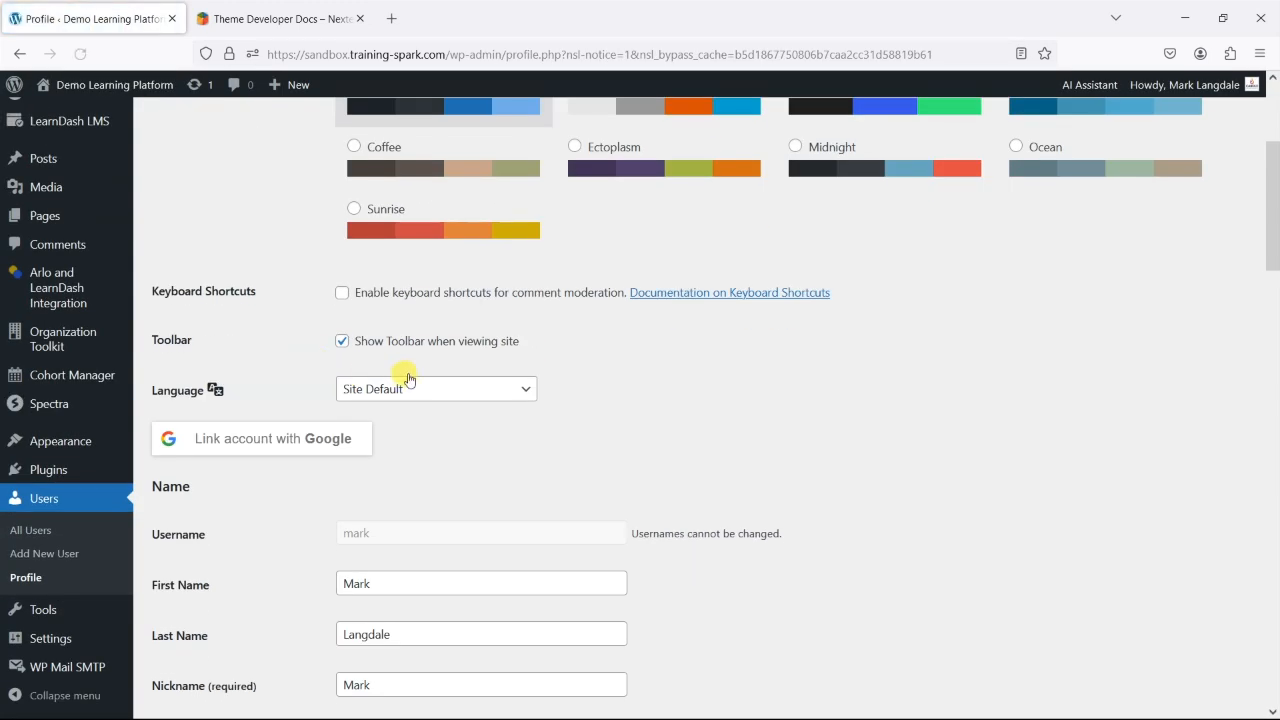
scroll("down", 3)
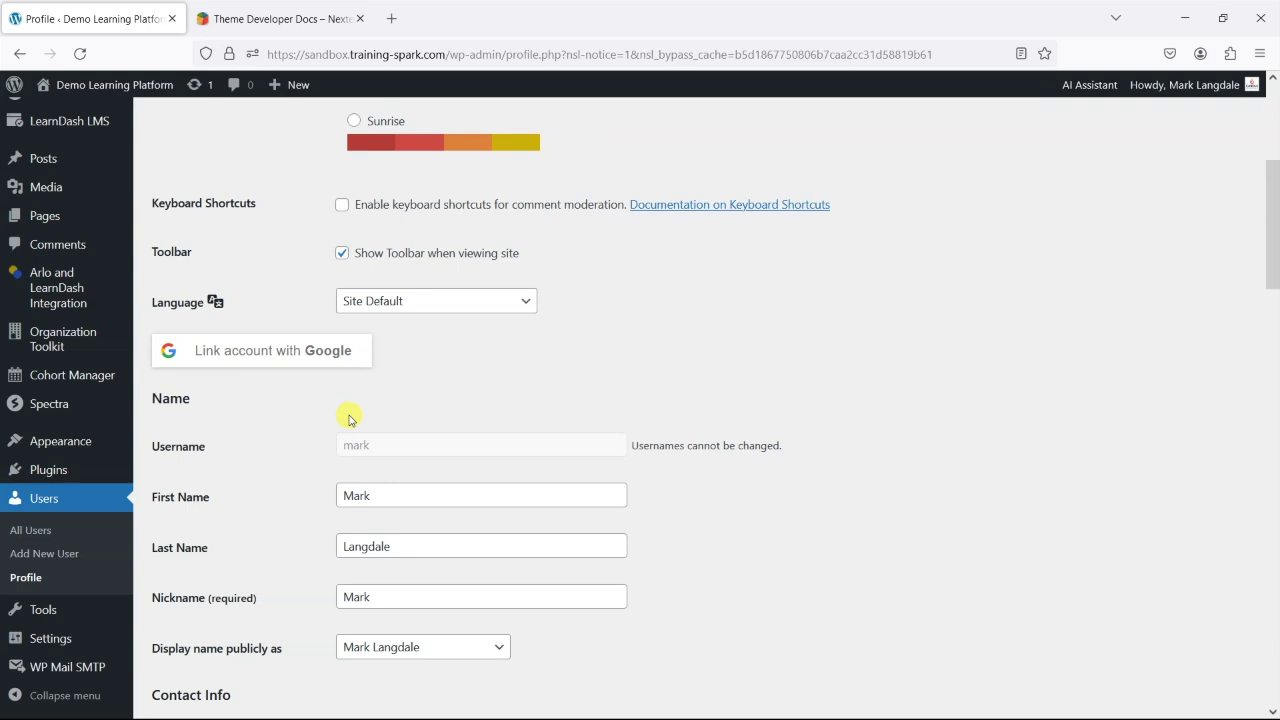
mouse_move(464, 418)
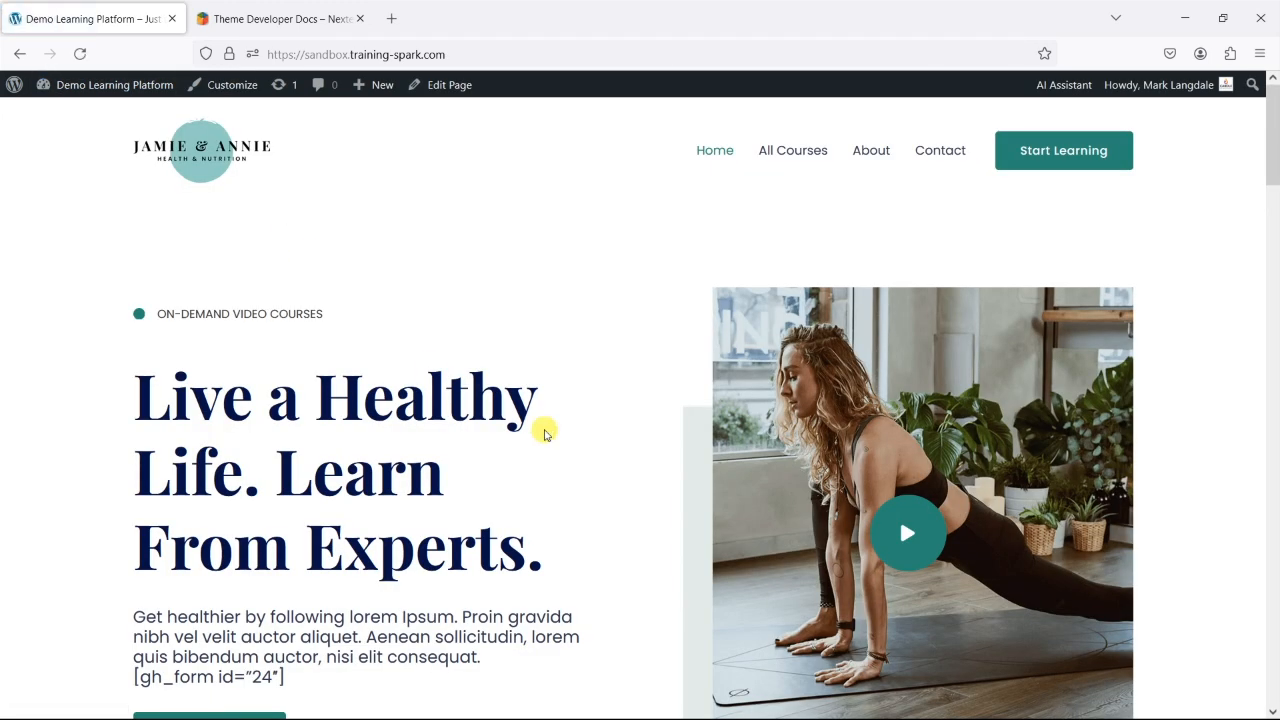
mouse_move(484, 48)
type("/p")
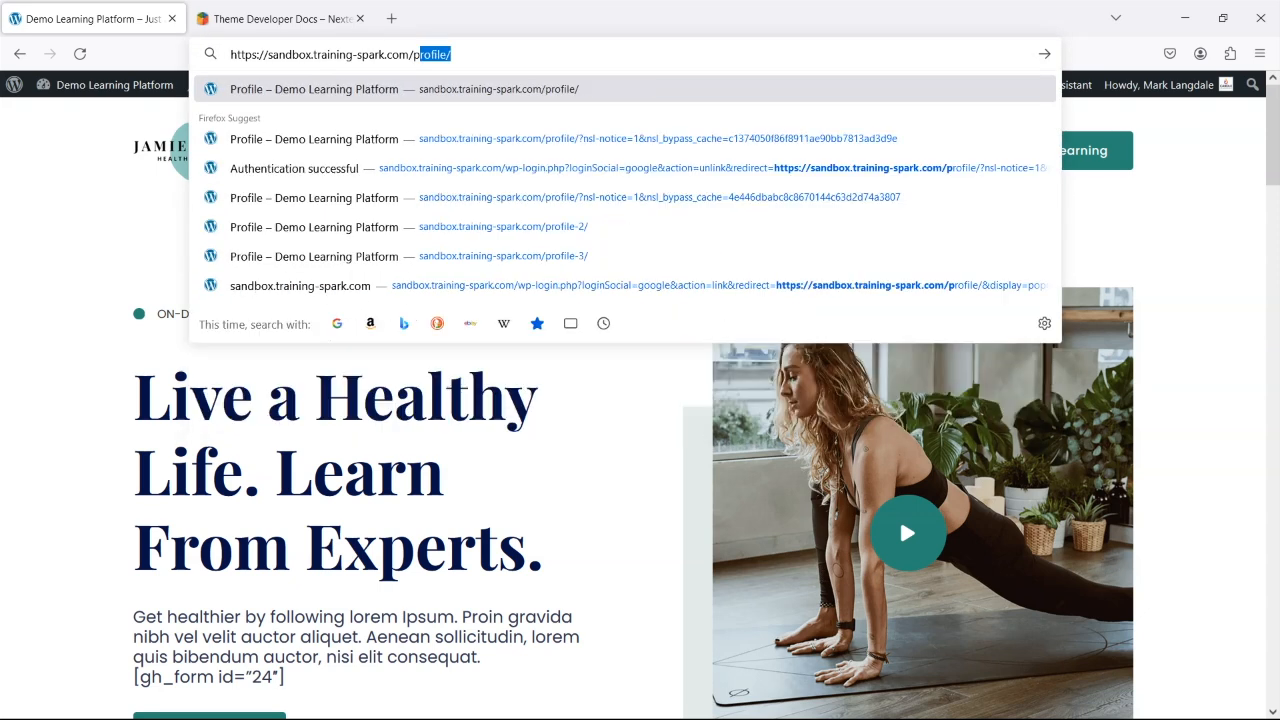
Step: Load the front-end /profile/ page showing Your Courses with LearnDash 101 enrolled, nothing completed
left_click(314, 88)
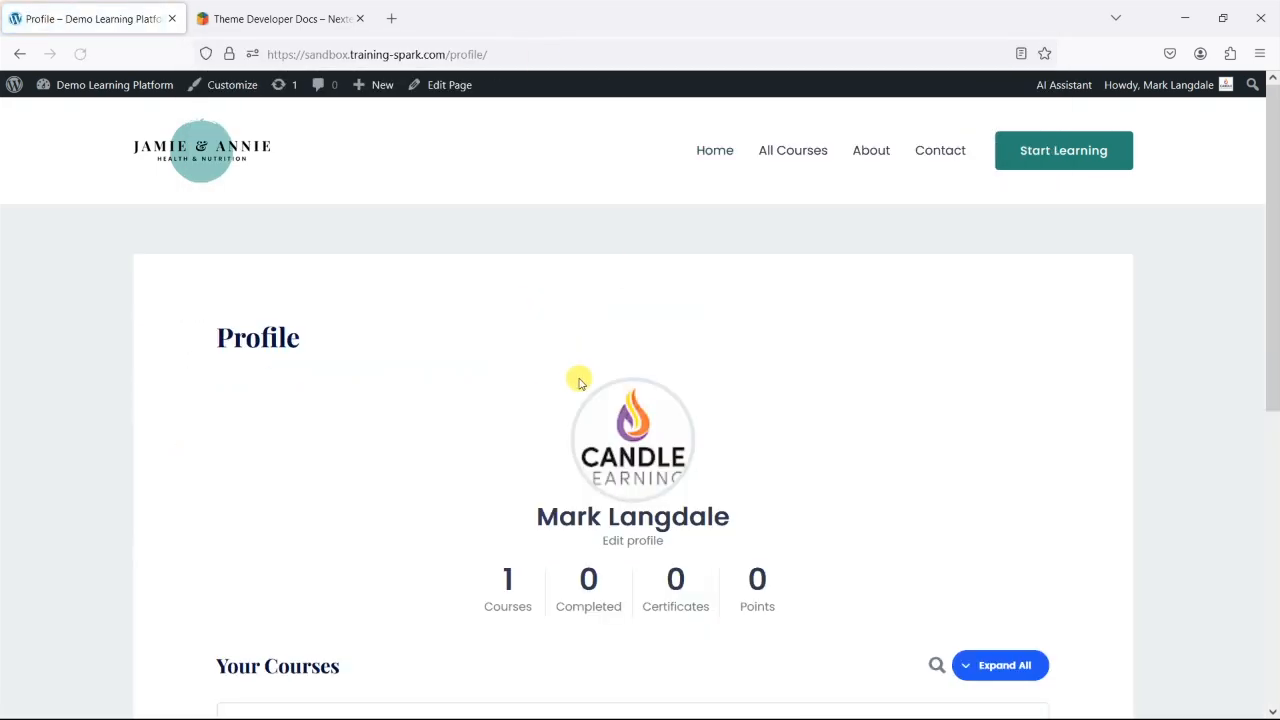
scroll("down", 3)
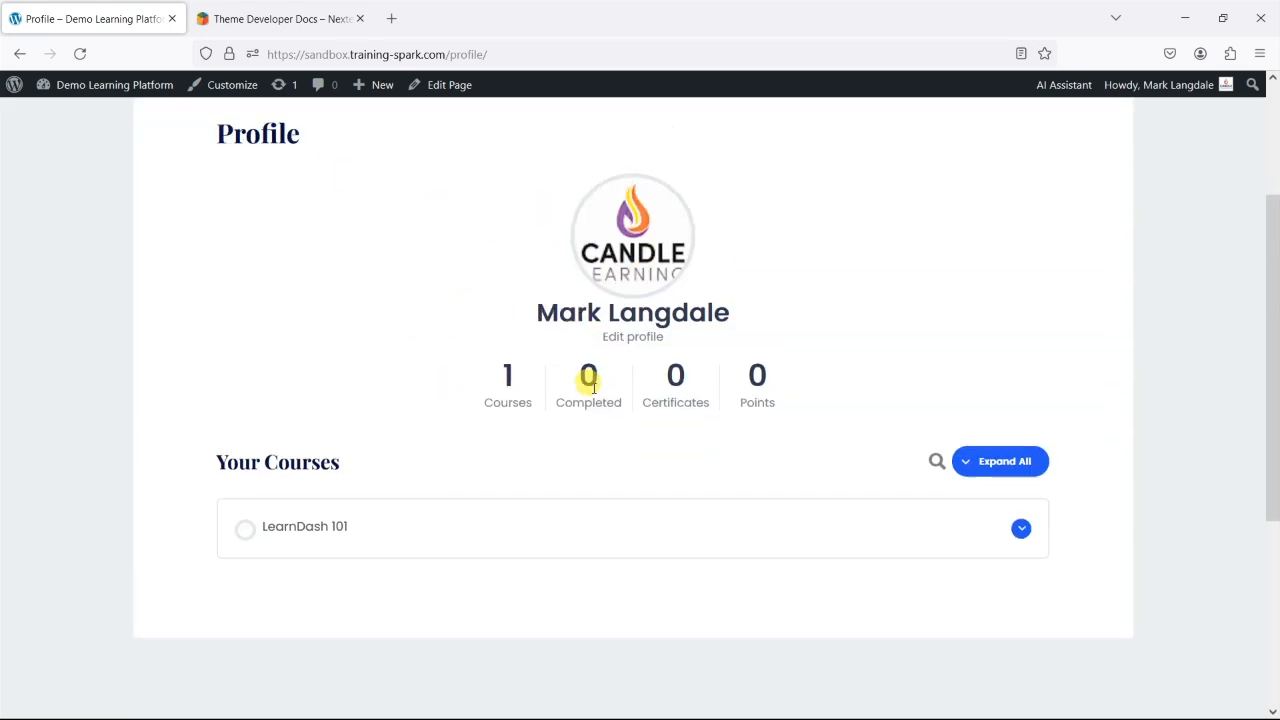
scroll("down", 3)
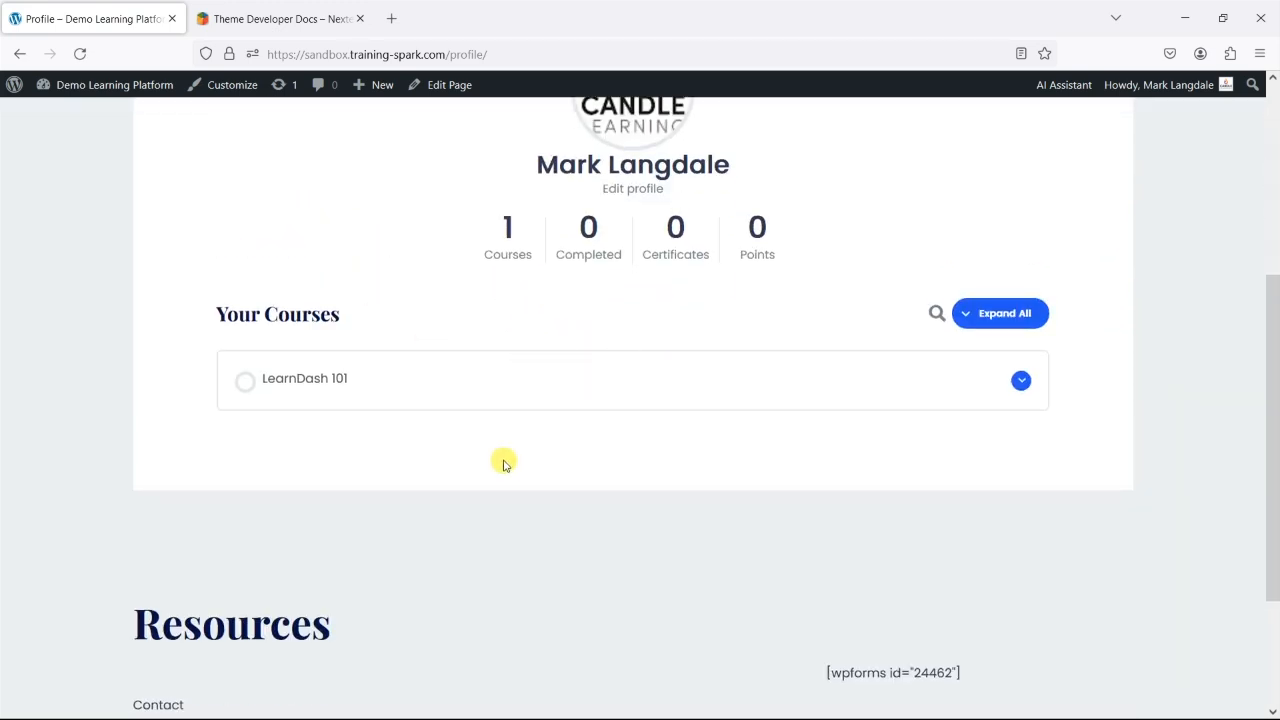
mouse_move(434, 416)
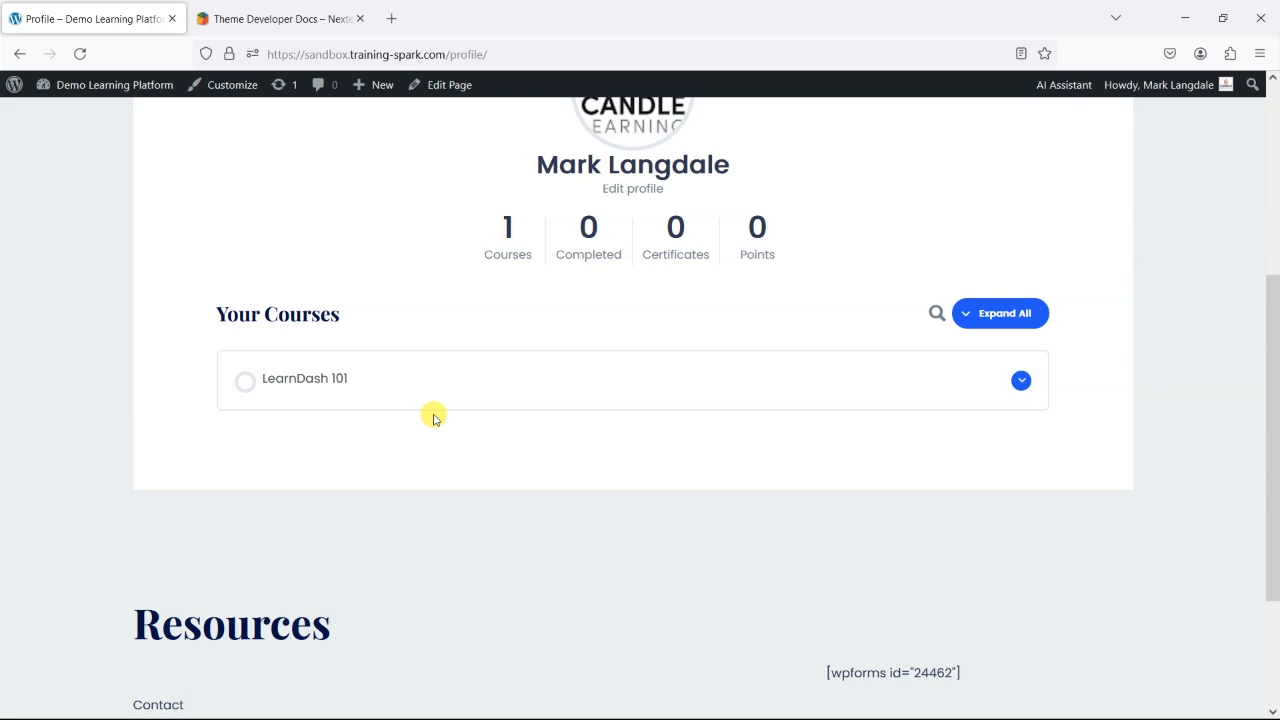
mouse_move(460, 164)
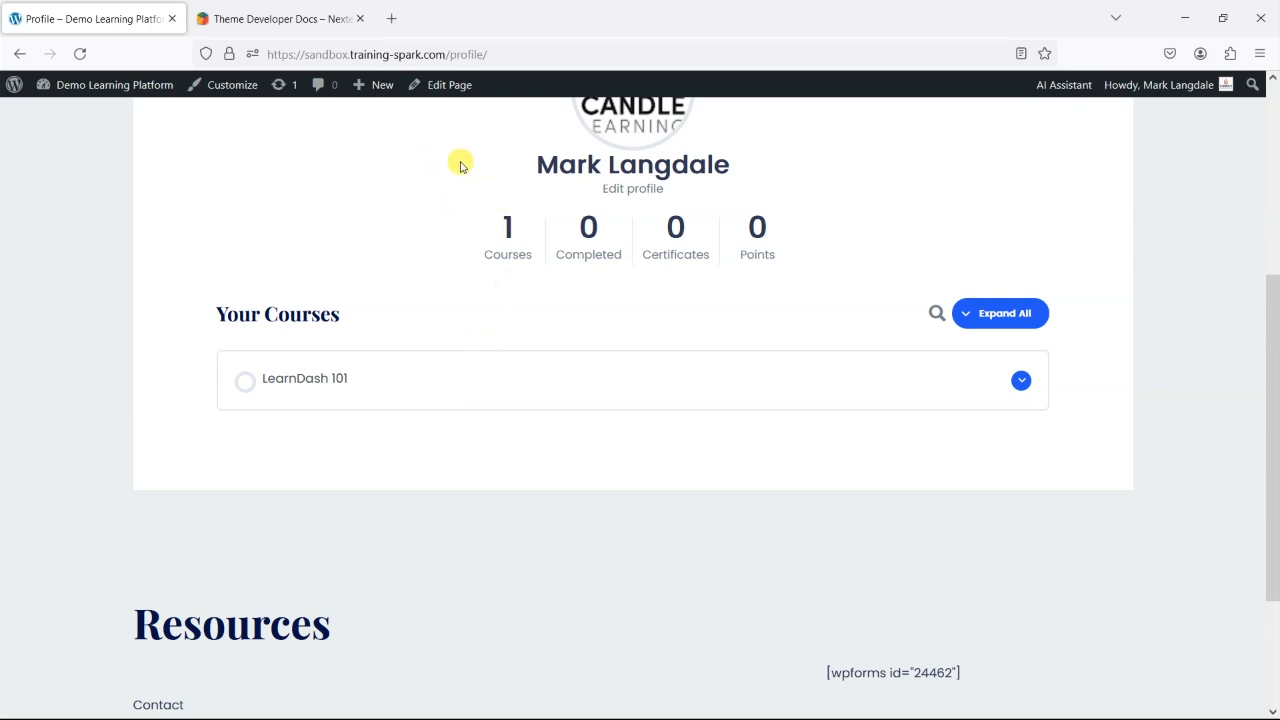
Step: Open the Profile page in the block editor via Edit Page in the admin toolbar
left_click(446, 84)
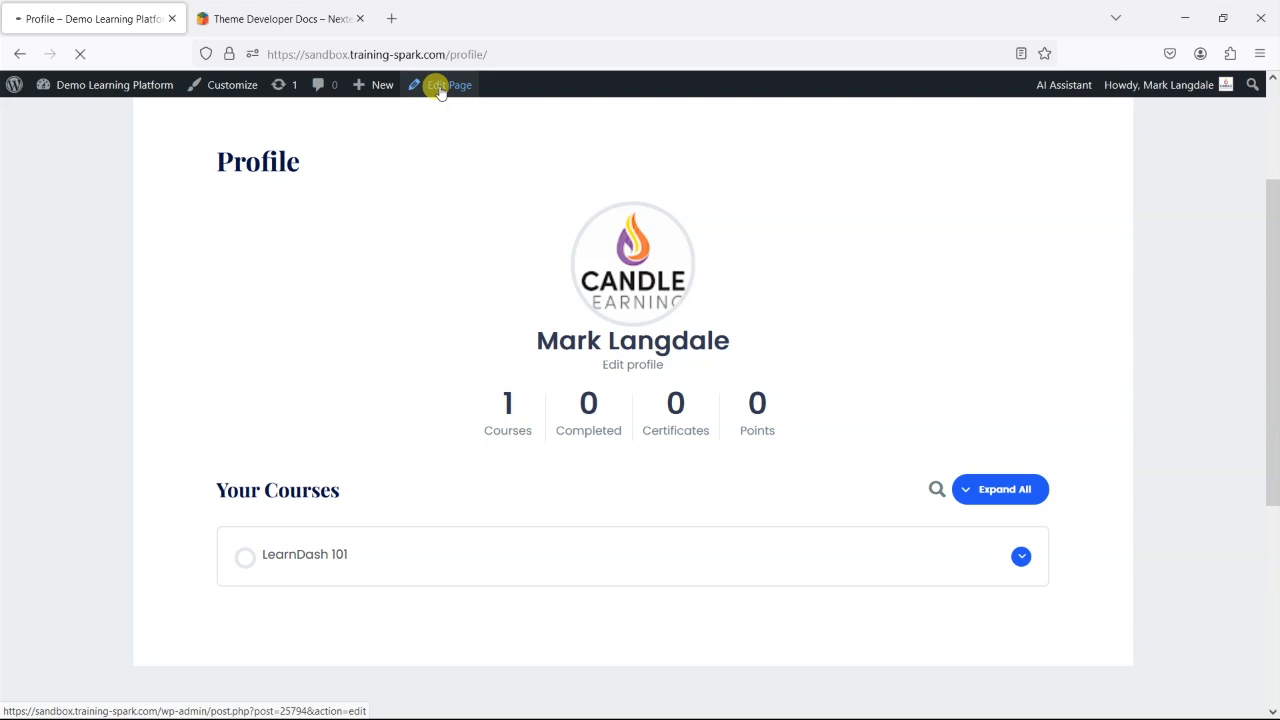
left_click(444, 84)
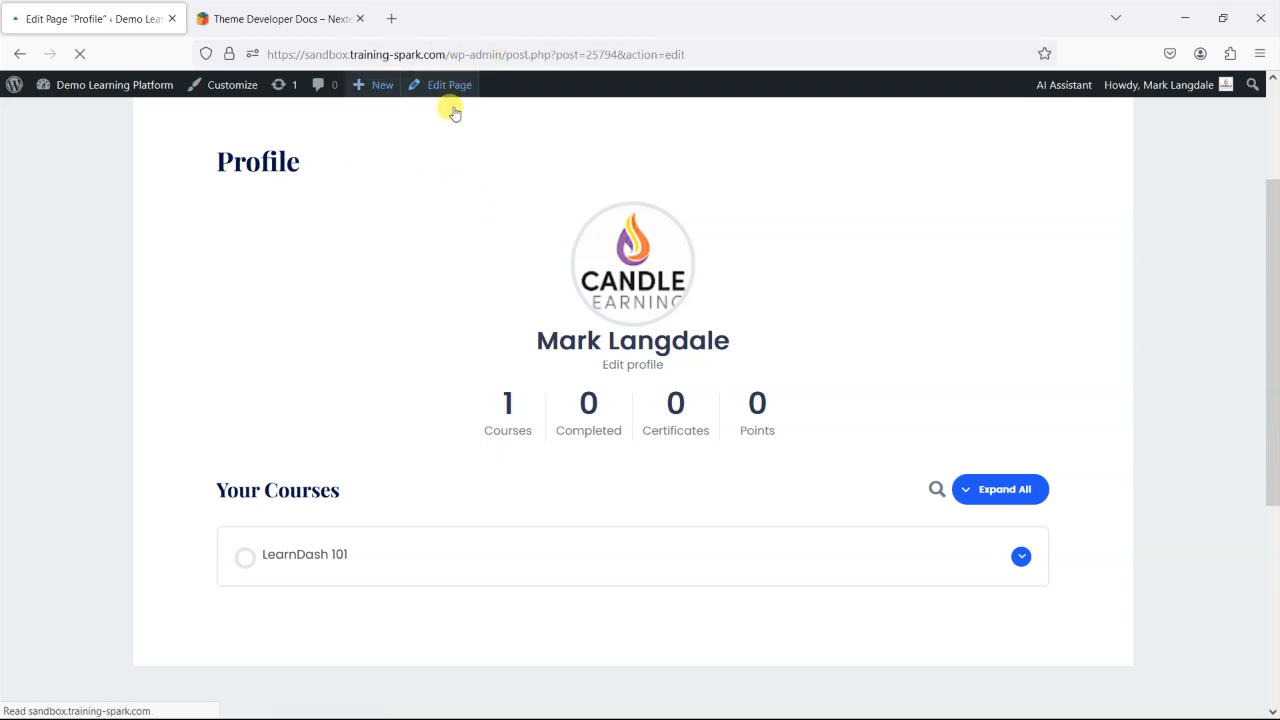
left_click(446, 84)
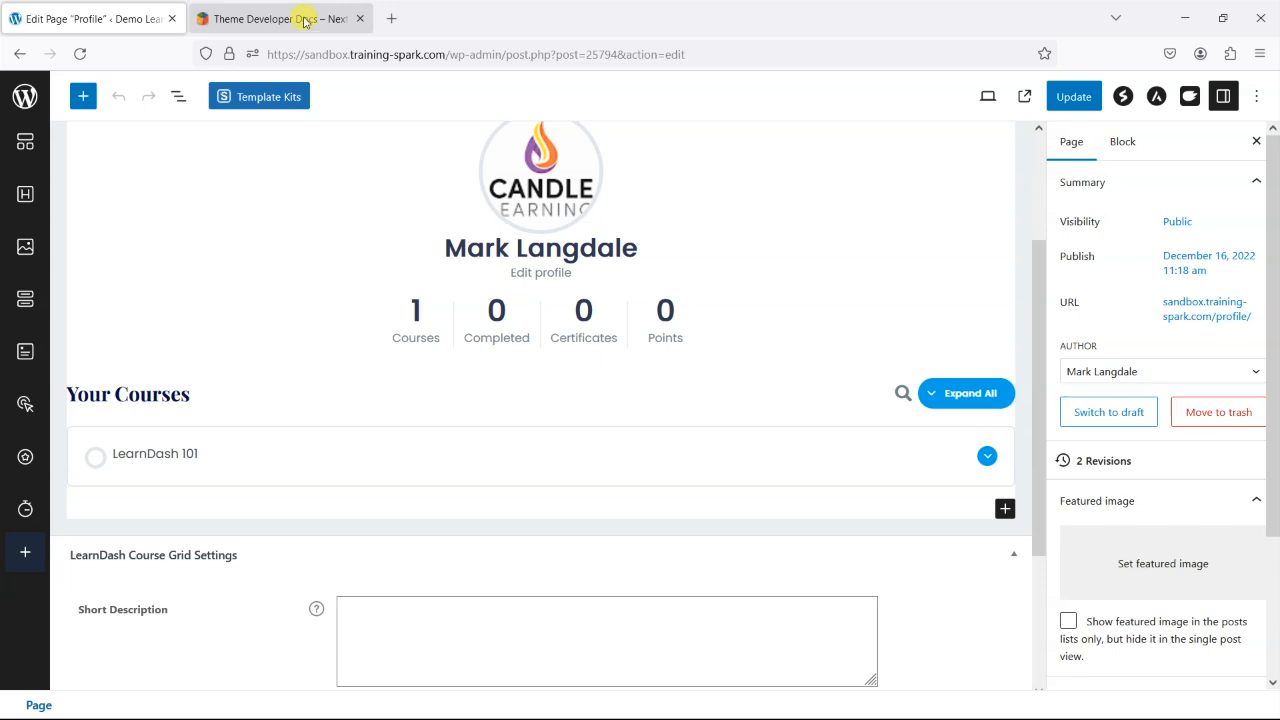
mouse_move(304, 18)
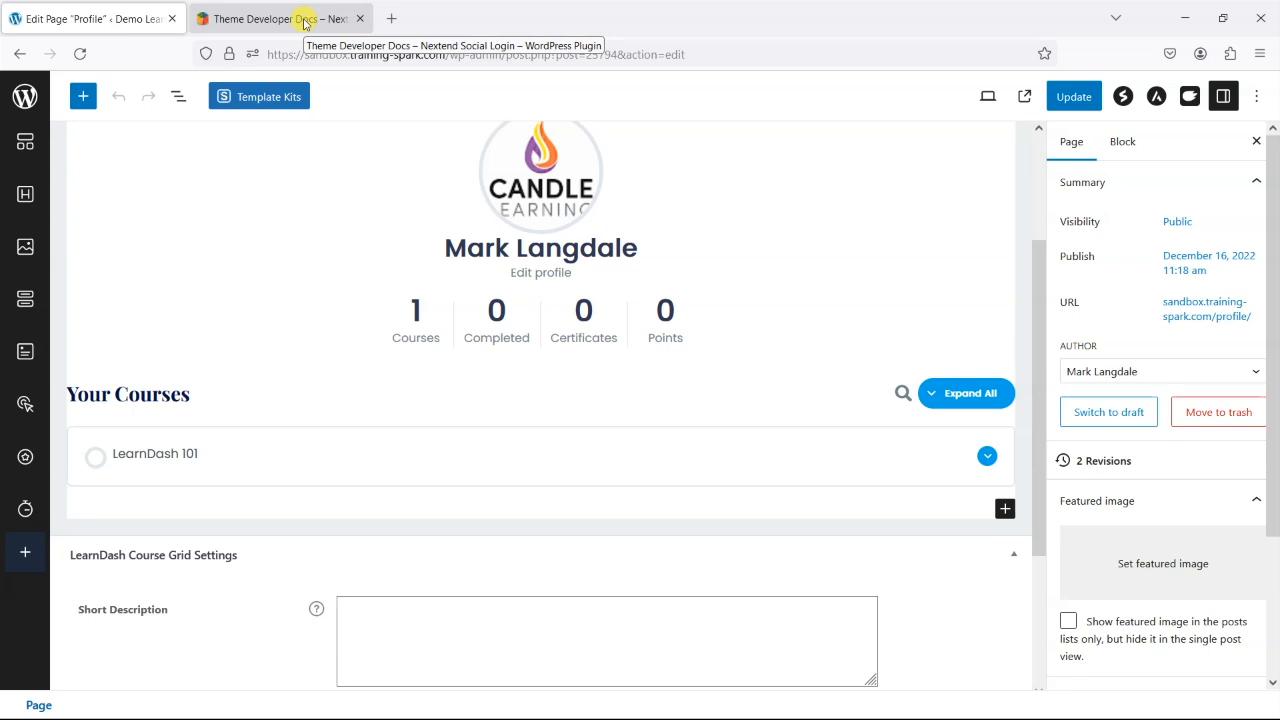
Step: Locate and copy the [nextend_social_login …] link/unlink example shortcode from the Theme Developer Docs
left_click(280, 18)
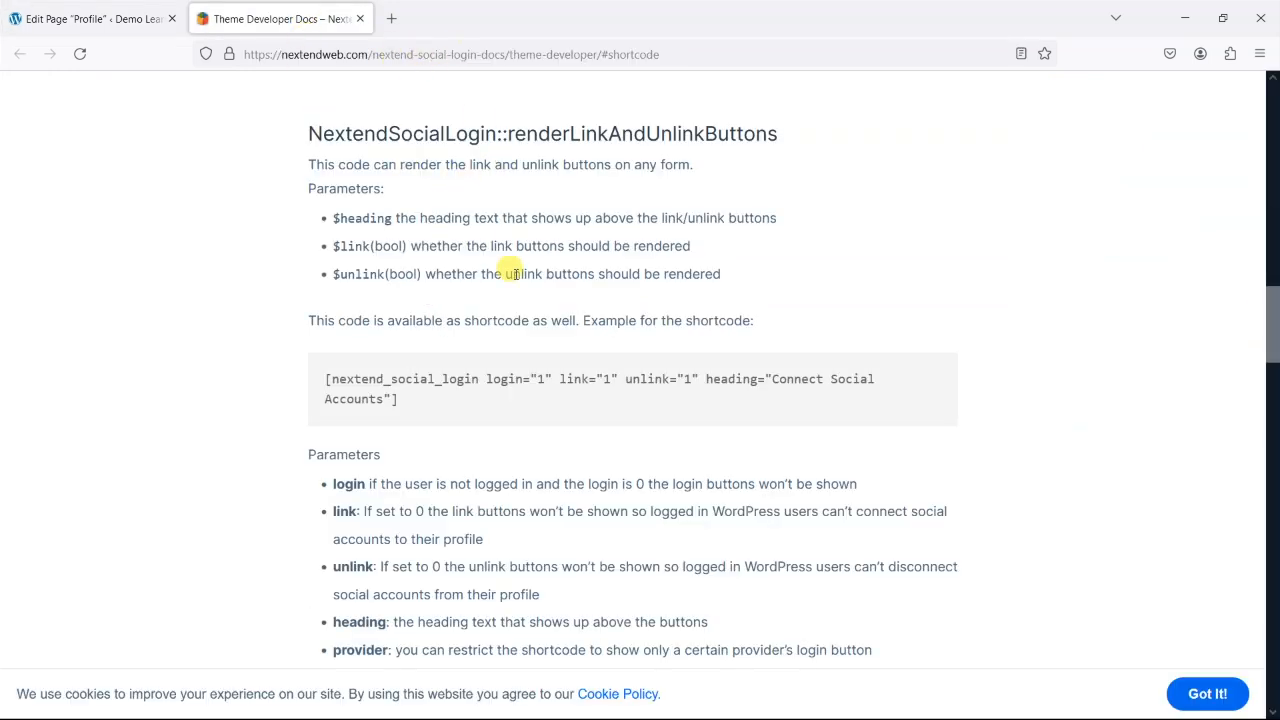
mouse_move(782, 292)
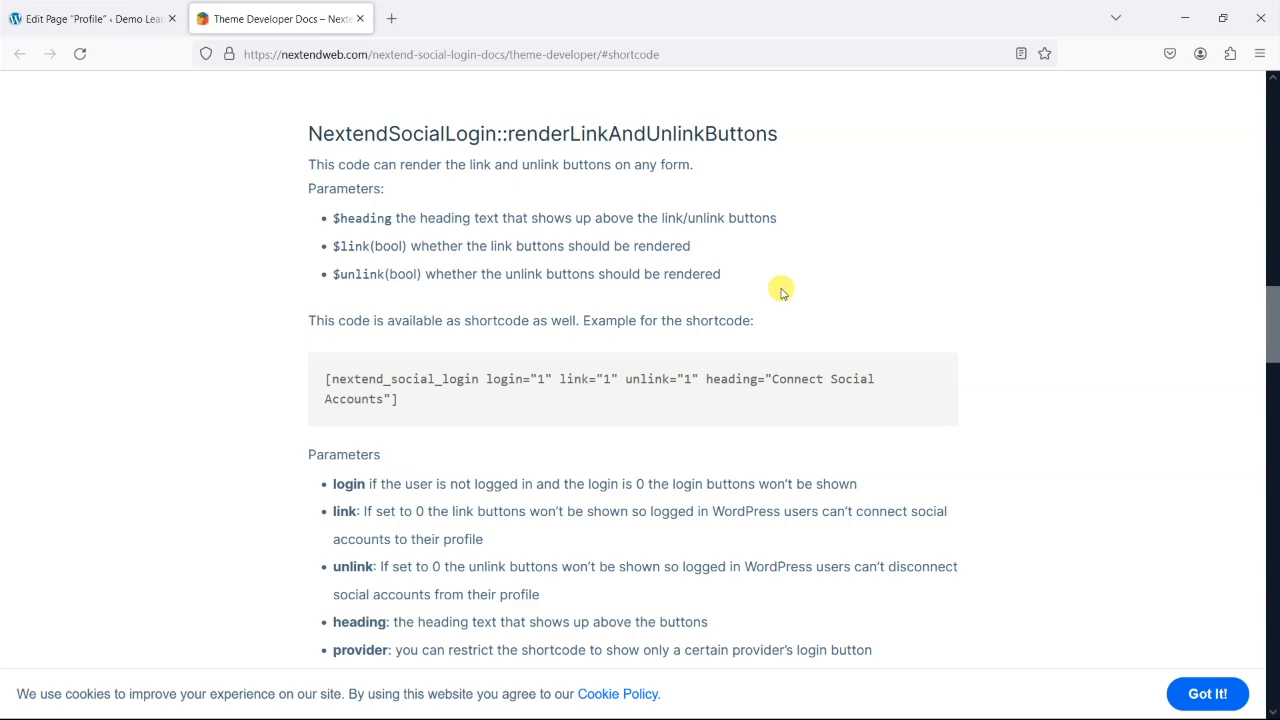
scroll("up", 3)
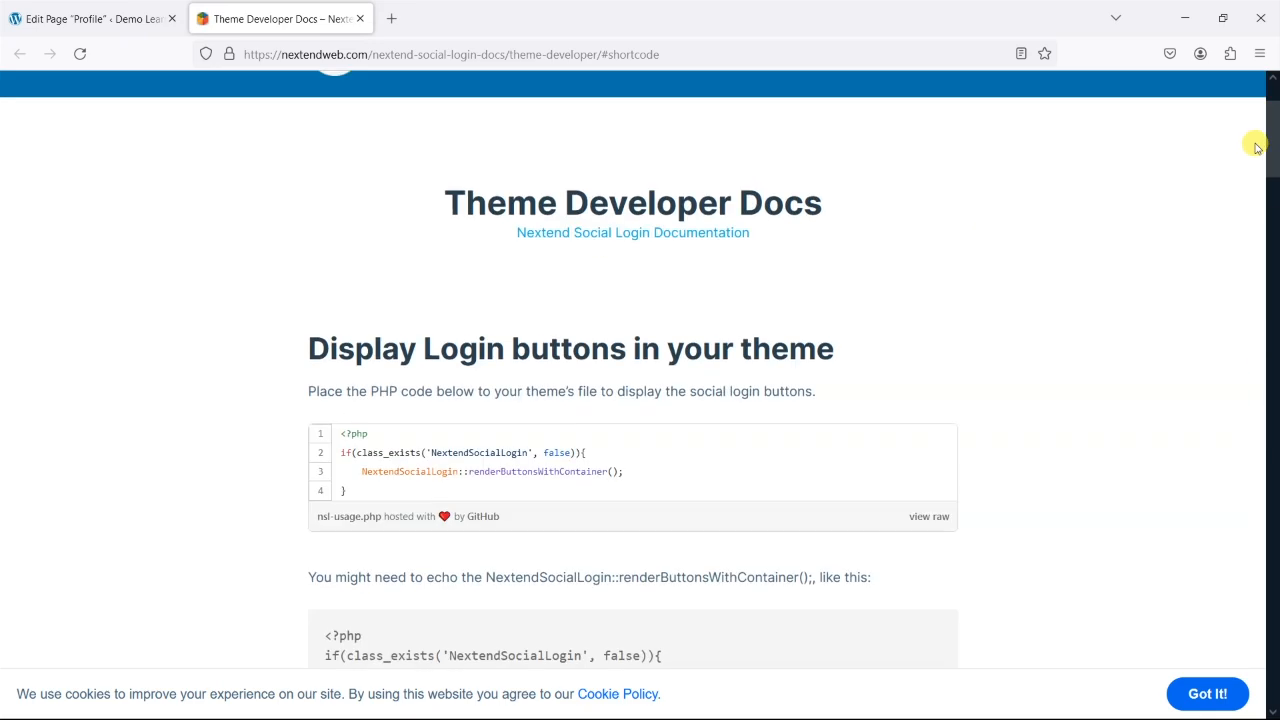
scroll("down", 3)
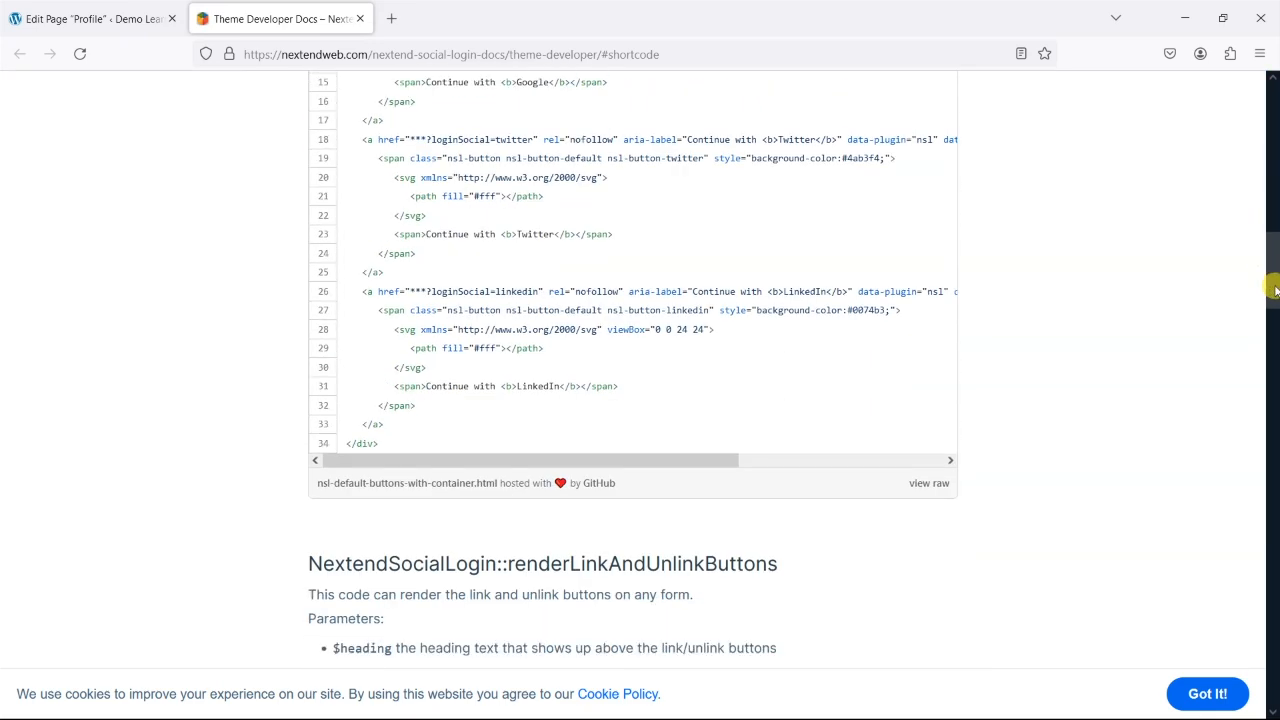
scroll("down", 3)
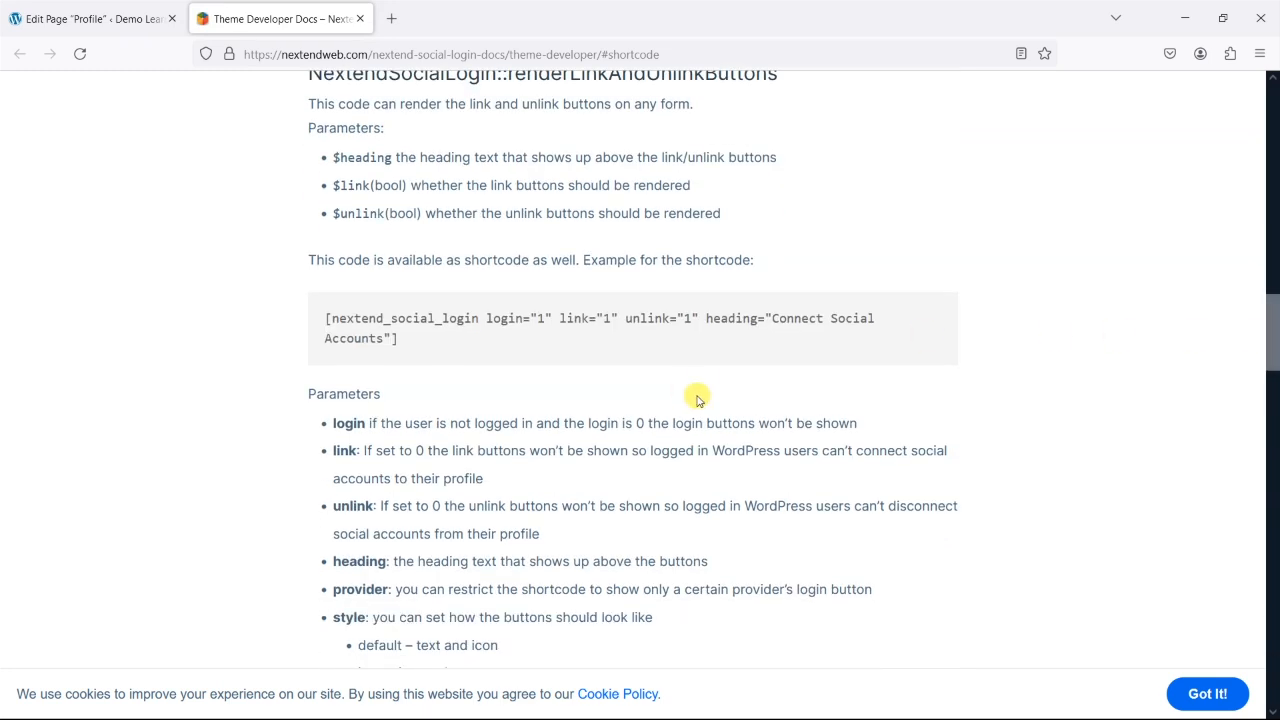
mouse_move(712, 388)
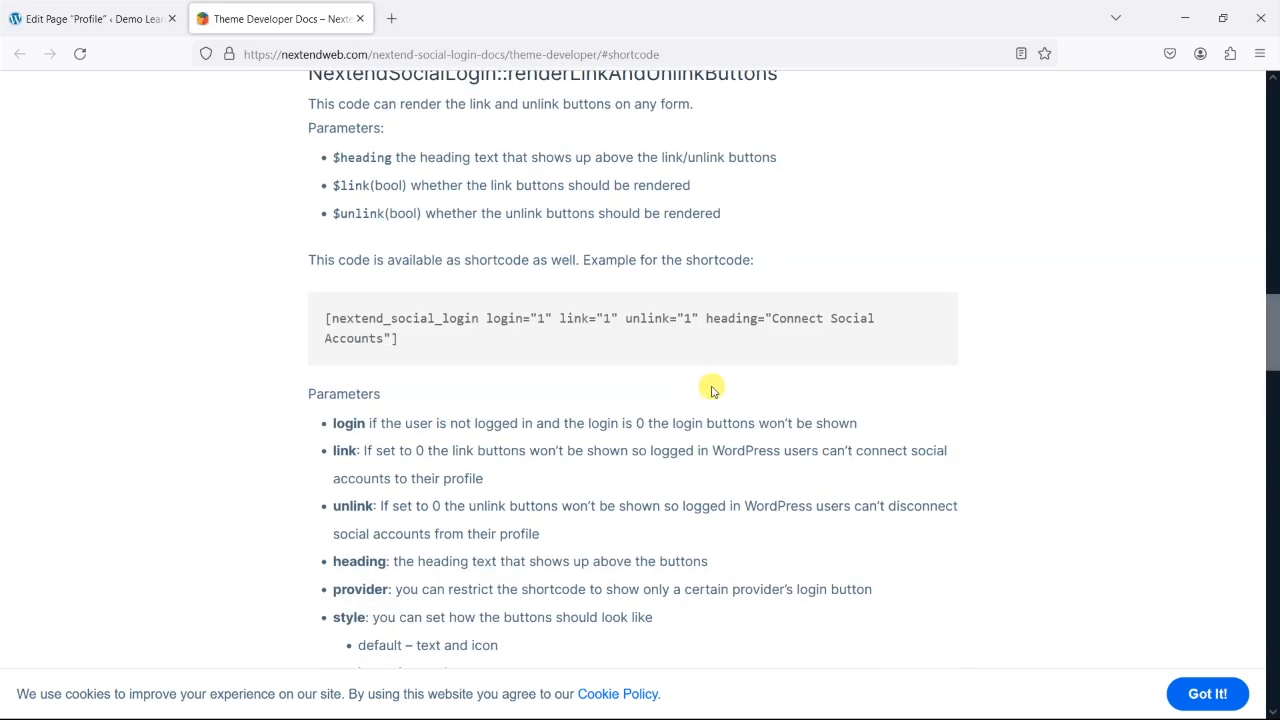
mouse_move(532, 416)
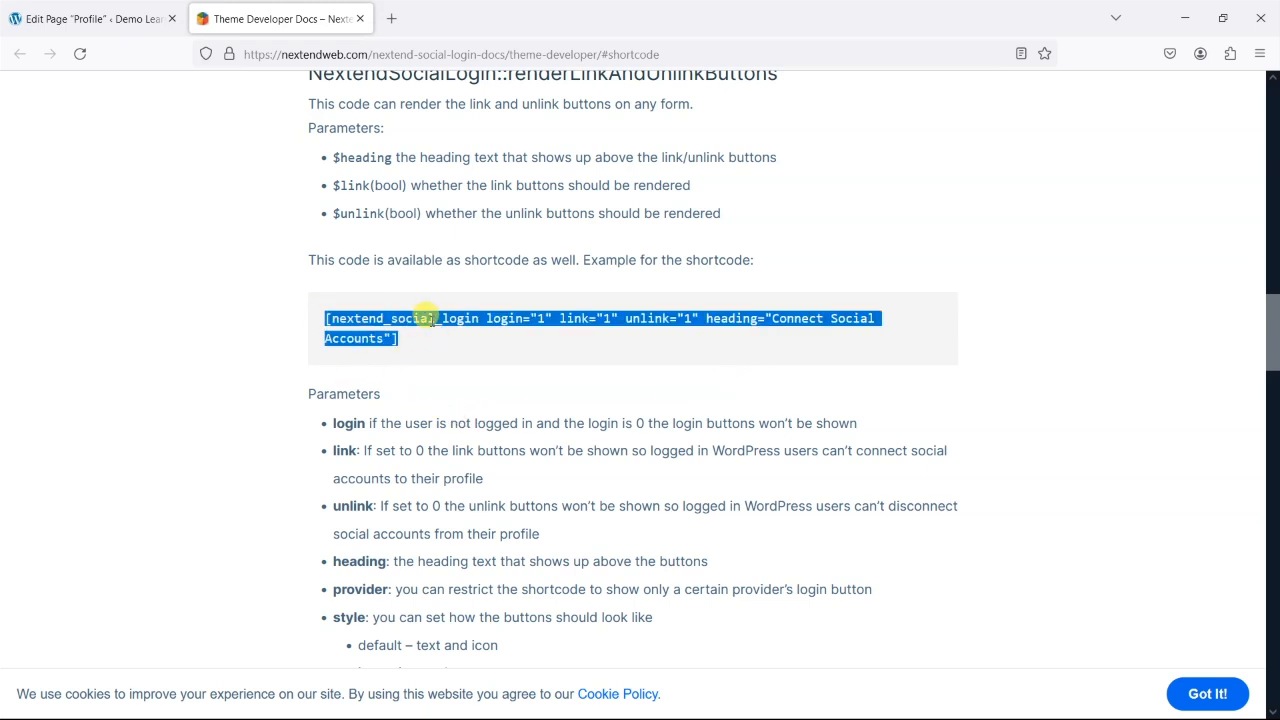
mouse_move(508, 336)
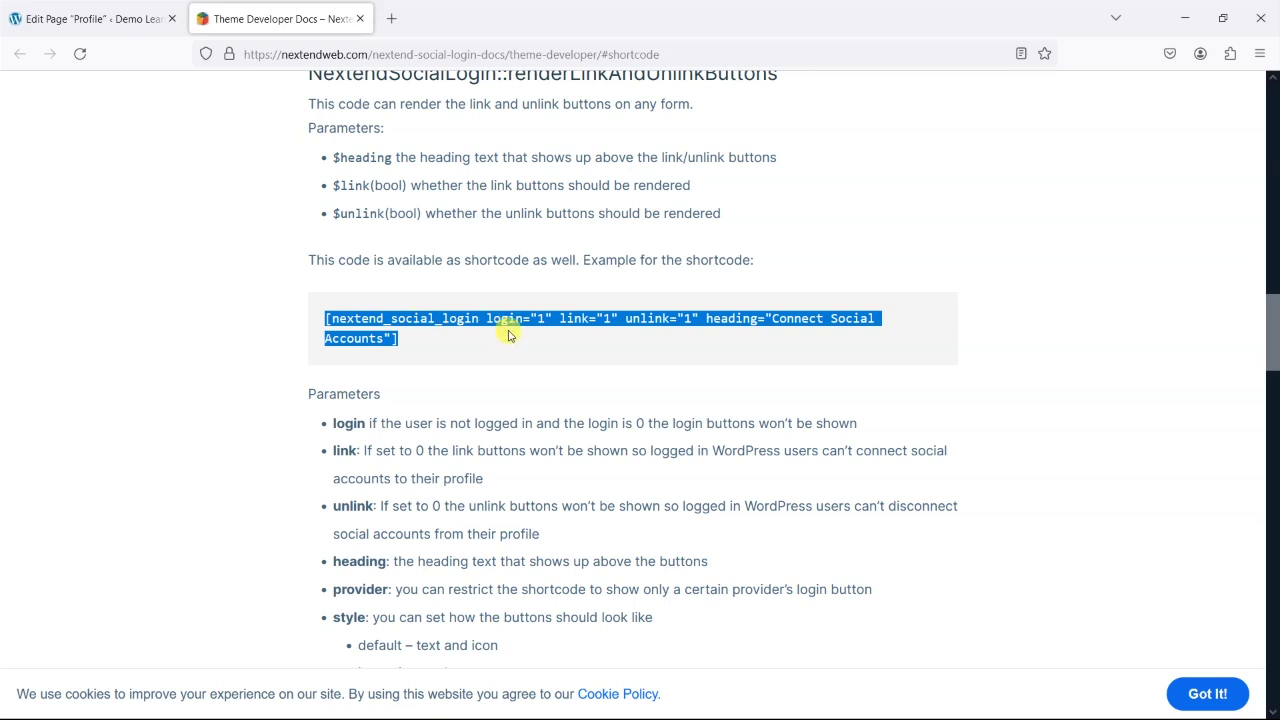
left_click(96, 18)
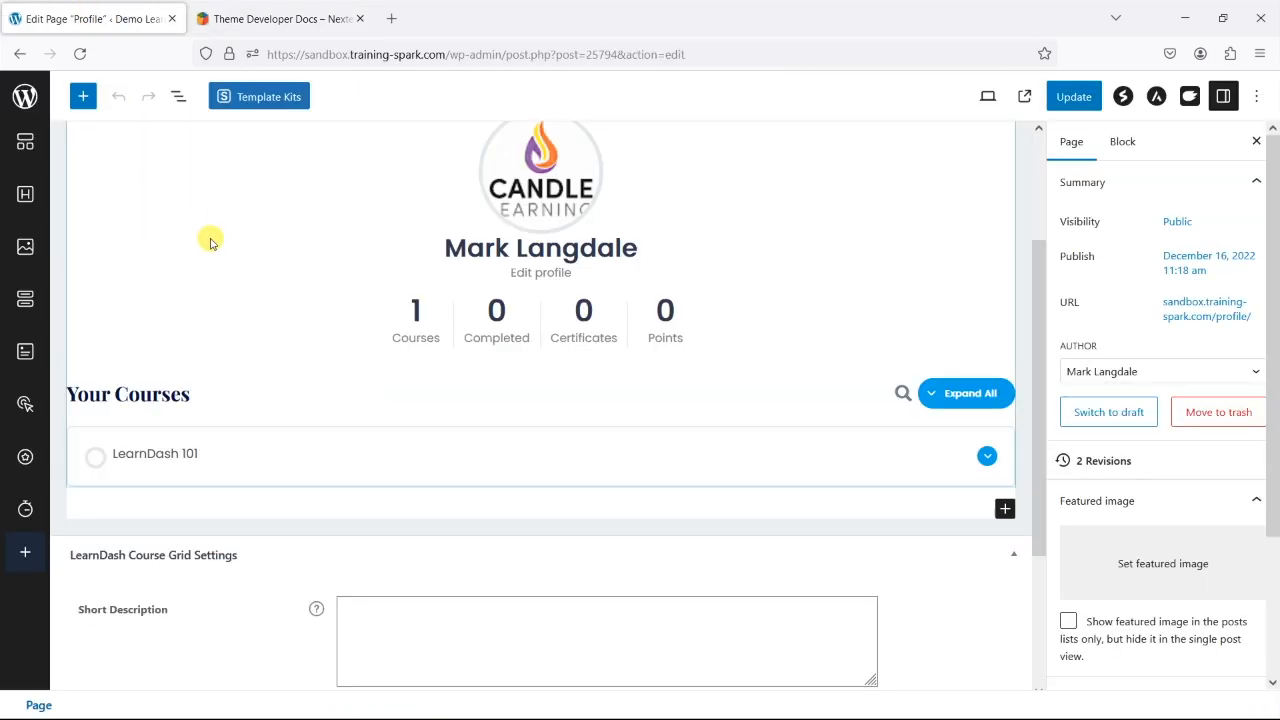
left_click(280, 18)
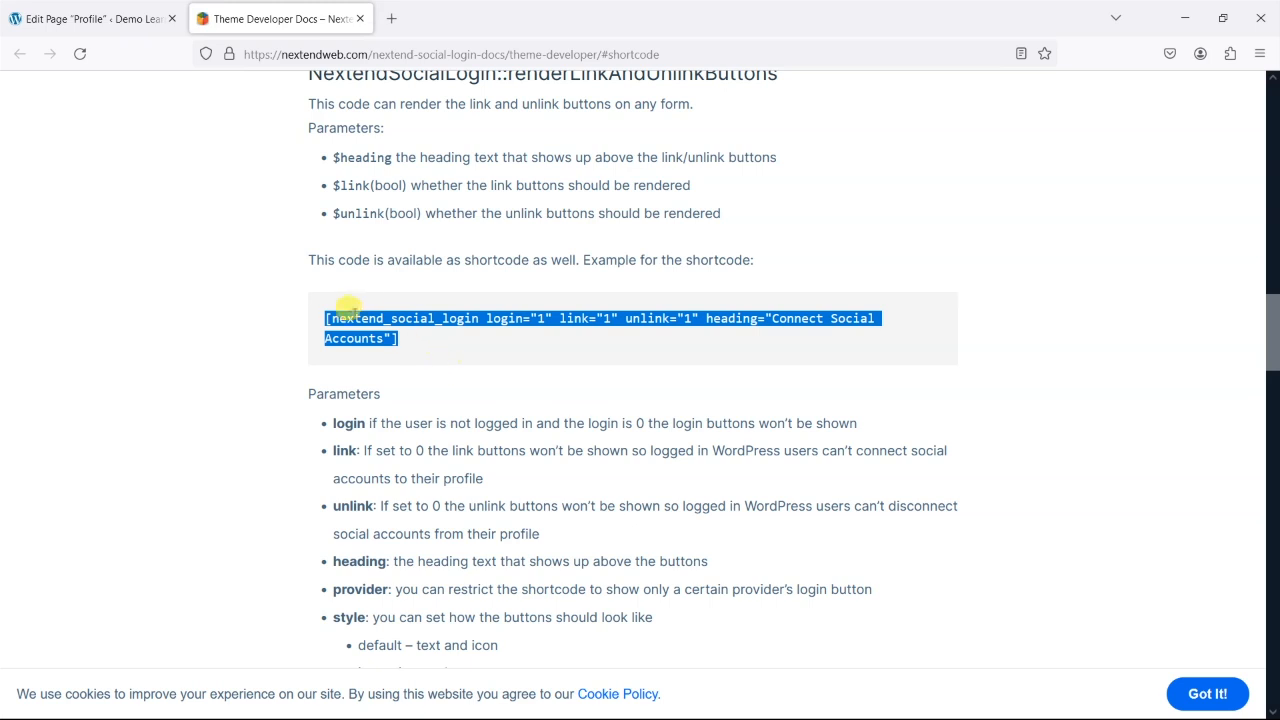
mouse_move(480, 312)
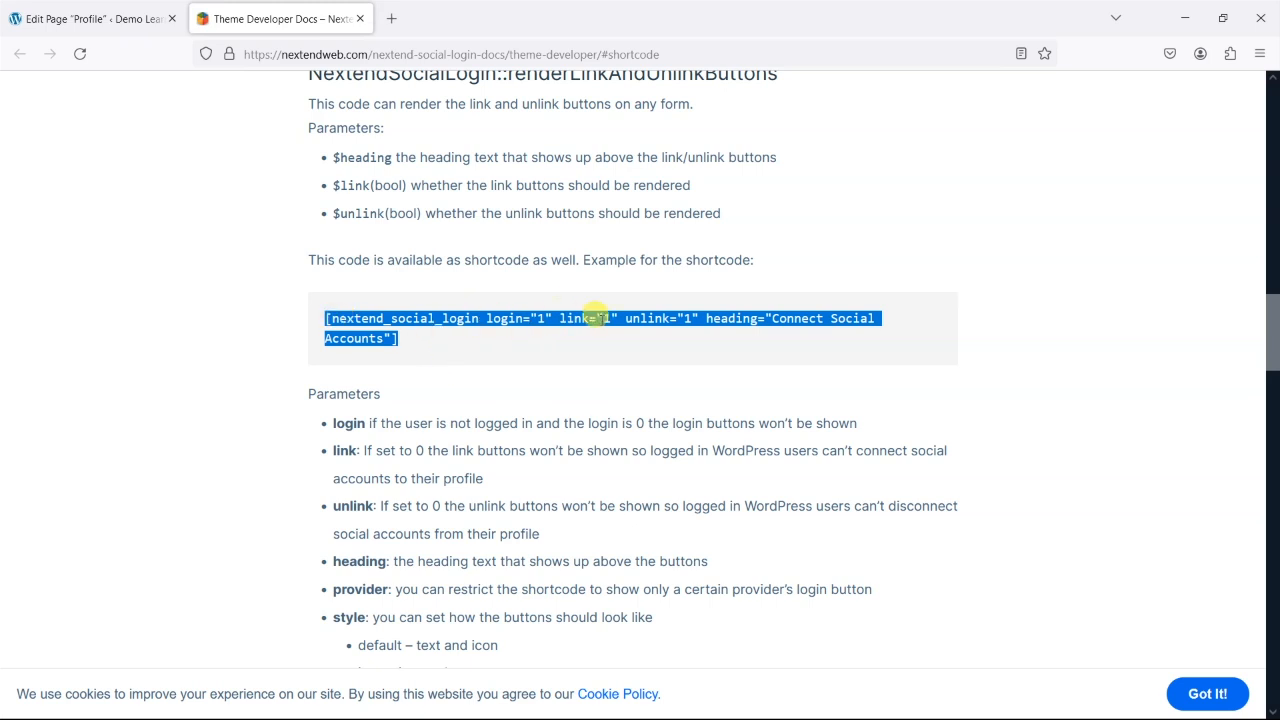
mouse_move(576, 332)
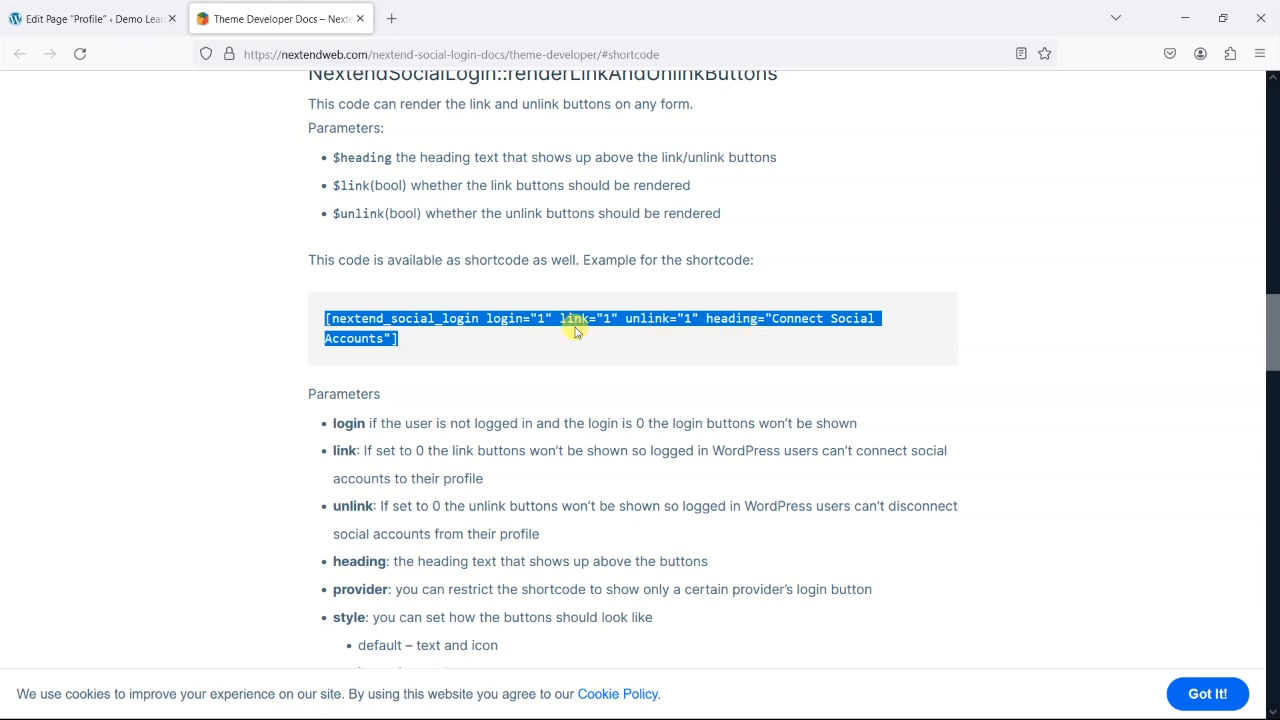
mouse_move(592, 280)
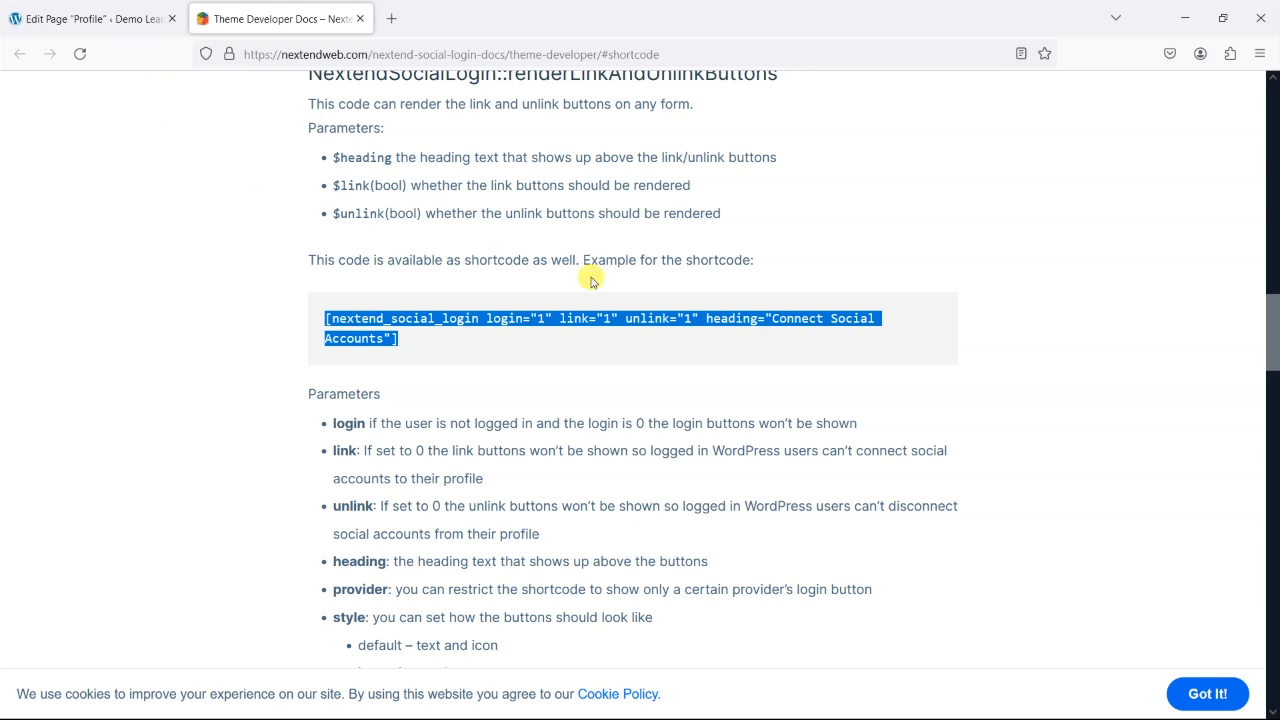
mouse_move(664, 338)
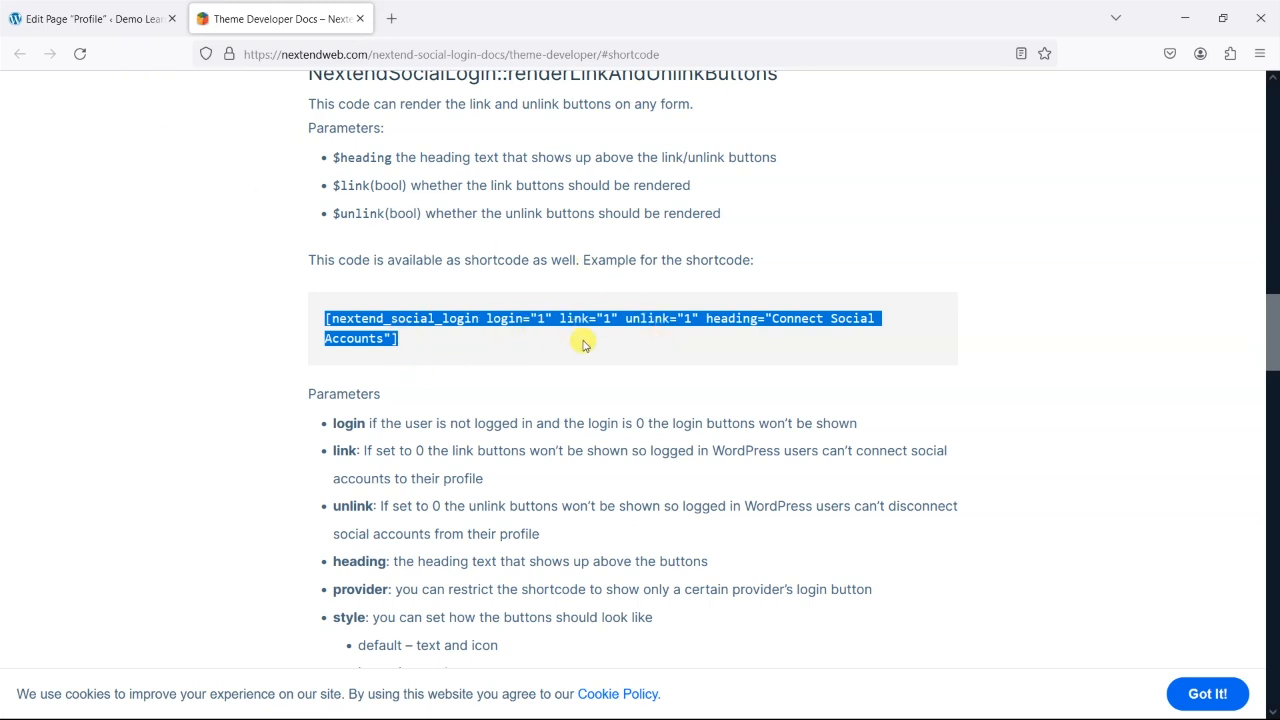
mouse_move(404, 348)
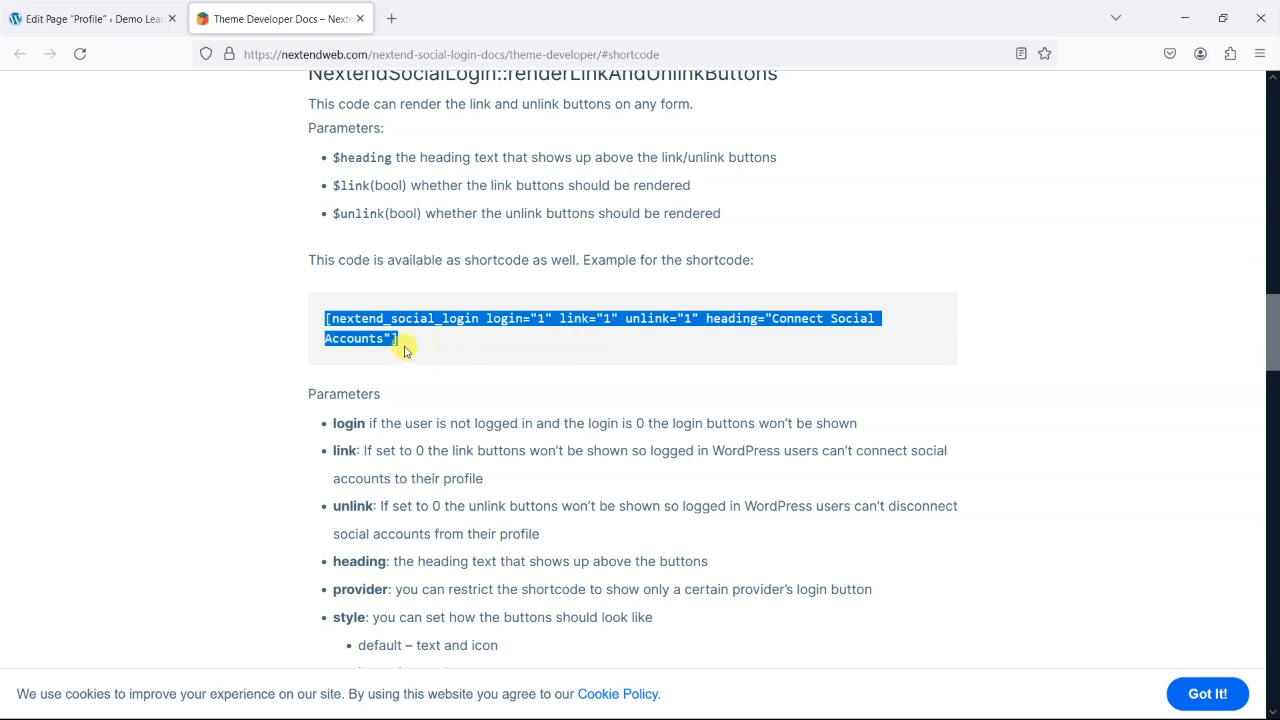
Step: Add a Shortcode block with the social login link/unlink code below Your Courses and update the page
left_click(96, 18)
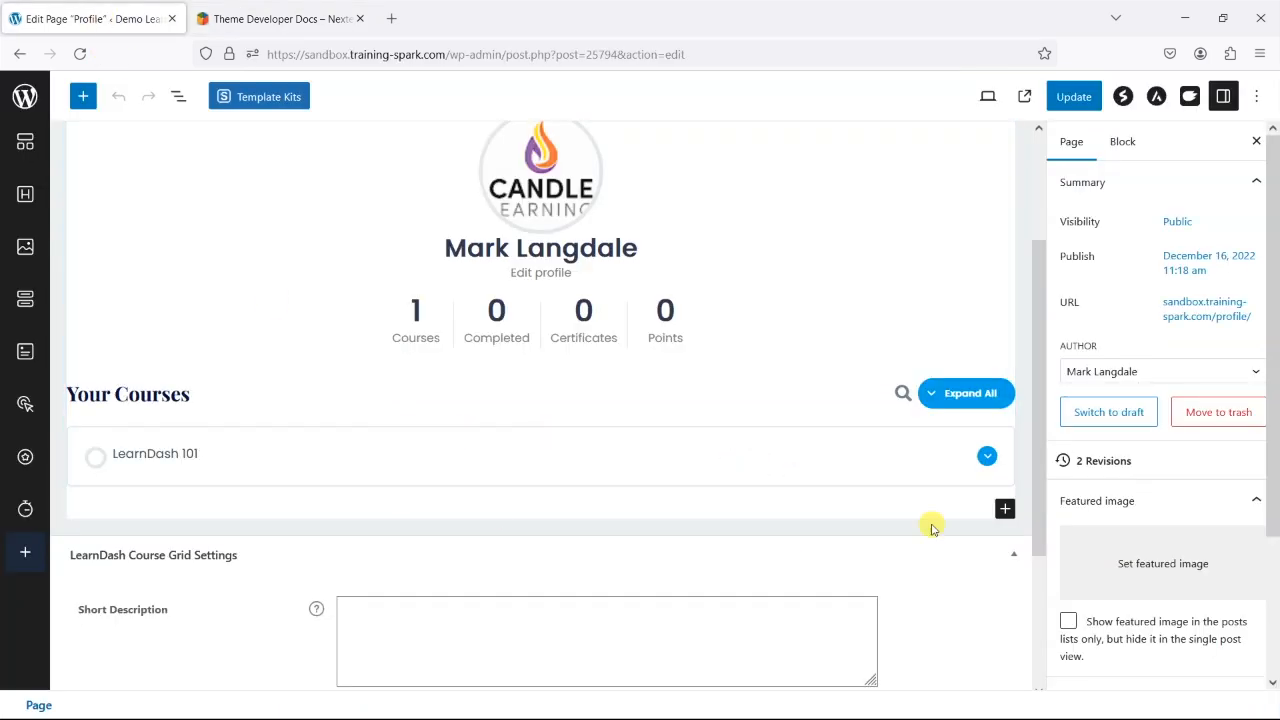
left_click(1004, 508)
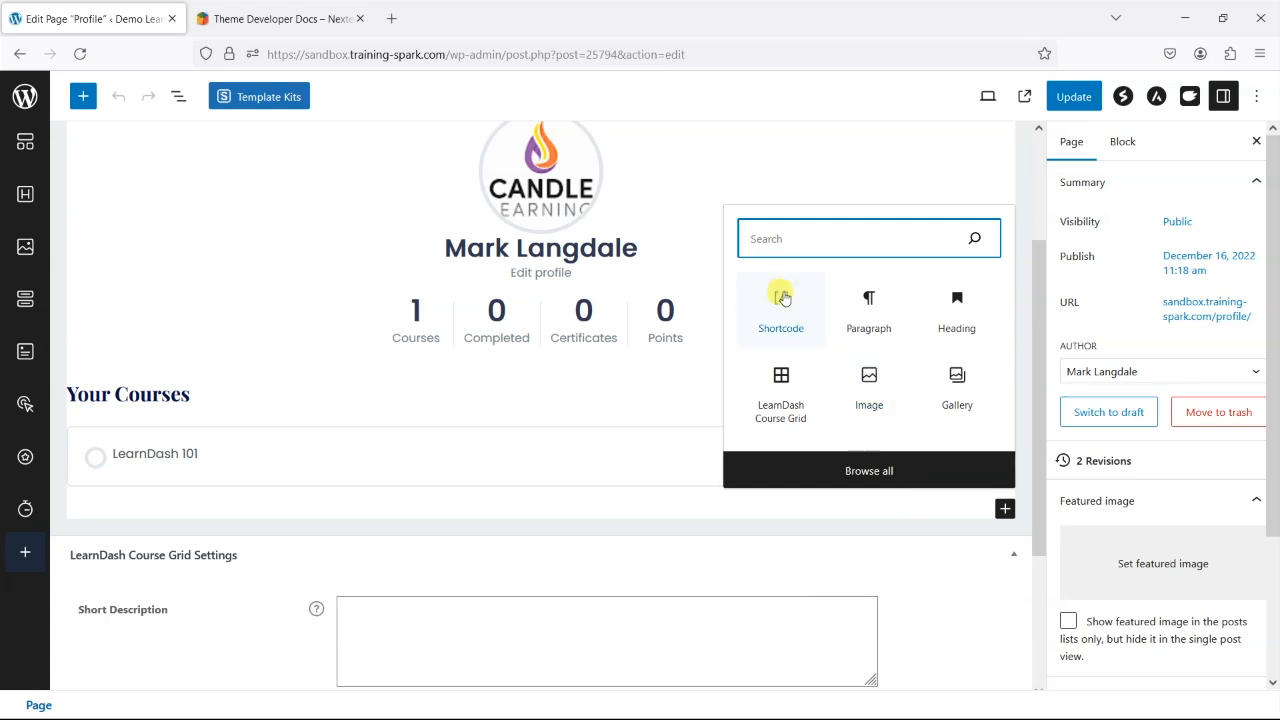
left_click(780, 300)
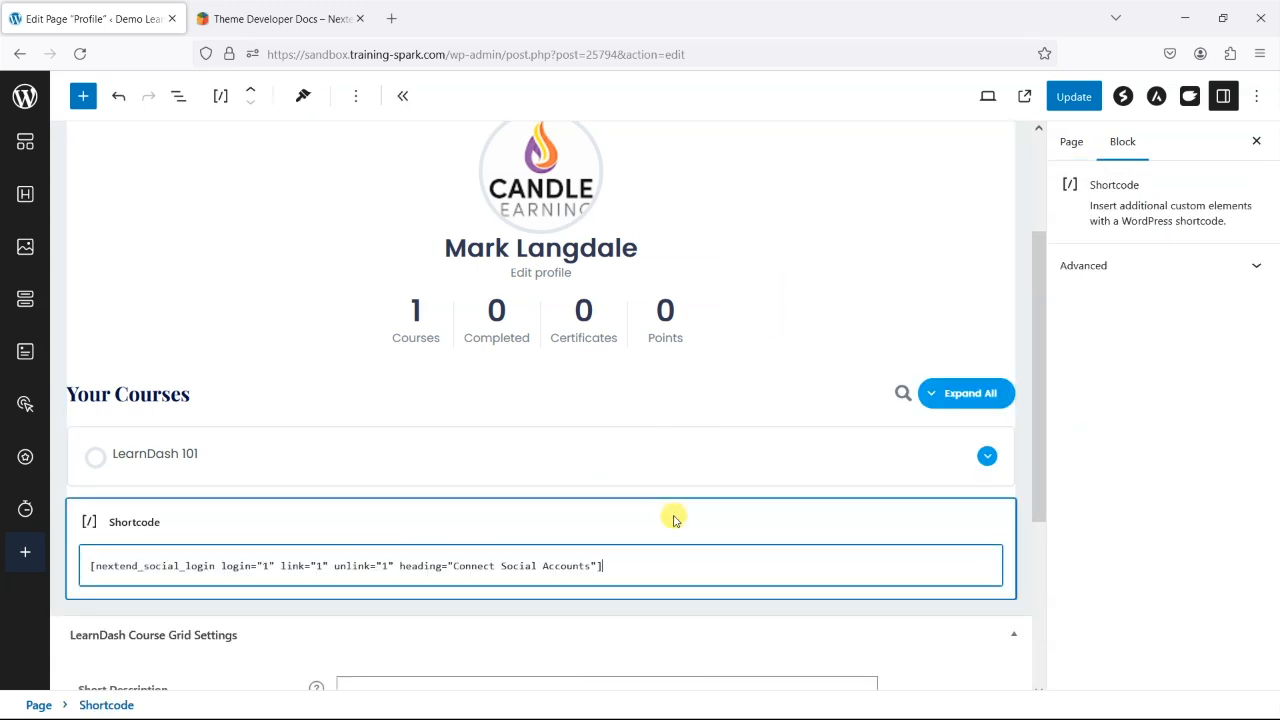
left_click(1072, 96)
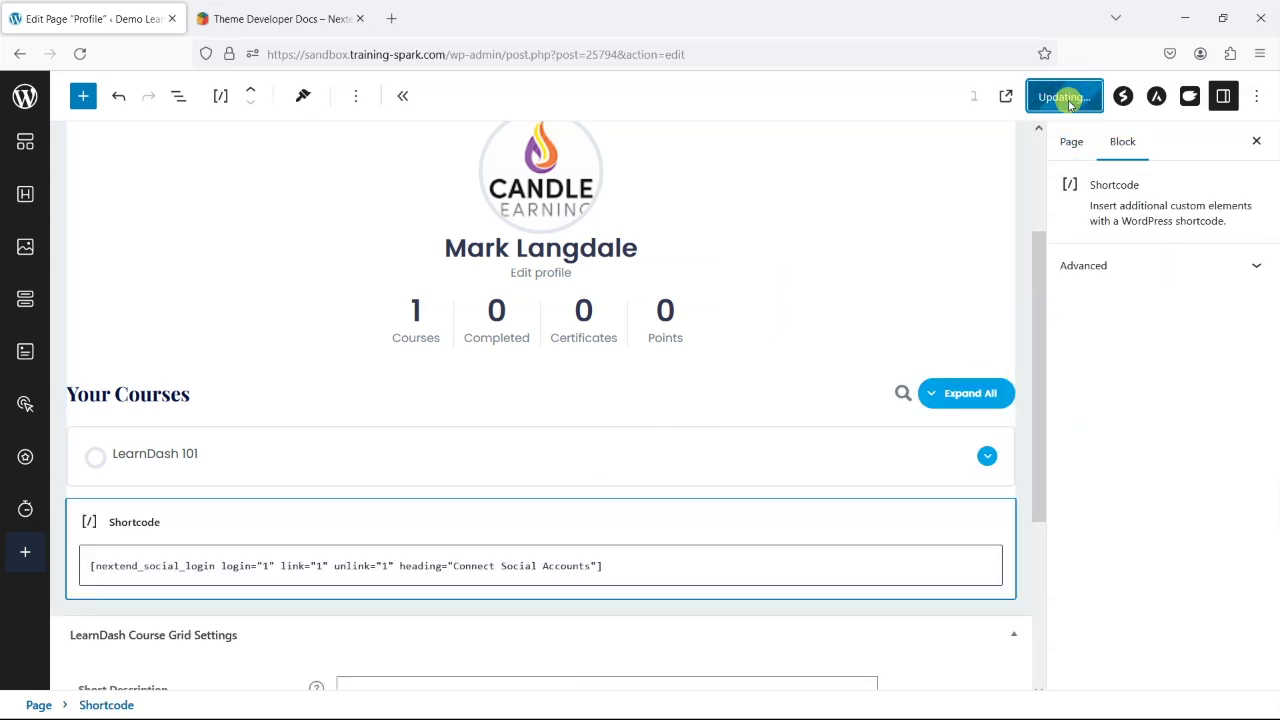
left_click(1072, 96)
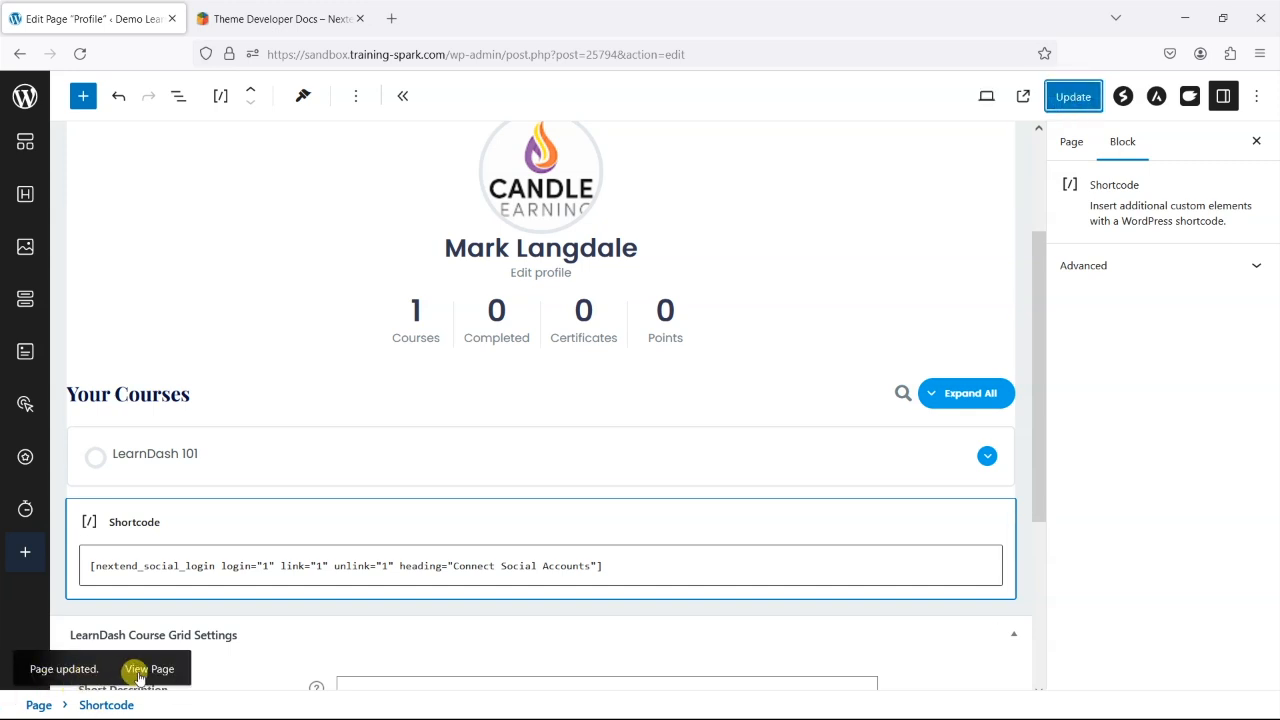
Step: View the live Profile page to check the Connect Social Accounts section
left_click(150, 668)
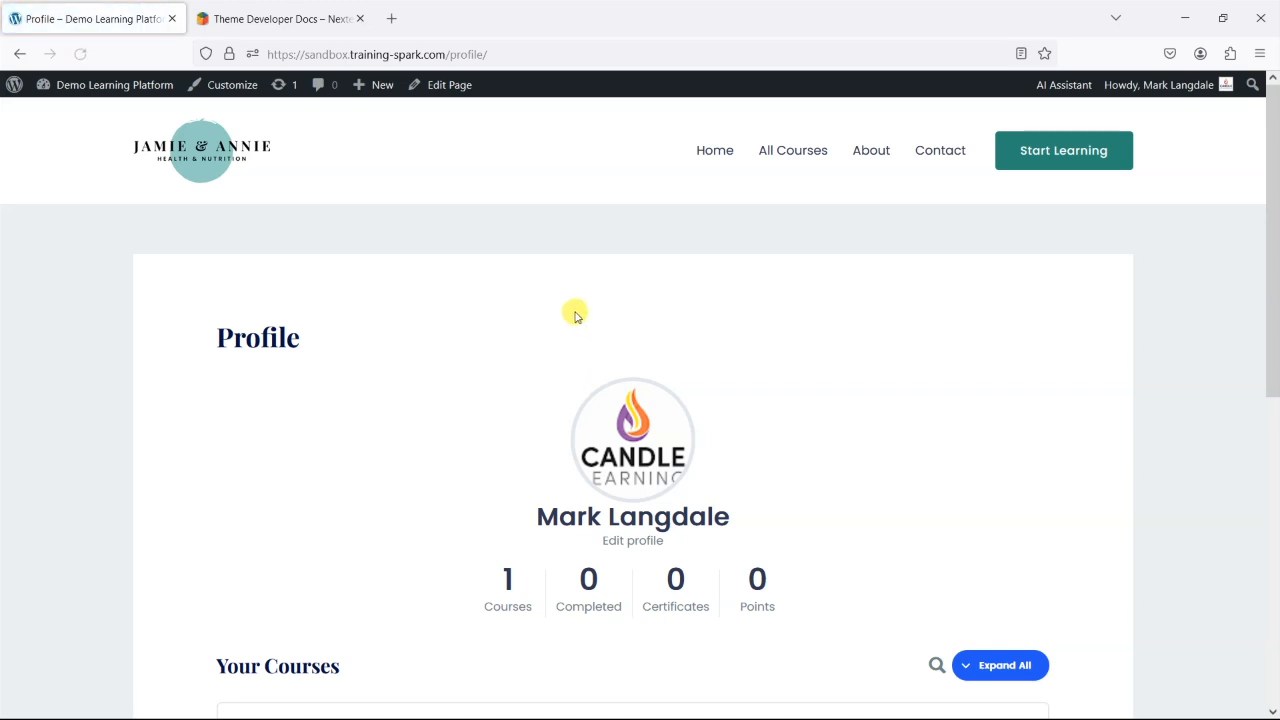
scroll("down", 3)
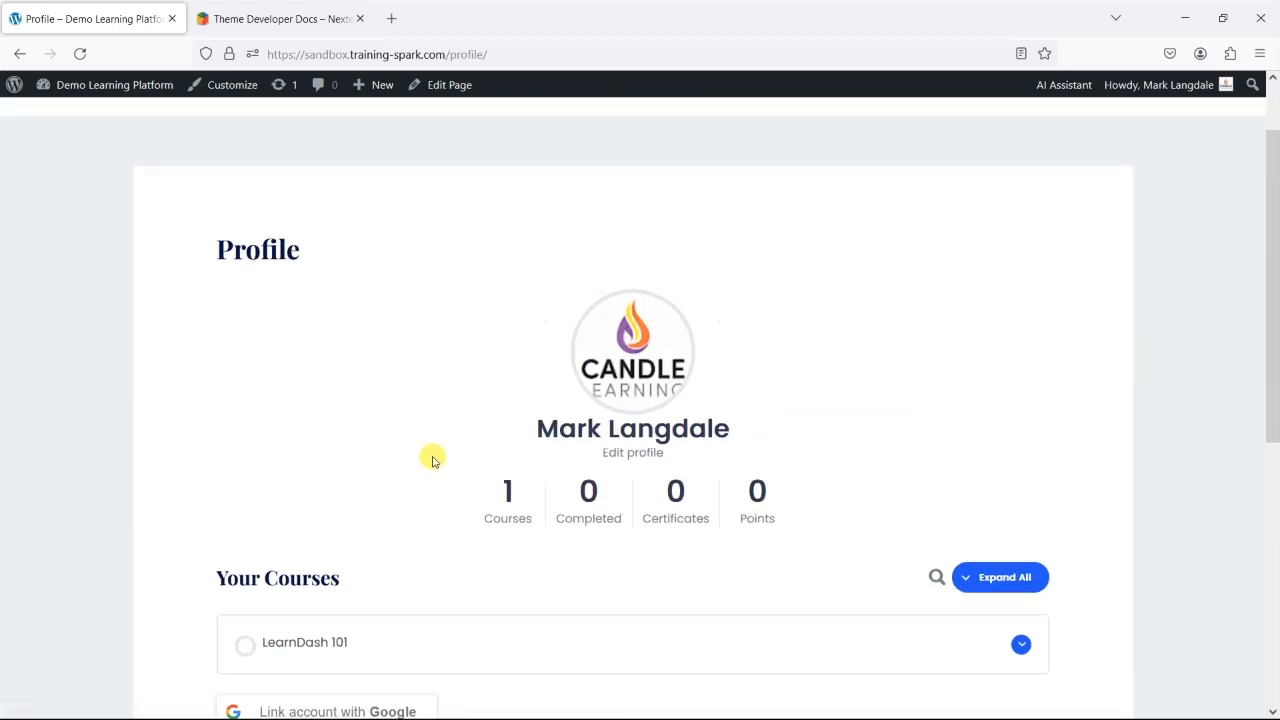
mouse_move(1128, 230)
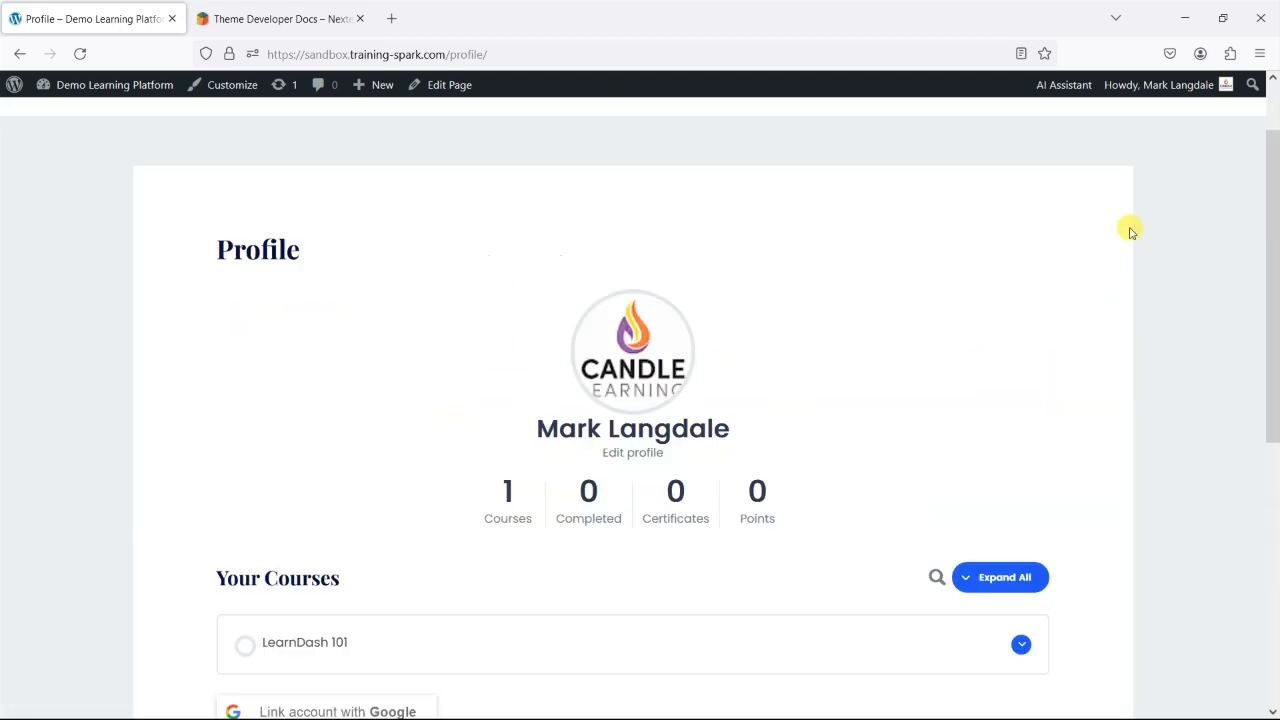
left_click(1160, 84)
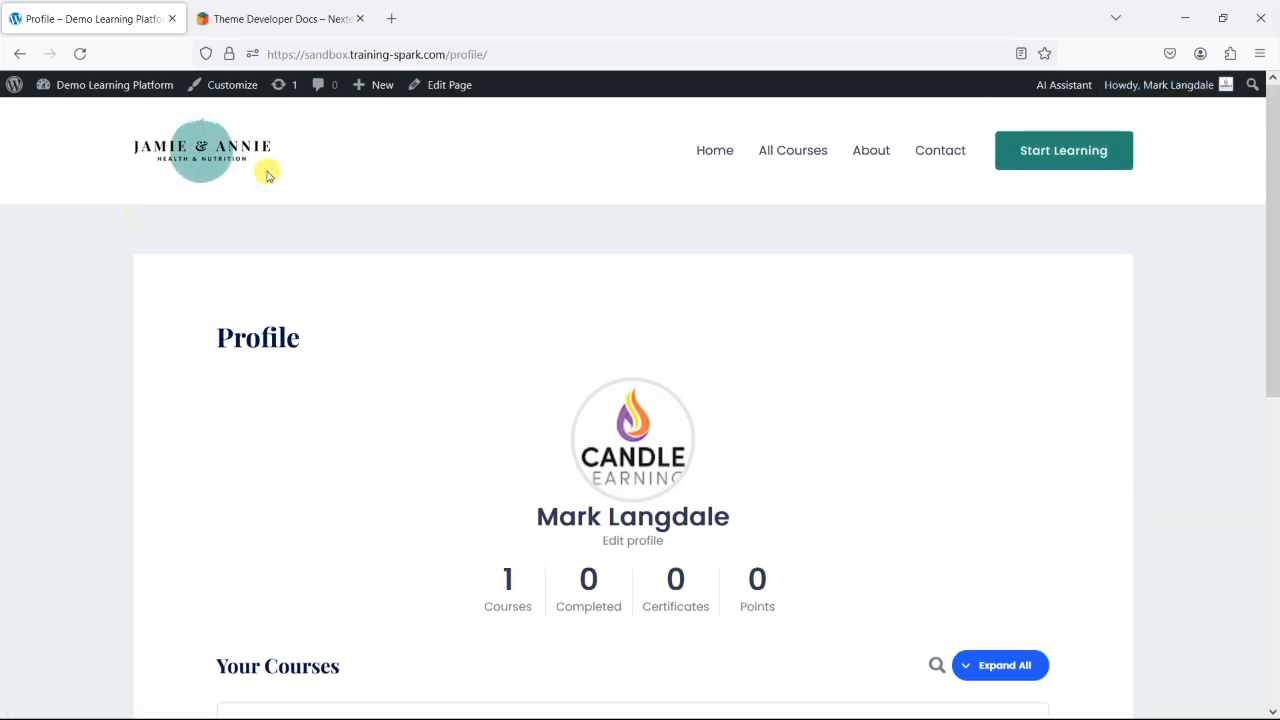
mouse_move(254, 224)
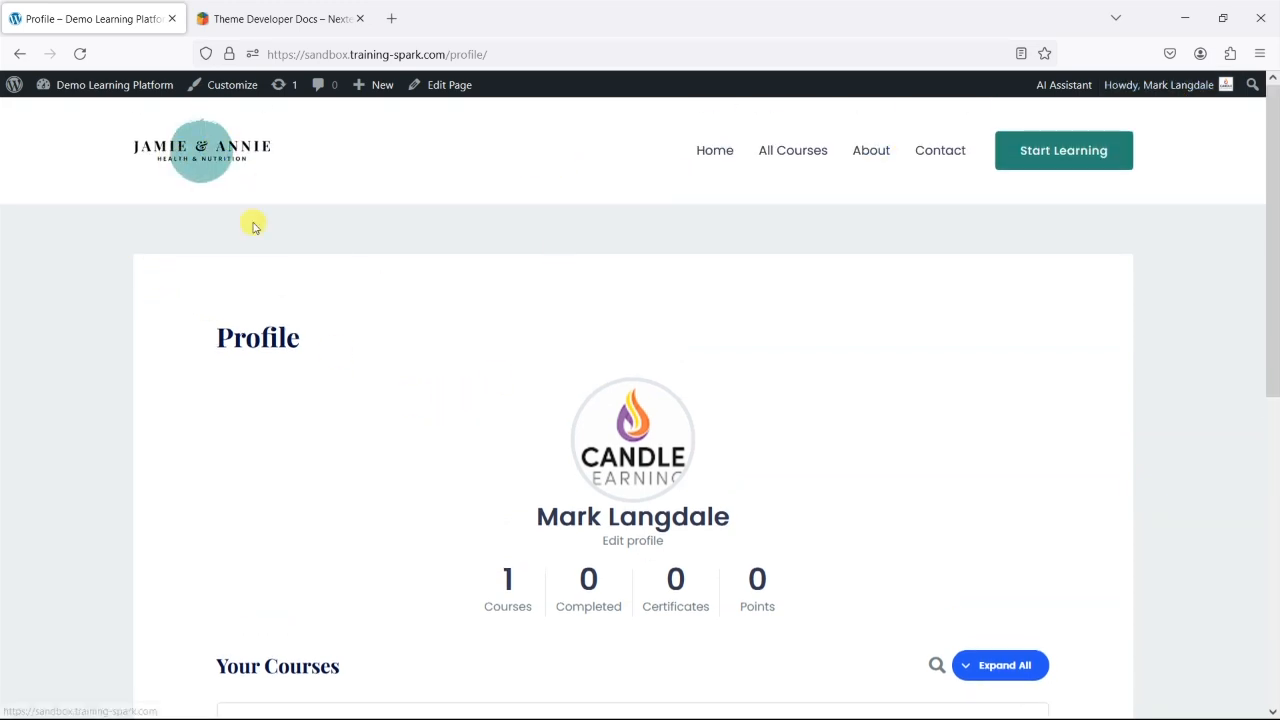
mouse_move(874, 268)
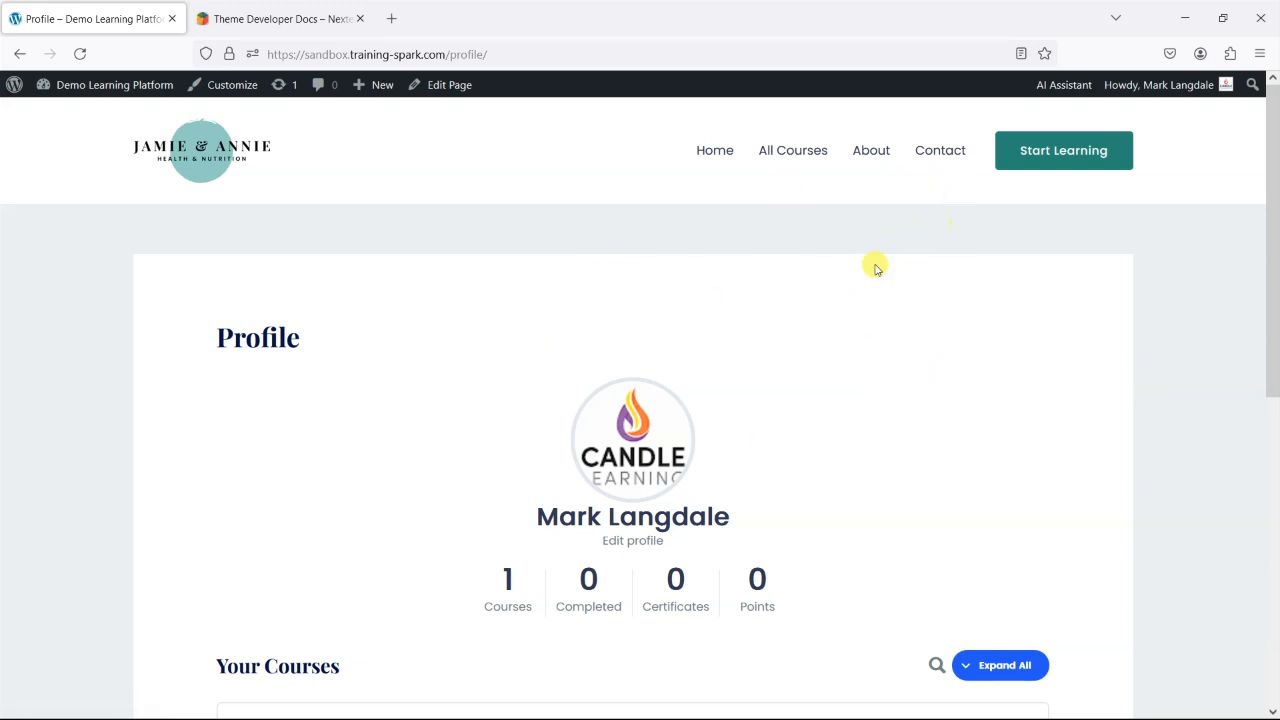
Step: Link the Google account from the Profile page and dismiss the success notice, leaving an Unlink button
left_click(350, 448)
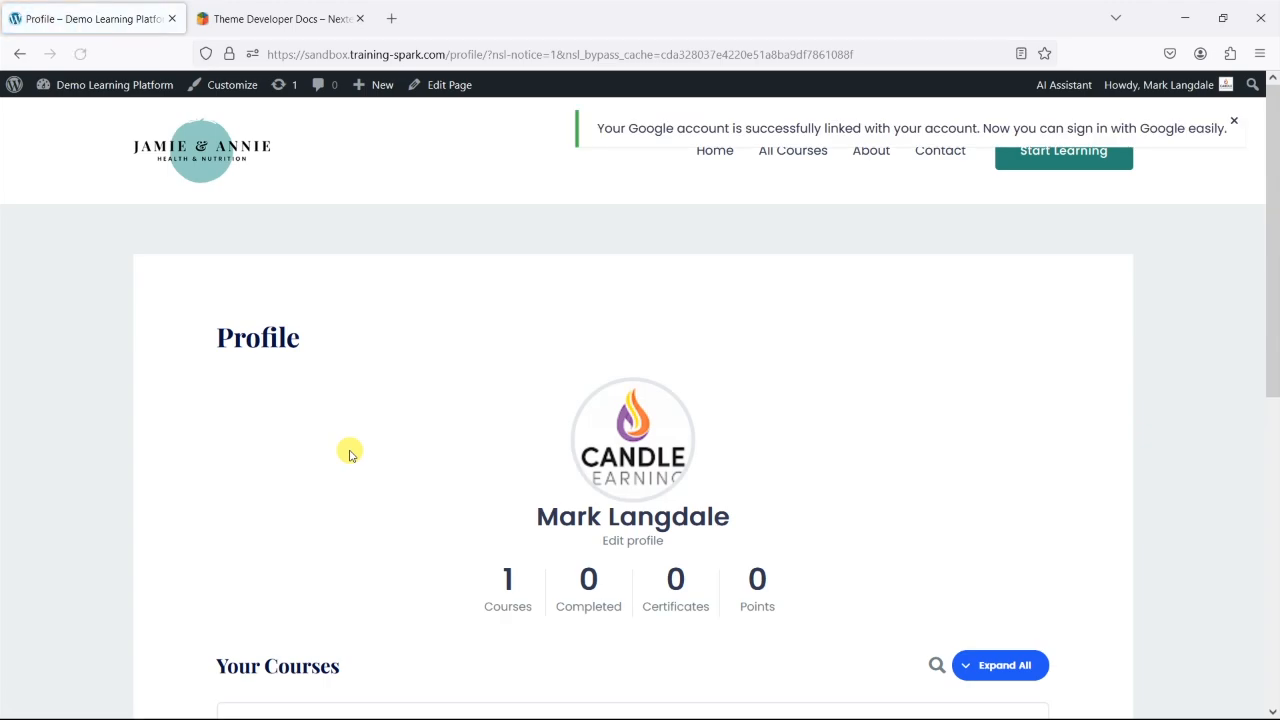
scroll("down", 3)
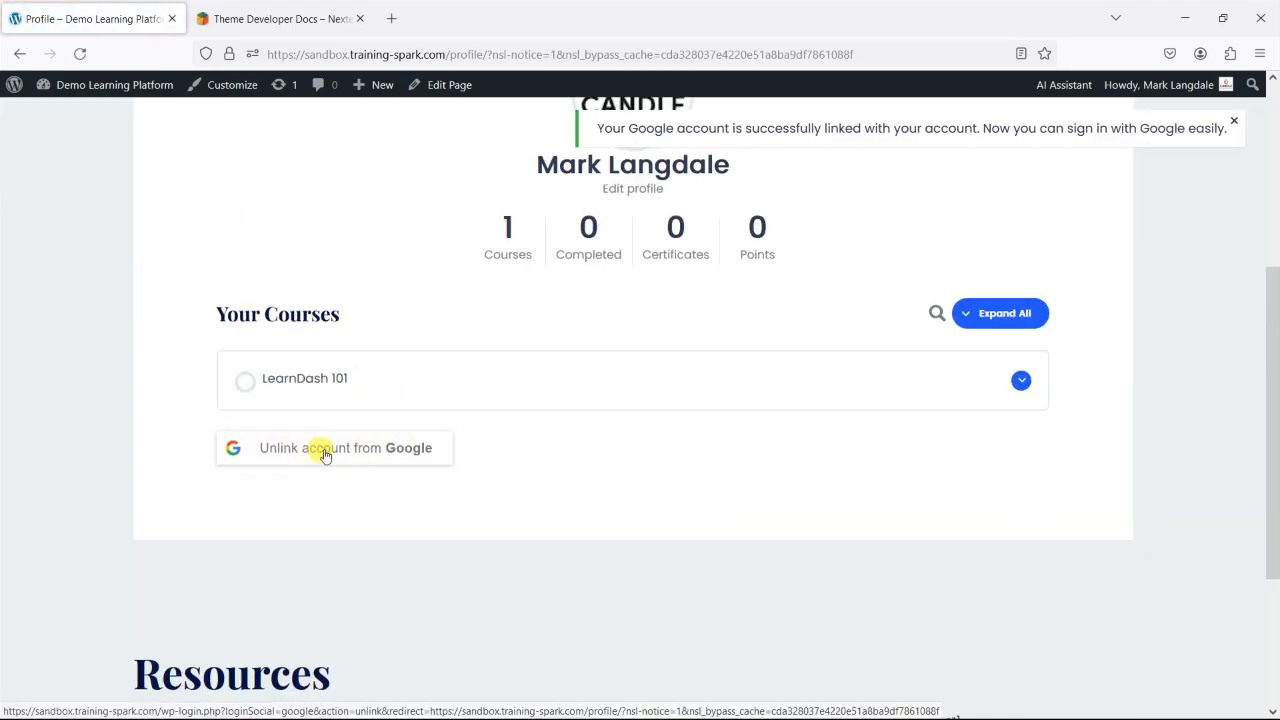
mouse_move(796, 132)
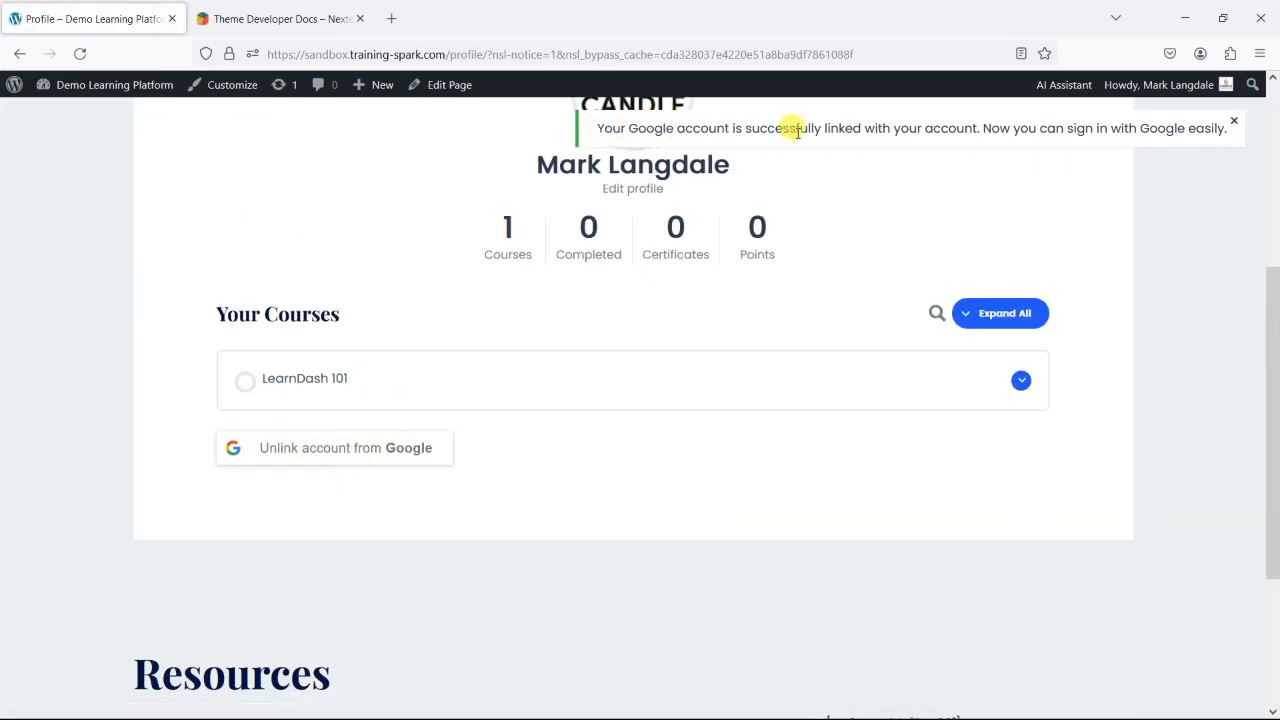
mouse_move(1074, 130)
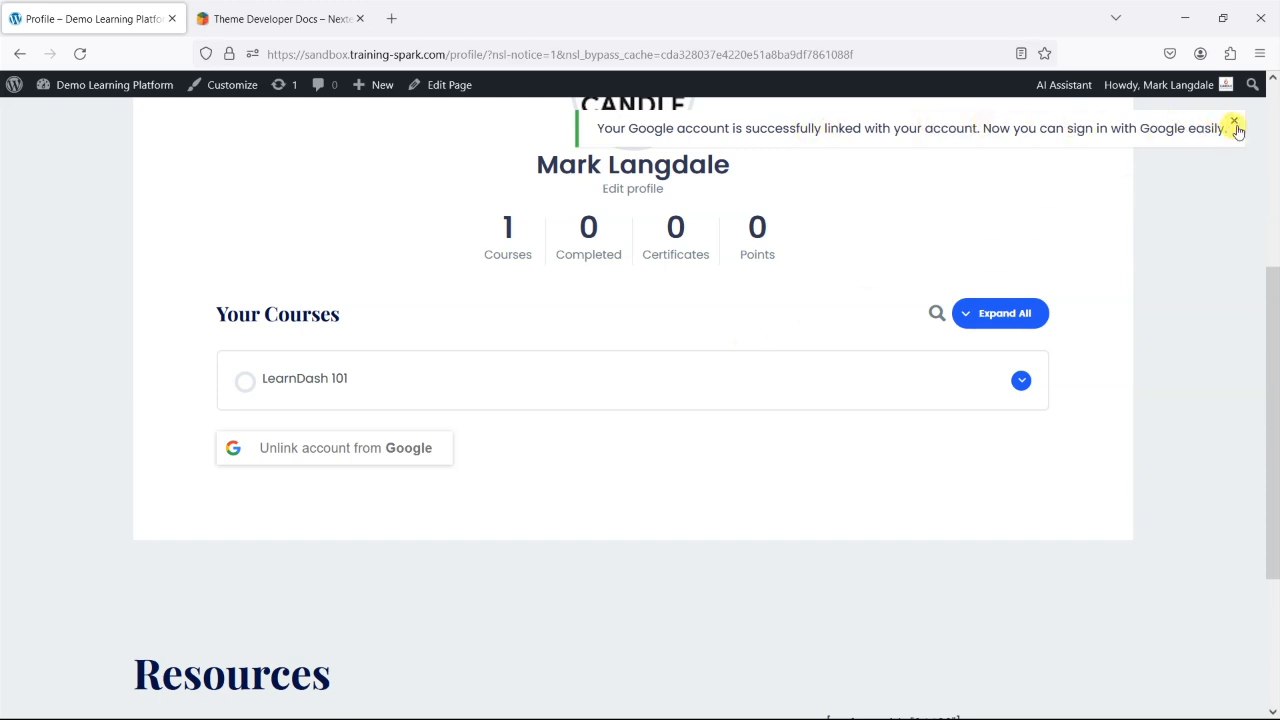
left_click(1232, 126)
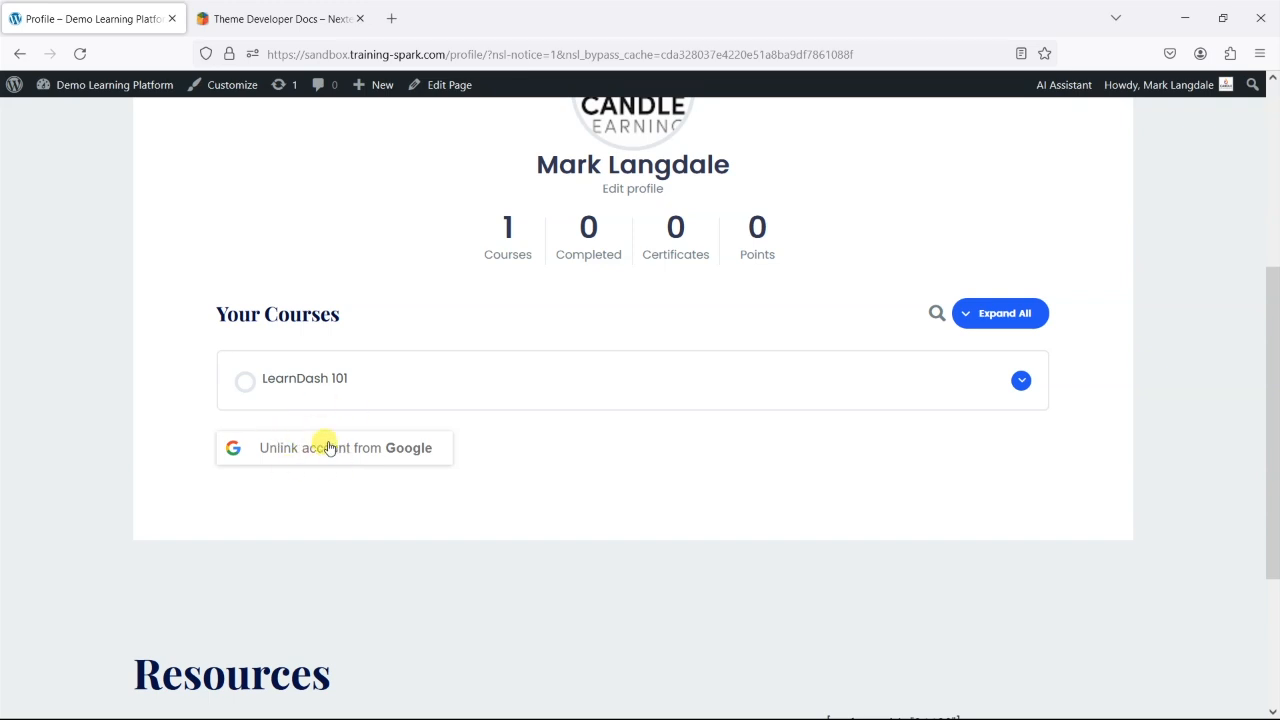
mouse_move(532, 500)
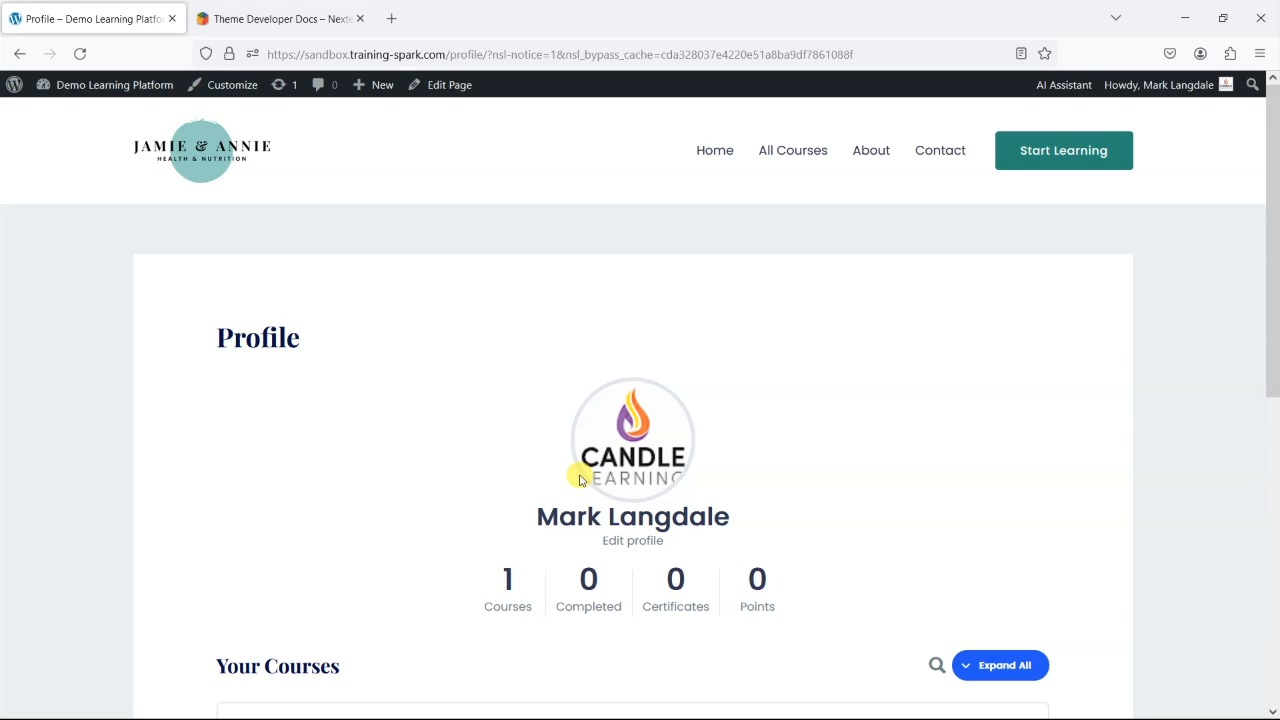
scroll("down", 3)
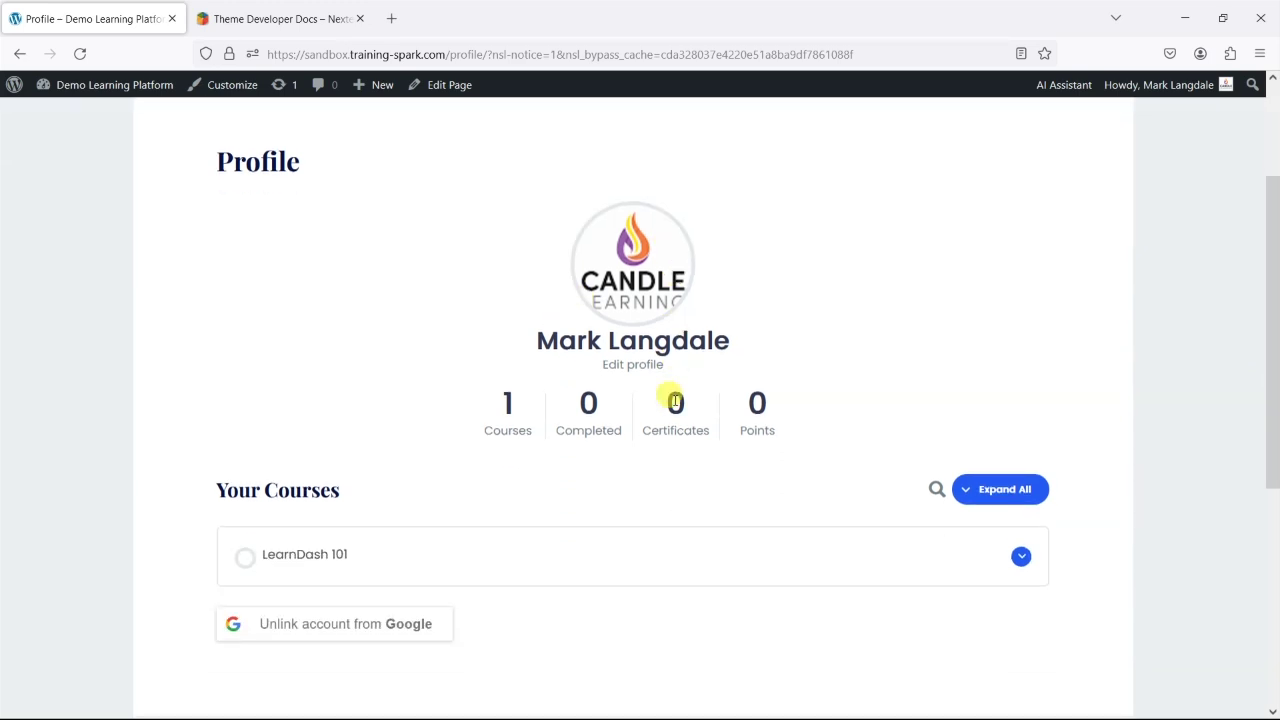
scroll("down", 3)
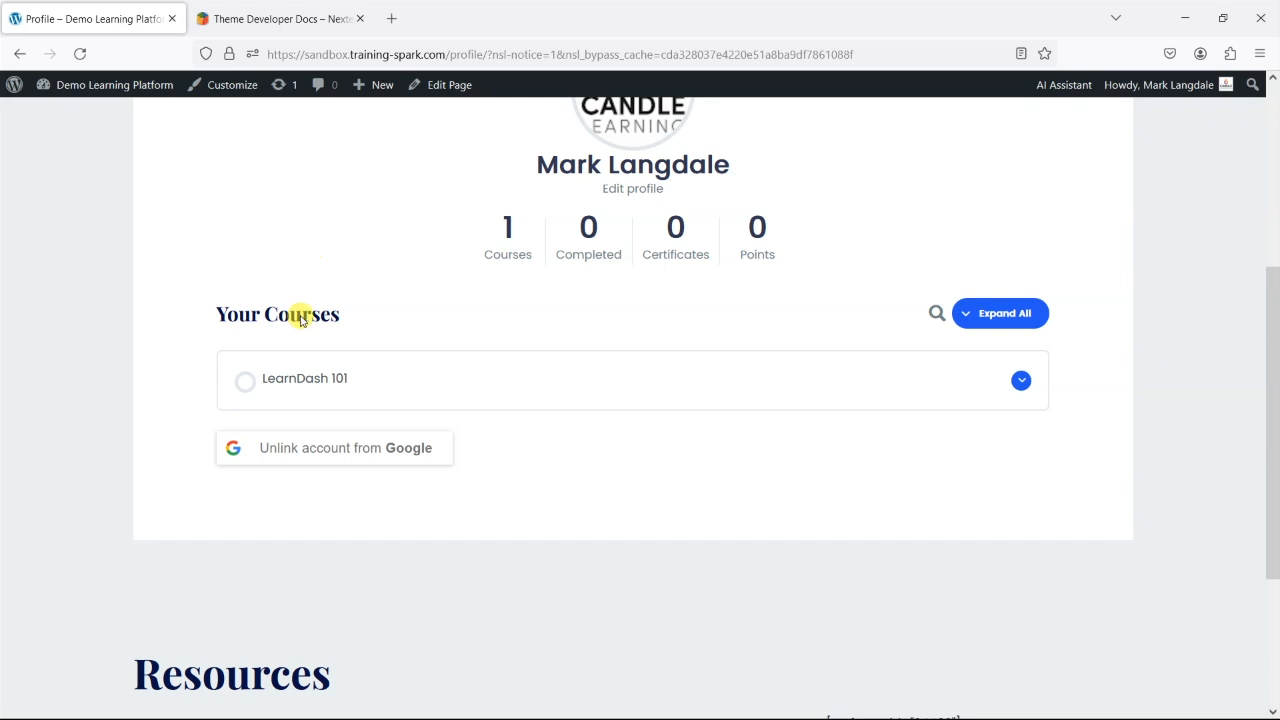
mouse_move(728, 538)
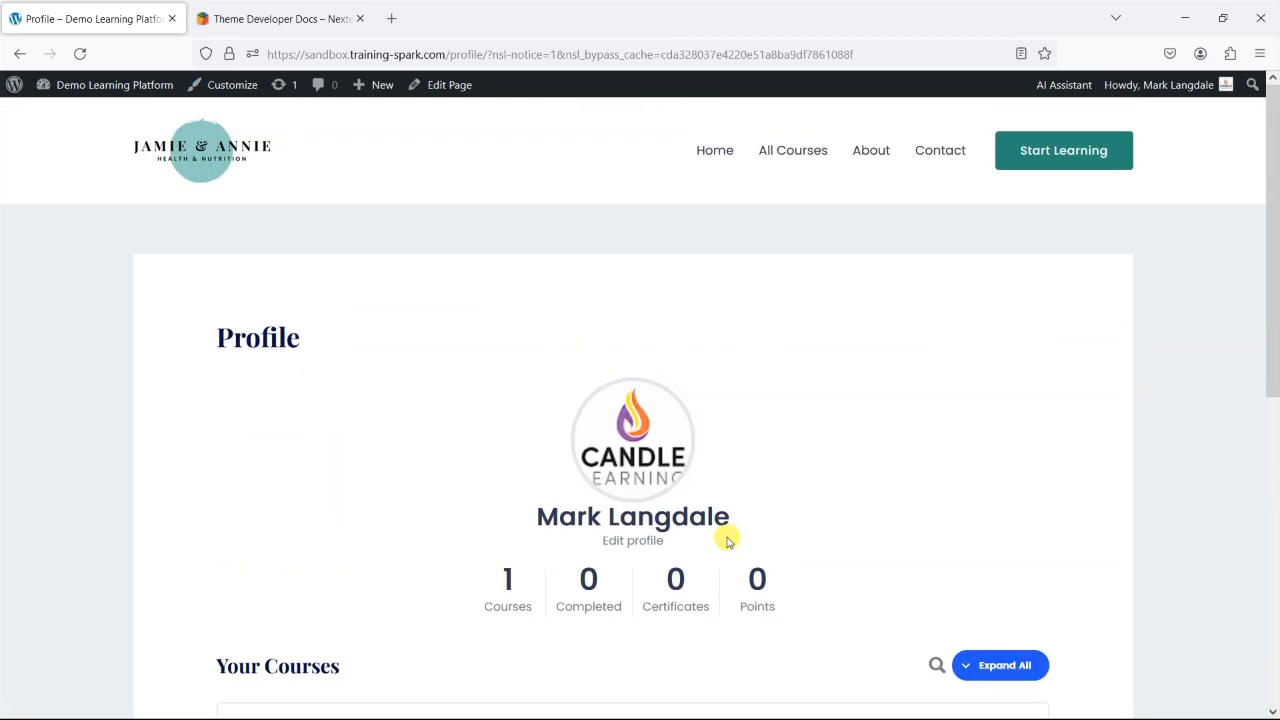
mouse_move(448, 338)
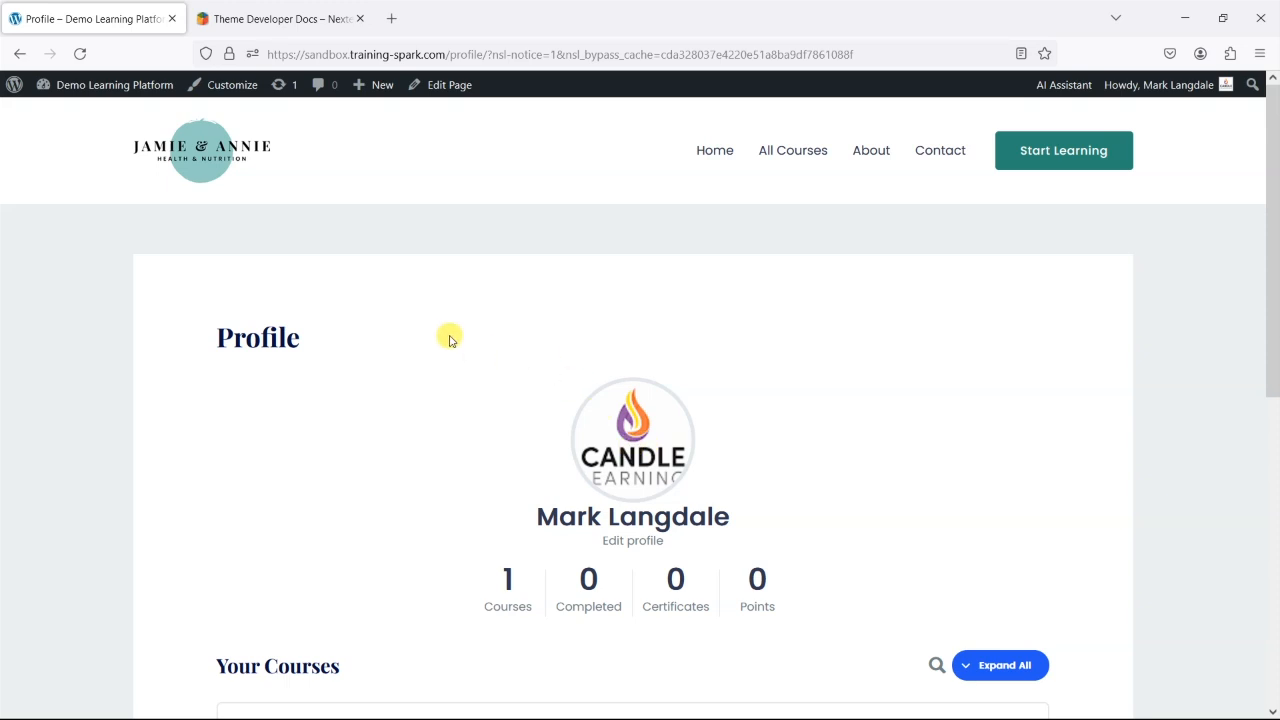
Step: Go from the admin bar to Dashboard, then Settings > Nextend Social Login's Global Settings
left_click(116, 84)
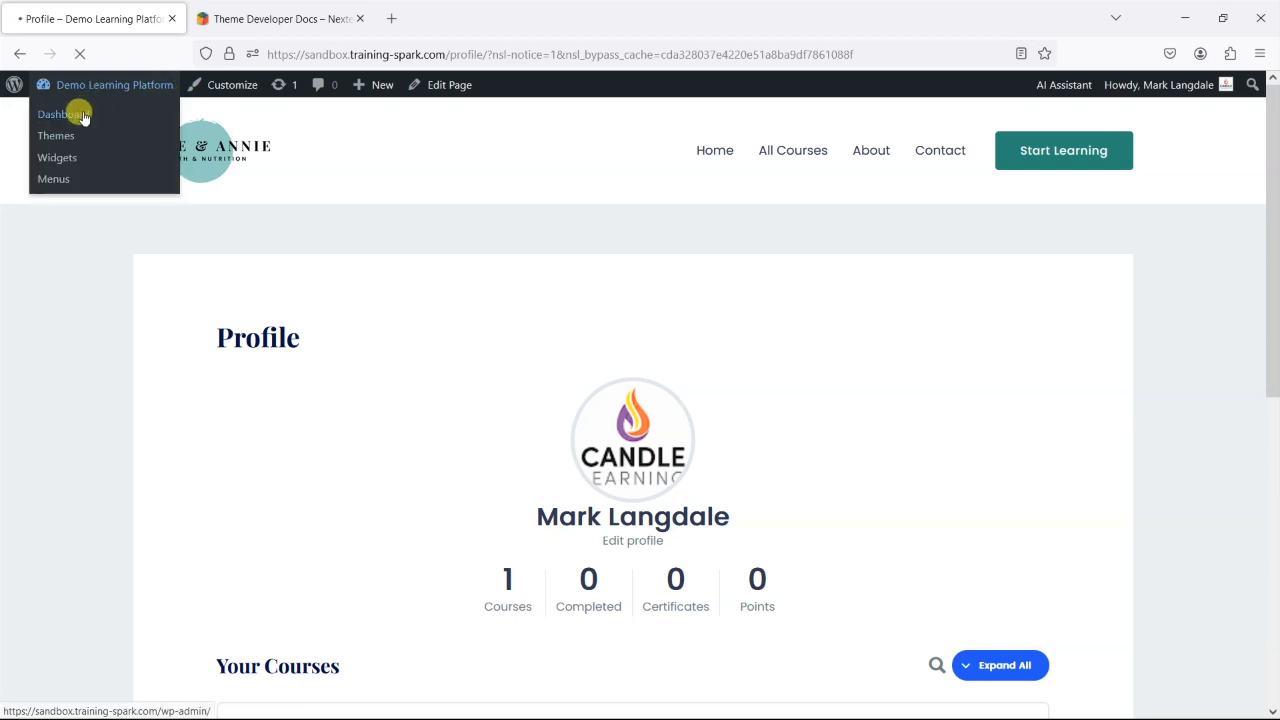
left_click(62, 114)
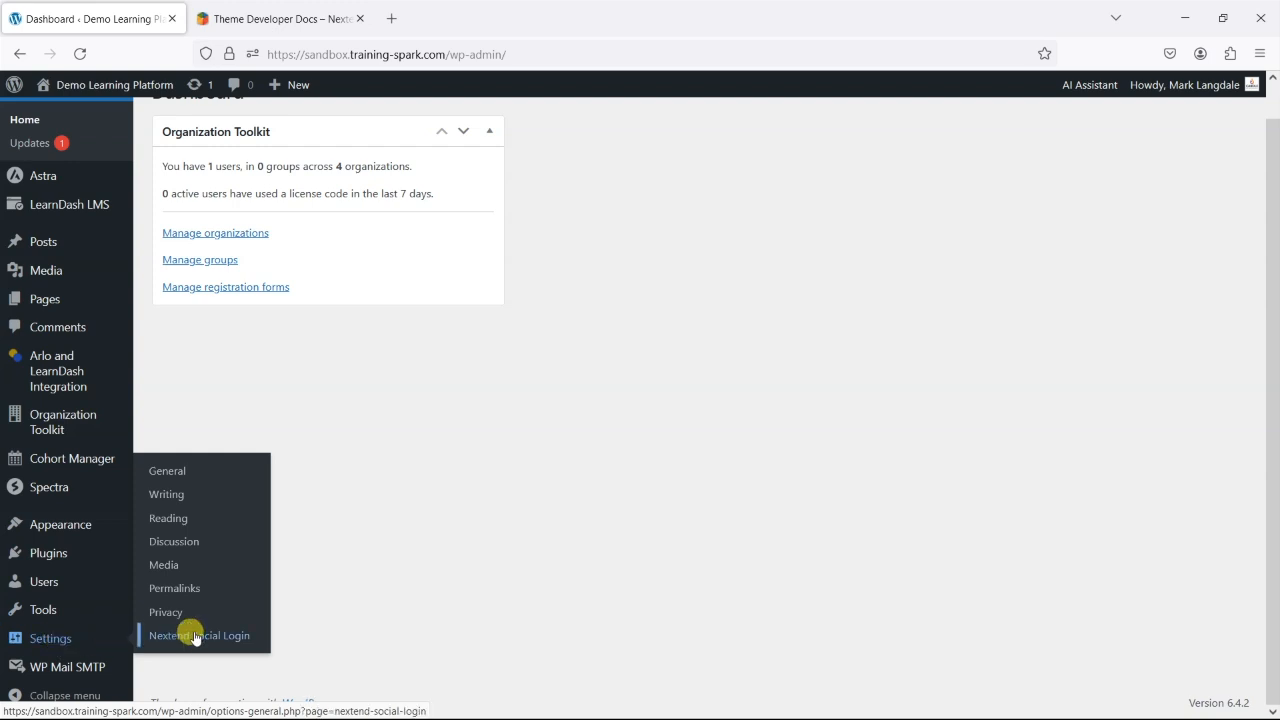
left_click(198, 636)
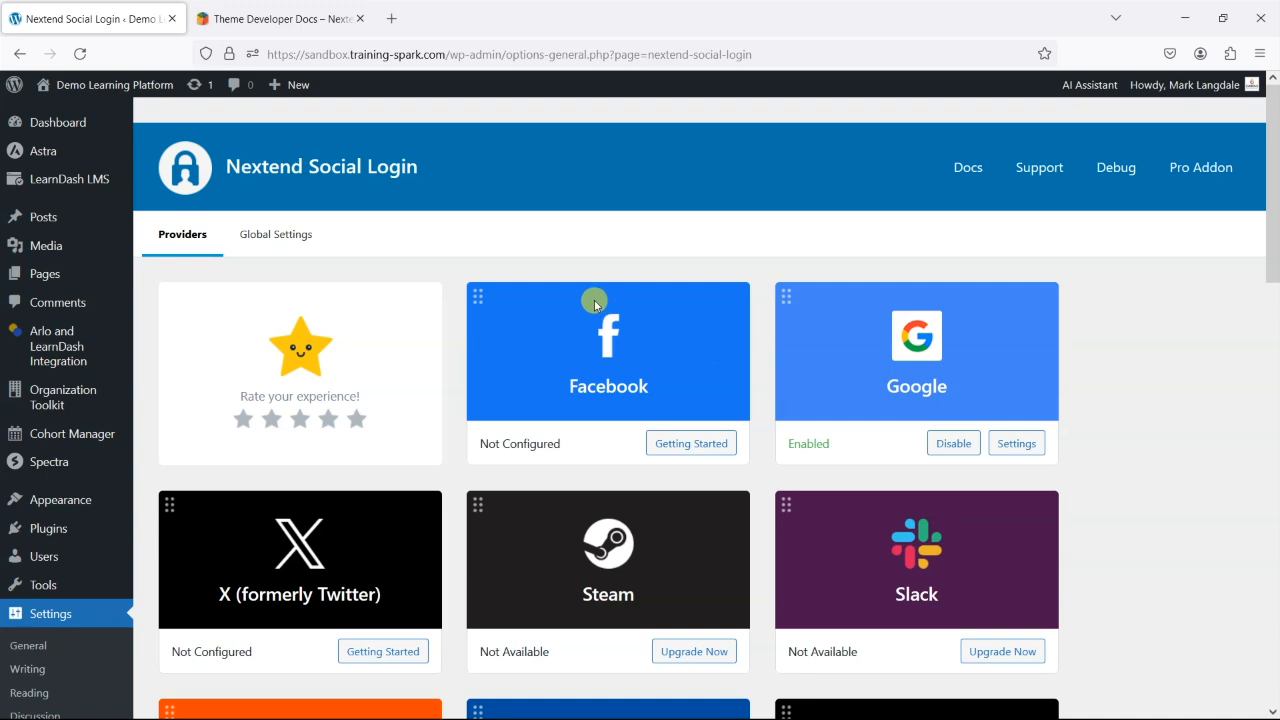
left_click(276, 234)
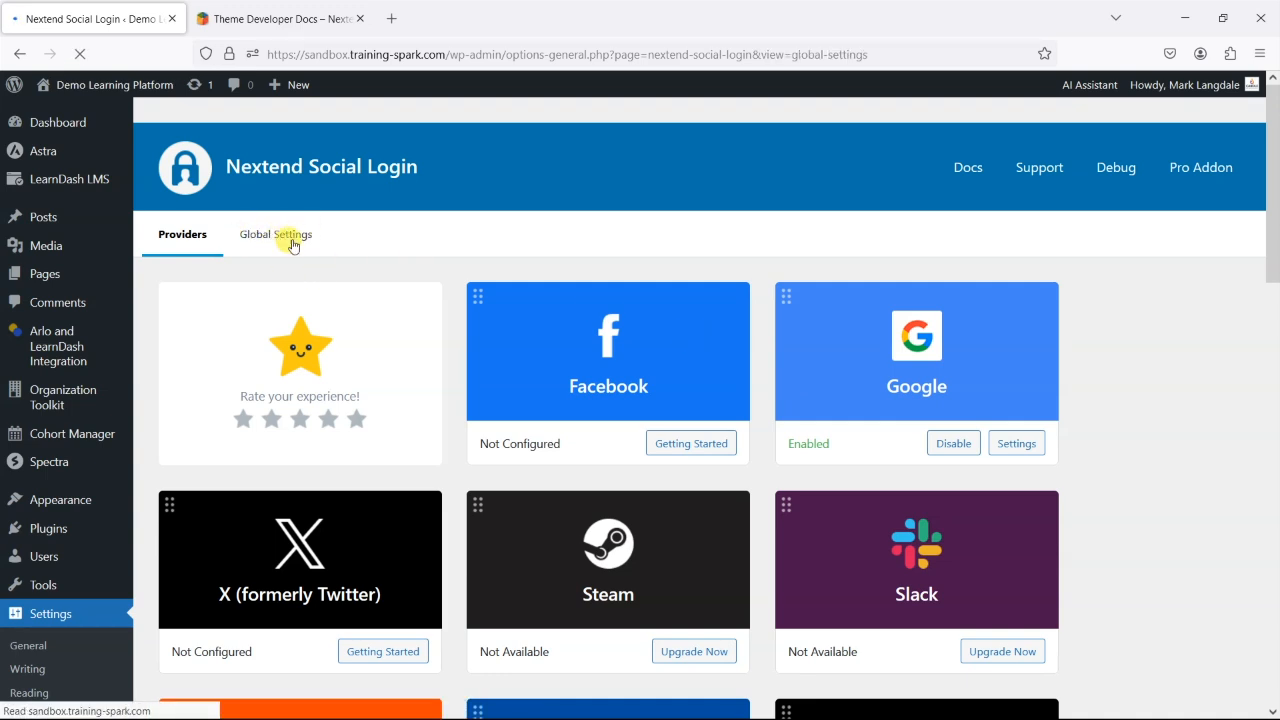
Step: Set Support login restrictions to Enabled in Global Settings and save the changes
left_click(292, 234)
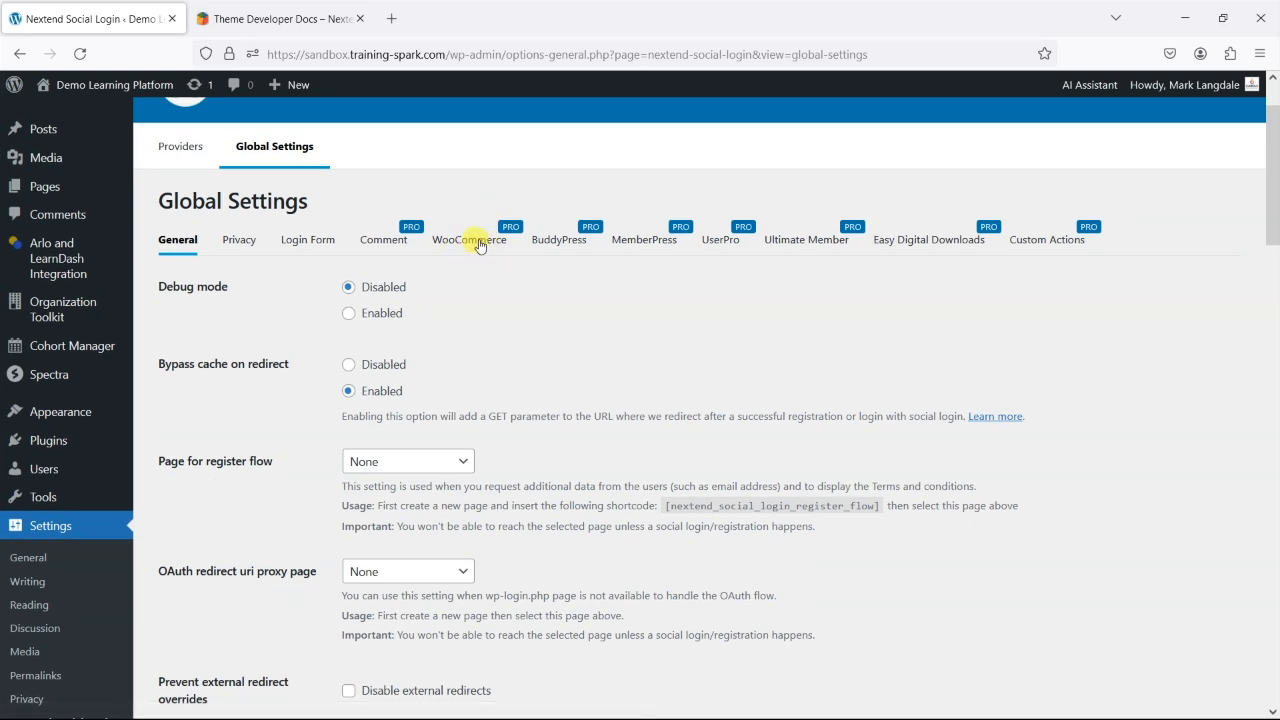
mouse_move(986, 266)
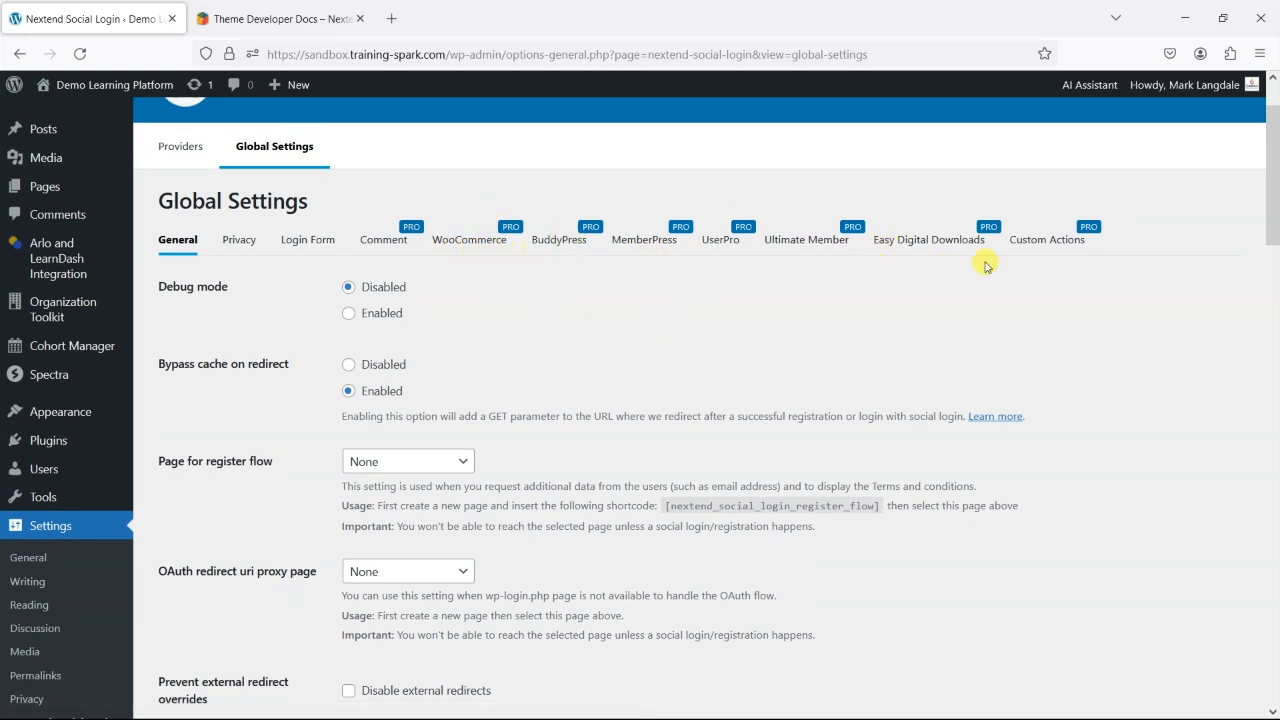
mouse_move(778, 388)
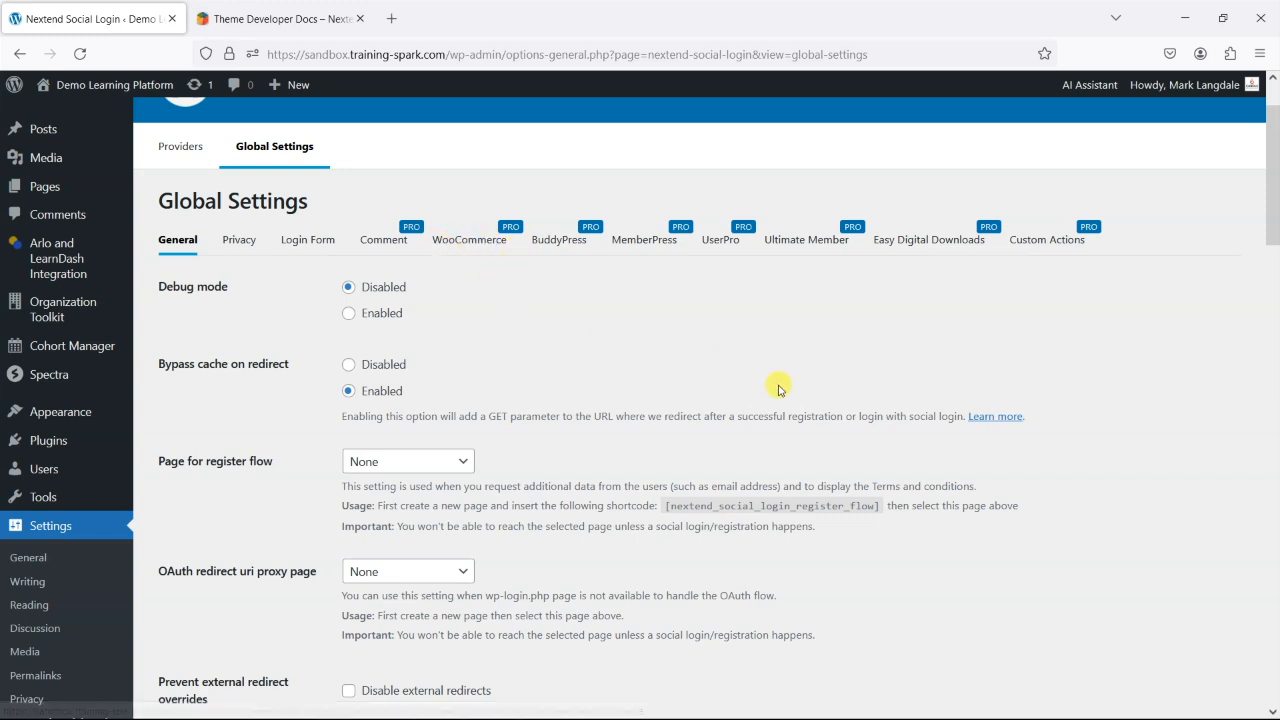
scroll("down", 3)
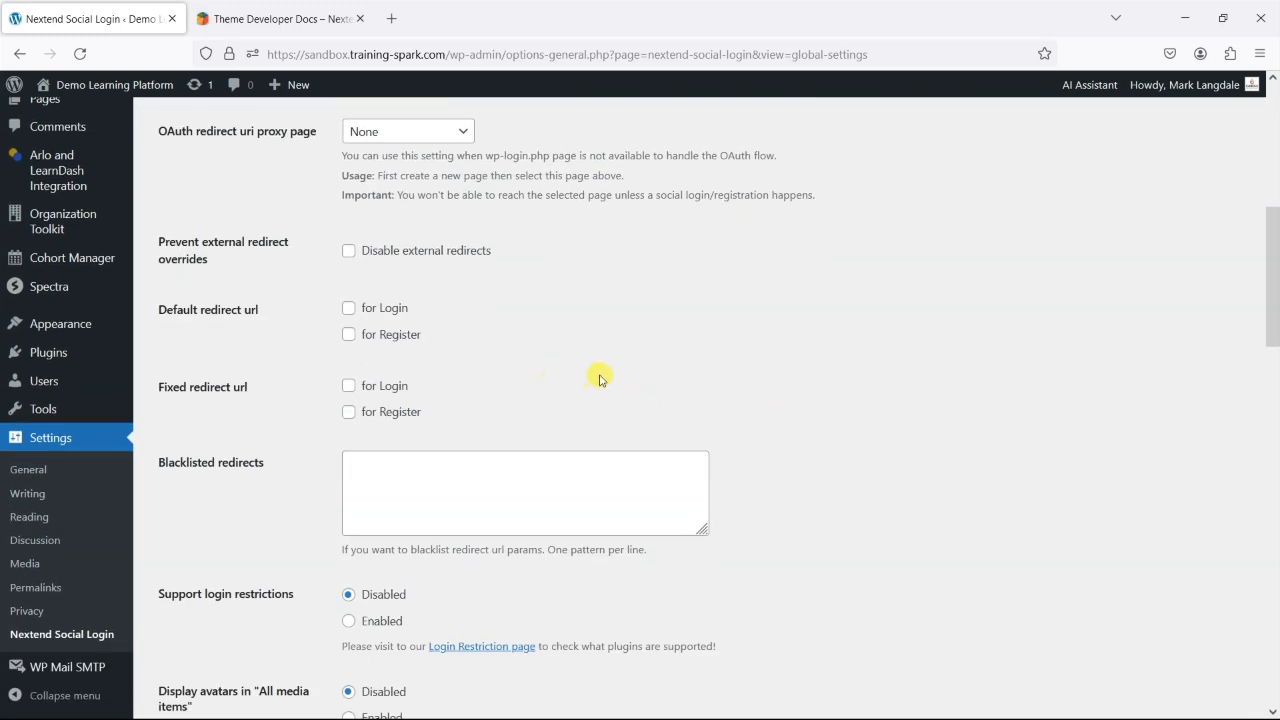
scroll("down", 3)
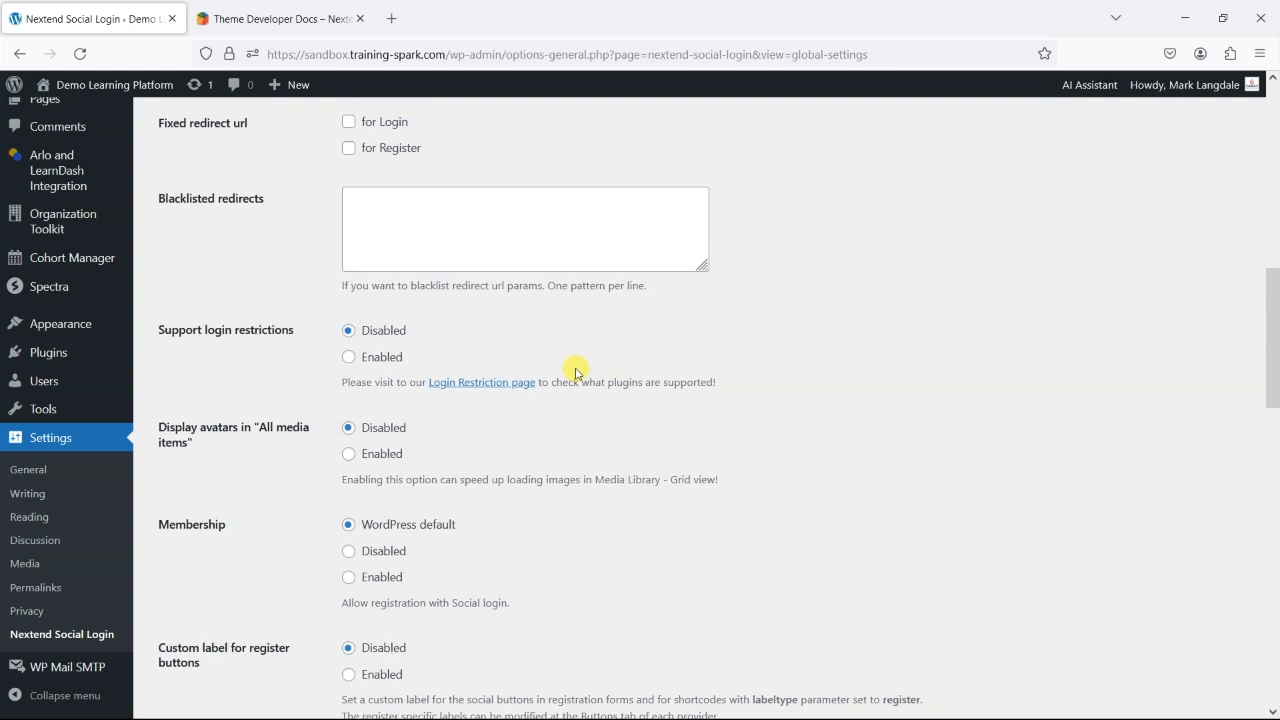
scroll("down", 3)
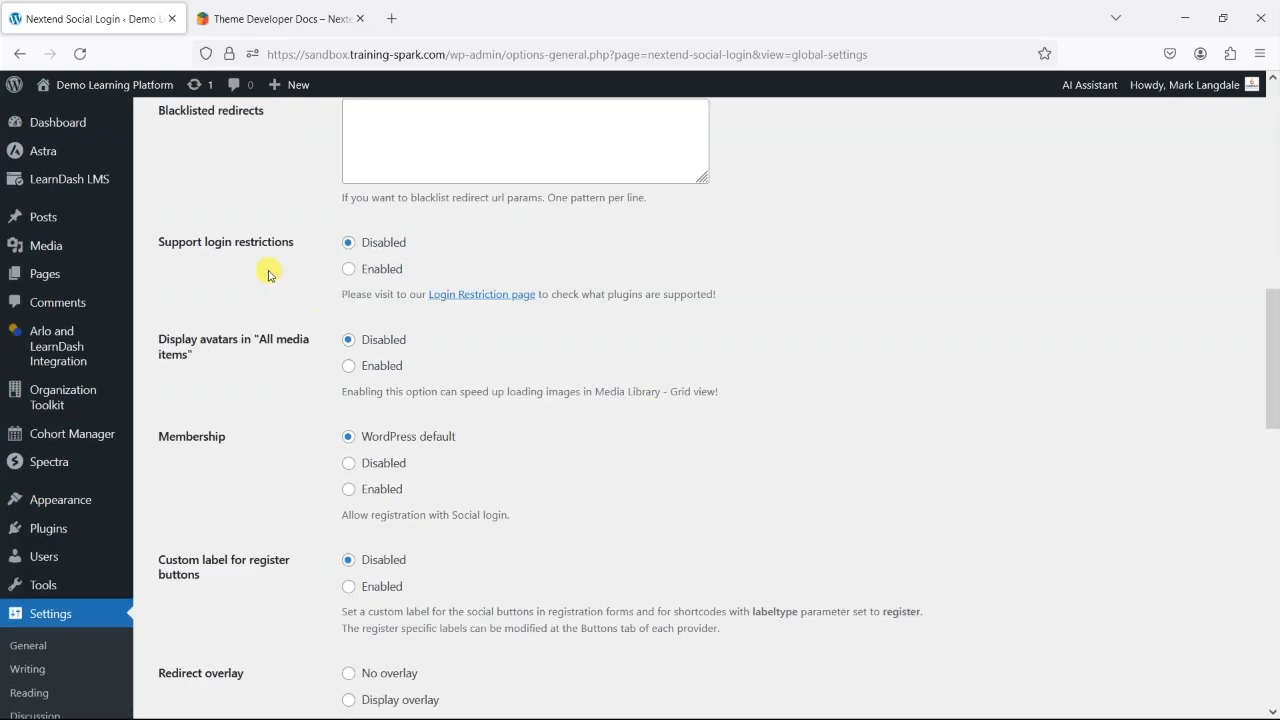
left_click(348, 268)
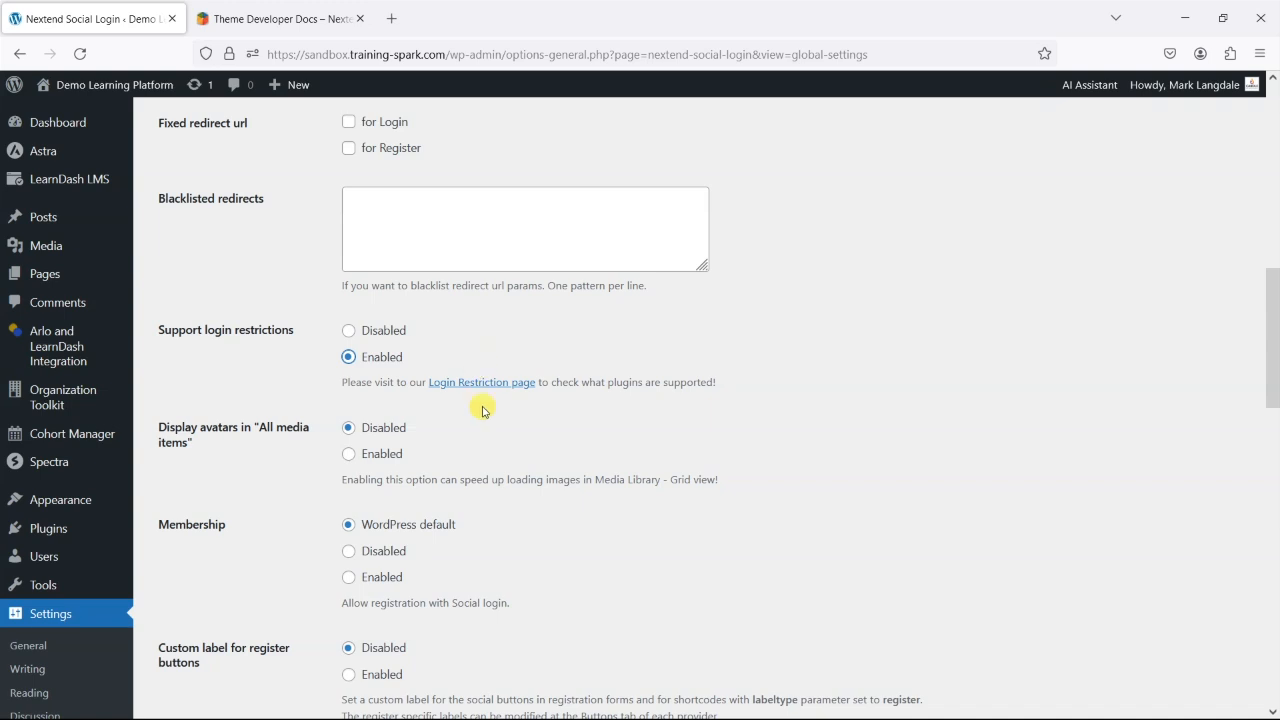
mouse_move(396, 400)
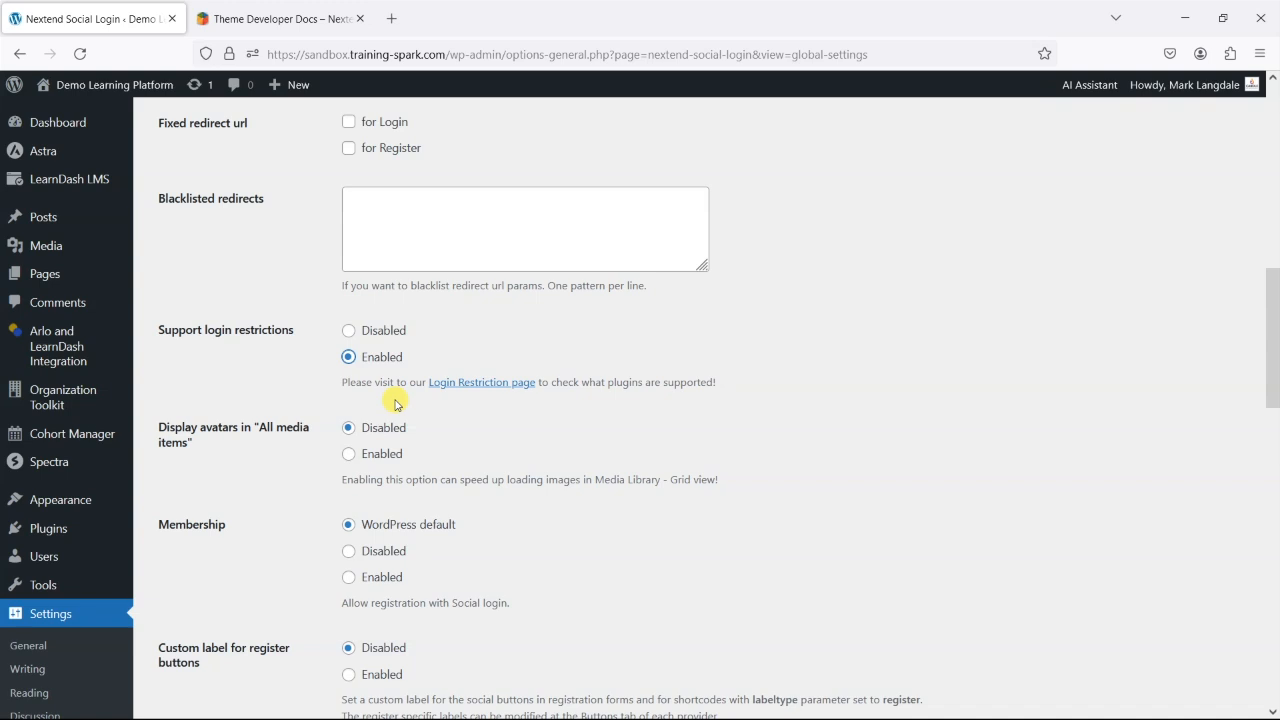
mouse_move(304, 450)
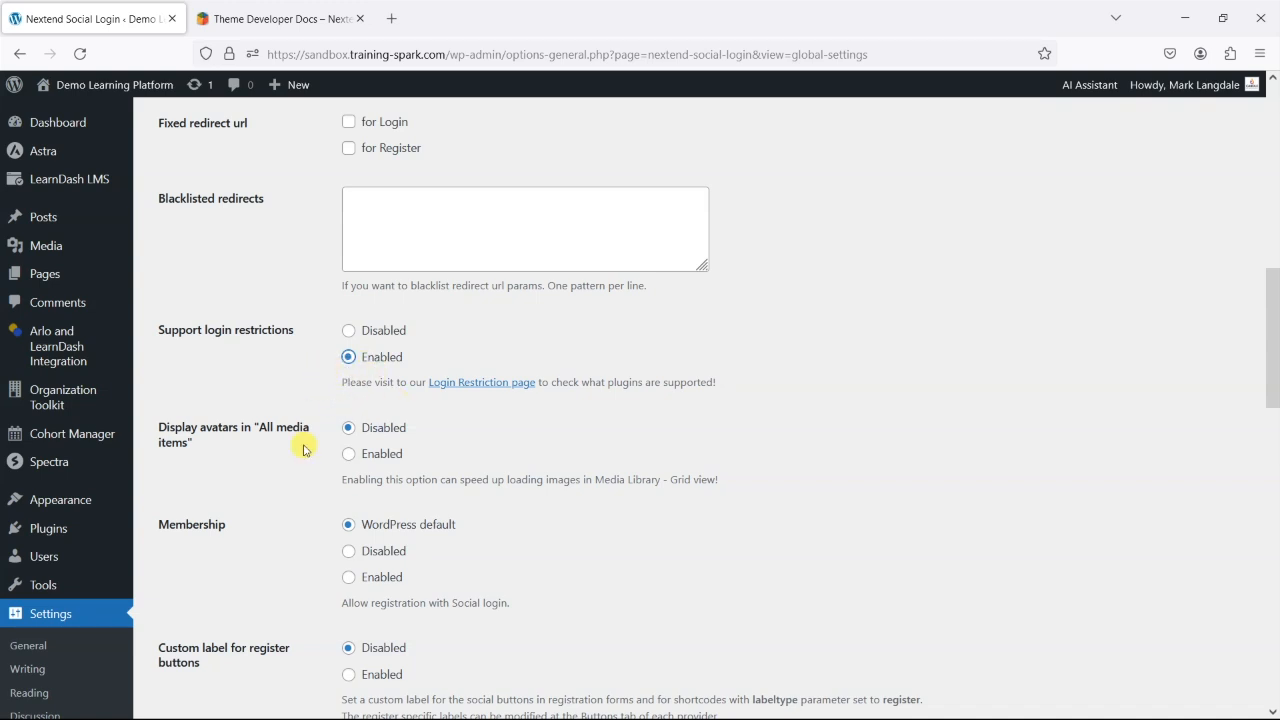
scroll("down", 3)
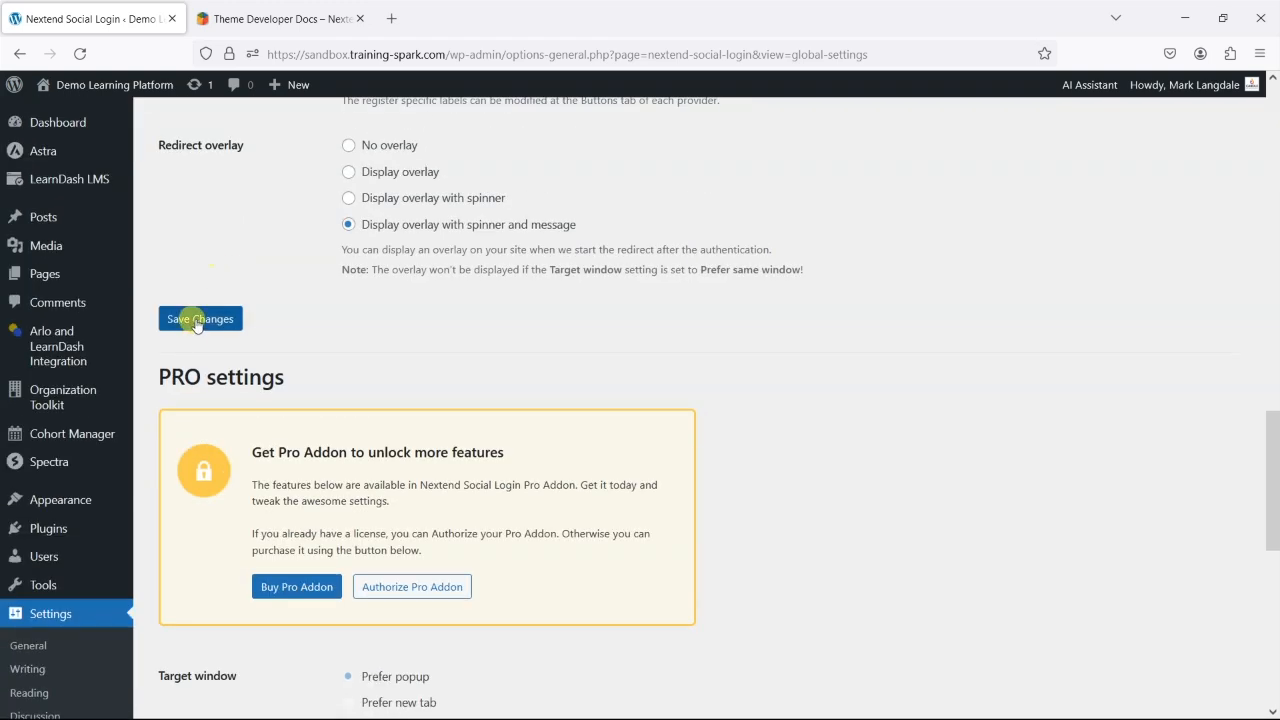
left_click(200, 318)
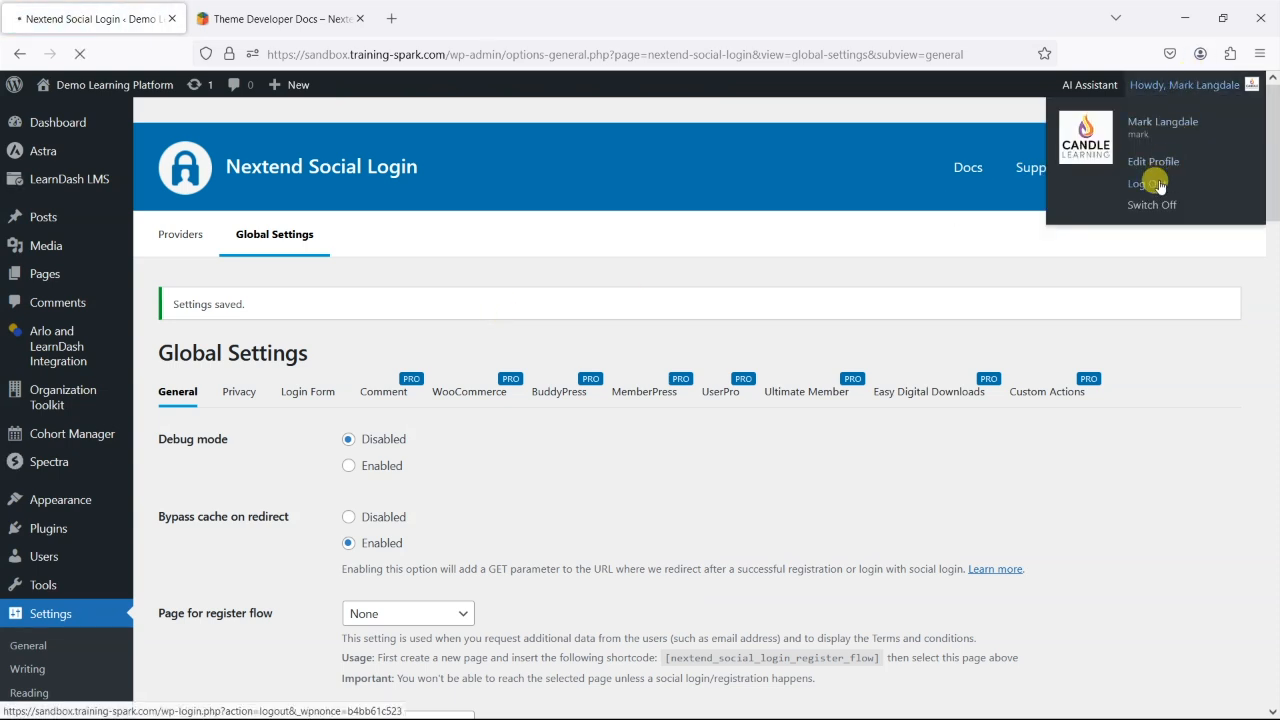
Step: Log out, then sign back in via Continue with Google as Mark Langdale, landing on the homepage
left_click(1144, 184)
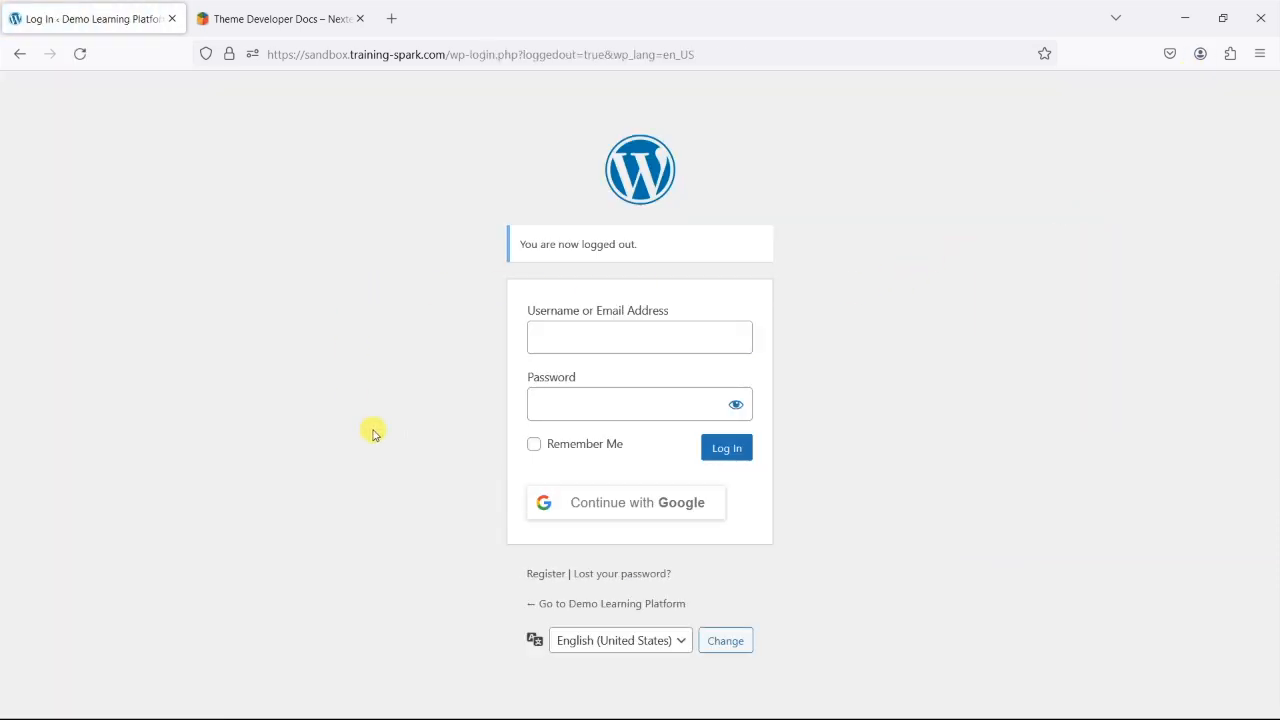
mouse_move(430, 368)
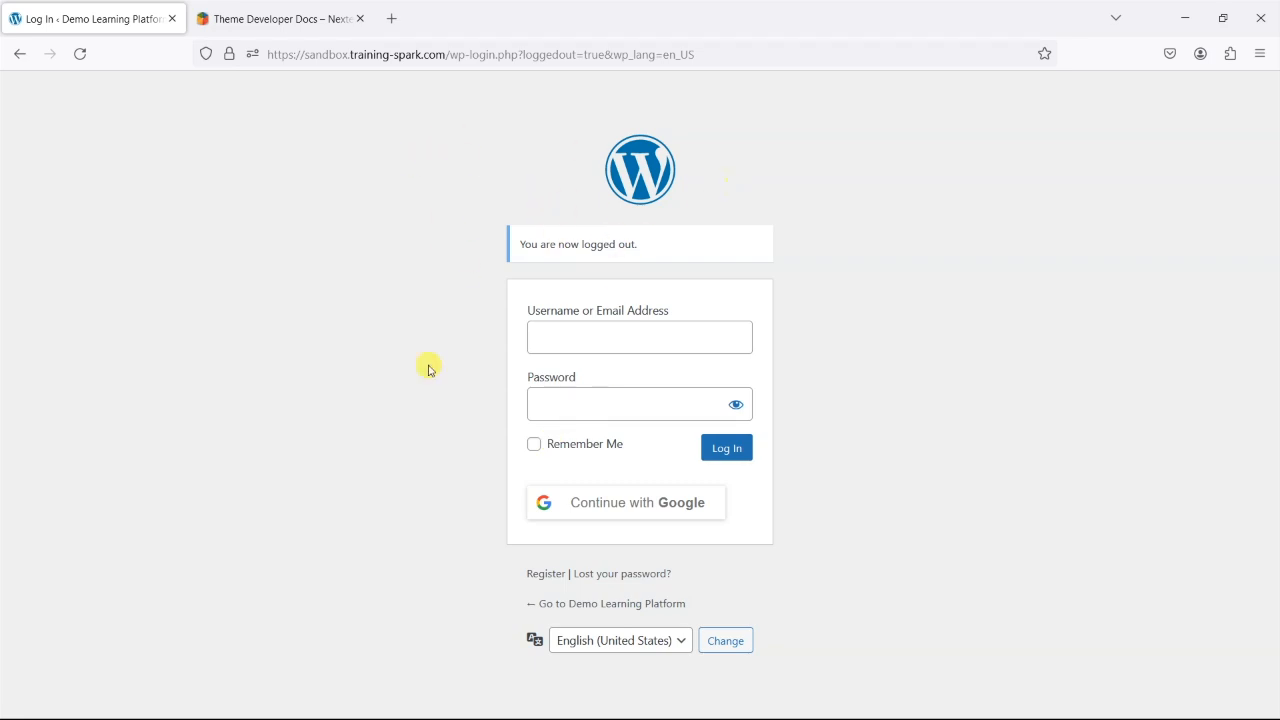
left_click(624, 502)
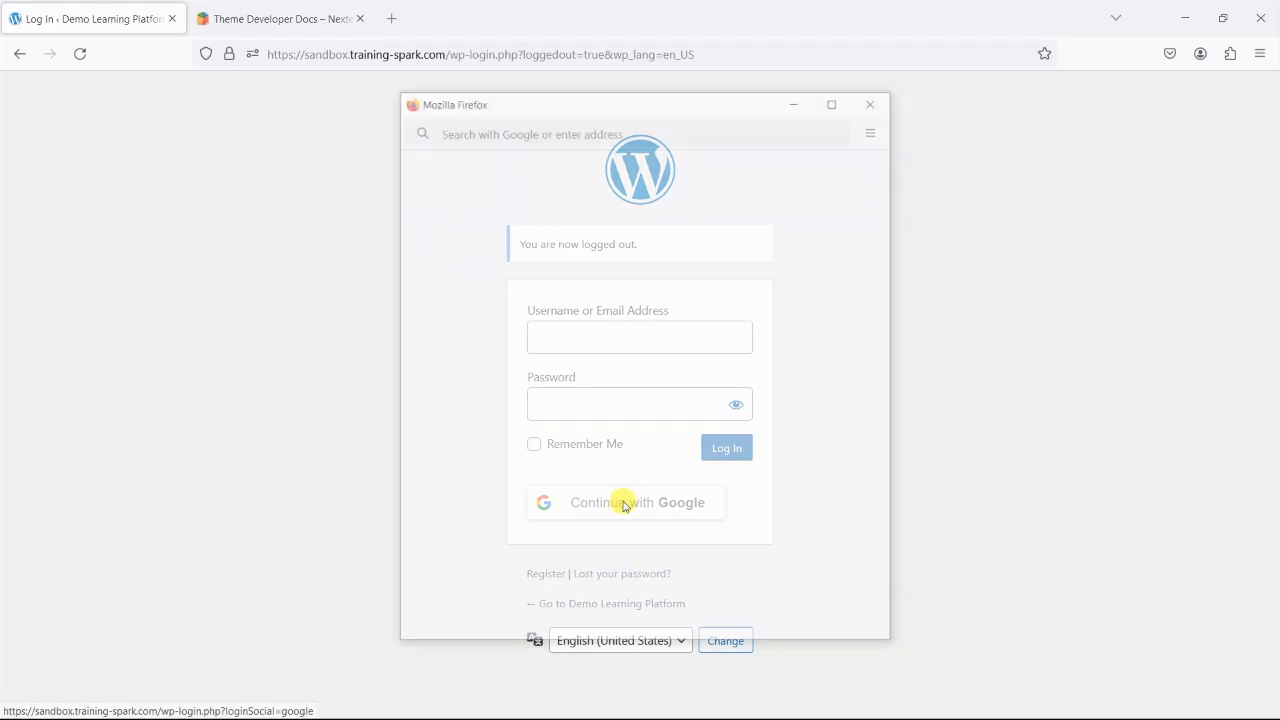
left_click(624, 504)
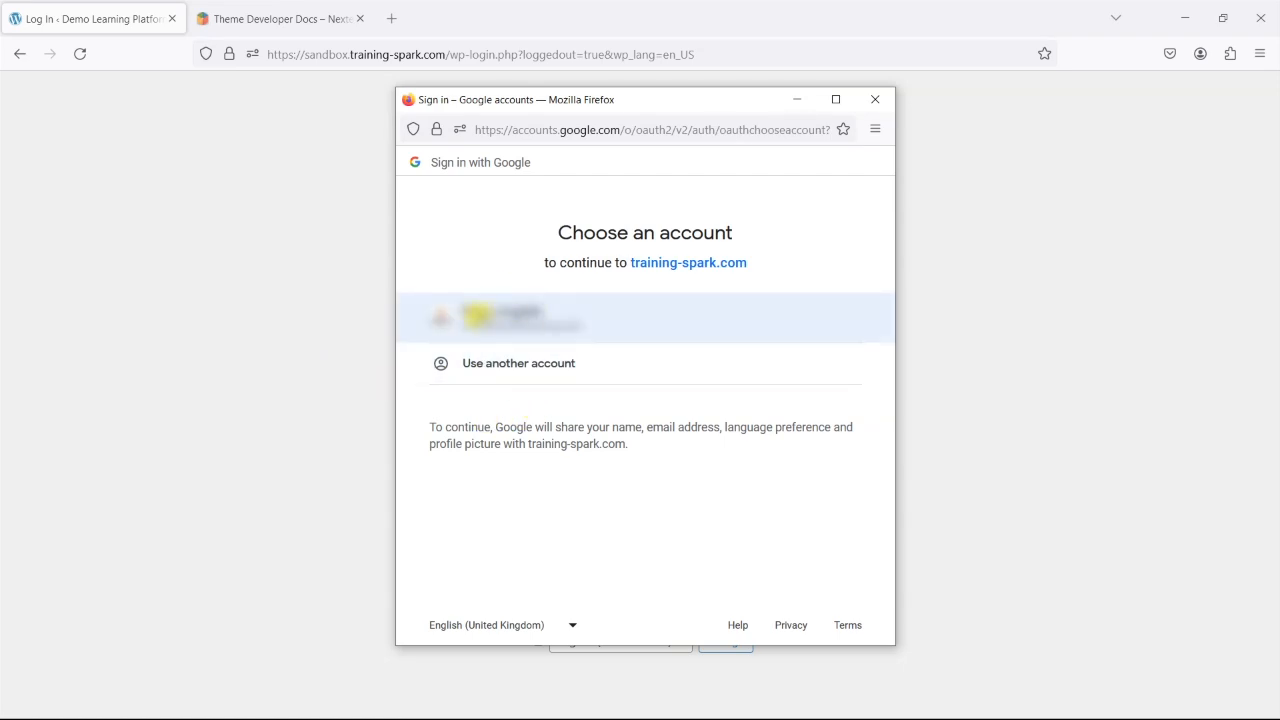
mouse_move(492, 300)
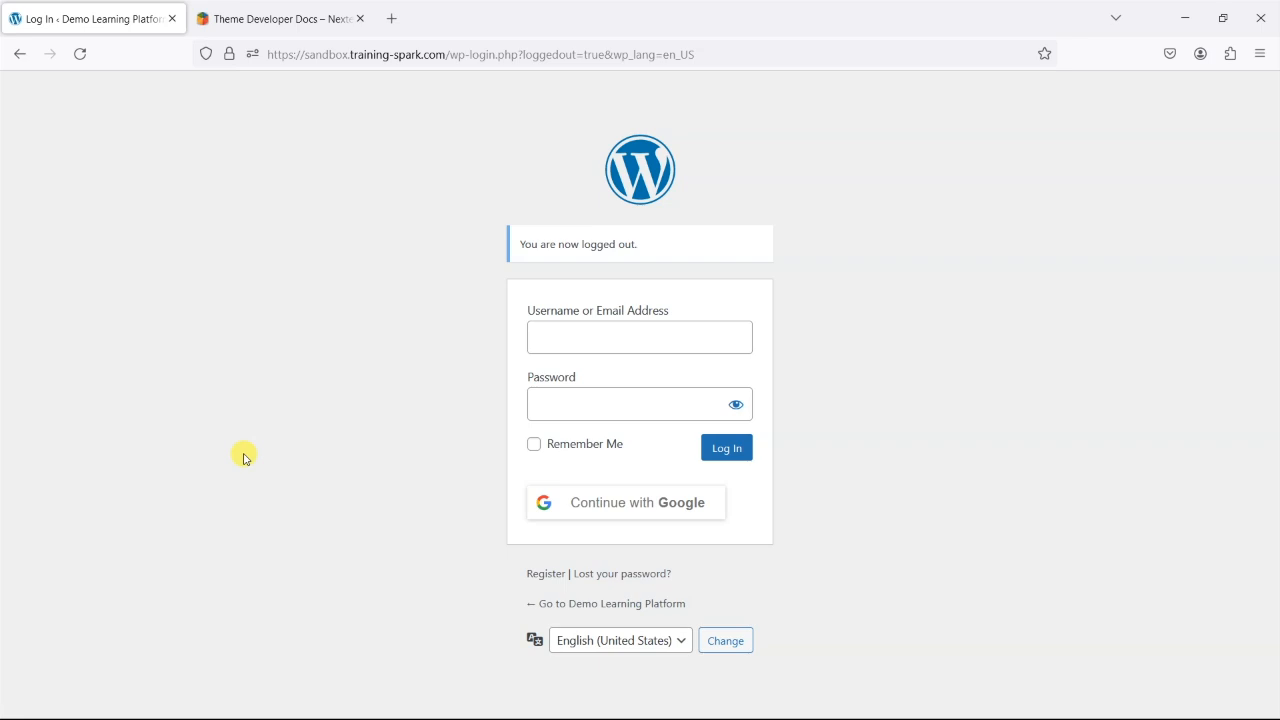
mouse_move(608, 462)
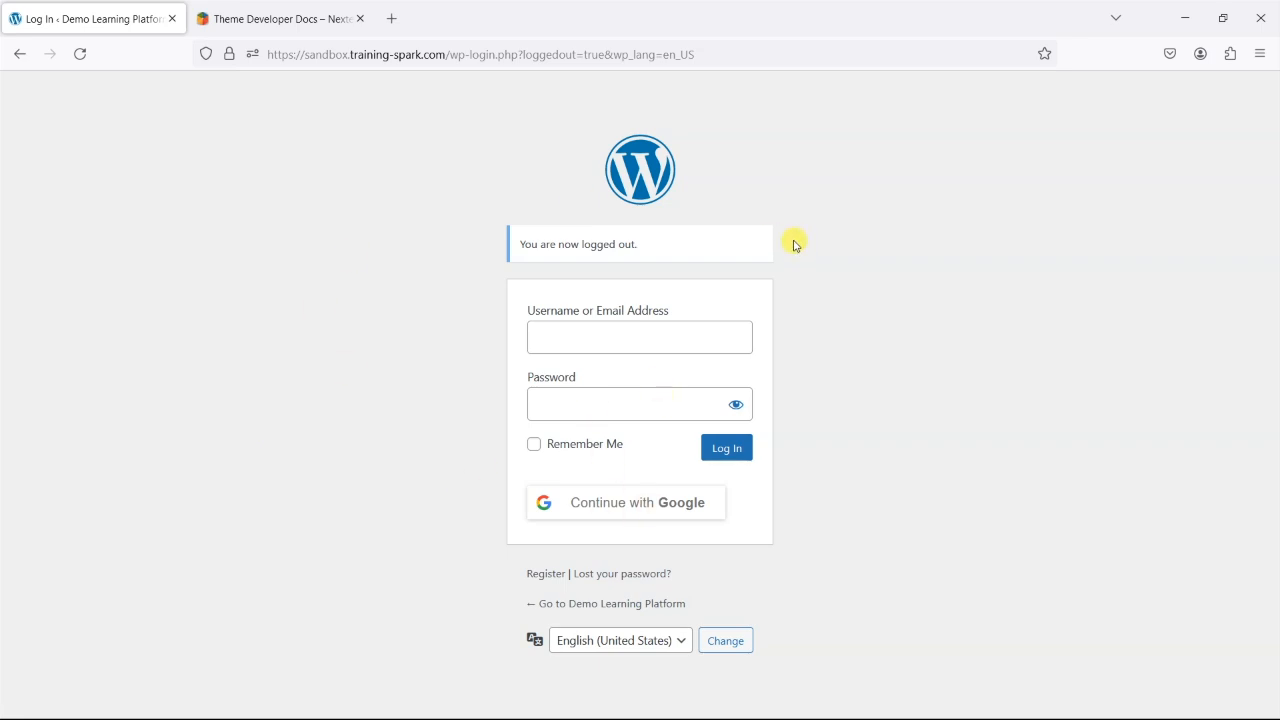
left_click(624, 502)
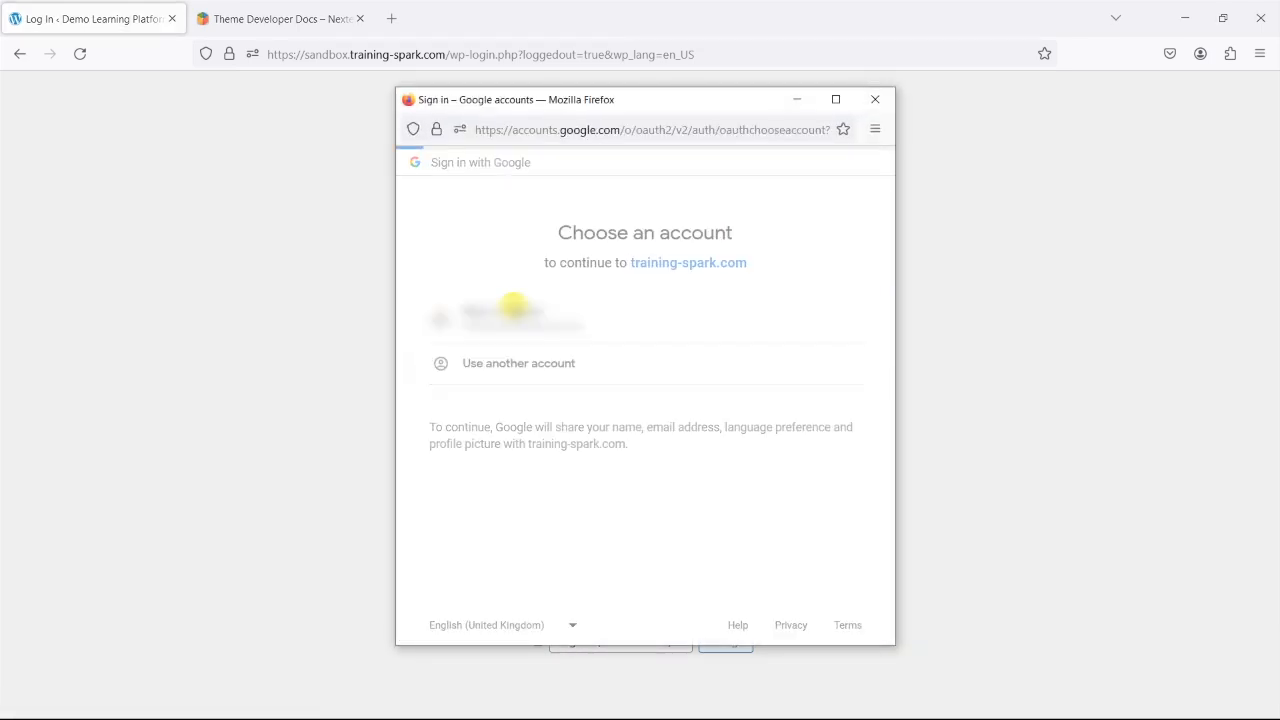
left_click(510, 316)
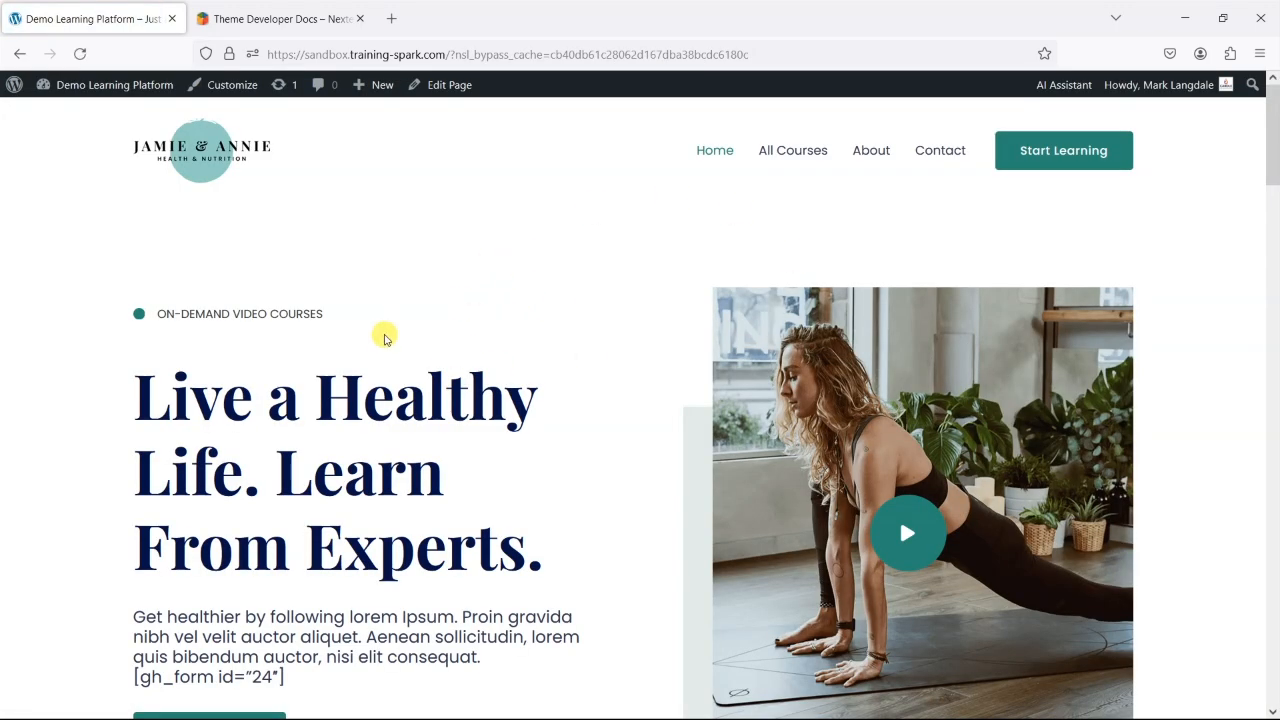
mouse_move(466, 466)
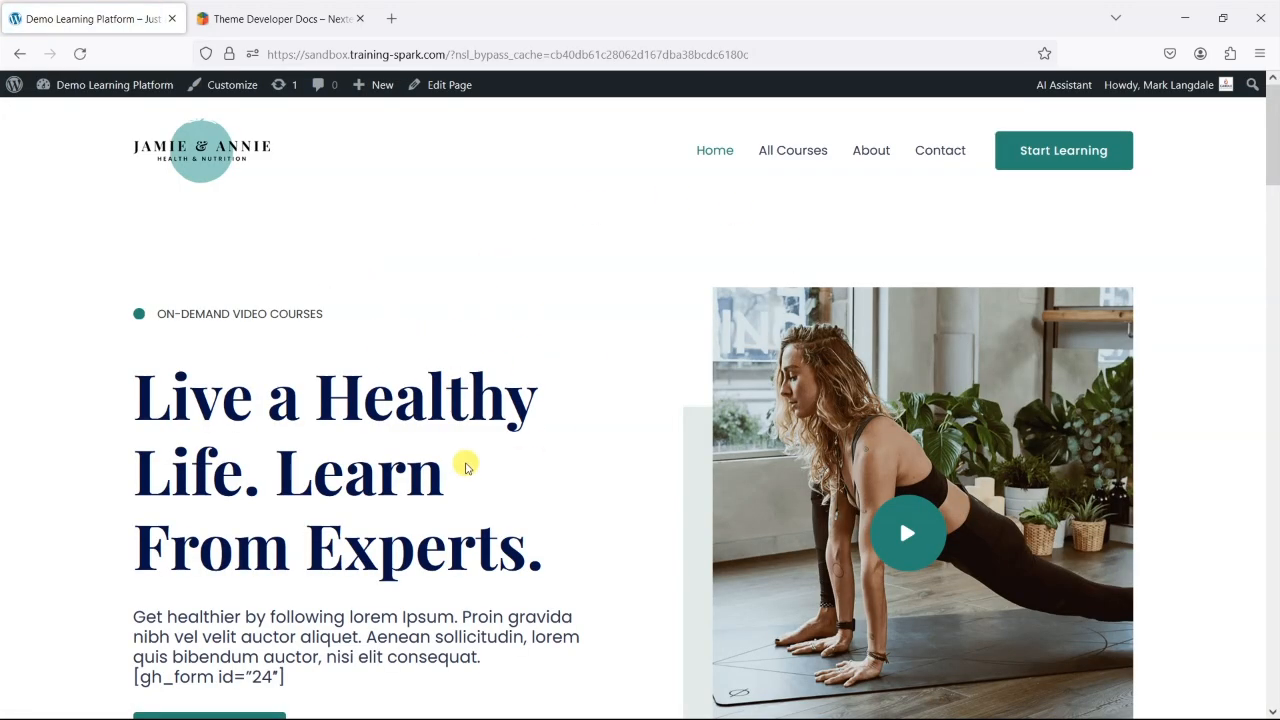